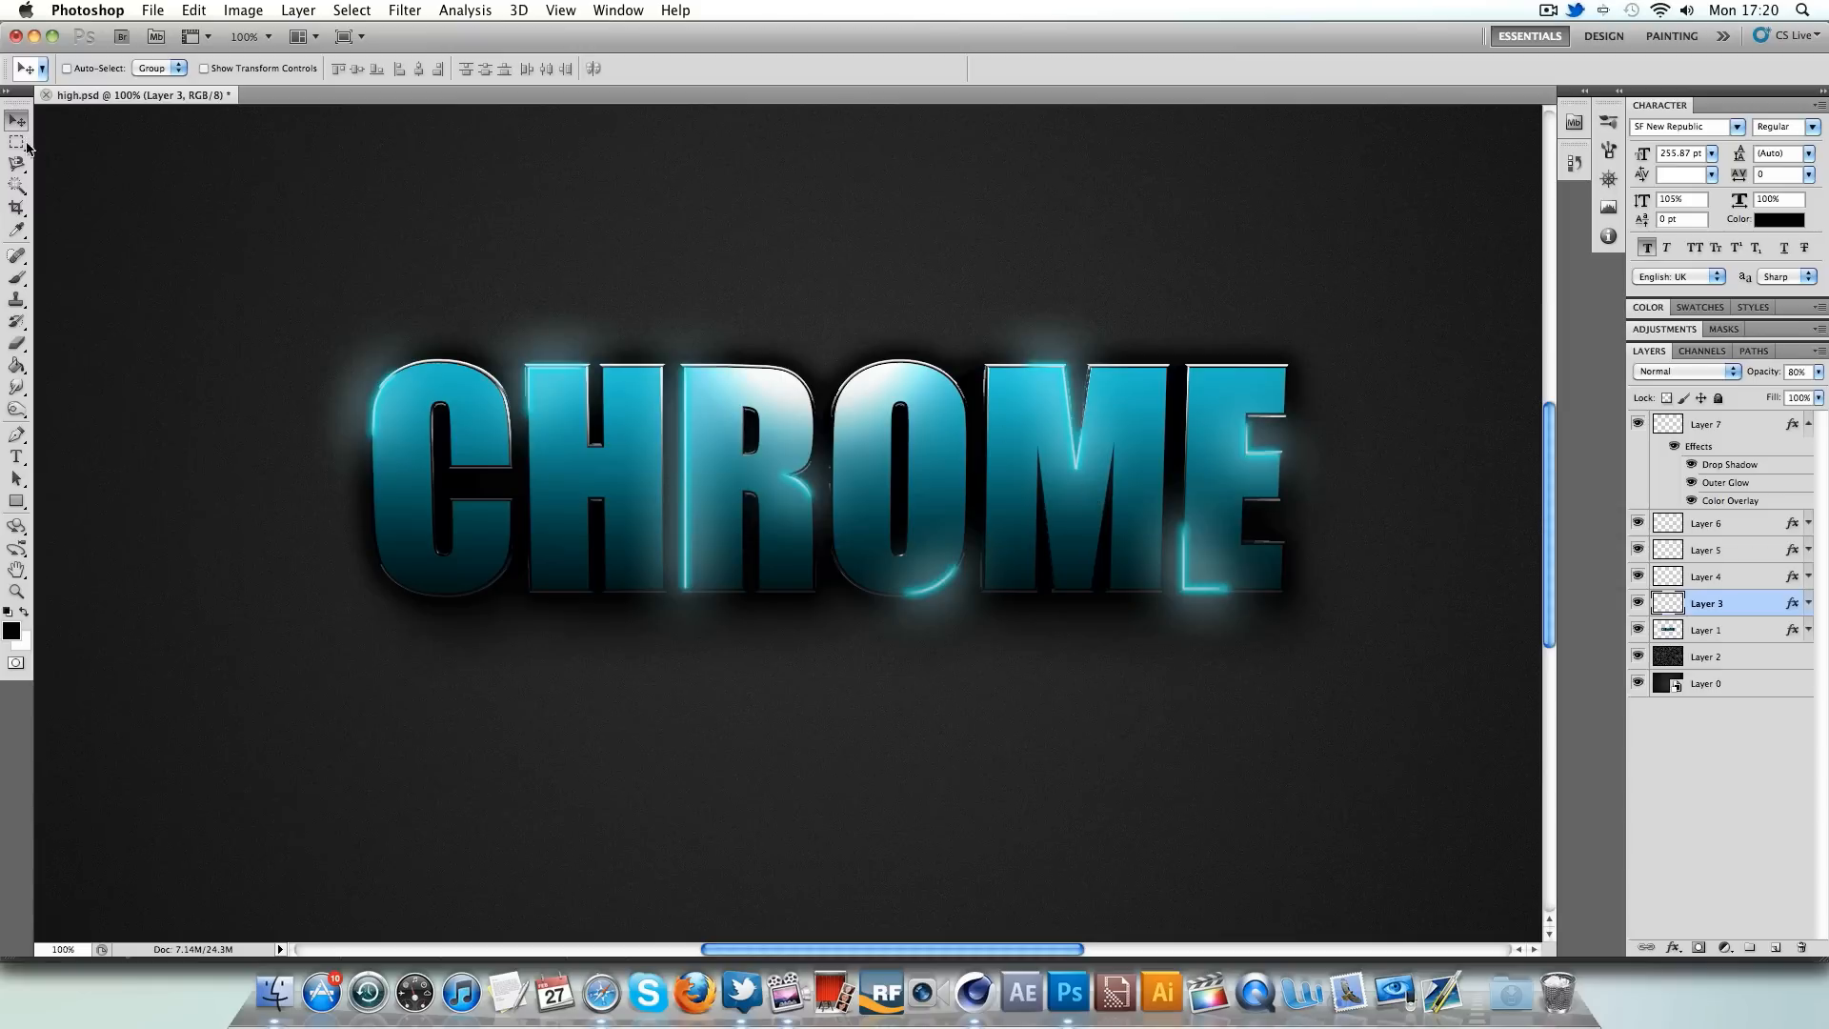
{"action": "mouse_move", "coordinate": [499, 395]}
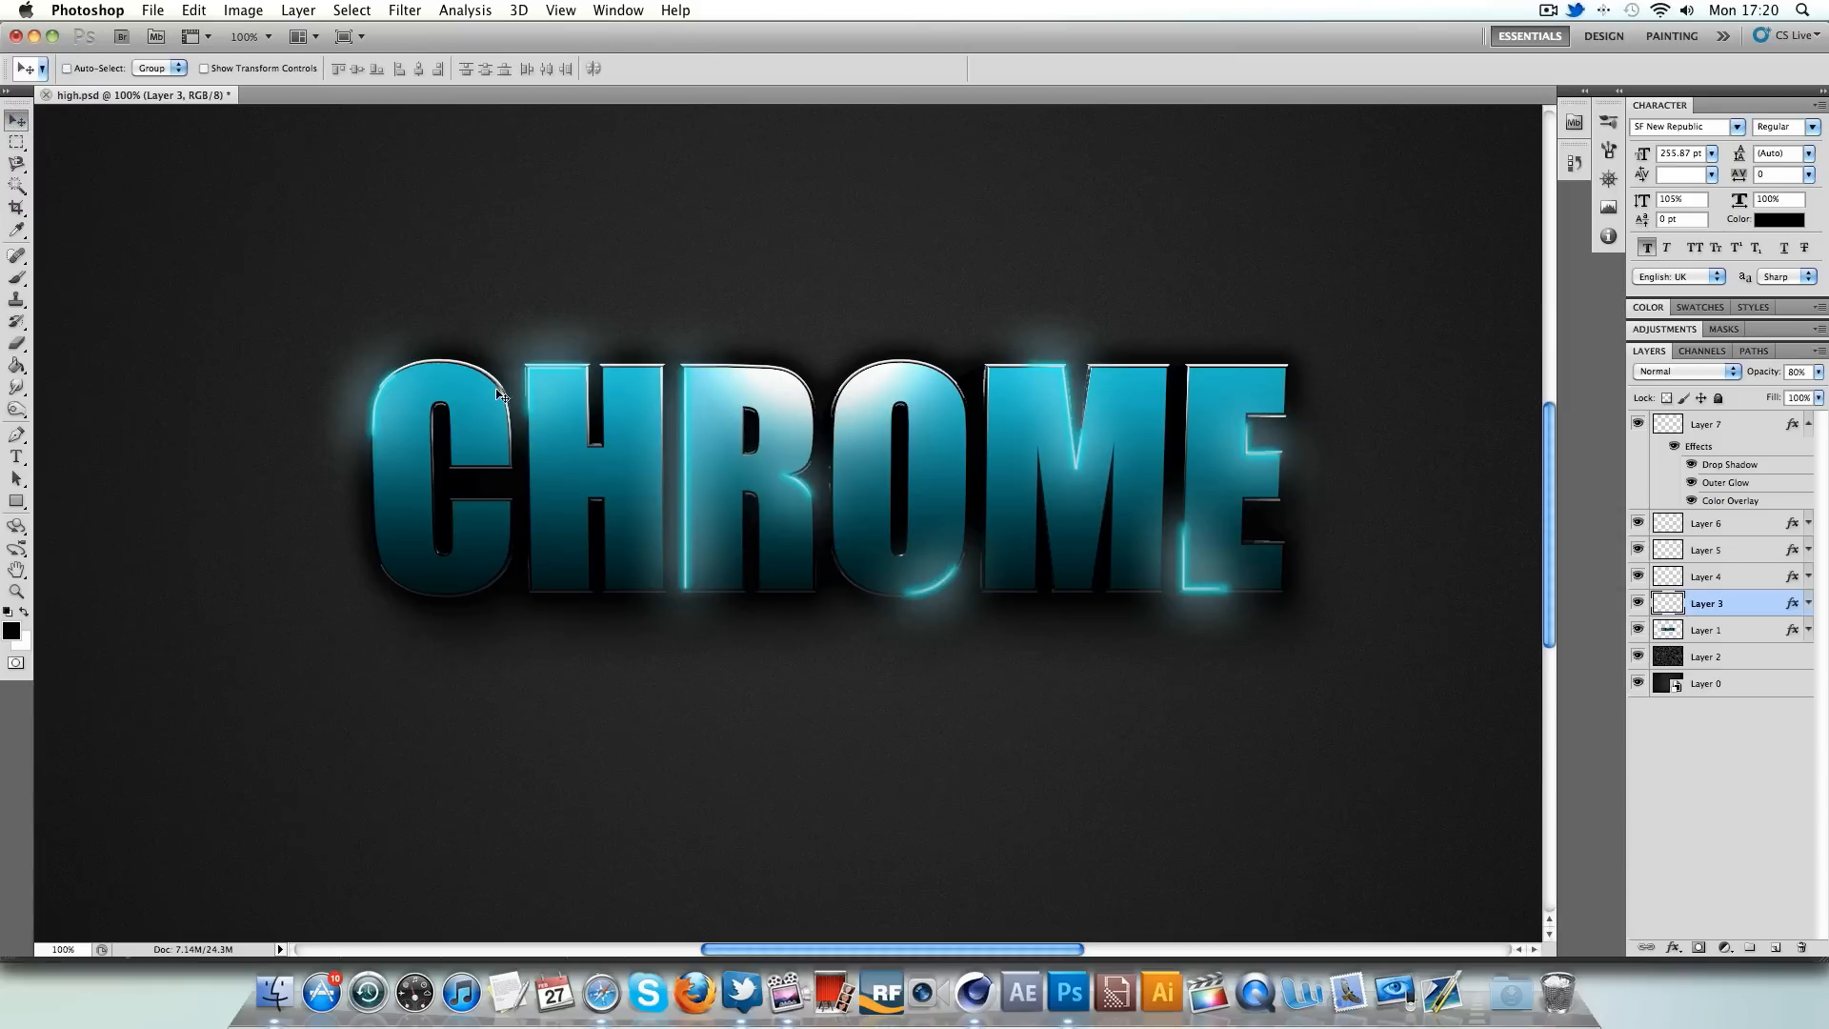
{"action": "mouse_move", "coordinate": [1054, 414]}
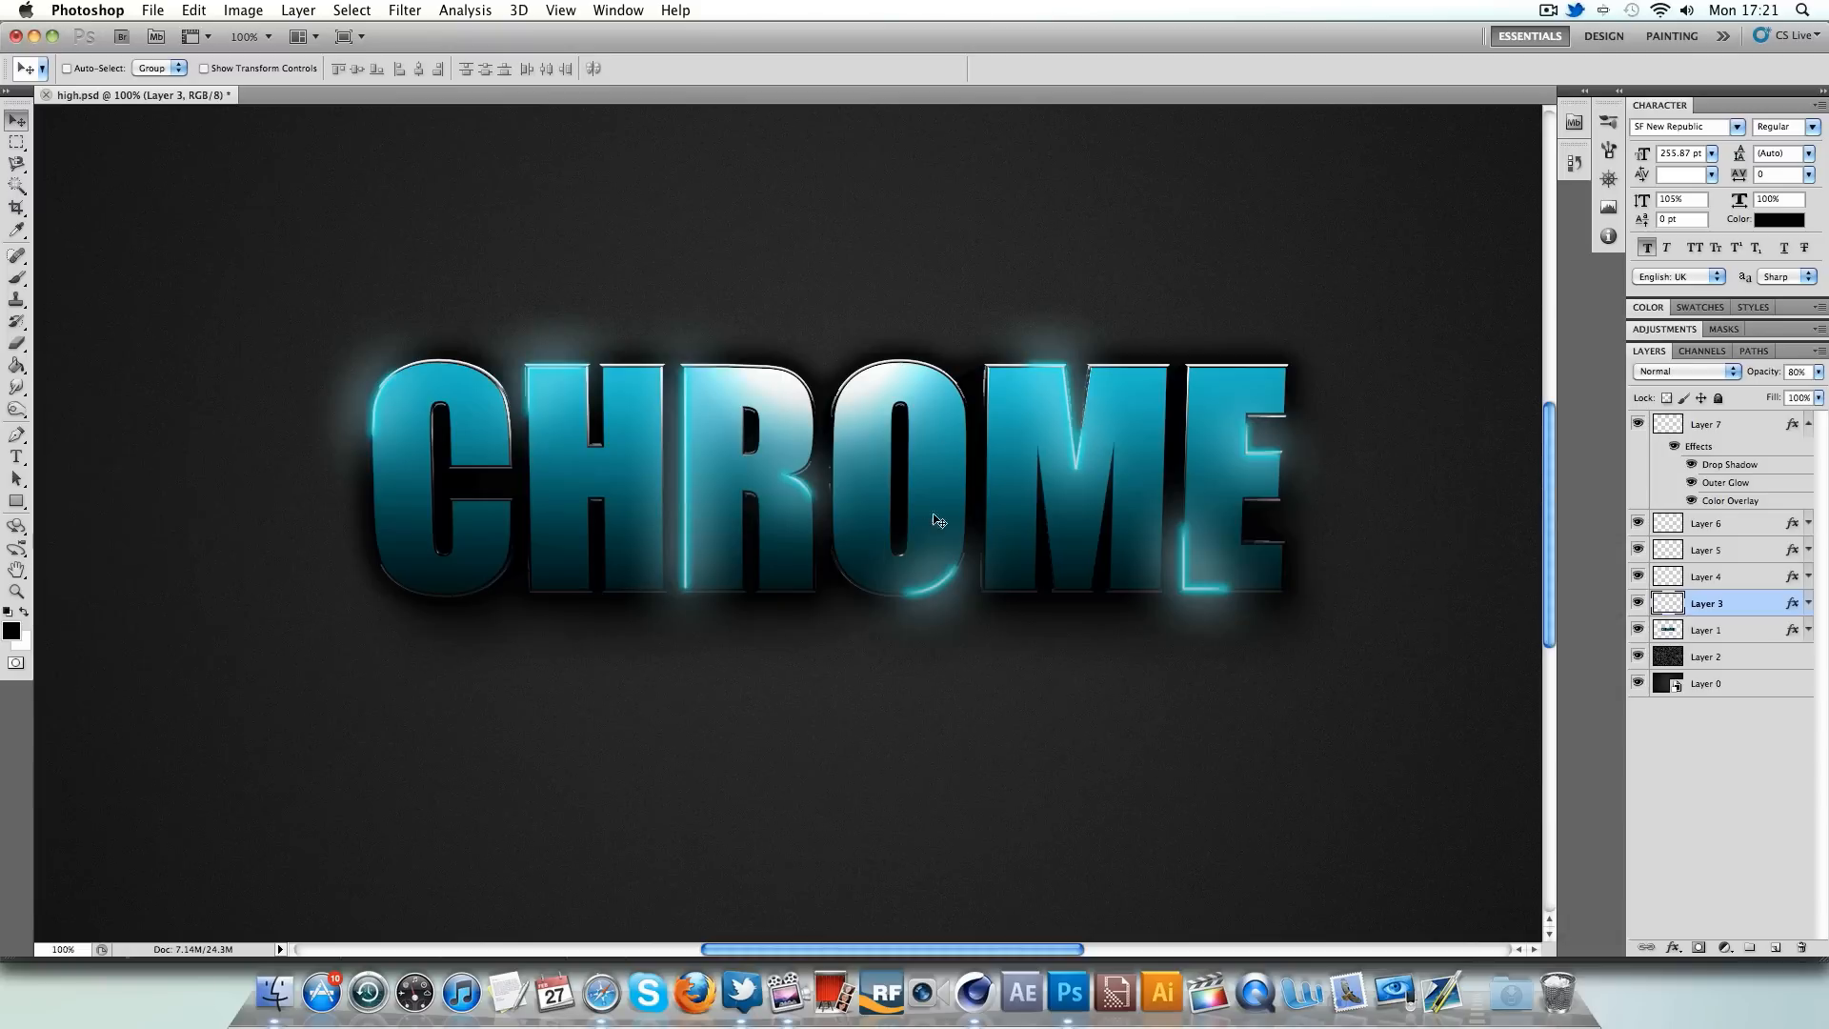
{"action": "mouse_move", "coordinate": [1016, 542]}
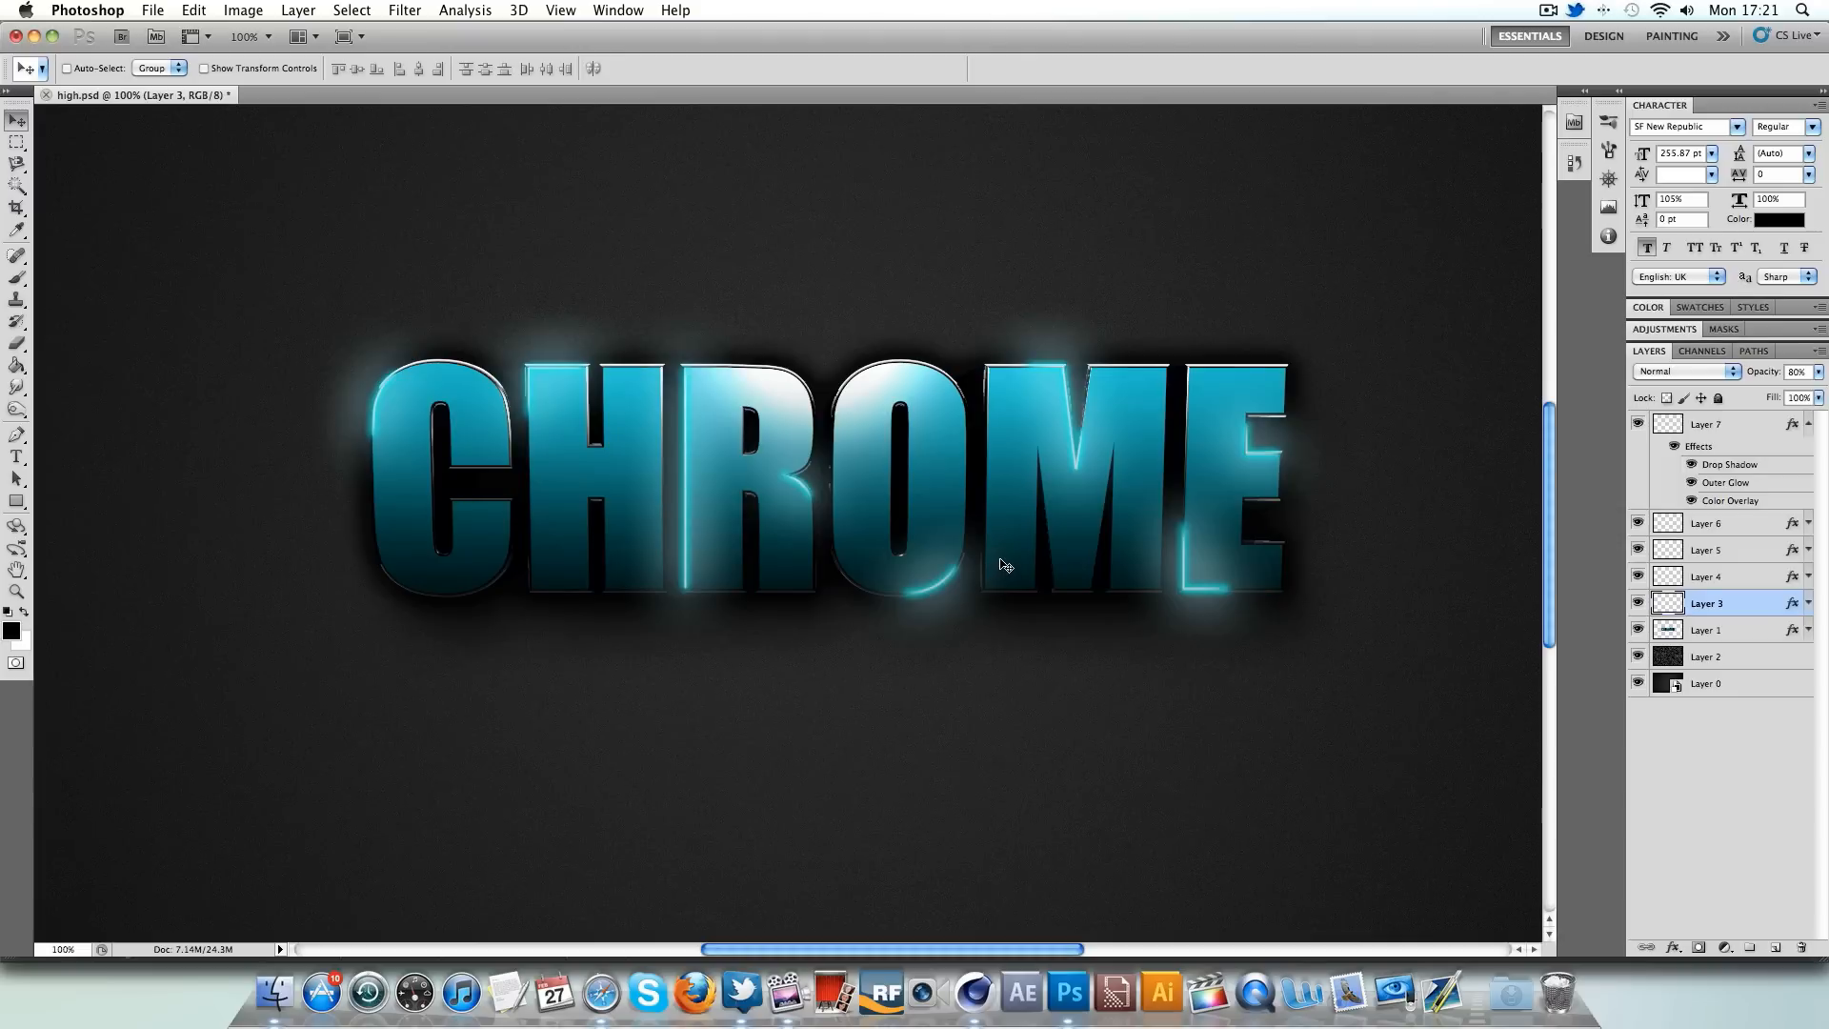
{"action": "mouse_move", "coordinate": [925, 993]}
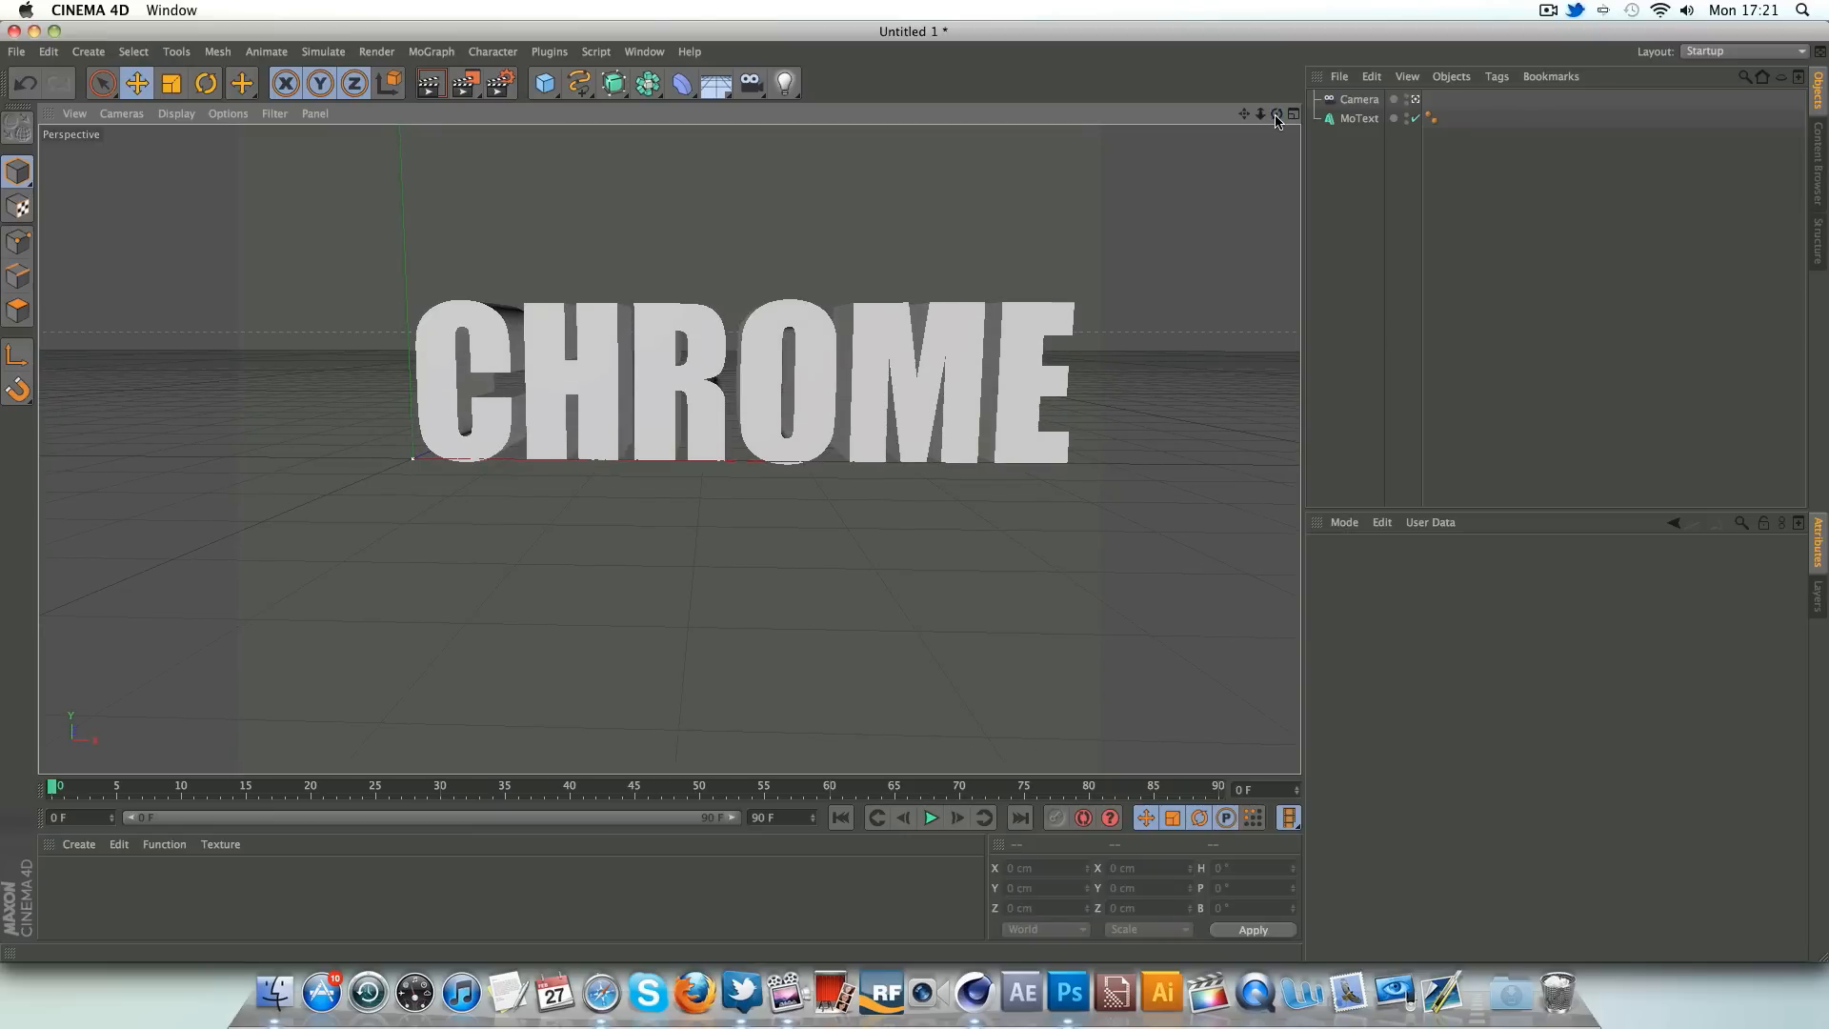
{"action": "mouse_move", "coordinate": [1388, 131]}
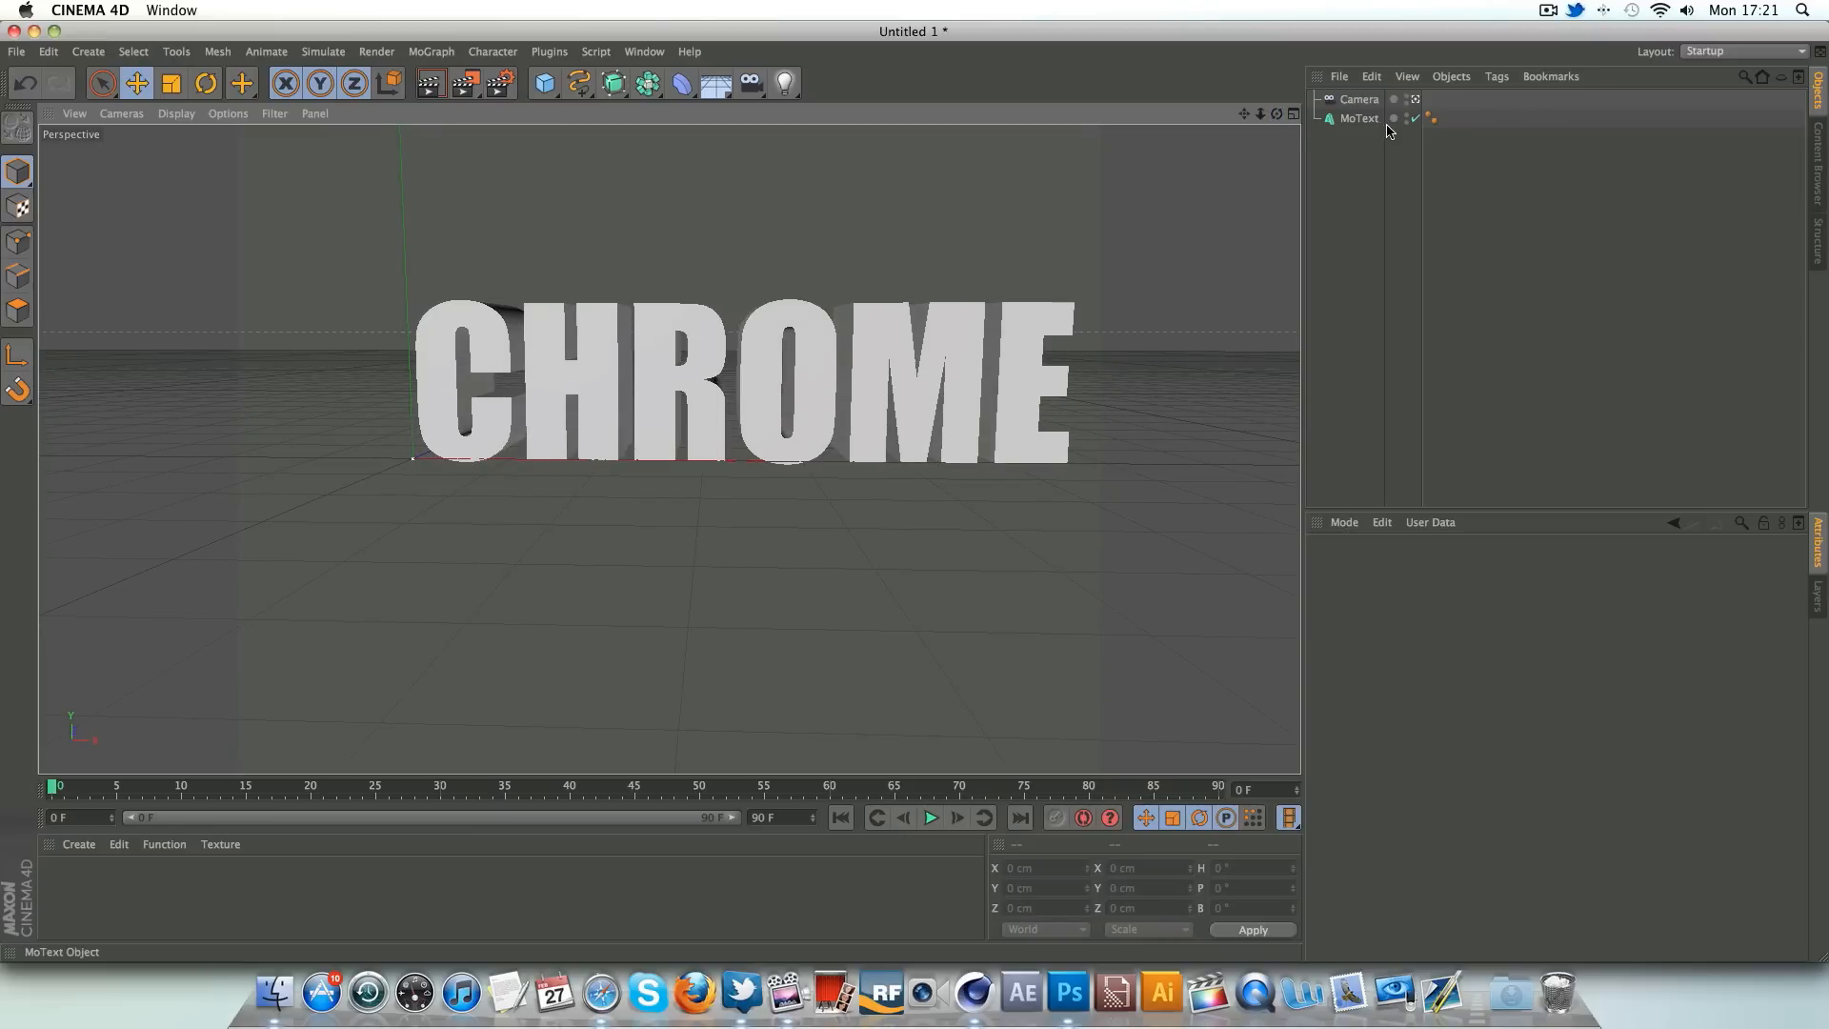
- Inspect the MoText and Camera objects, then create a new default material 'Mat'
{"action": "left_click", "coordinate": [1358, 118]}
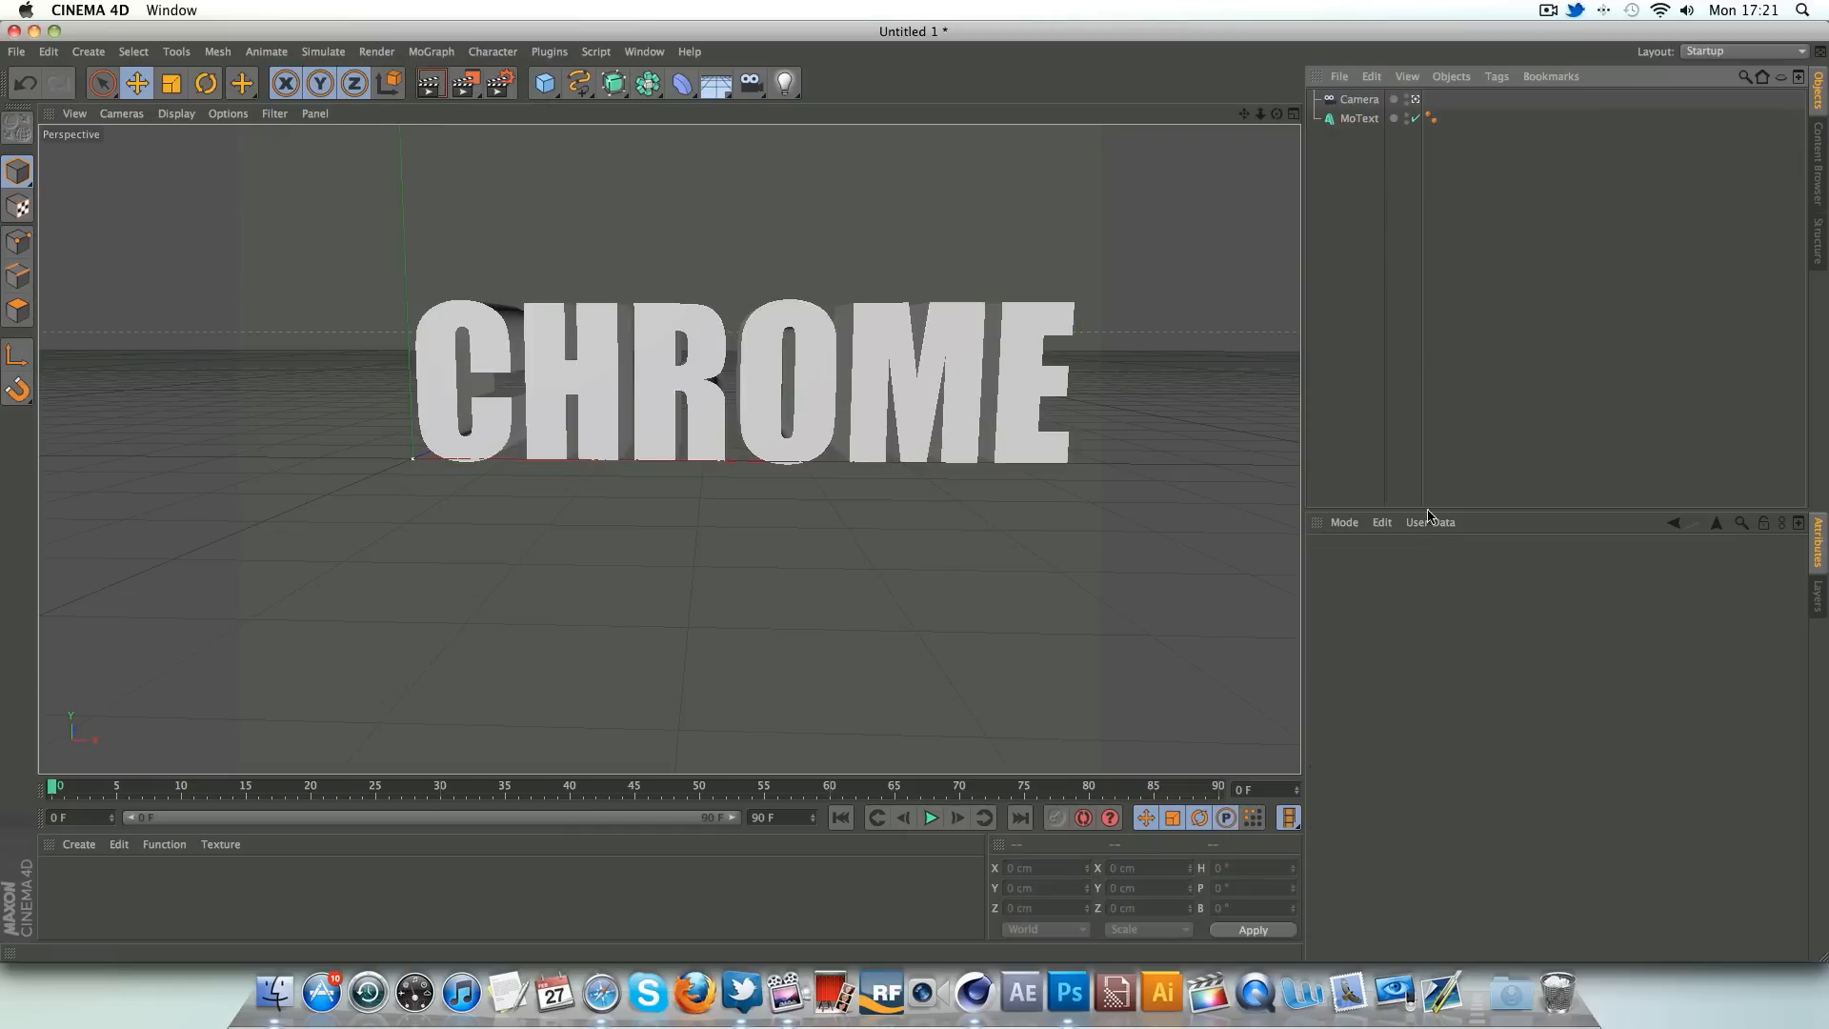
{"action": "left_click", "coordinate": [1357, 118]}
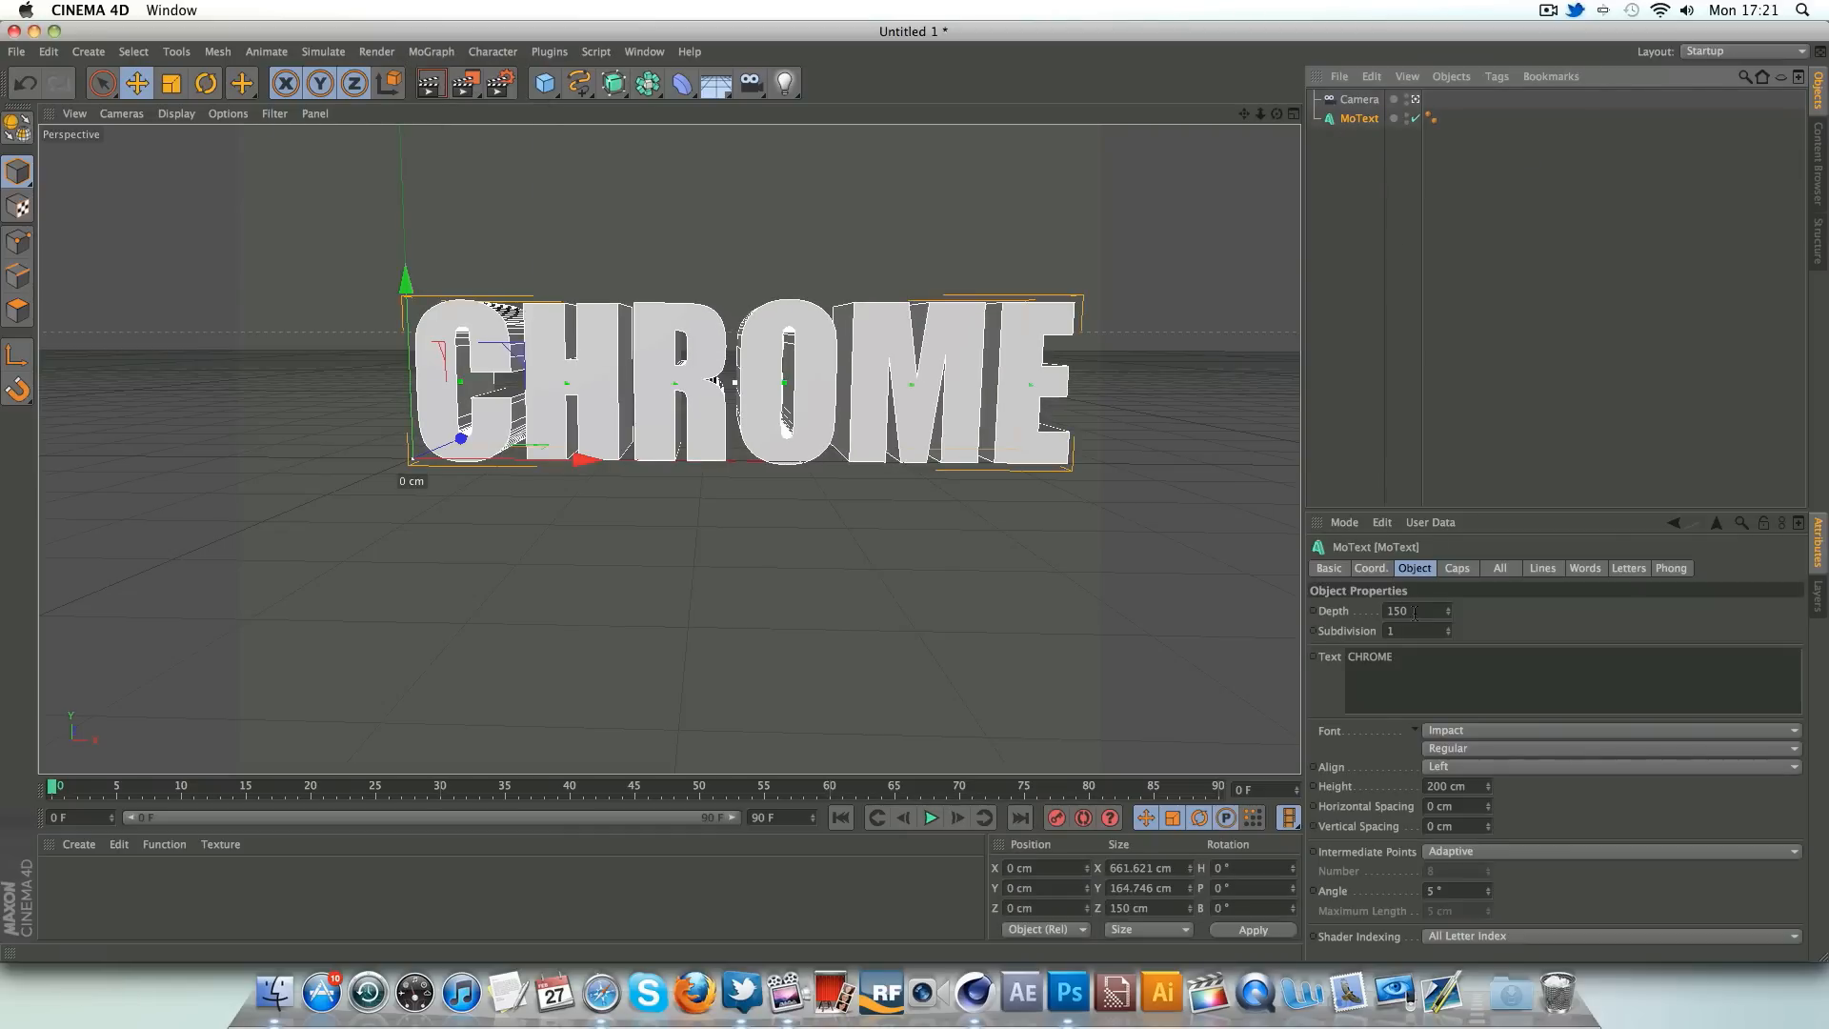
{"action": "left_click", "coordinate": [1357, 99]}
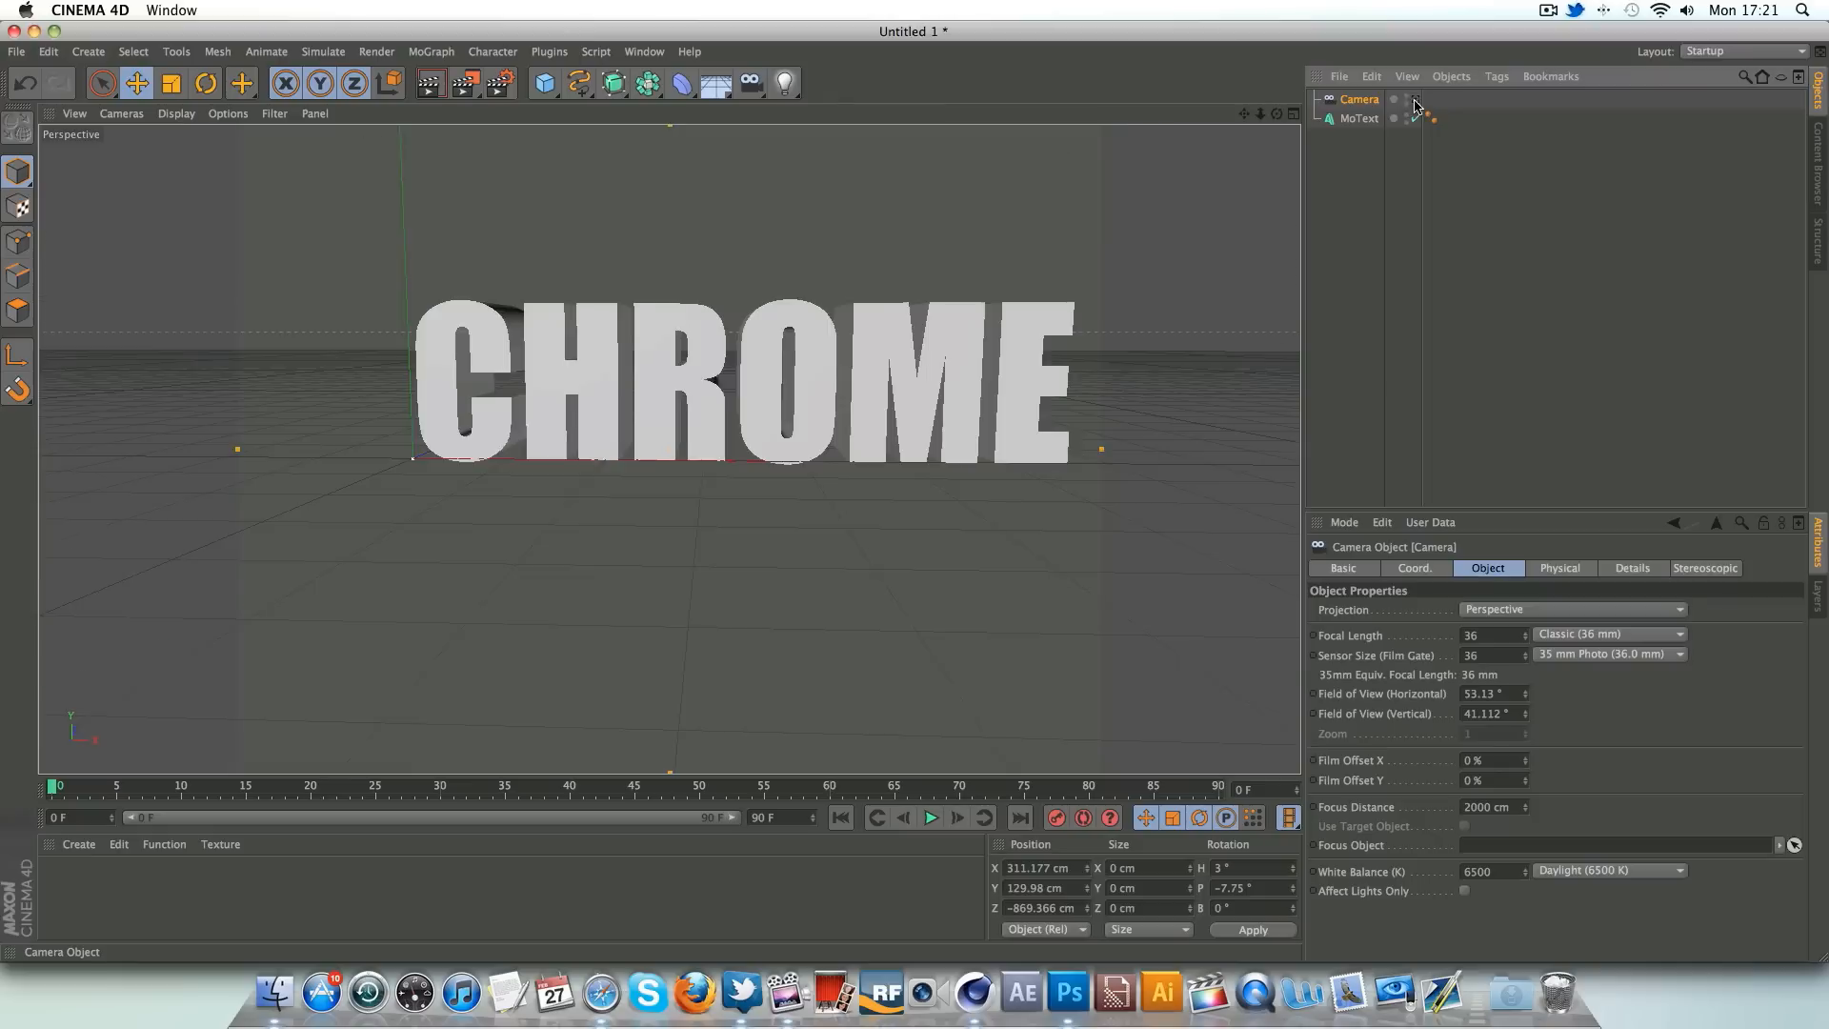
{"action": "mouse_move", "coordinate": [1417, 107]}
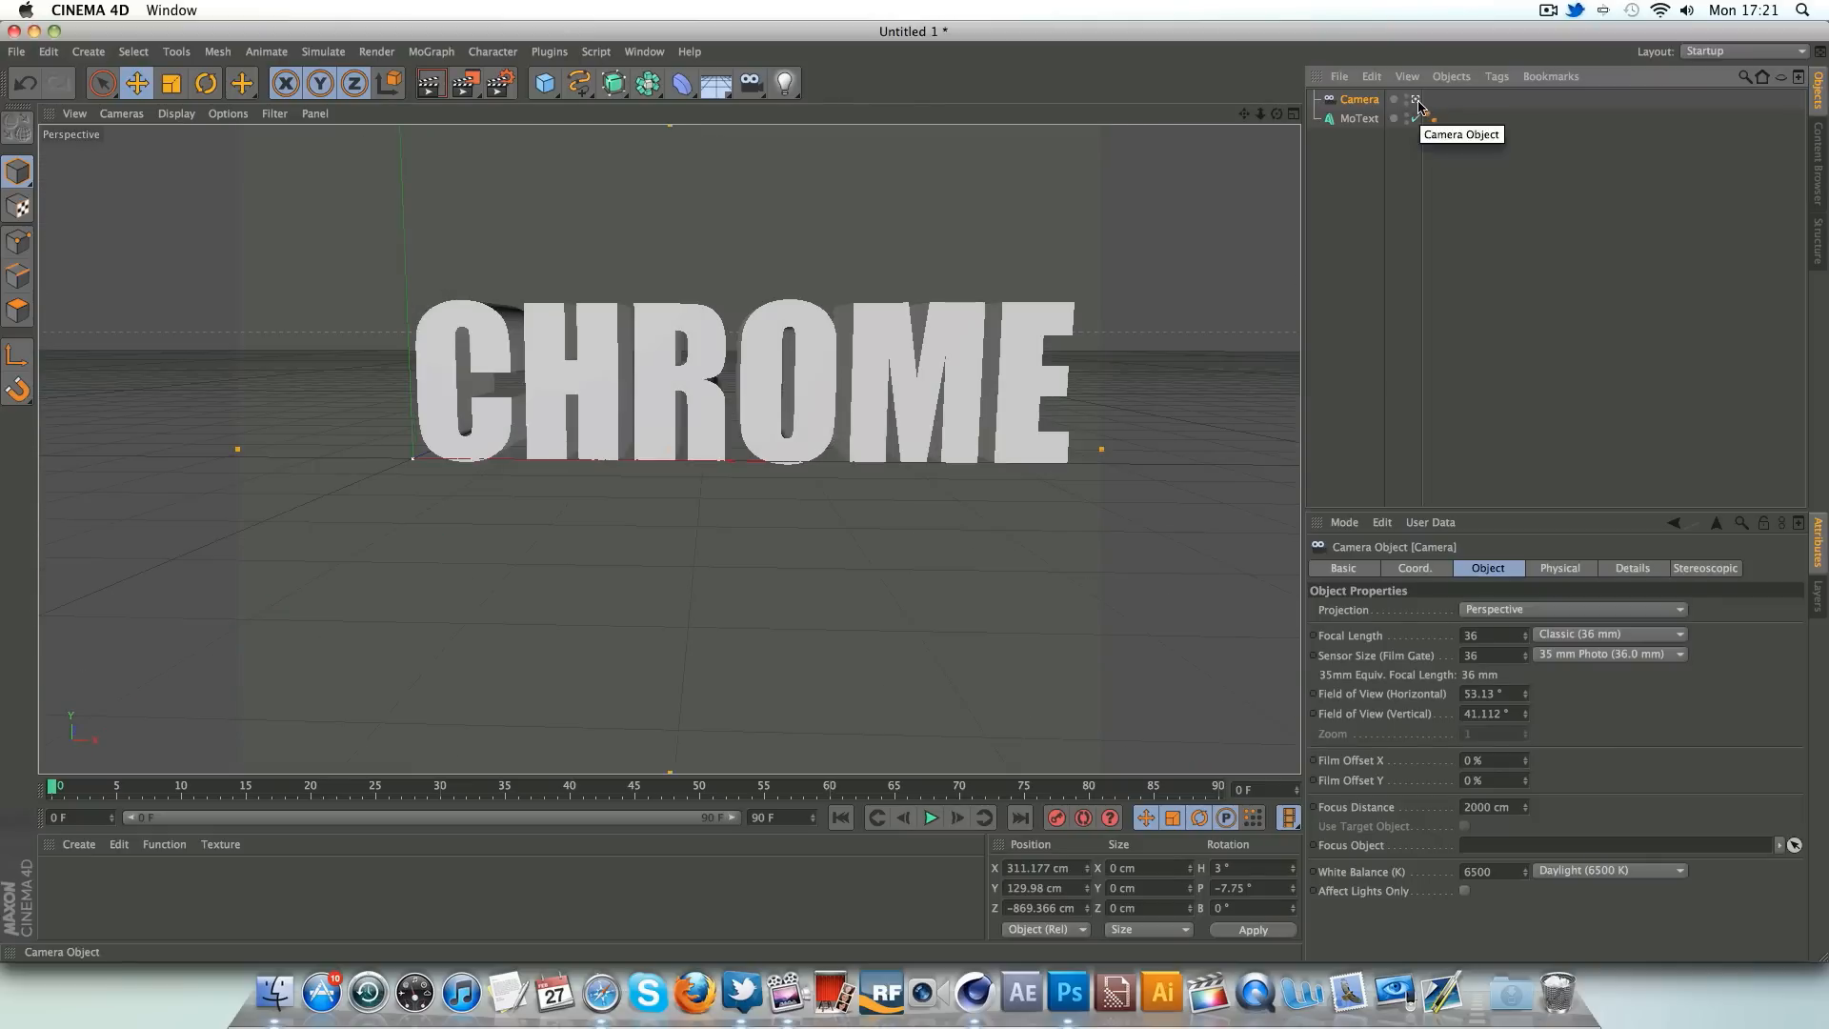
{"action": "mouse_move", "coordinate": [1357, 118]}
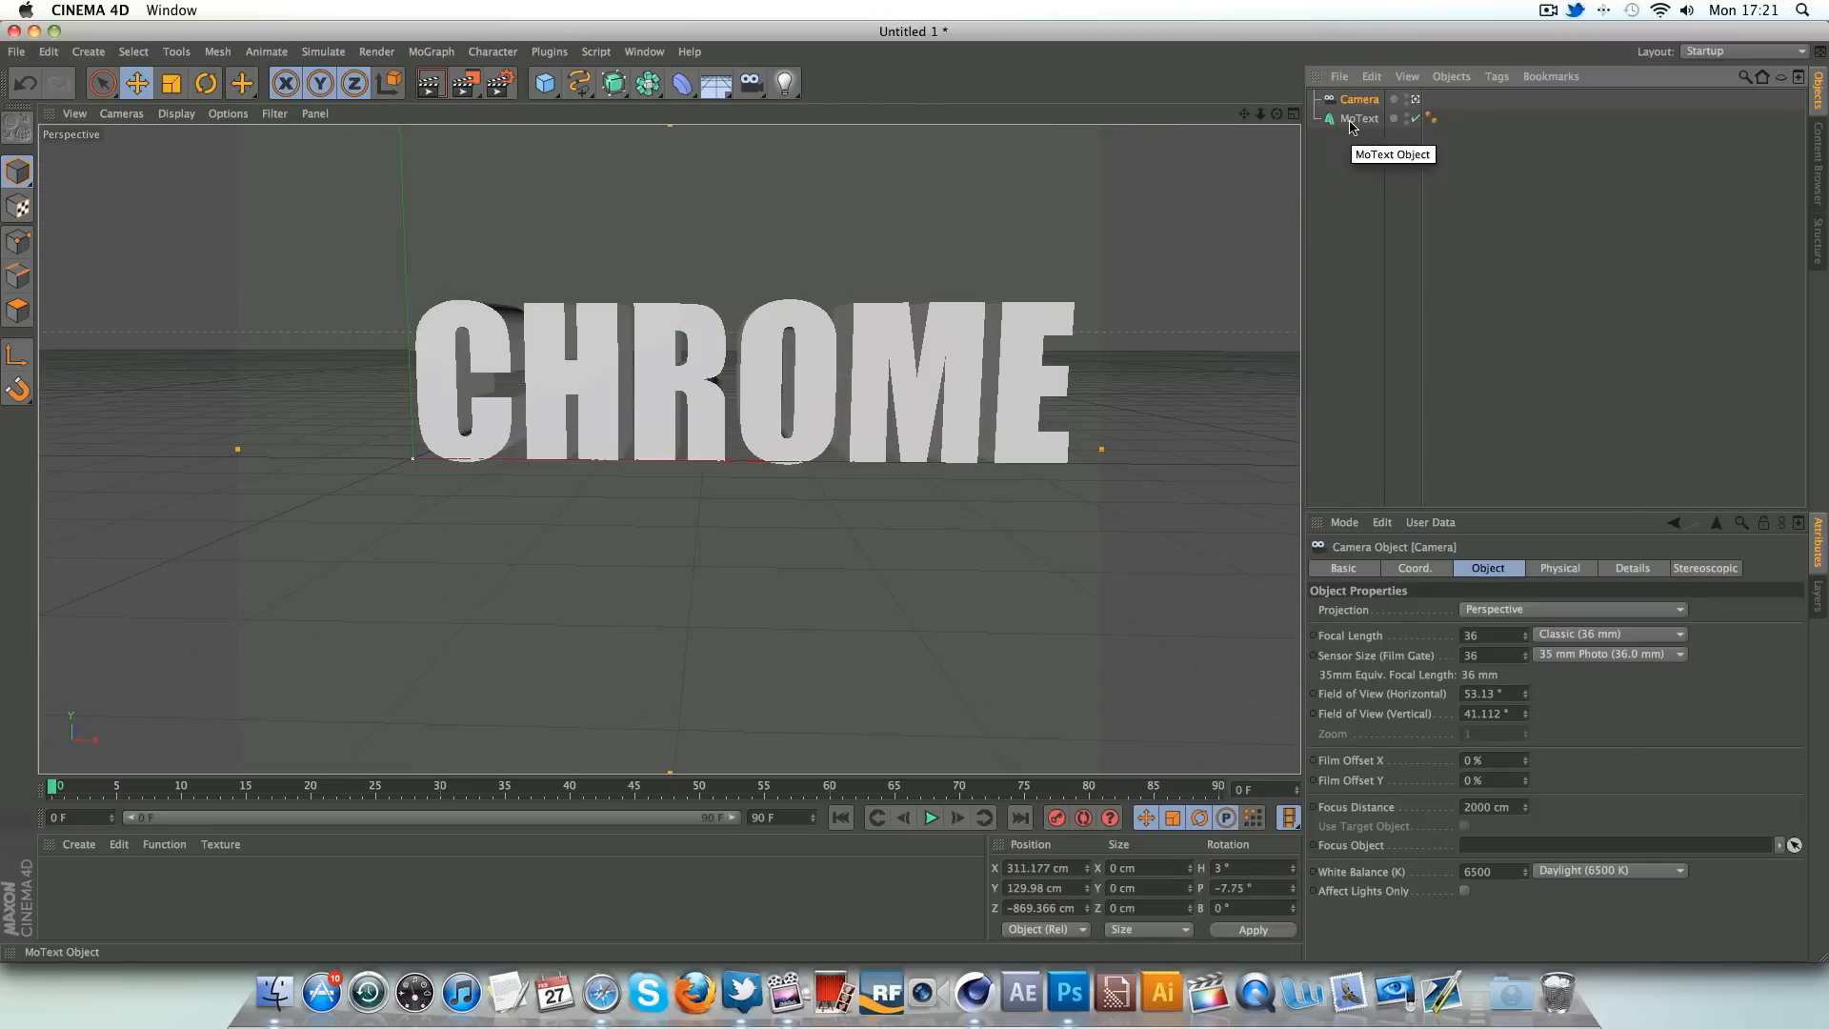
{"action": "left_click", "coordinate": [1360, 118]}
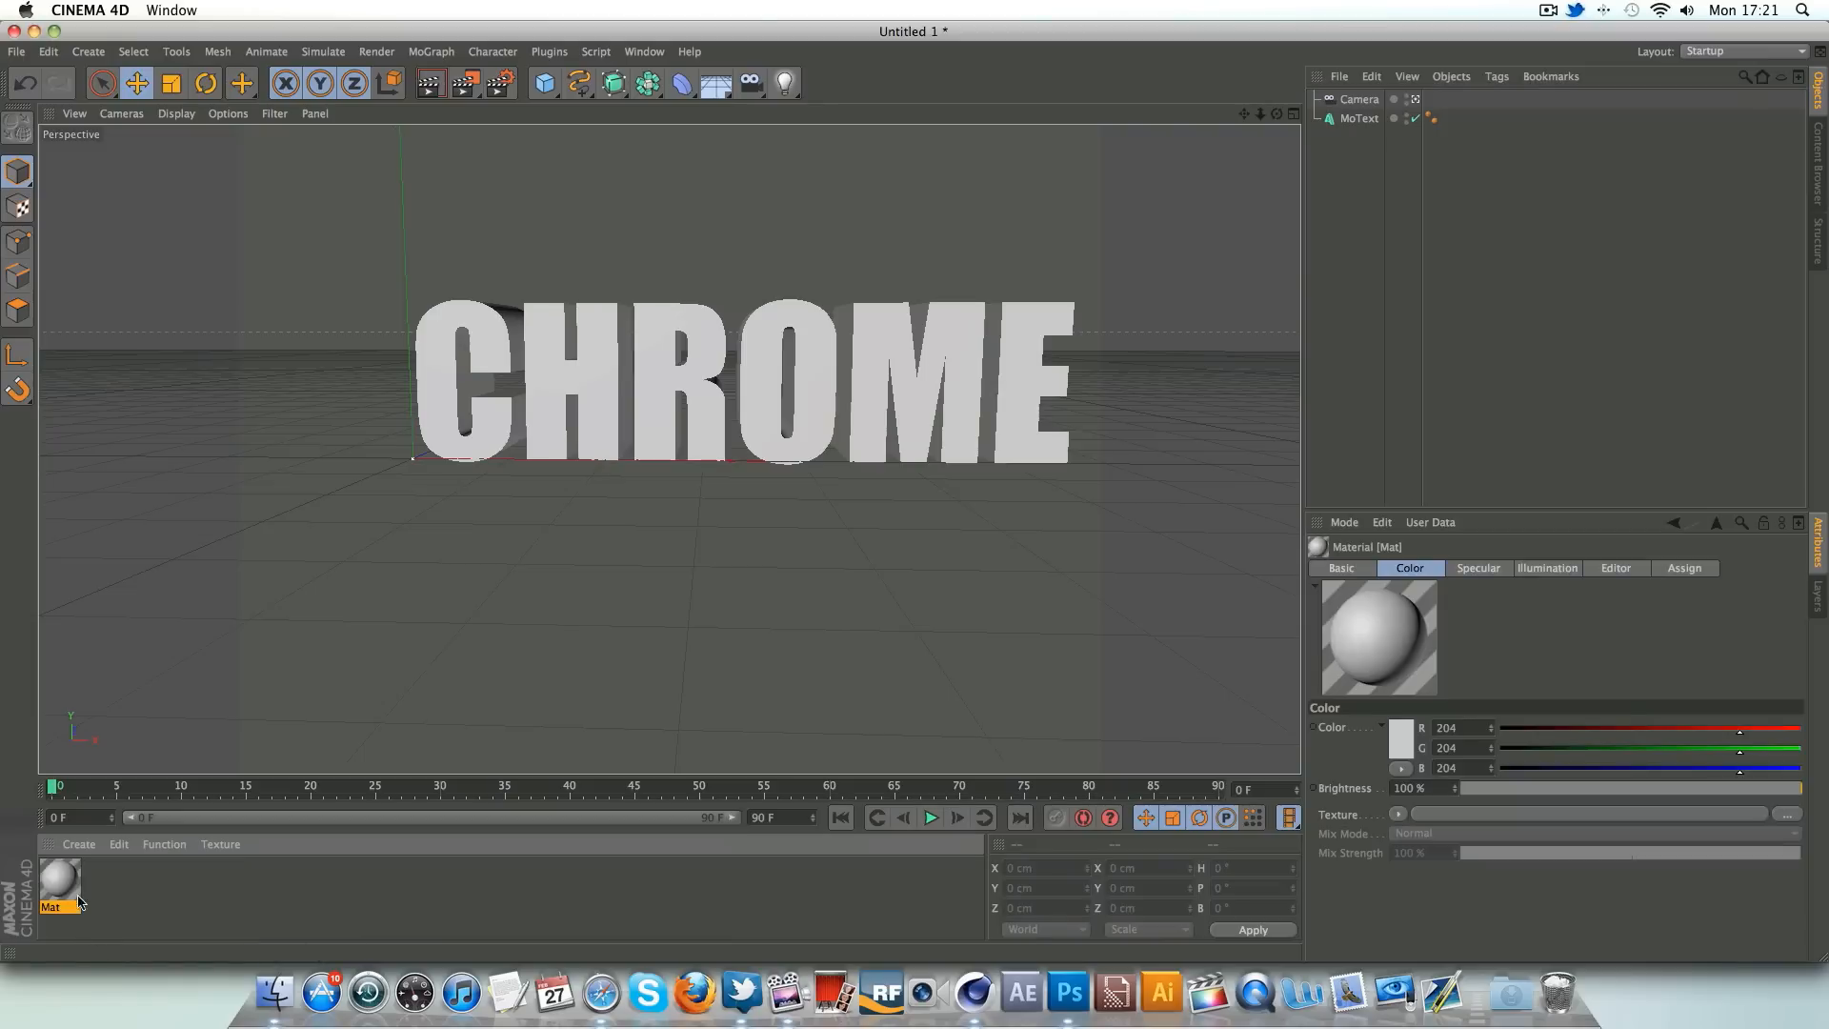
- Make 'Mat' black with reflection around 20% using a Fresnel texture
{"action": "double_click", "coordinate": [59, 885]}
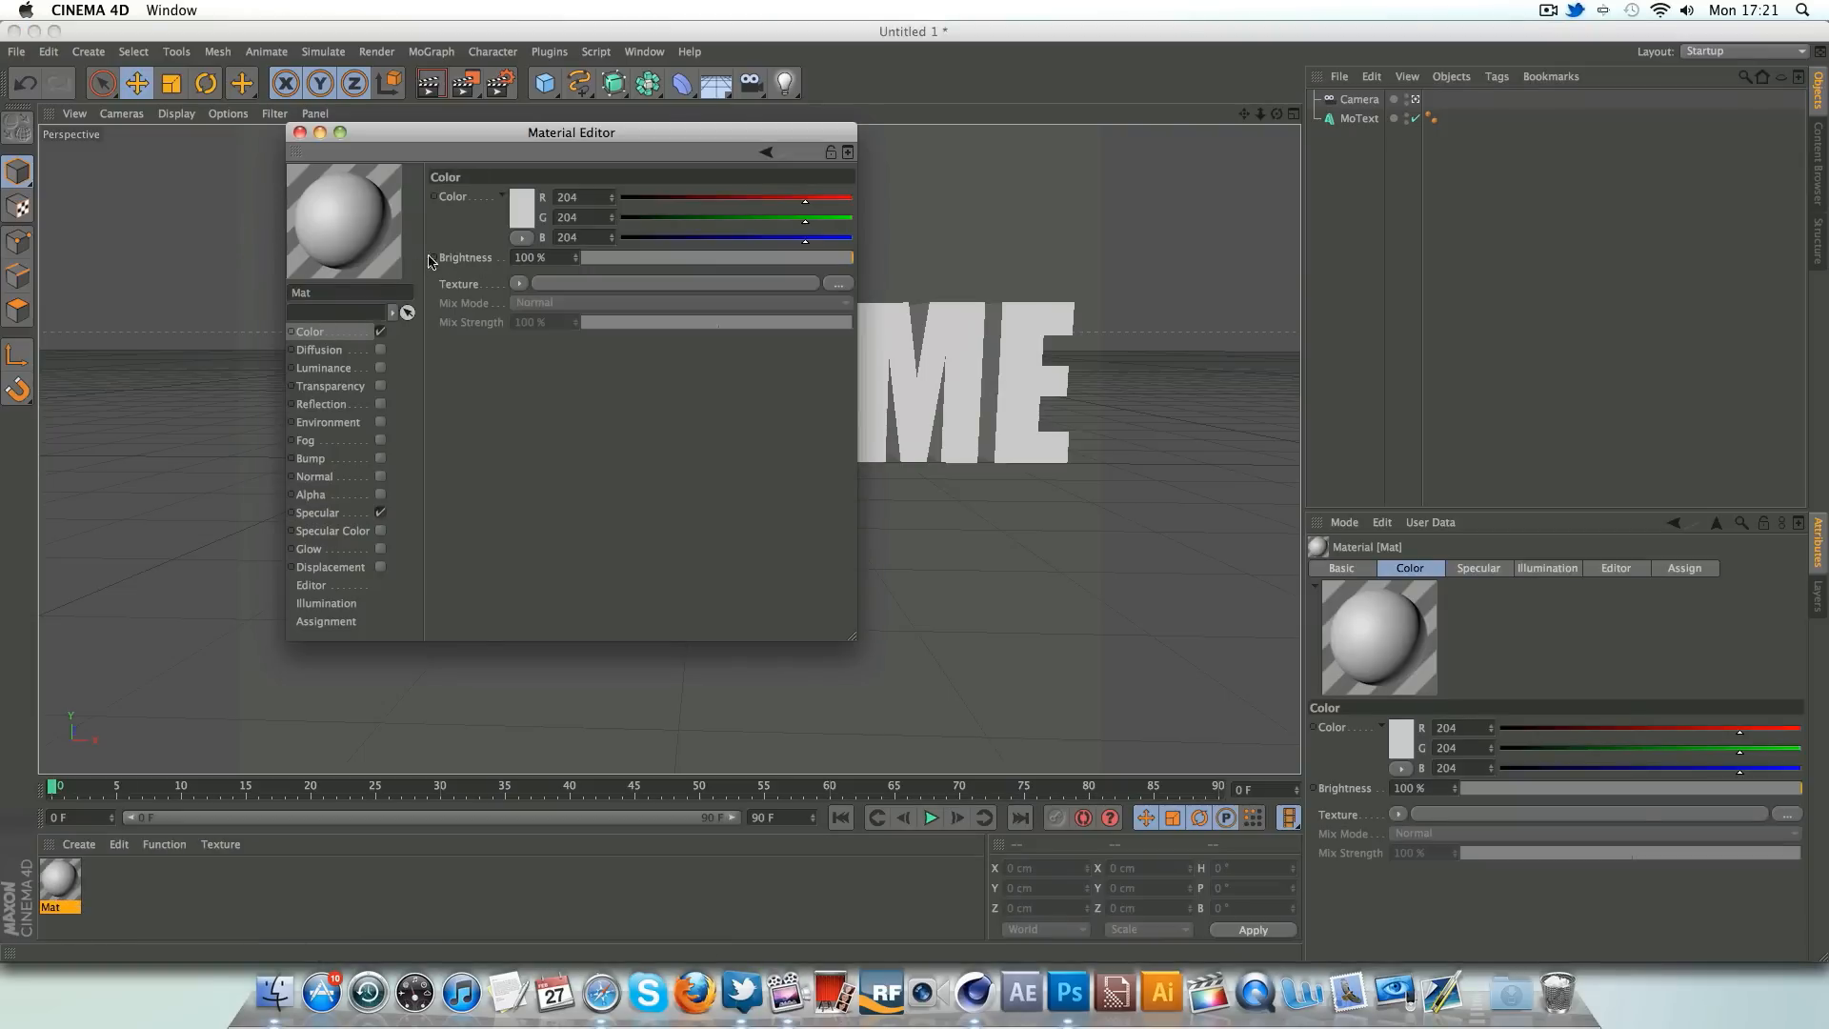
{"action": "left_click", "coordinate": [520, 196]}
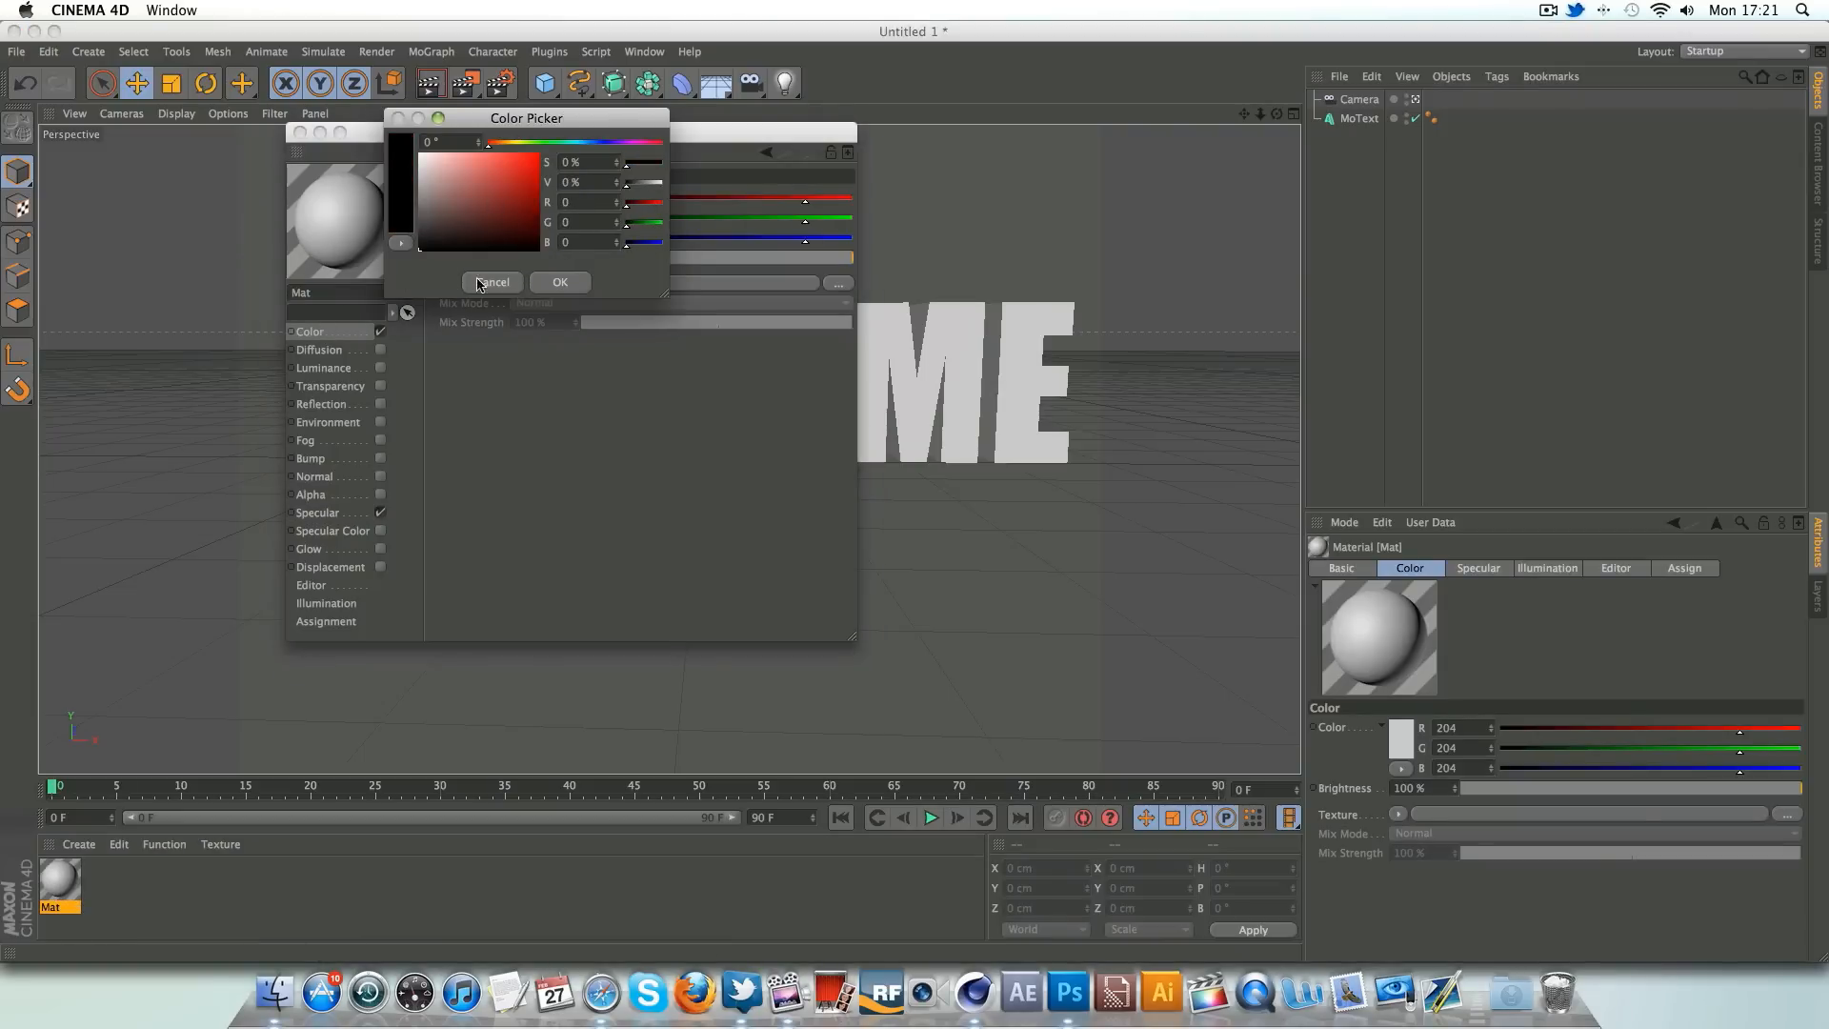
{"action": "left_click", "coordinate": [492, 282]}
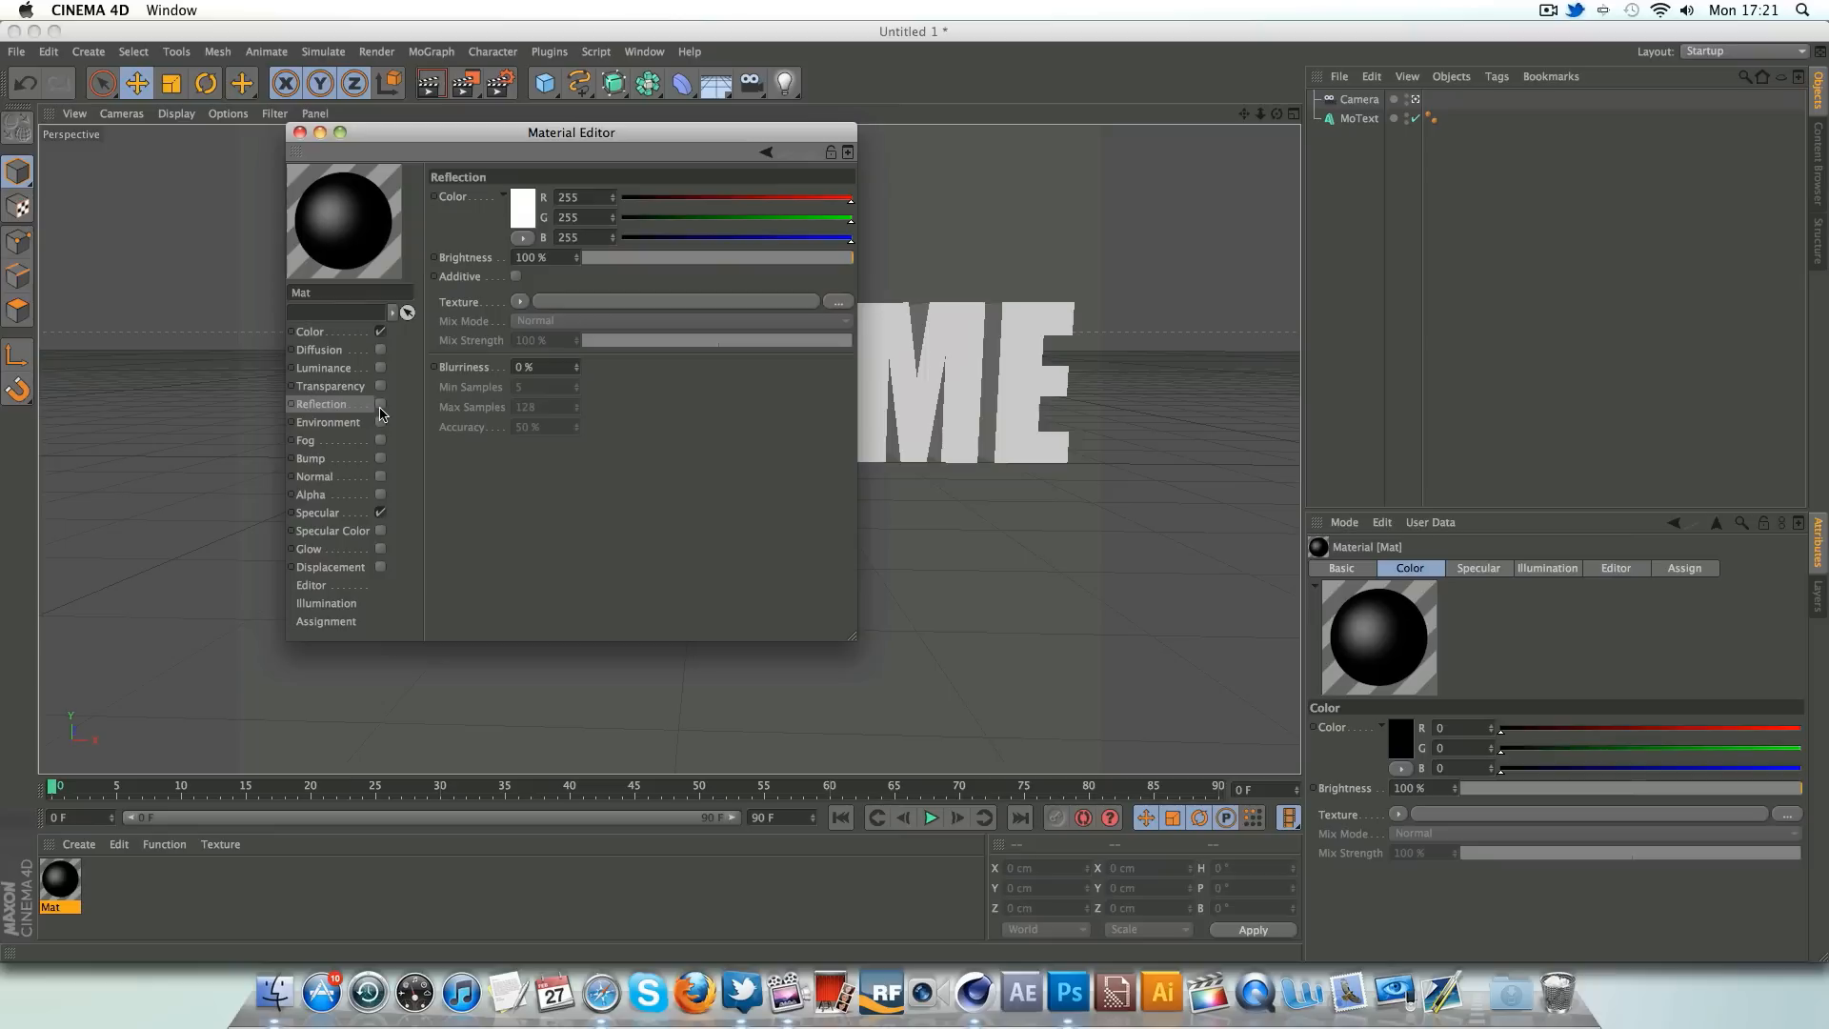
{"action": "left_click_drag", "start_coordinate": [846, 257], "coordinate": [602, 256]}
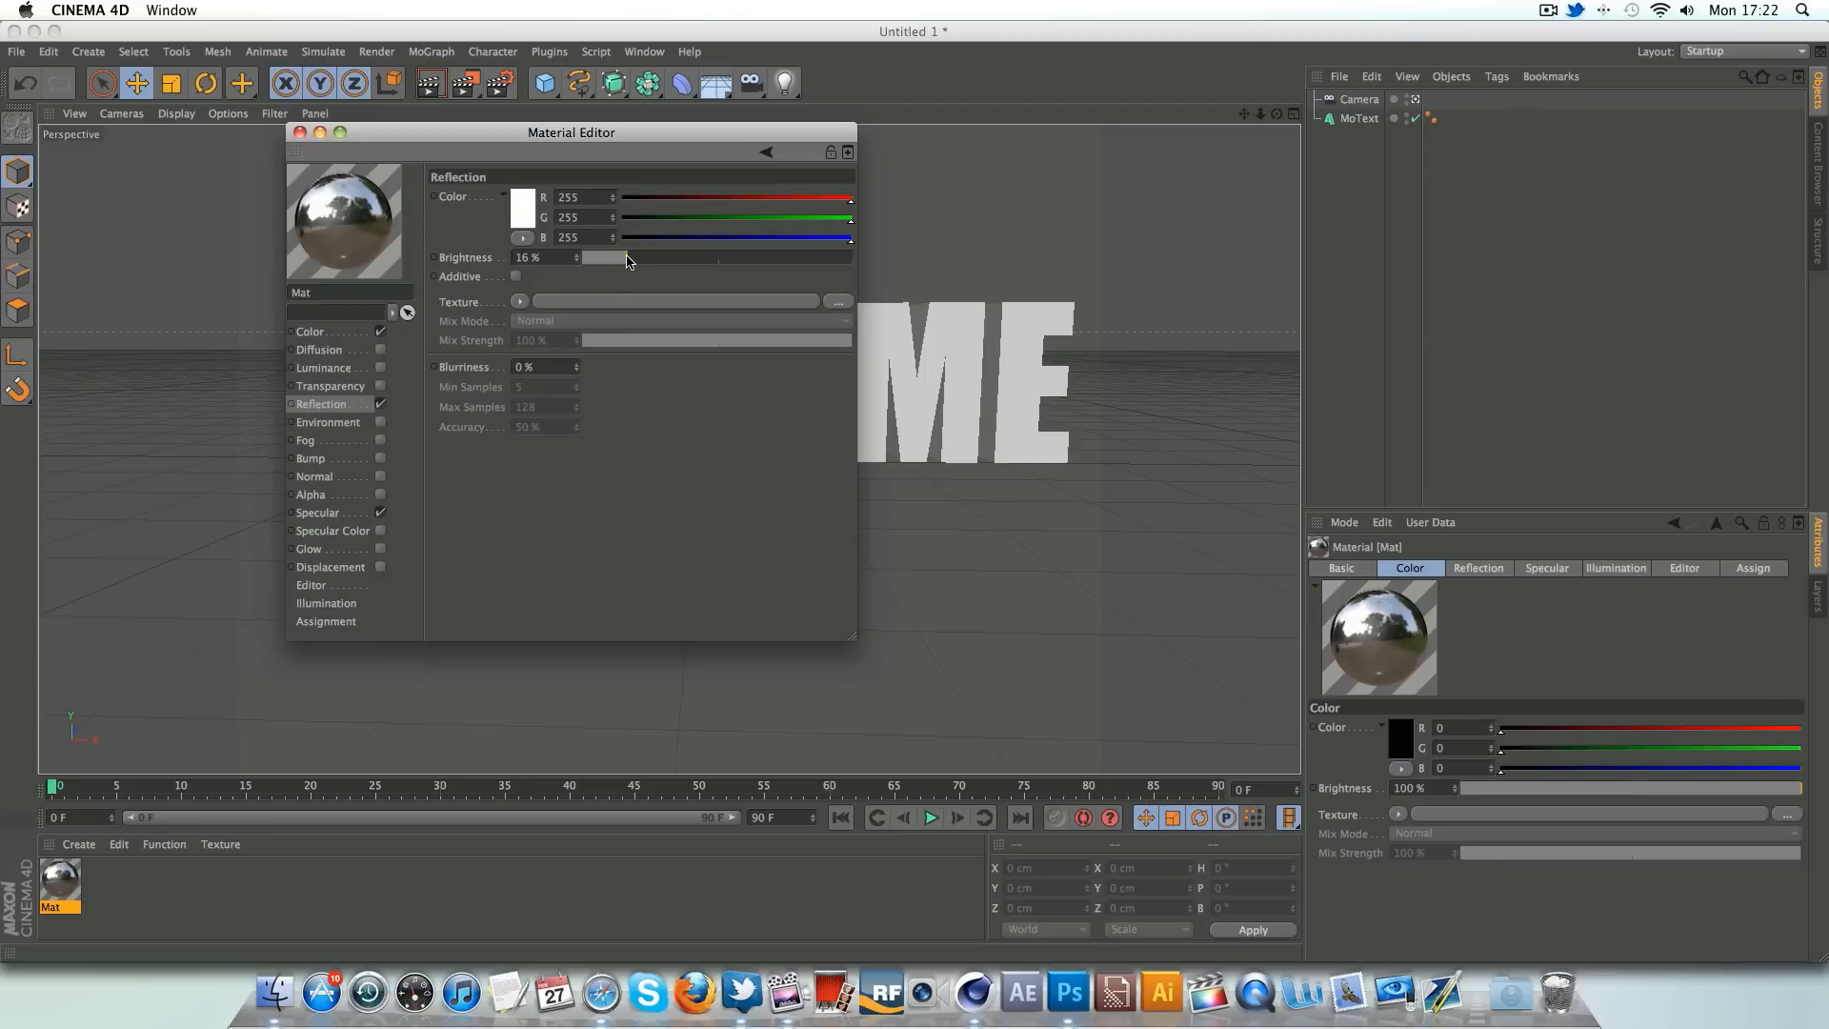
{"action": "left_click", "coordinate": [520, 301]}
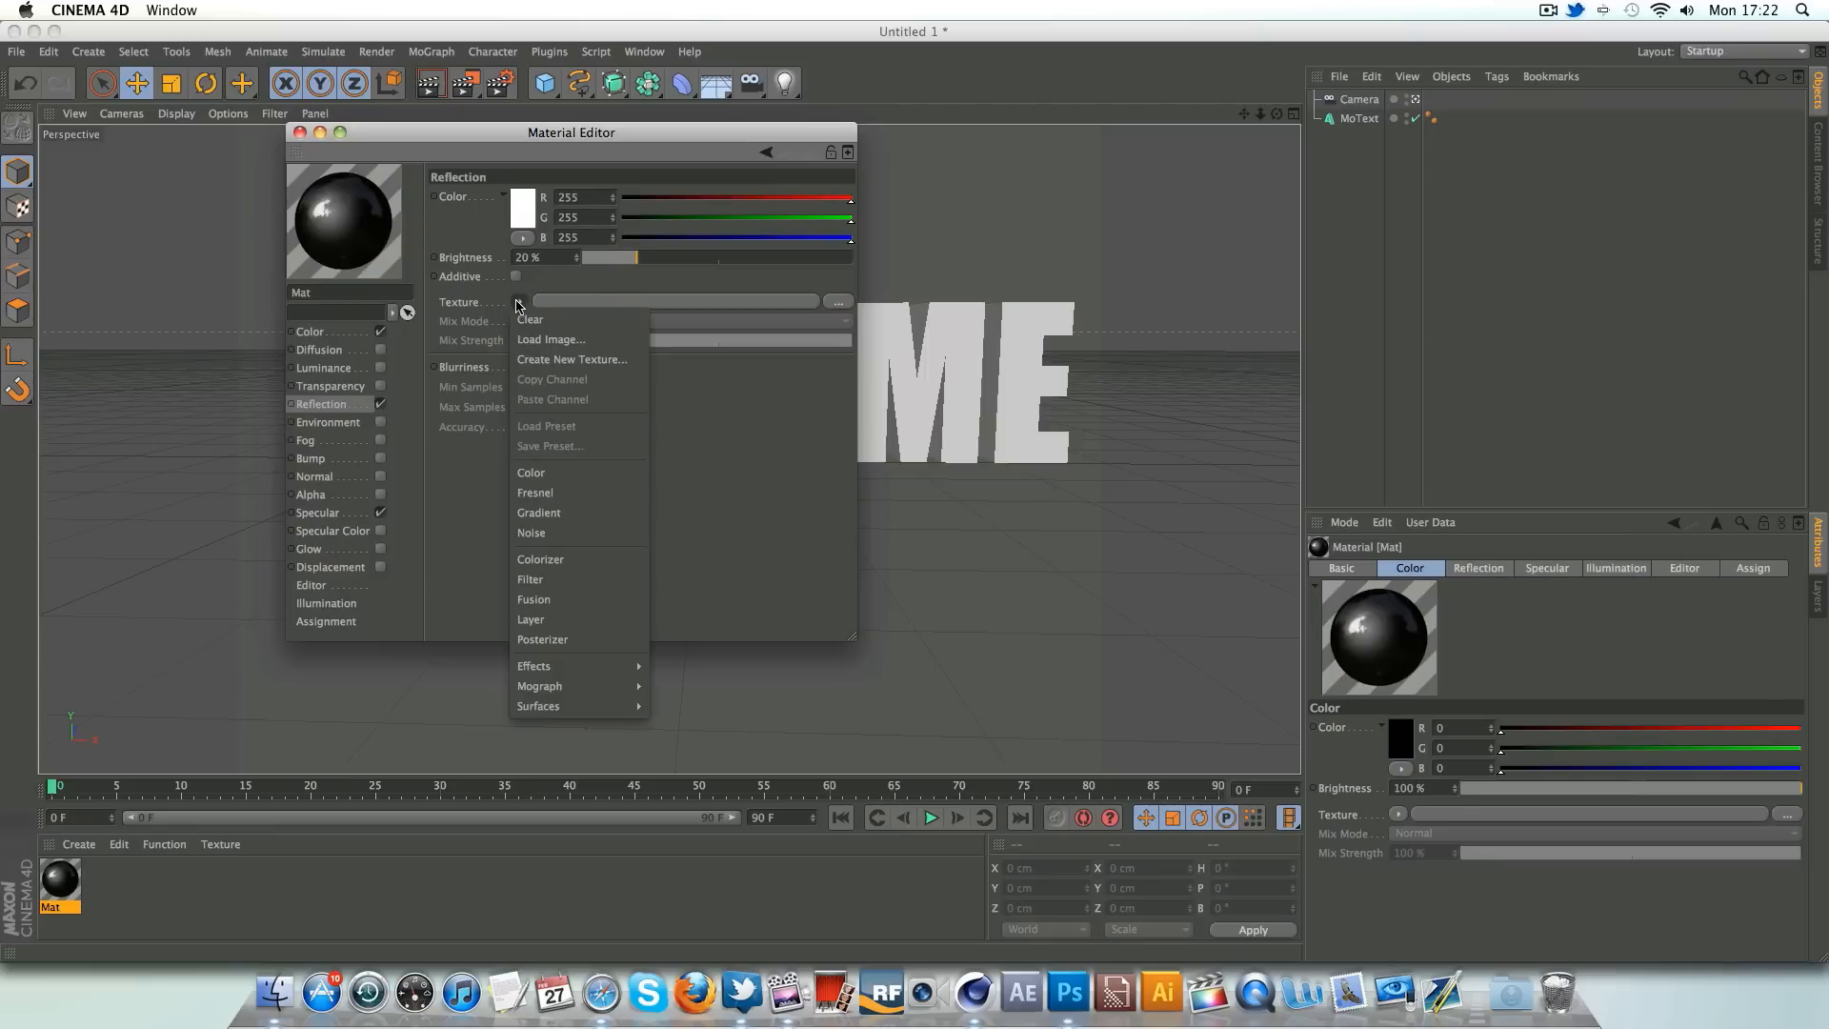
{"action": "mouse_move", "coordinate": [535, 320]}
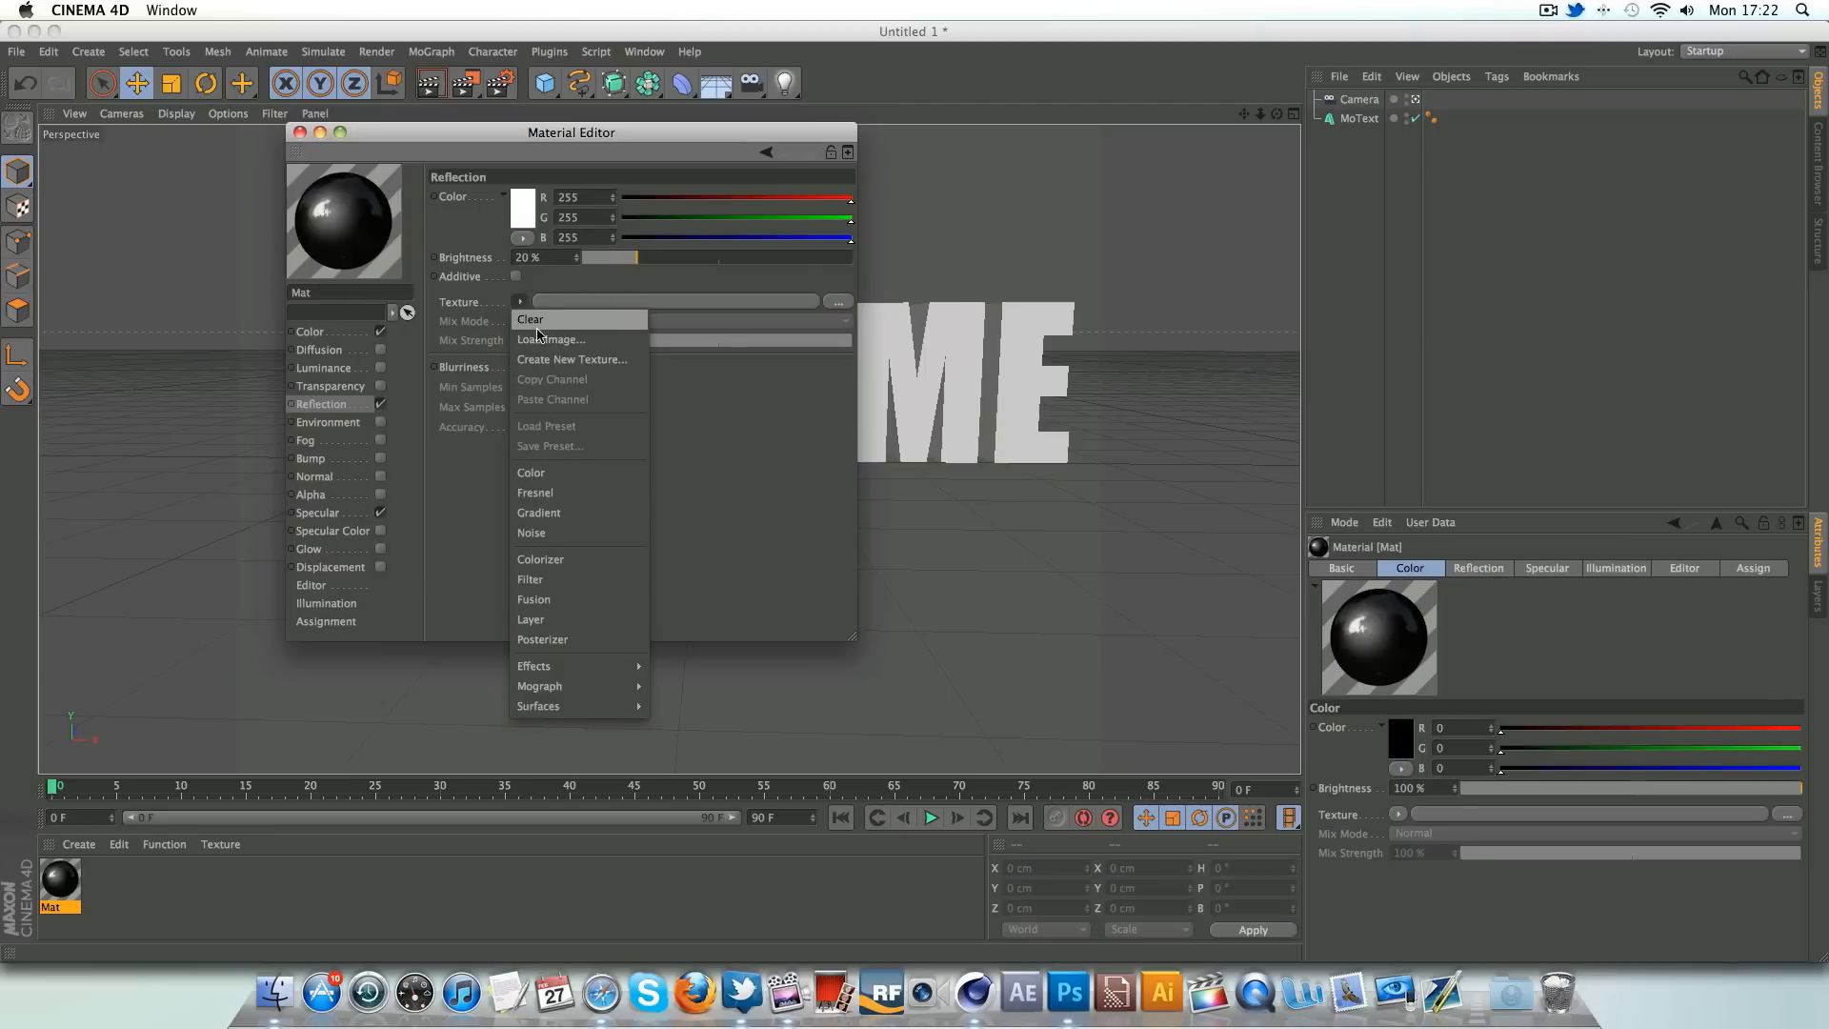
{"action": "mouse_move", "coordinate": [557, 500]}
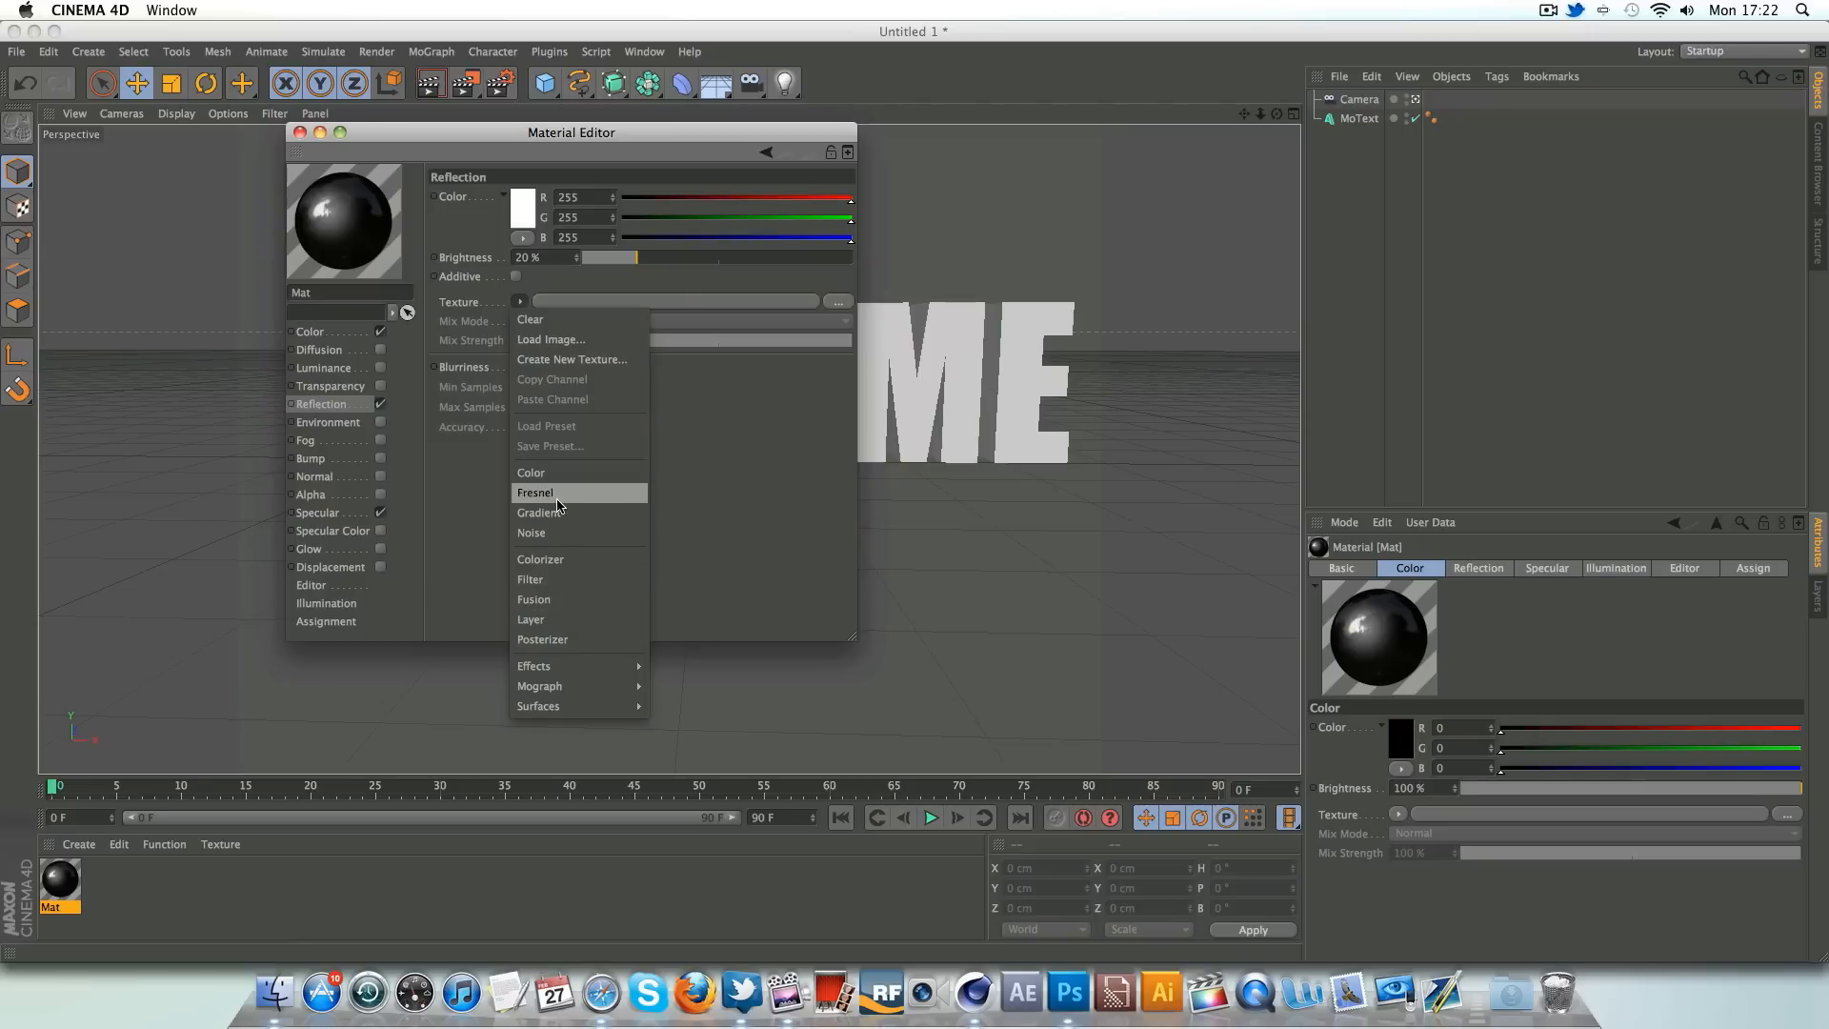
{"action": "left_click", "coordinate": [536, 492]}
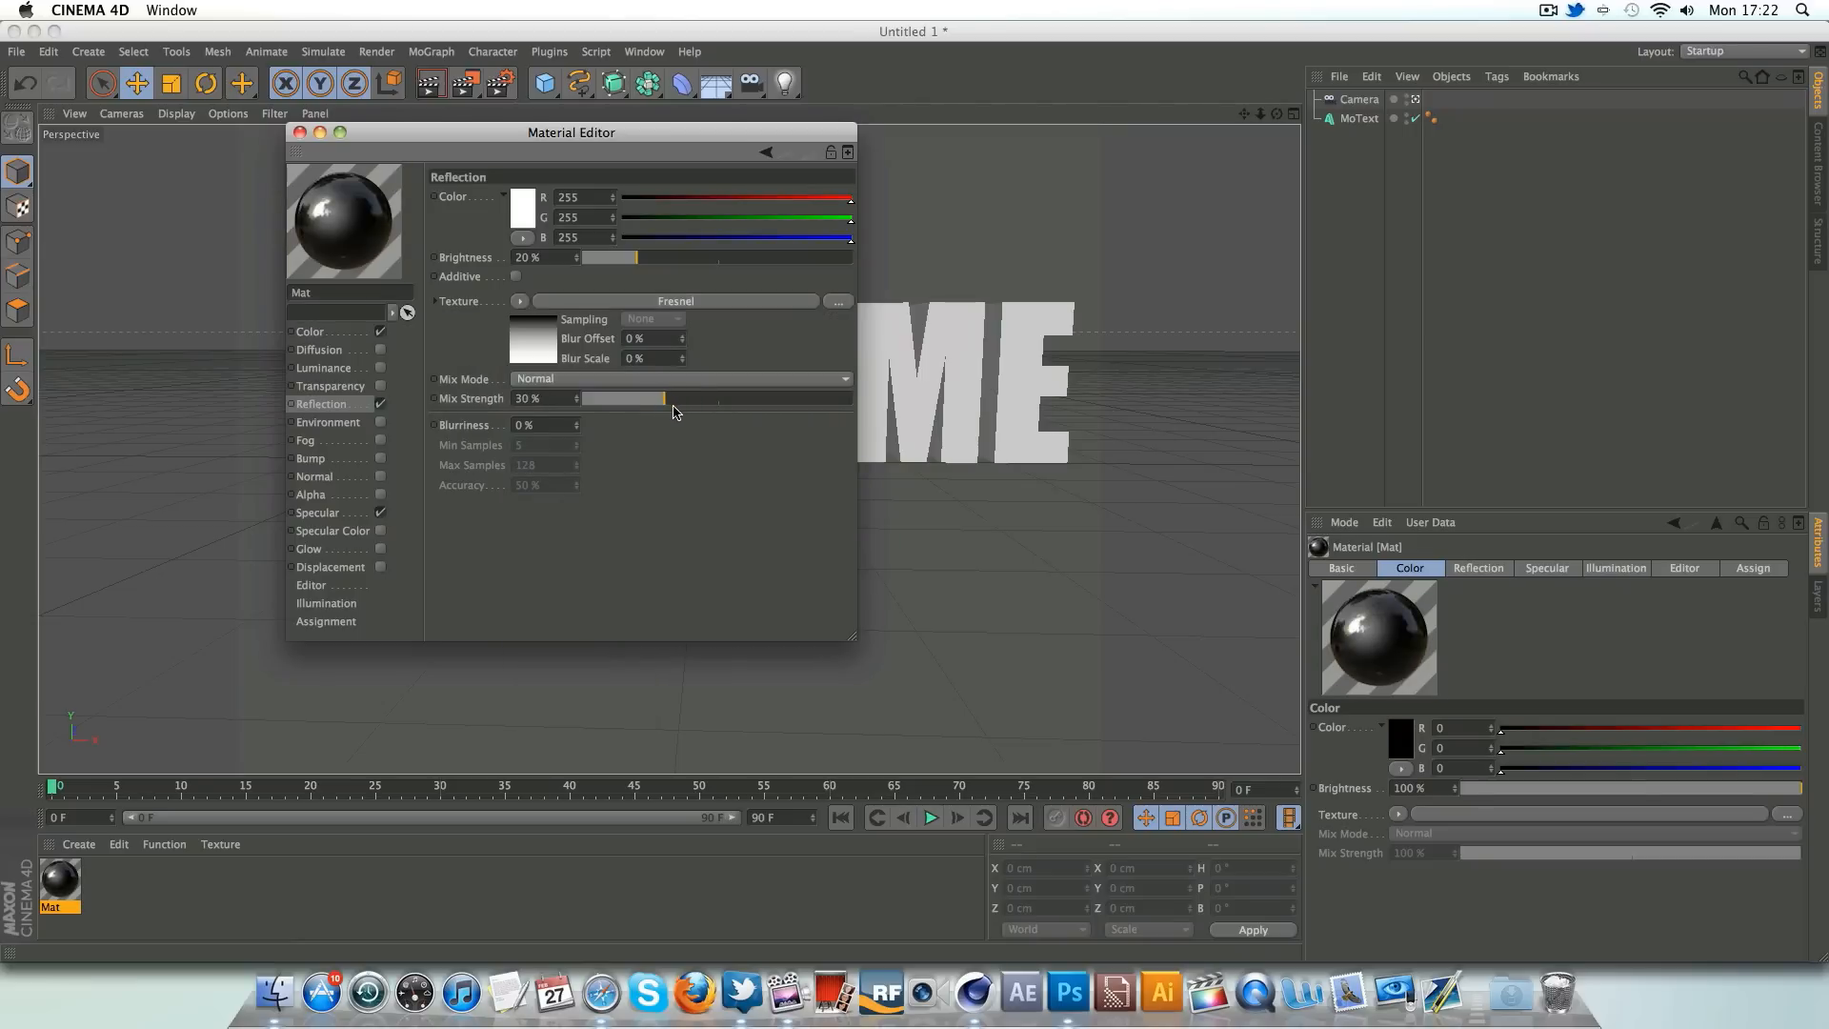
- Narrow and heighten the specular highlight of 'Mat' and close the editor
{"action": "left_click", "coordinate": [318, 512]}
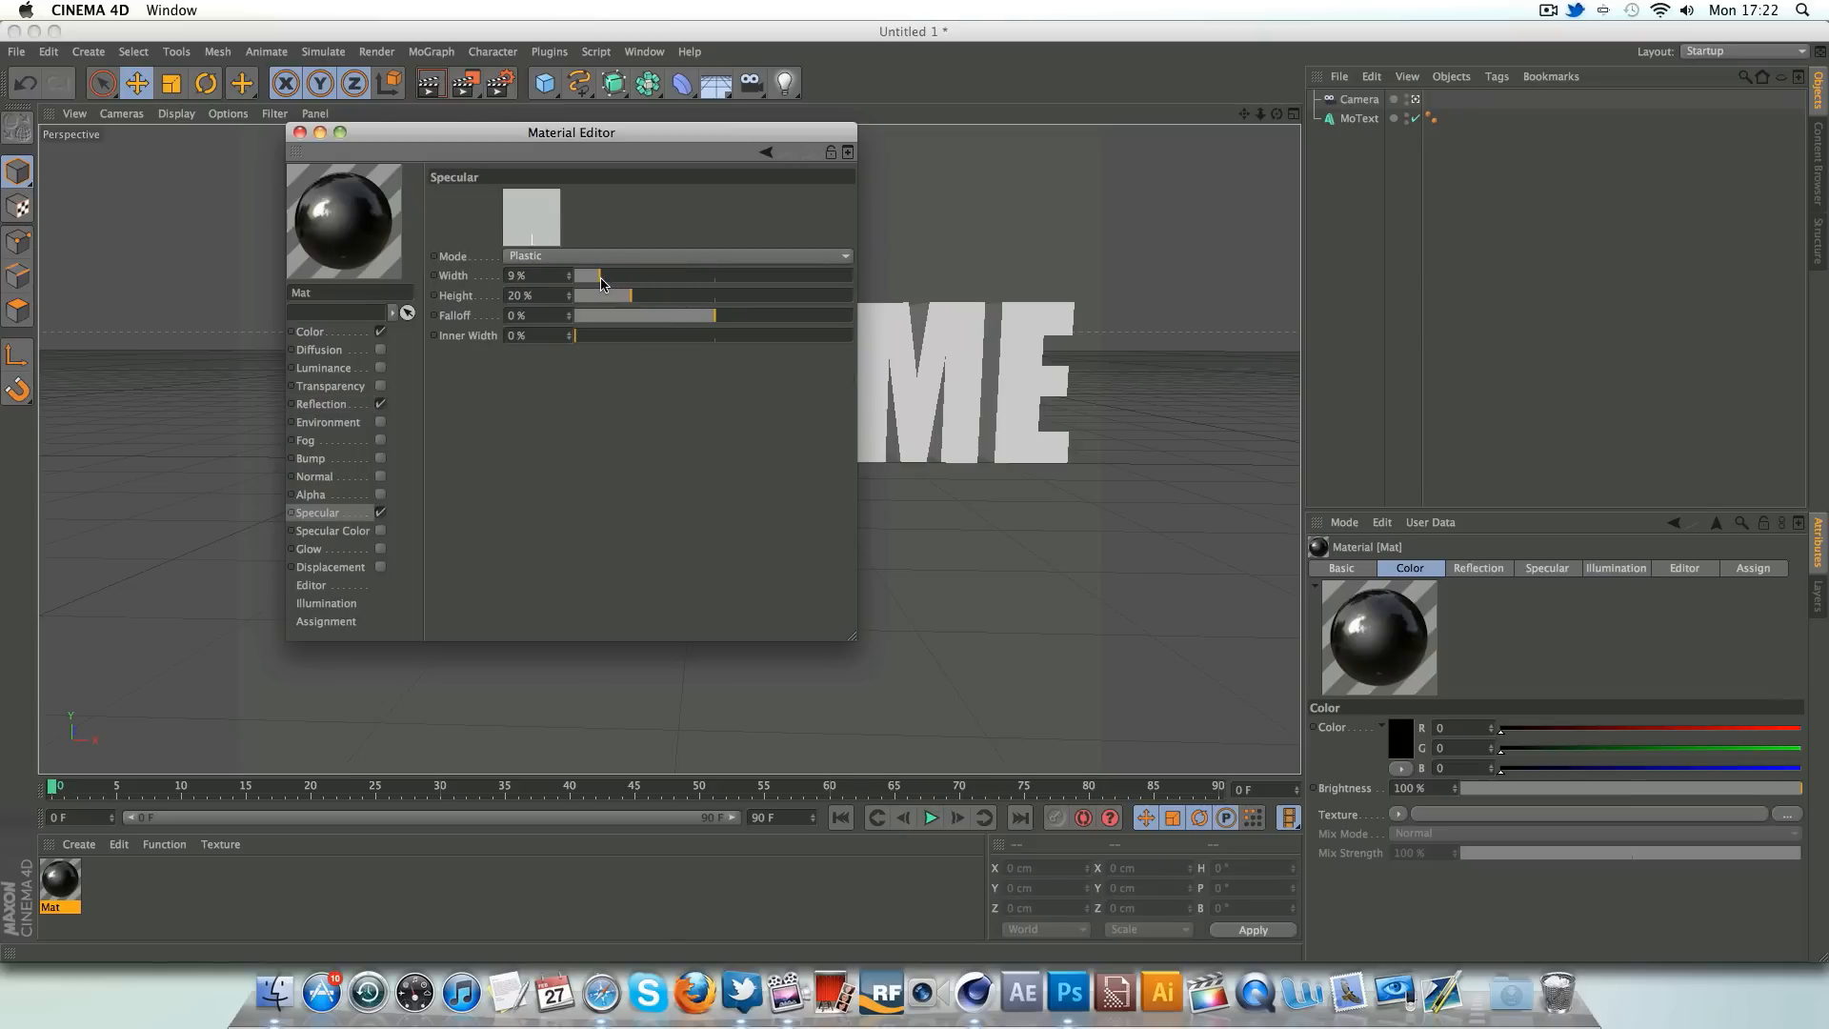
{"action": "left_click_drag", "start_coordinate": [601, 275], "coordinate": [614, 276]}
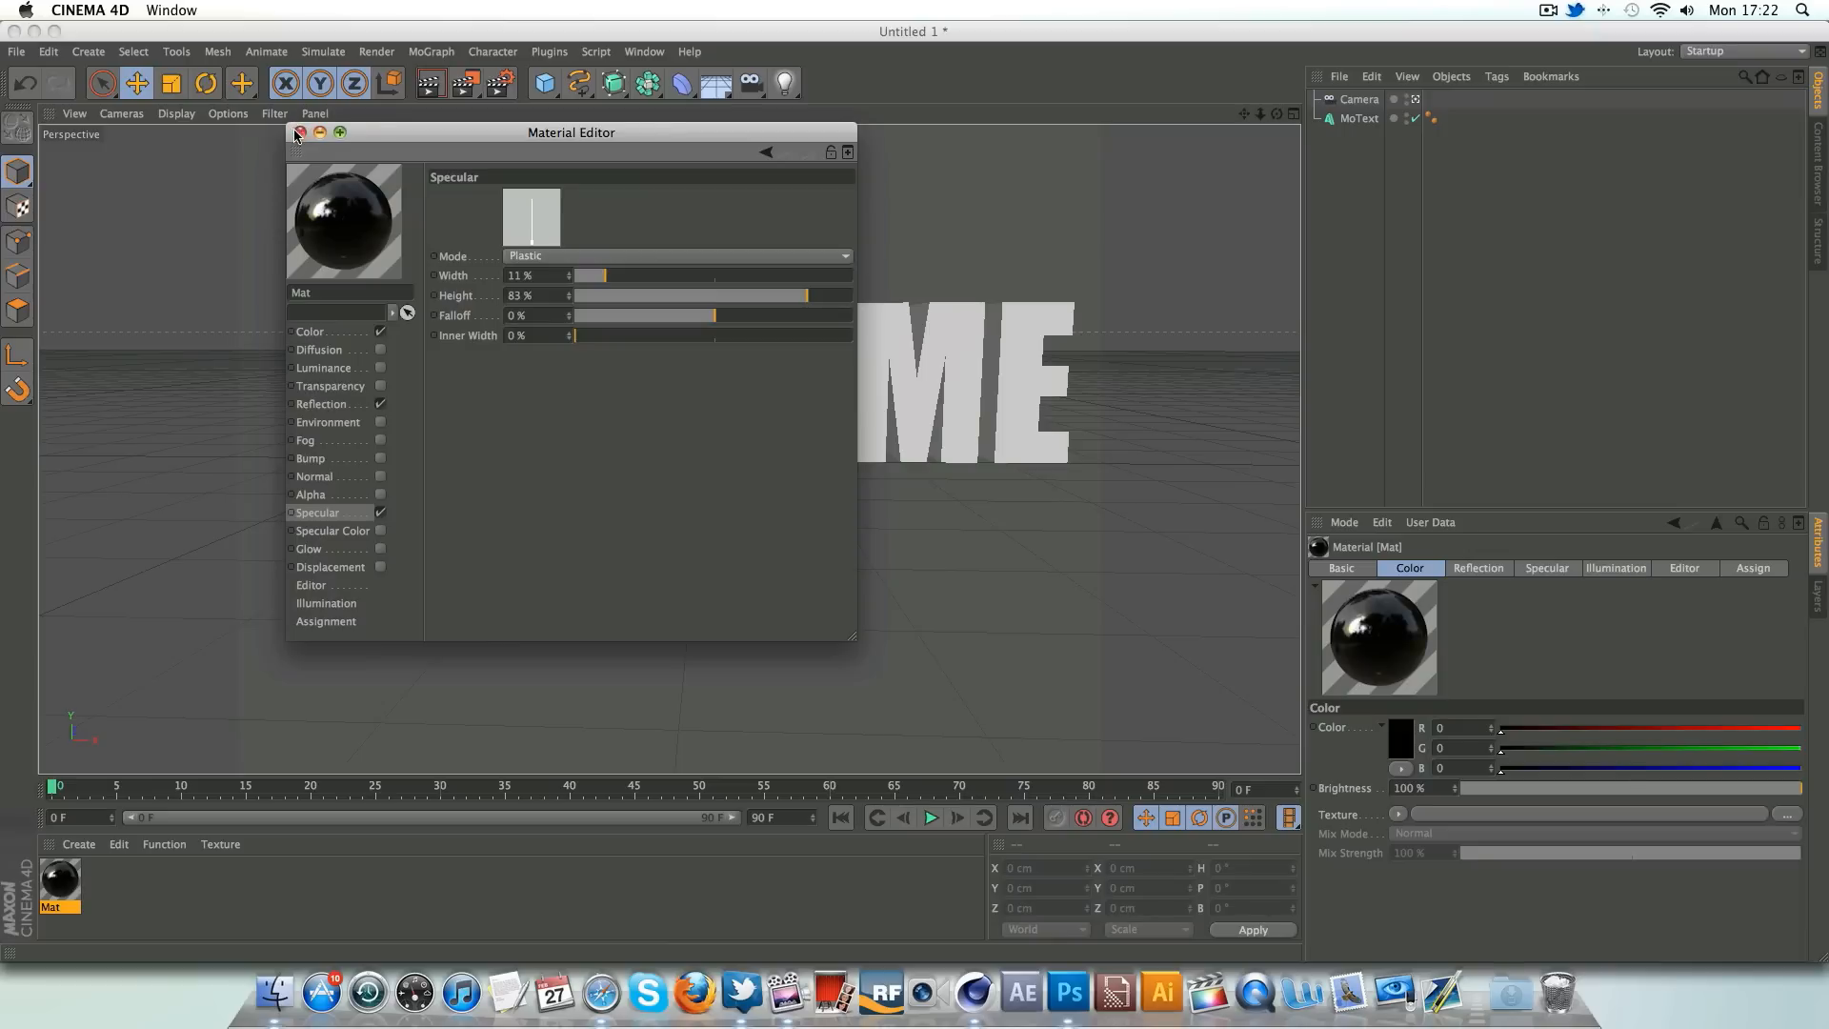
{"action": "left_click", "coordinate": [299, 131]}
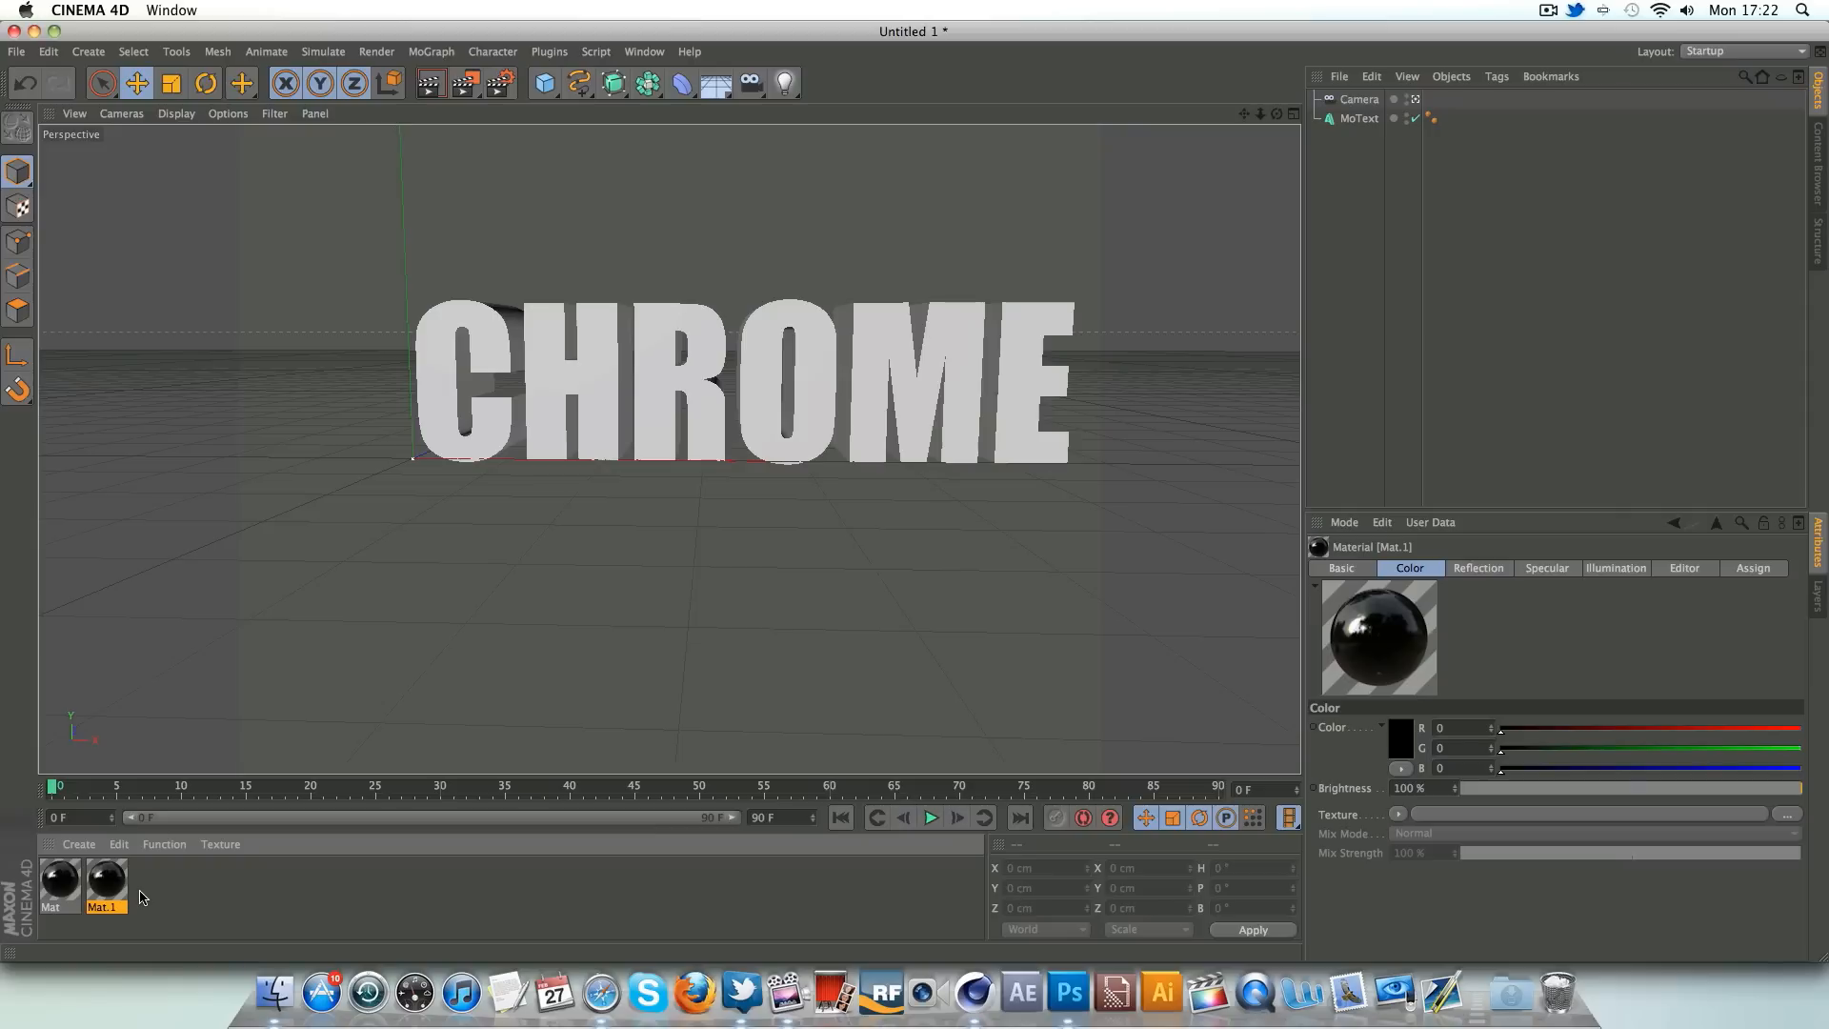
- Set the second material 'Mat.1' to dark teal (15, 73, 86)
{"action": "double_click", "coordinate": [103, 883]}
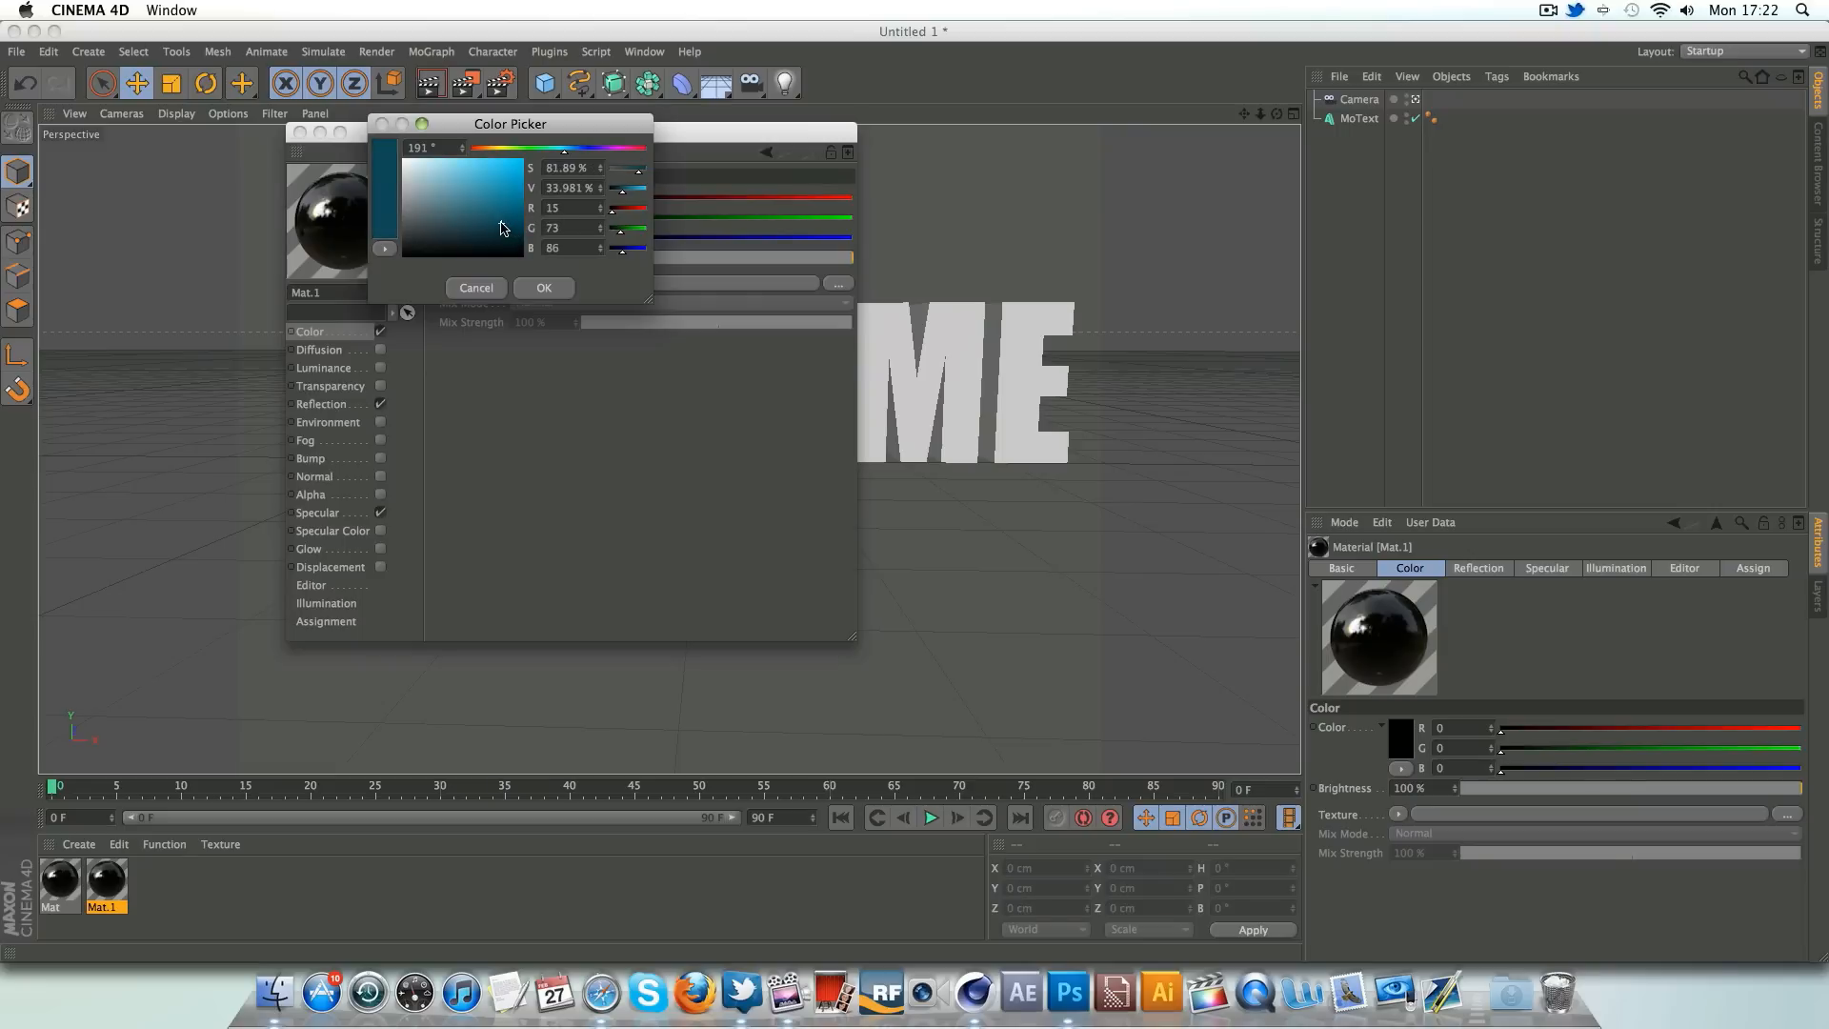
{"action": "left_click", "coordinate": [542, 287]}
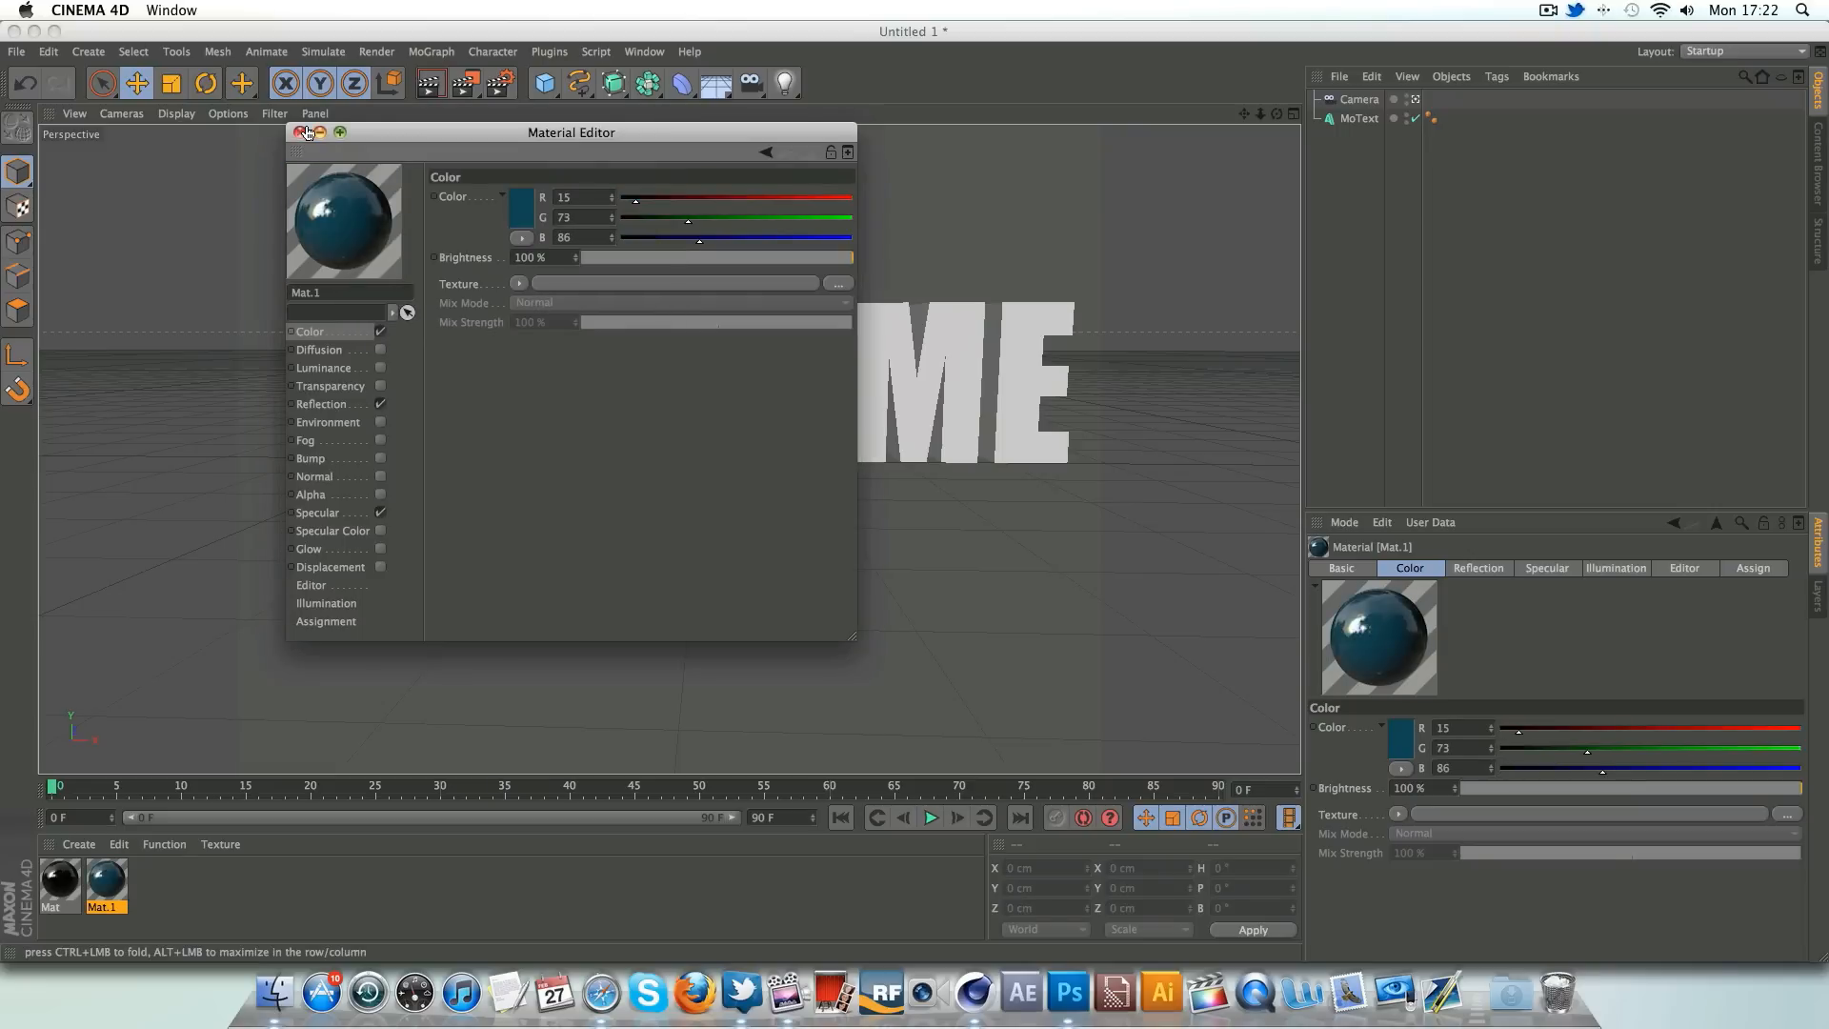
{"action": "left_click", "coordinate": [300, 132]}
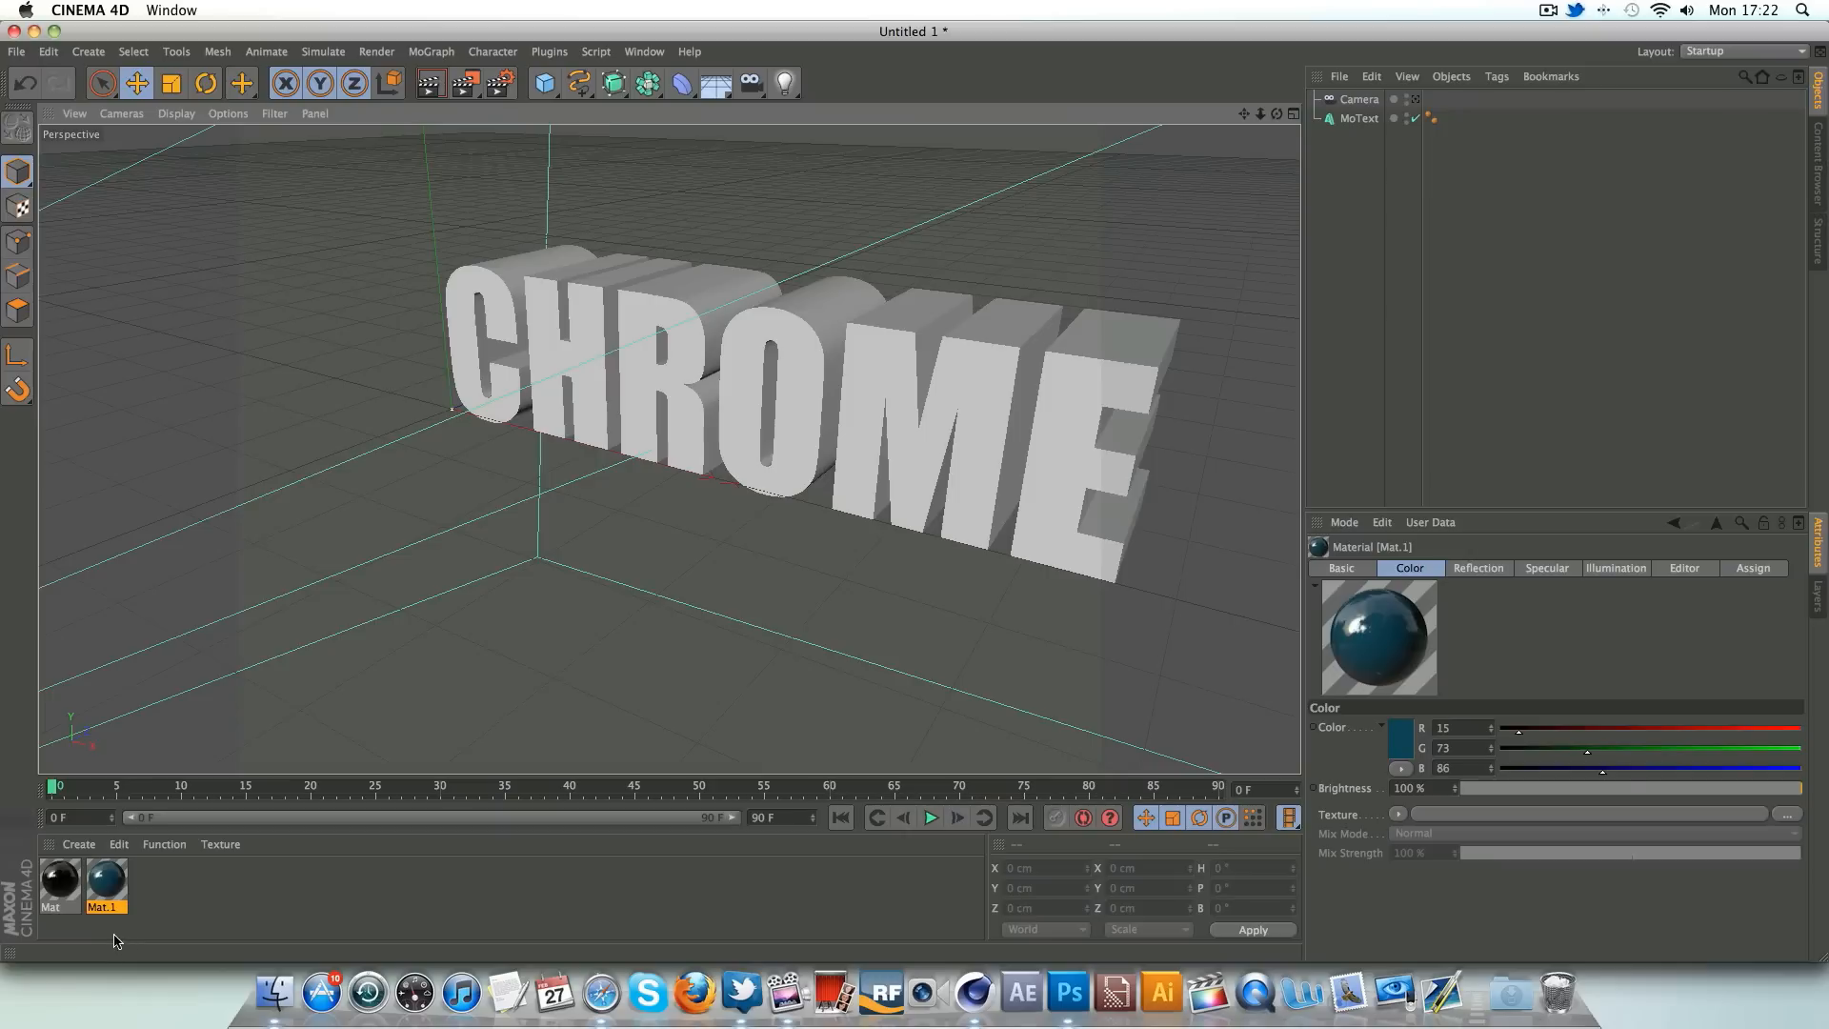
- Apply Mat.1 to the MoText caps (C1 selection) and look through the scene camera
{"action": "left_click", "coordinate": [58, 884]}
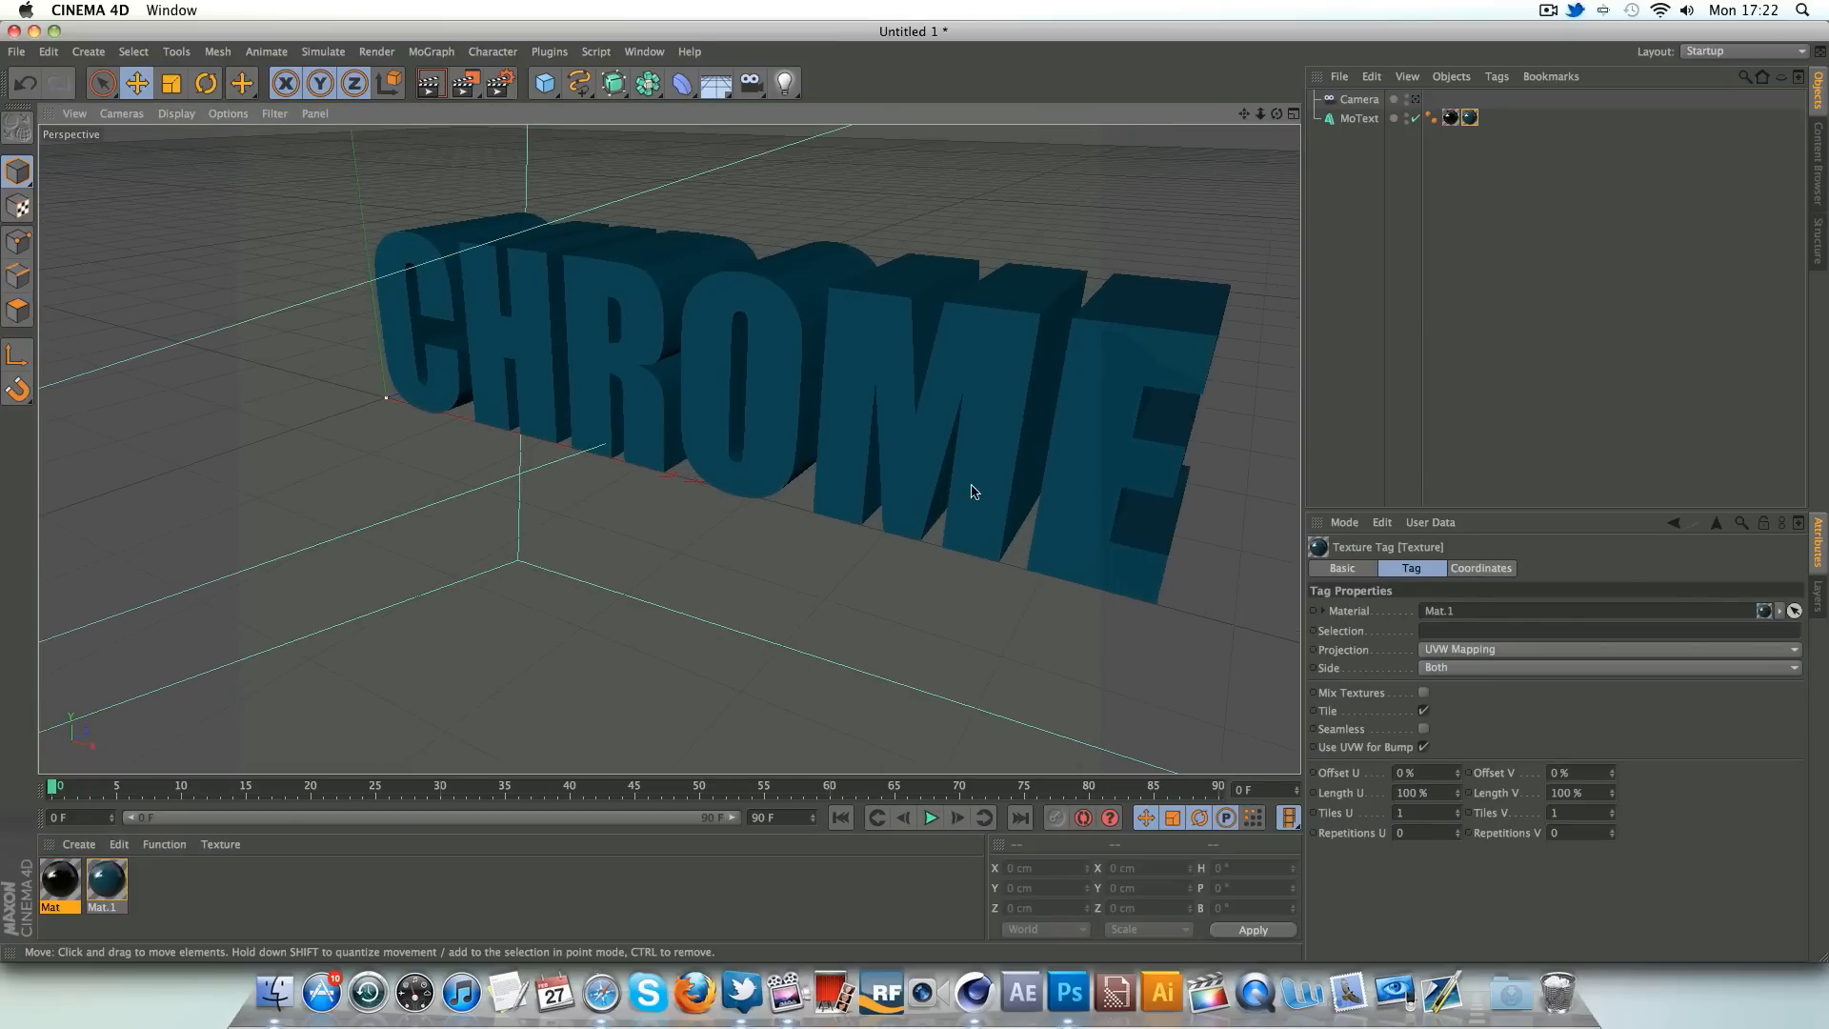
{"action": "mouse_move", "coordinate": [1460, 314]}
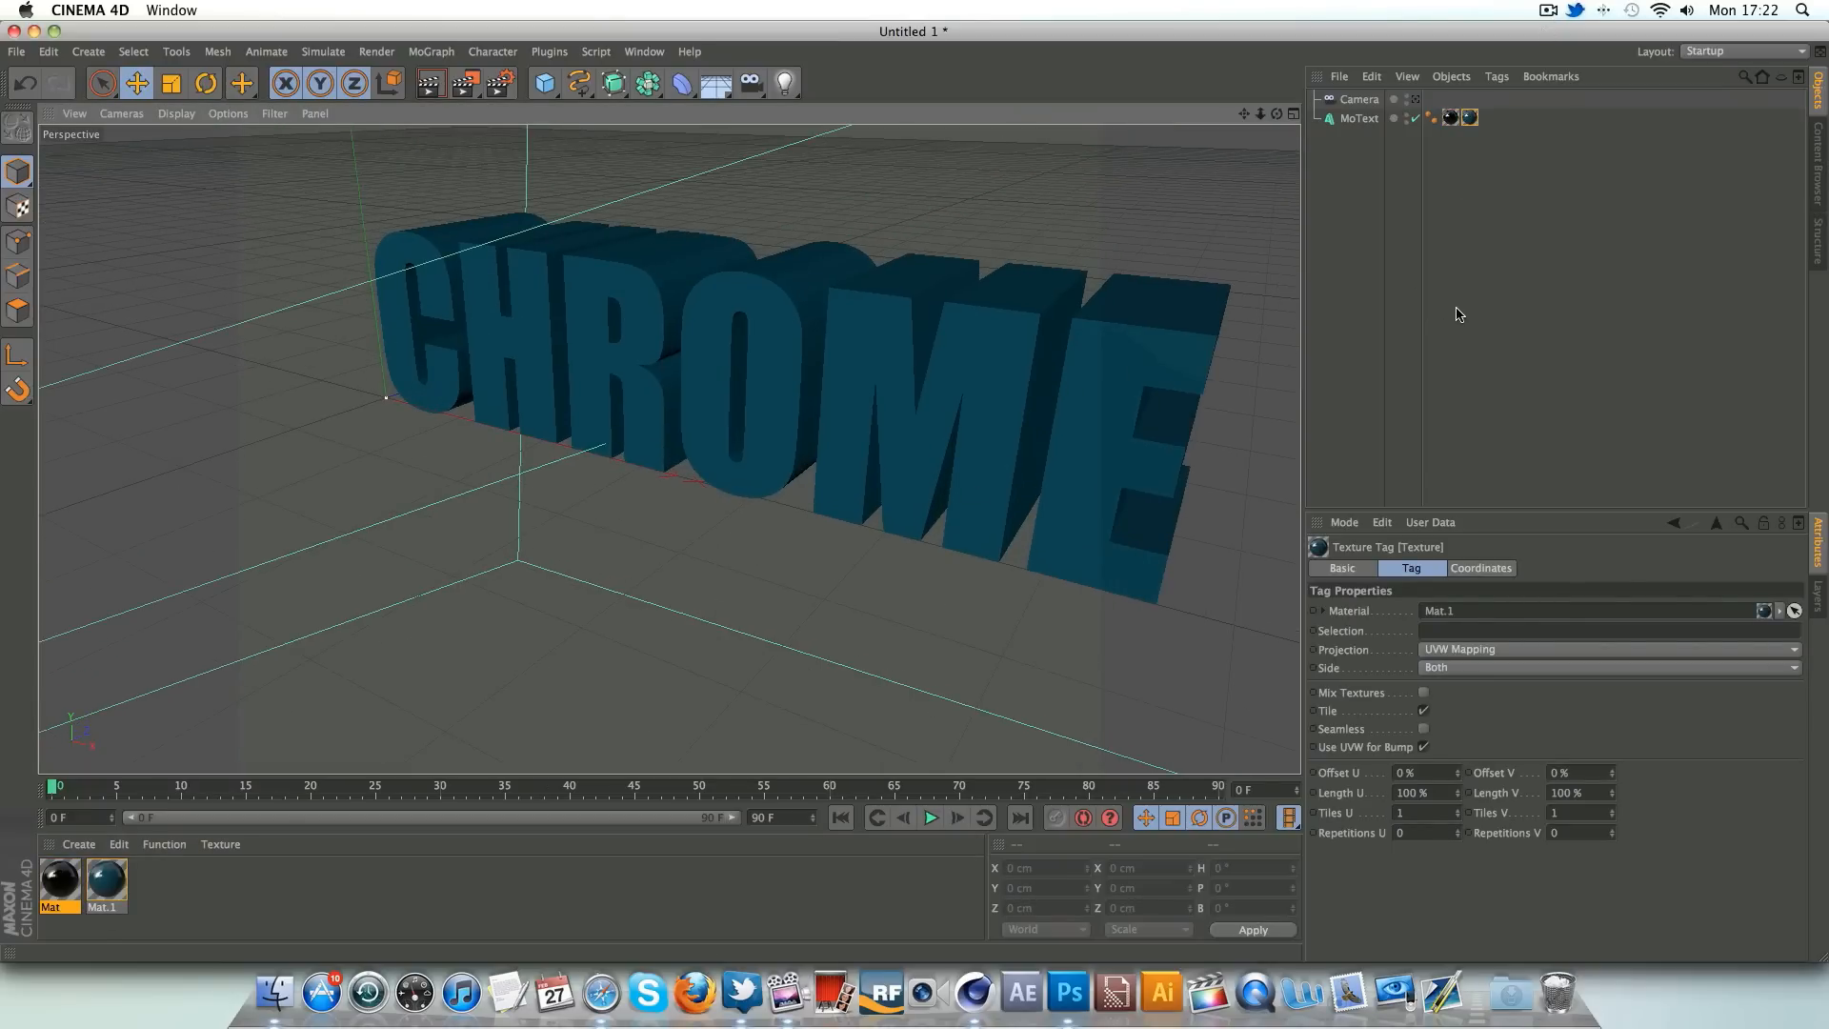
{"action": "mouse_move", "coordinate": [946, 326]}
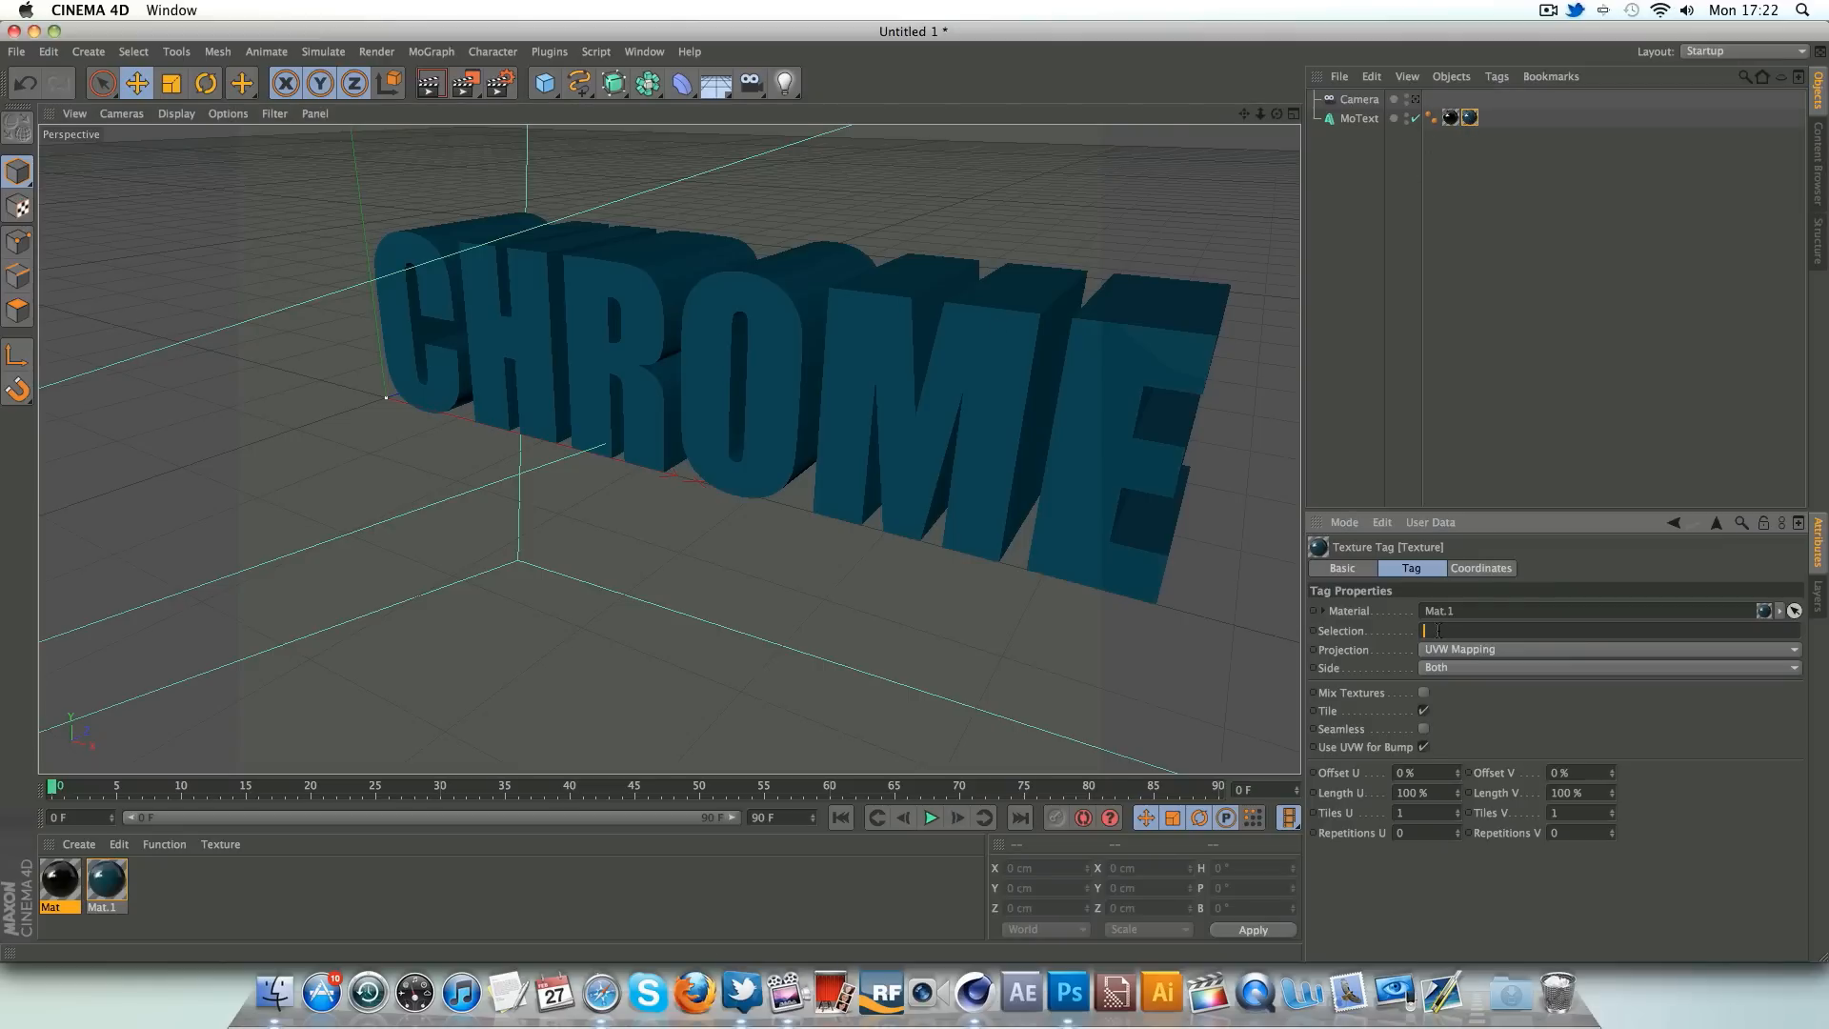
{"action": "type", "text": "C1"}
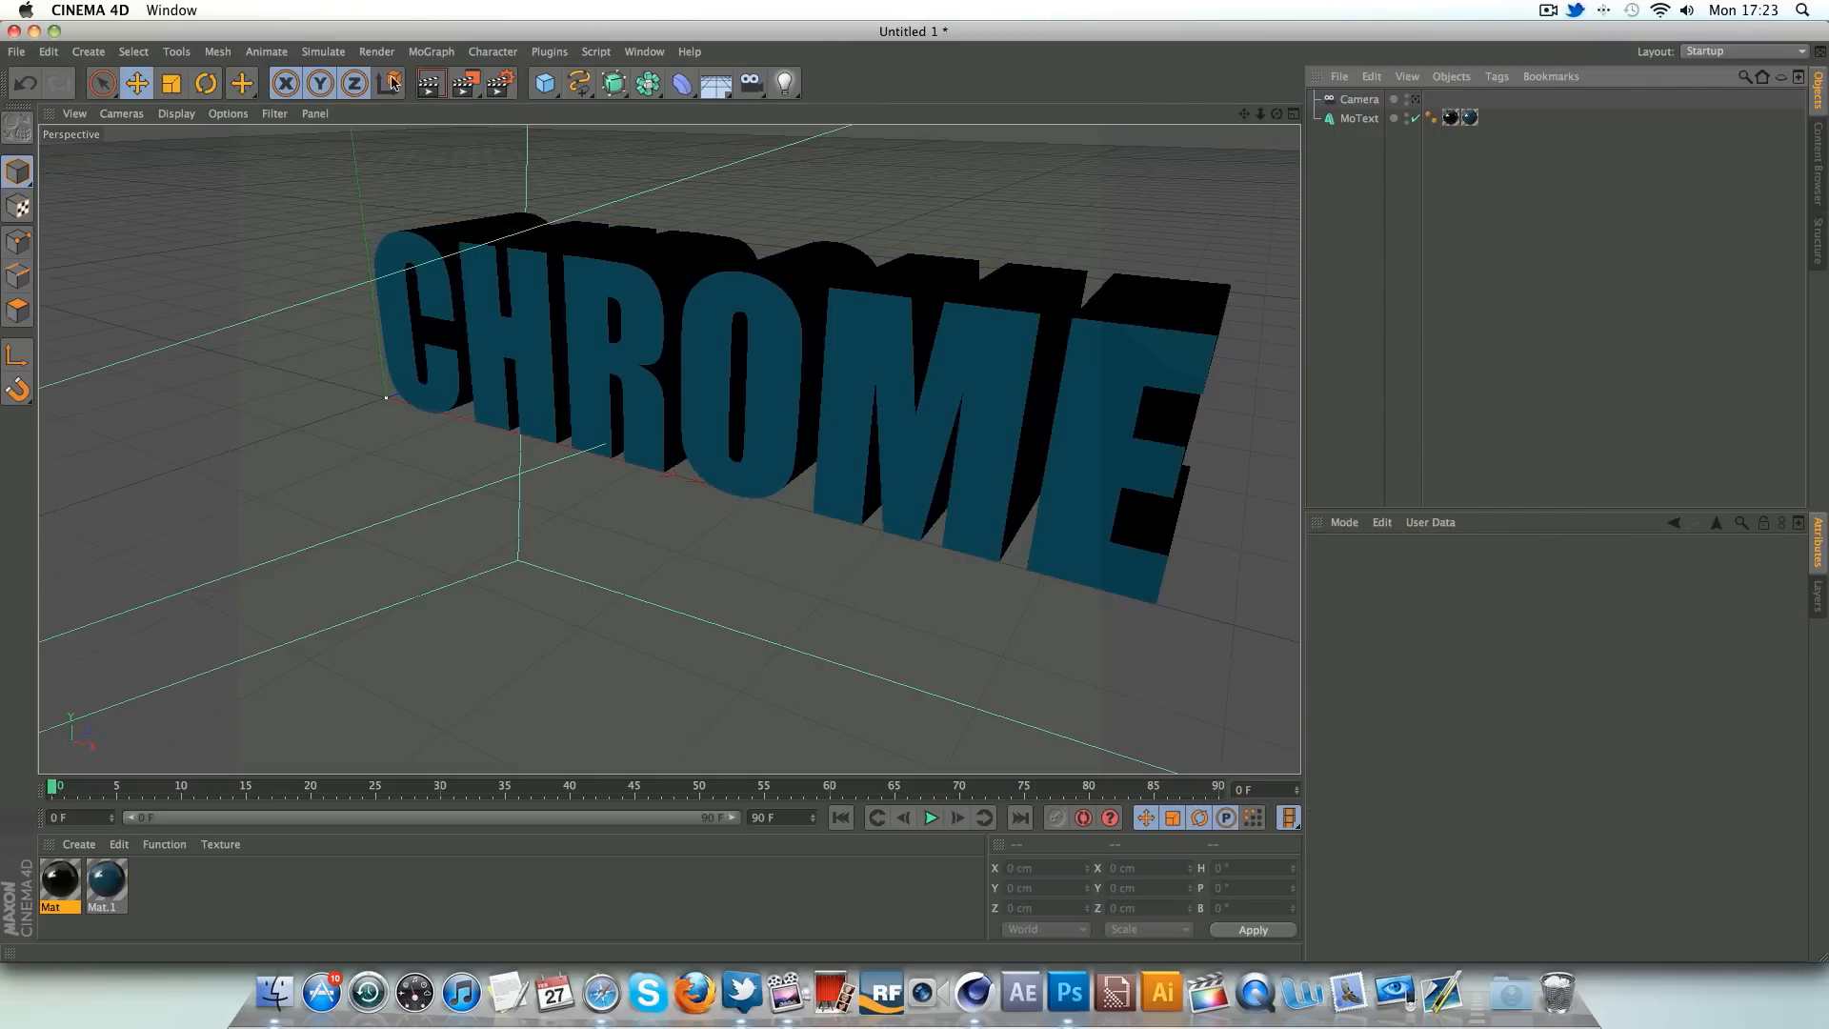
{"action": "left_click", "coordinate": [392, 83]}
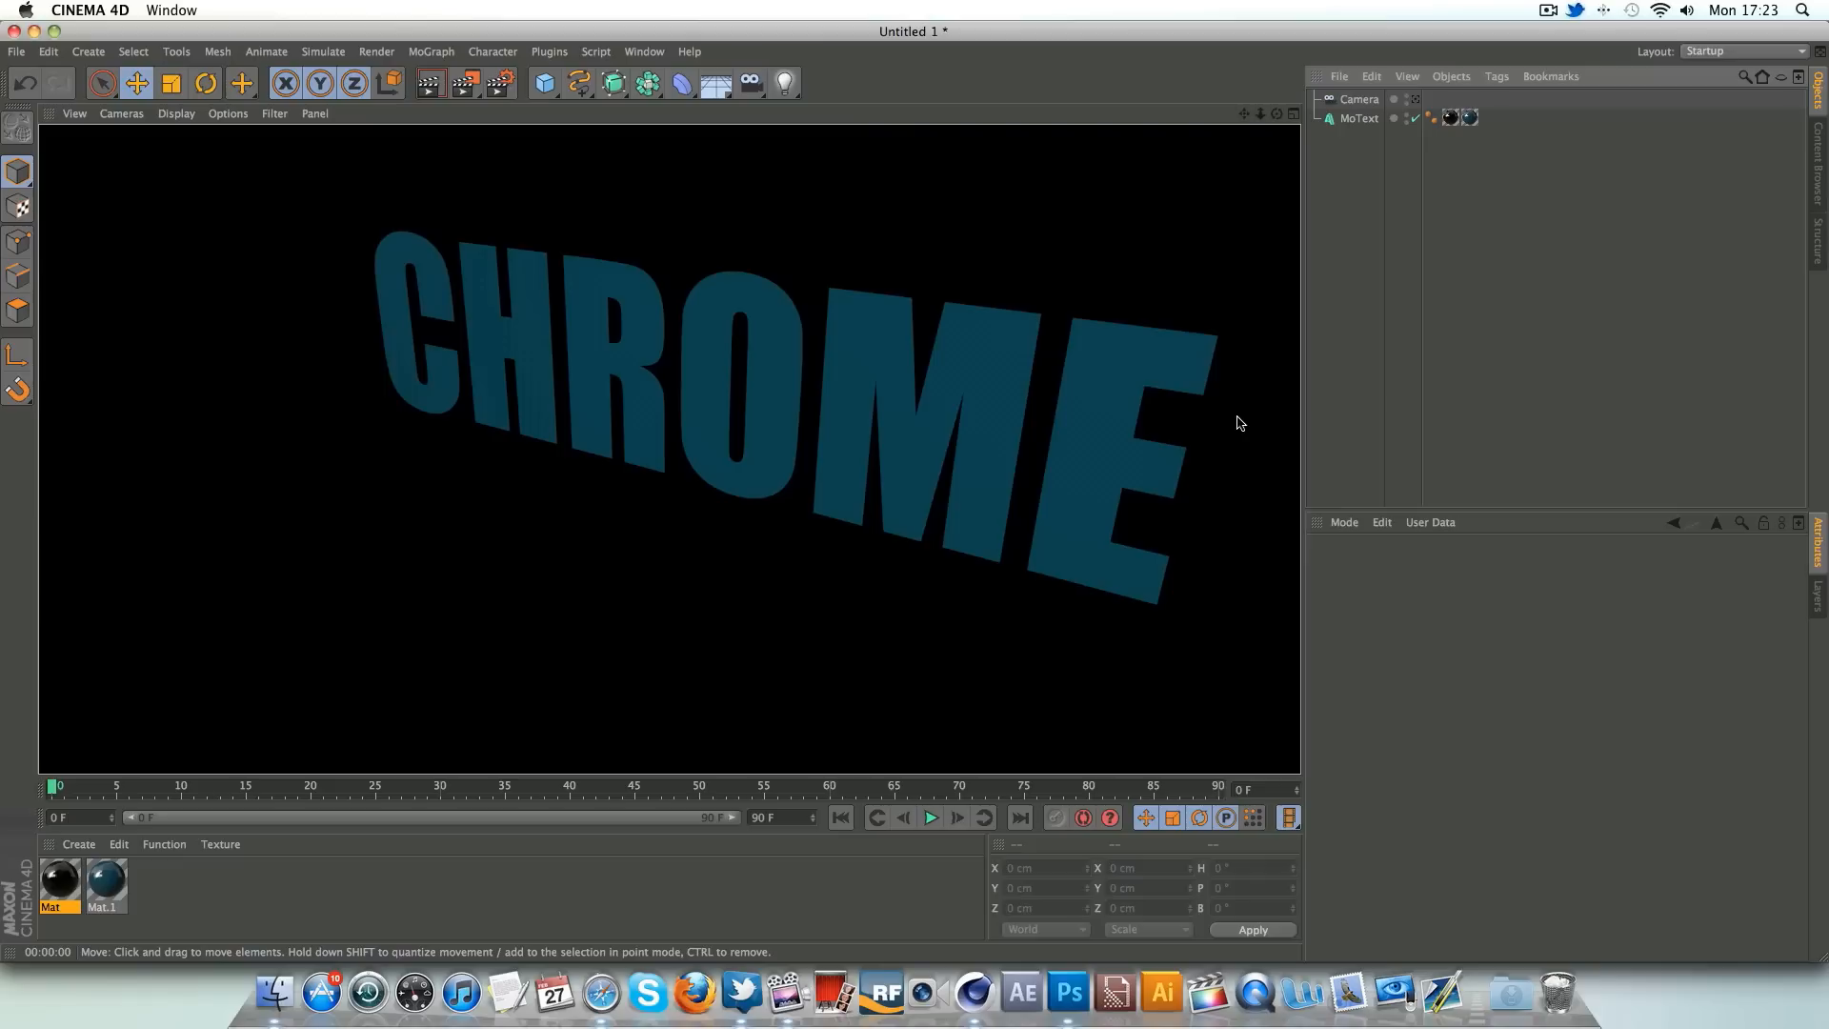
{"action": "mouse_move", "coordinate": [1408, 355]}
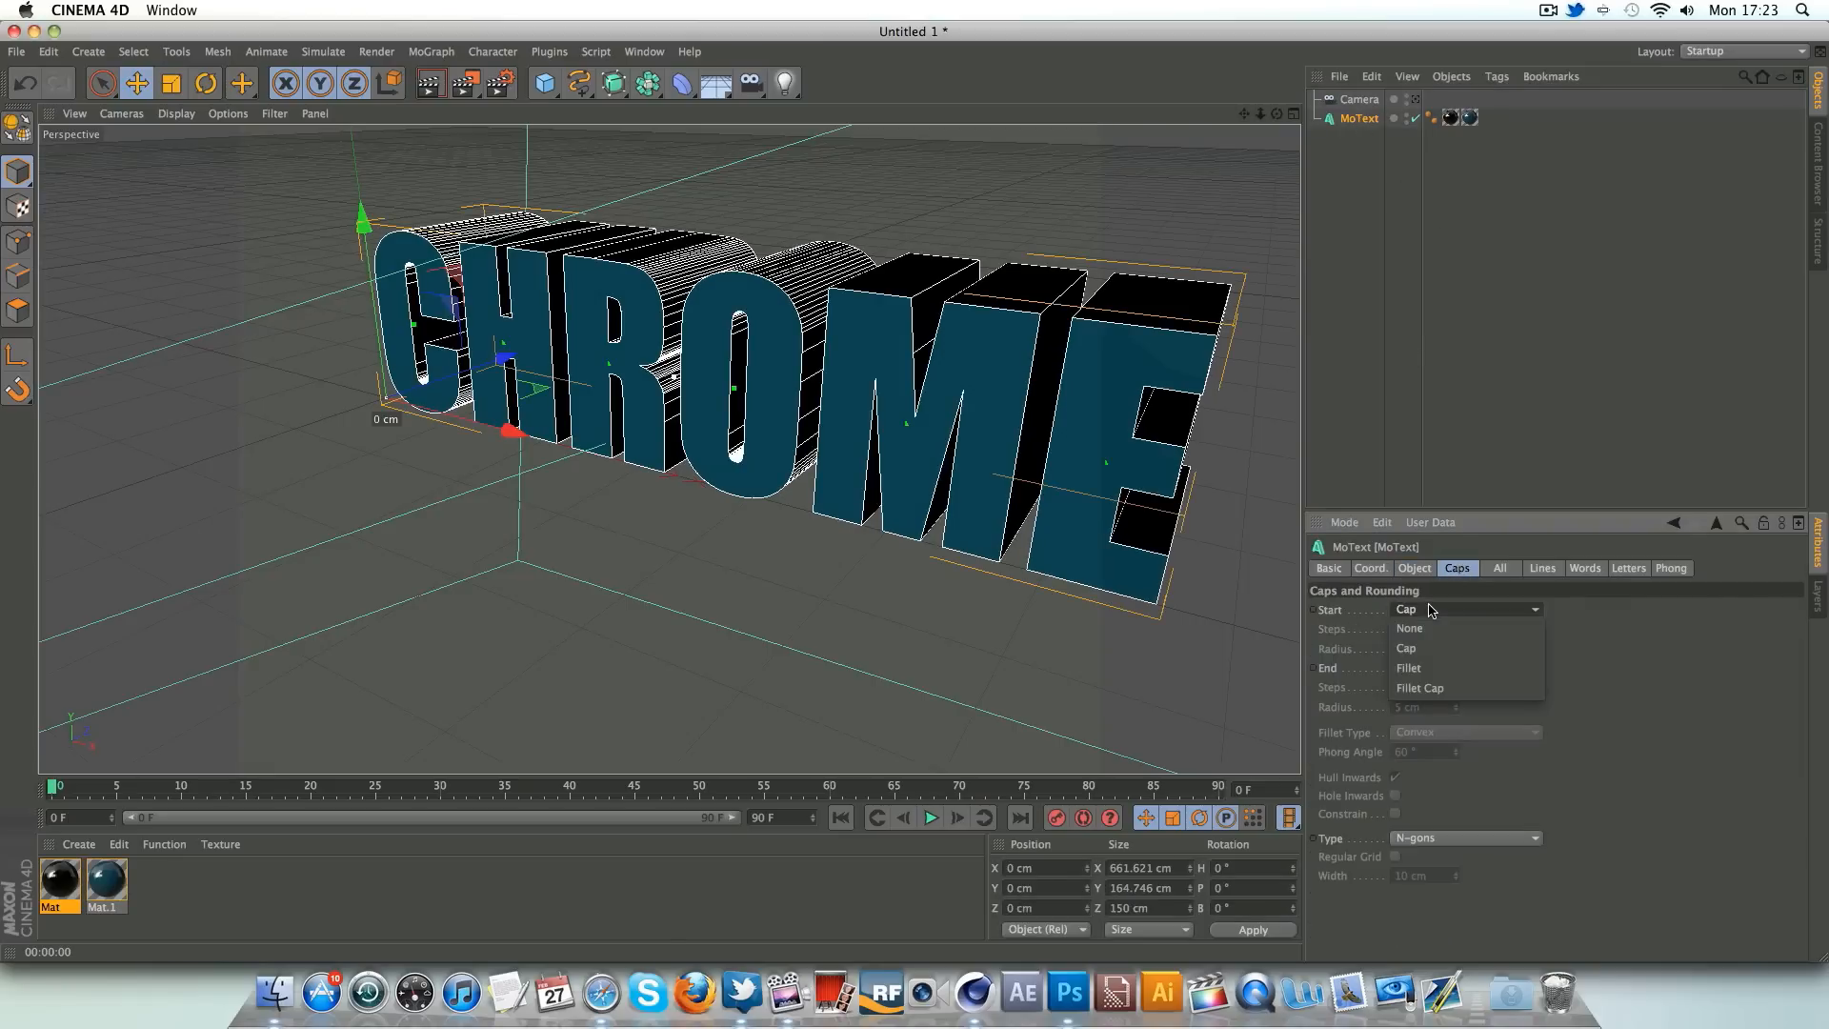
- Set the MoText Start and End caps to Fillet Cap and view through the camera
{"action": "left_click", "coordinate": [1420, 687]}
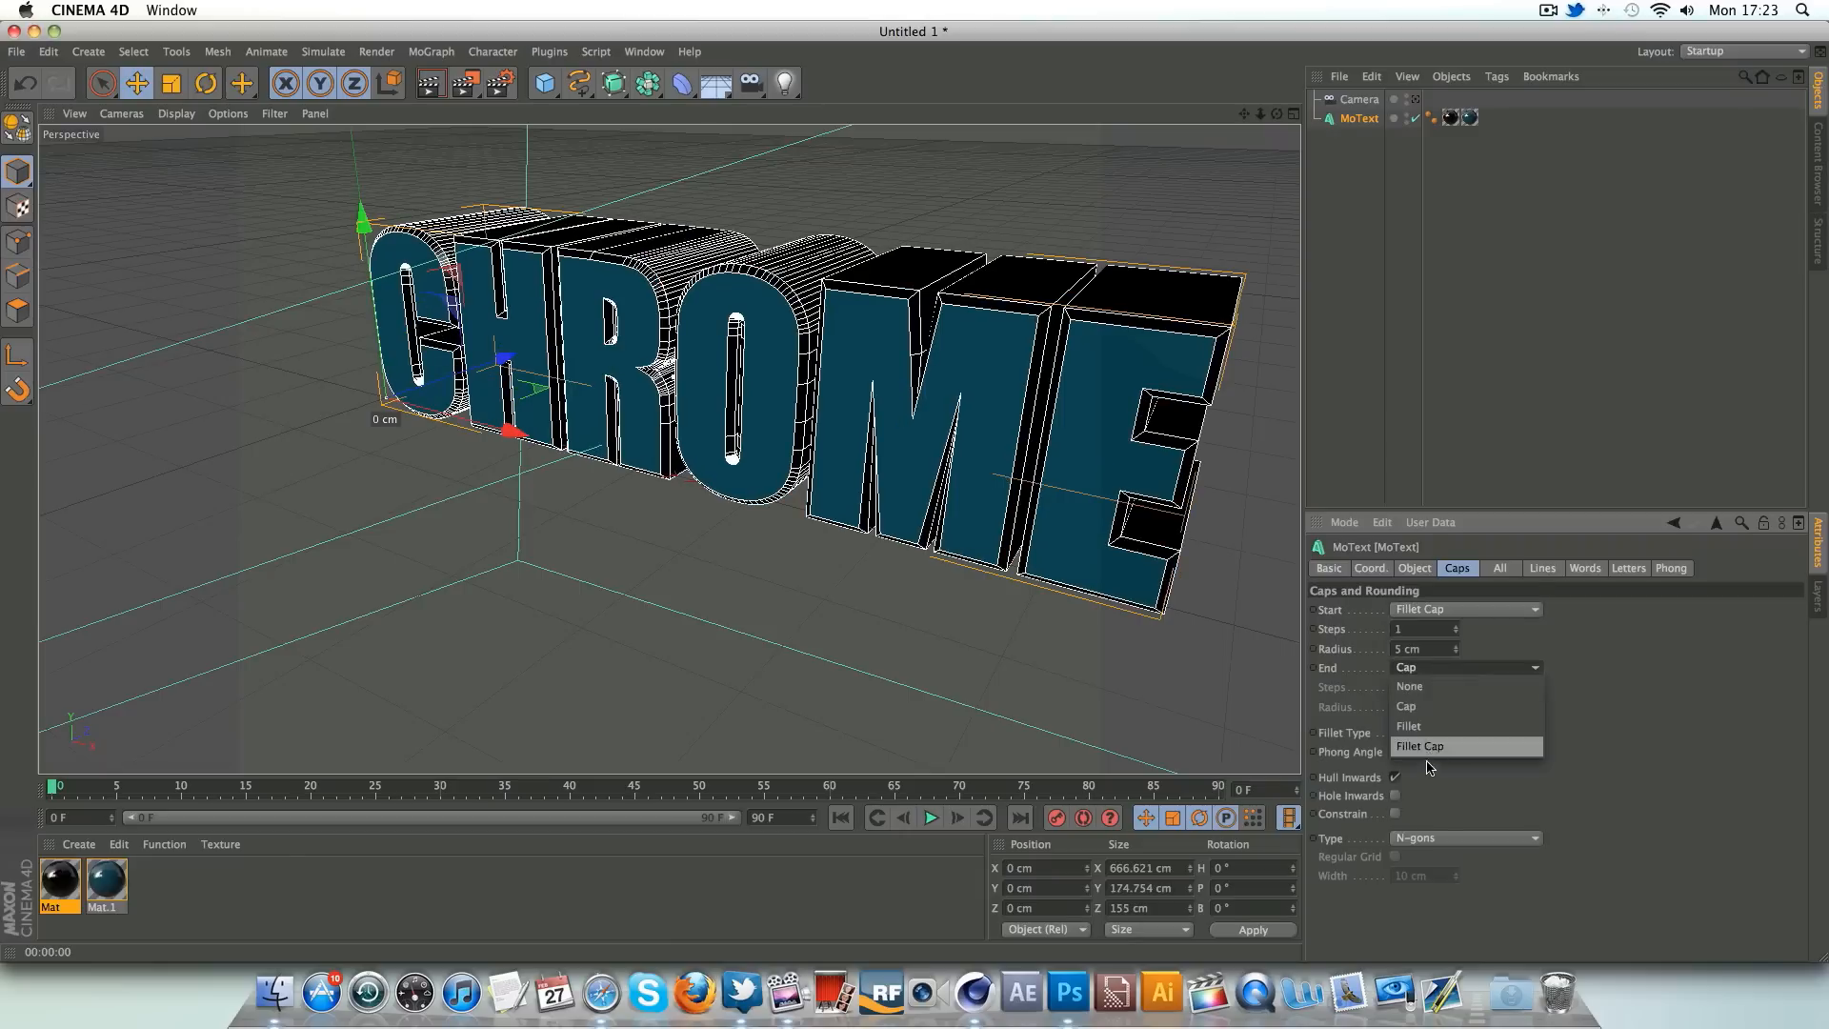
{"action": "left_click", "coordinate": [1420, 745]}
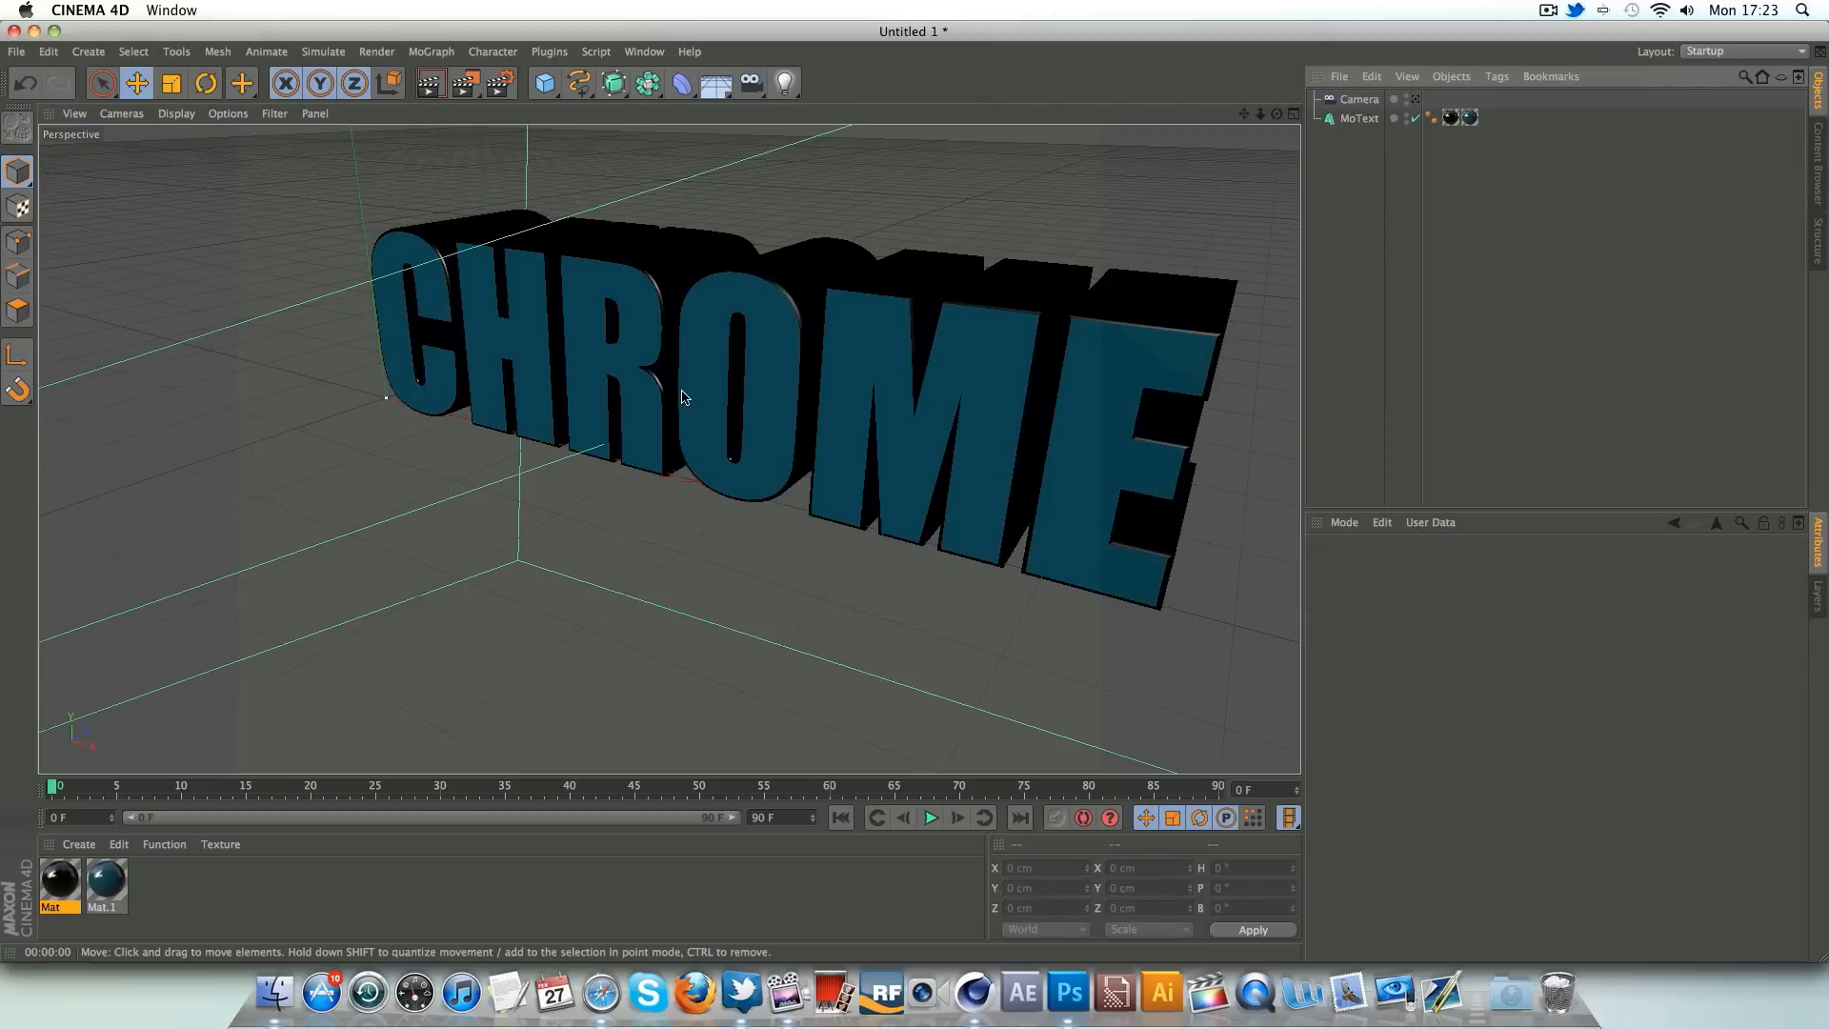
{"action": "mouse_move", "coordinate": [472, 297]}
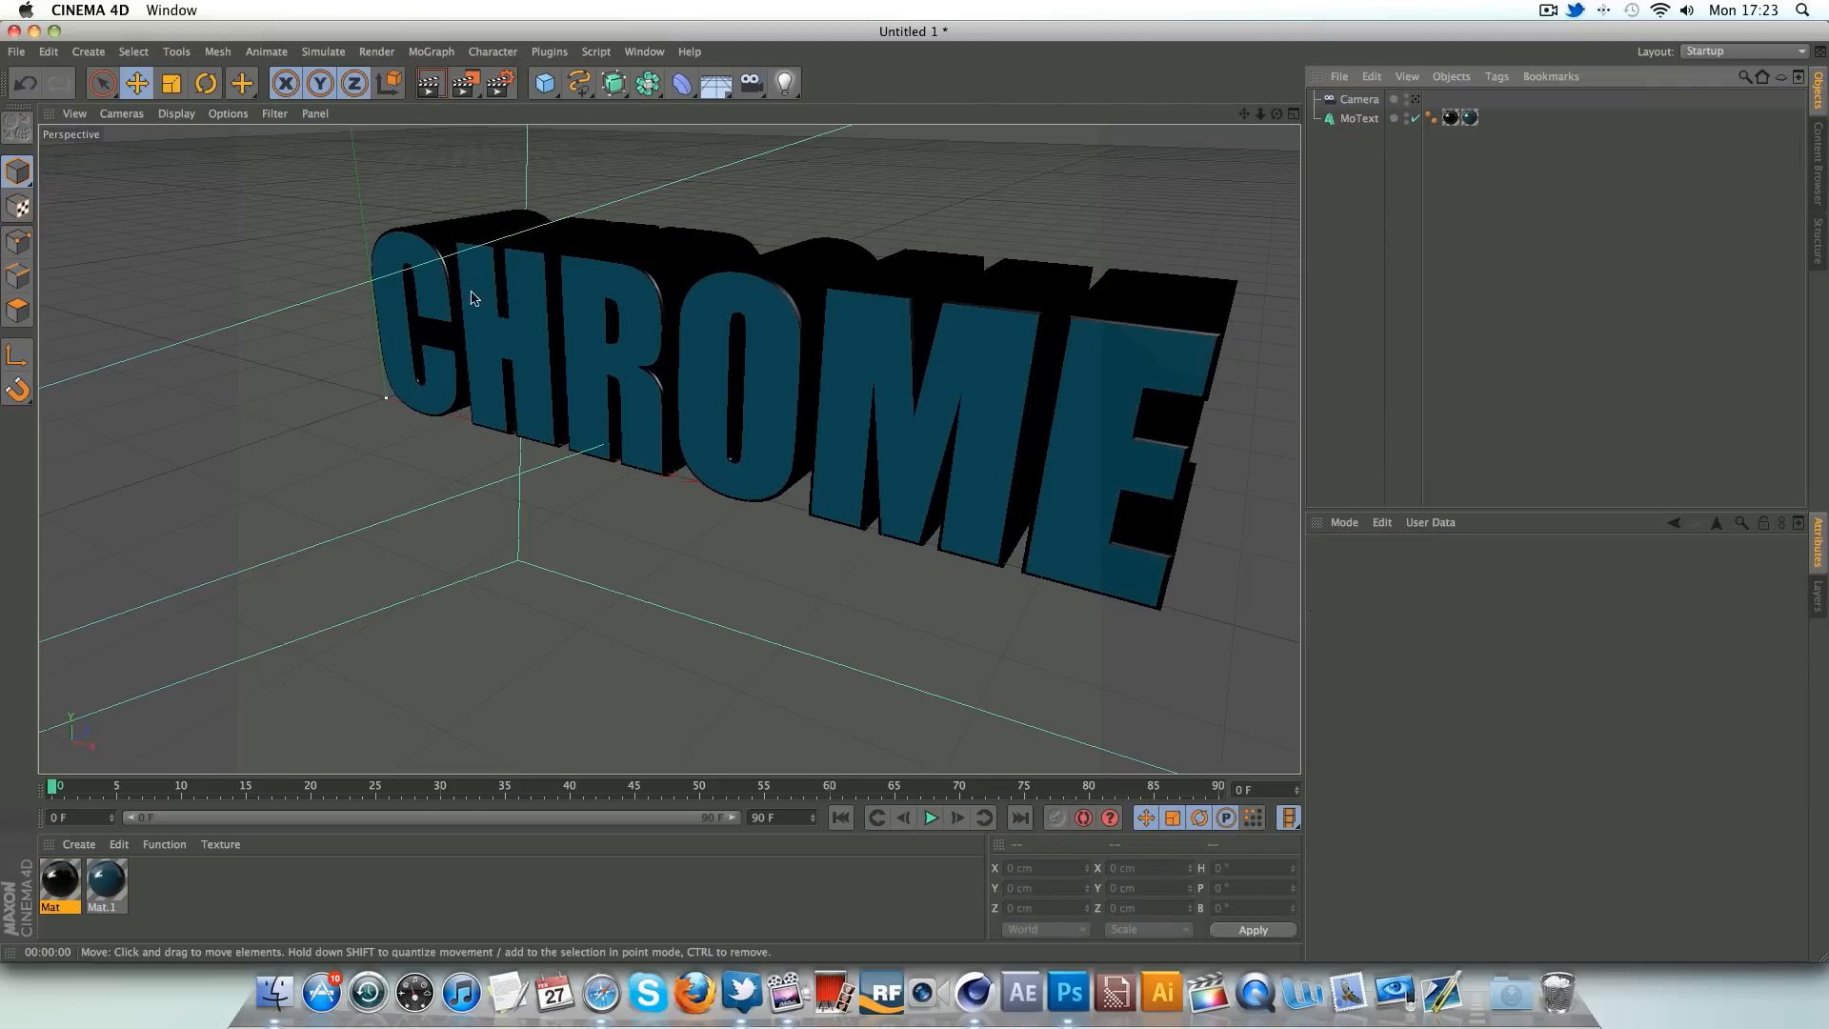
{"action": "mouse_move", "coordinate": [400, 401]}
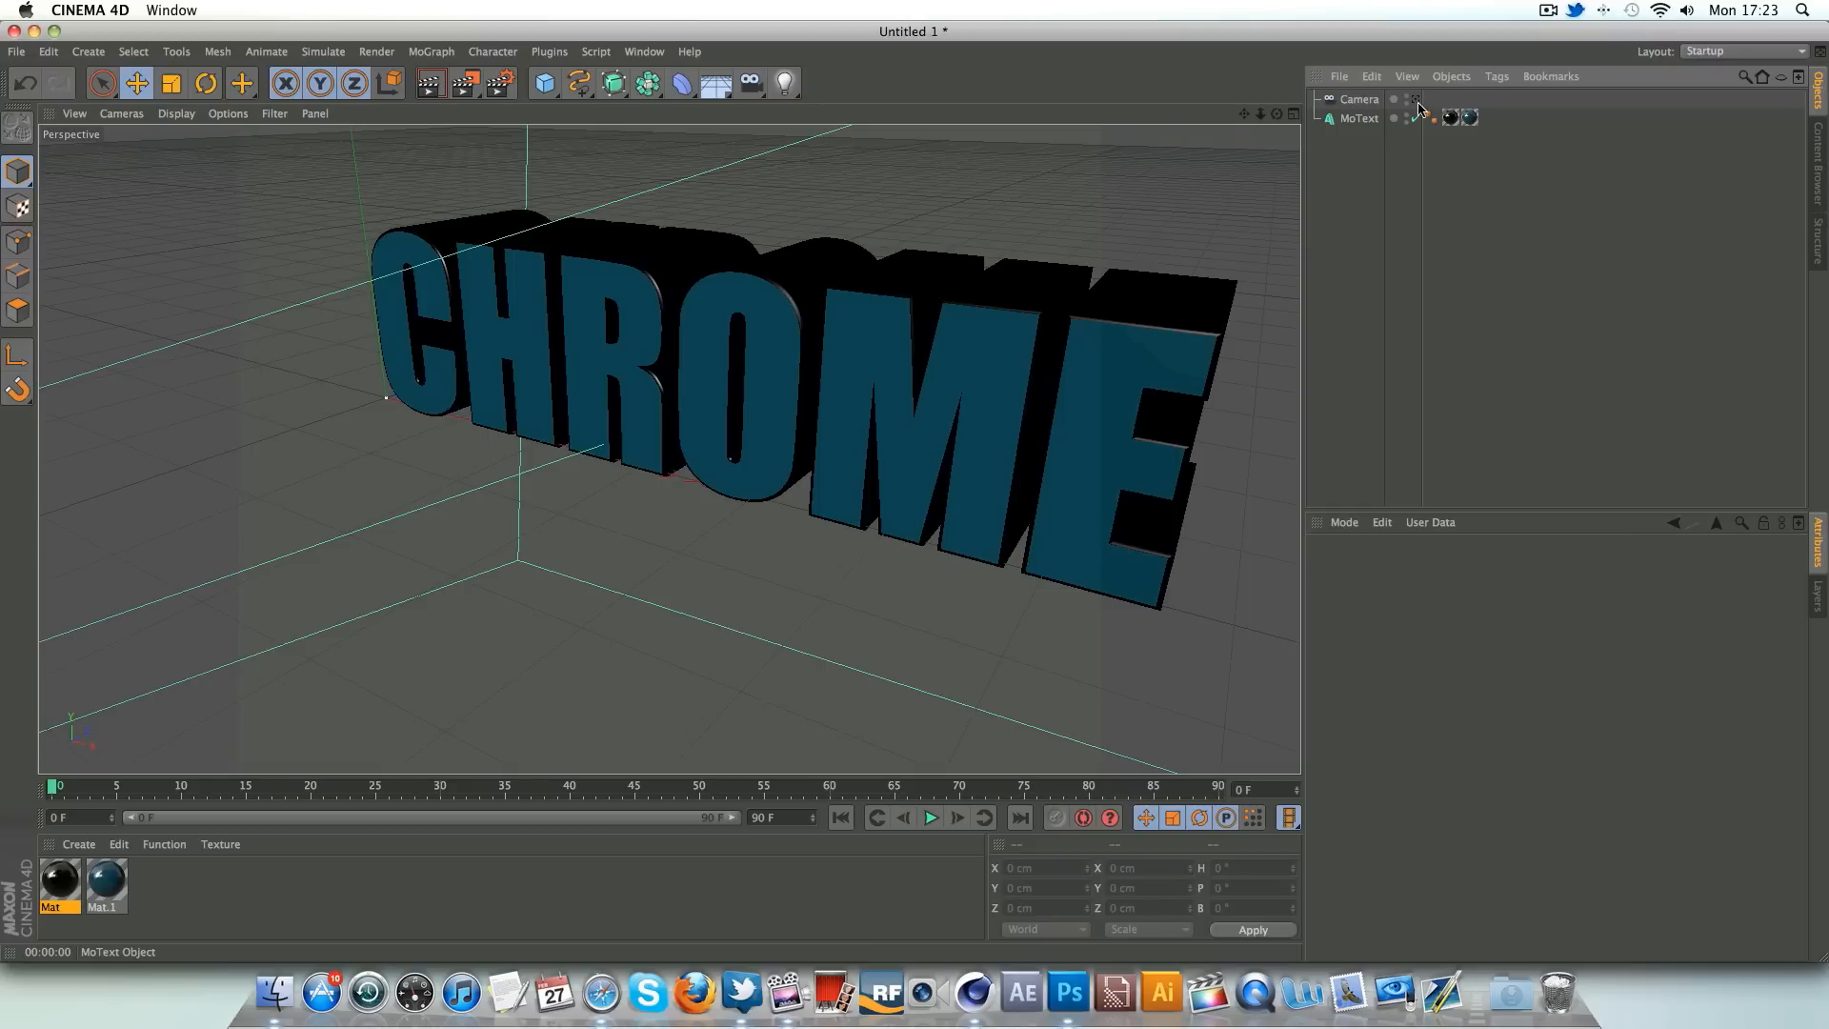
{"action": "left_click", "coordinate": [430, 82]}
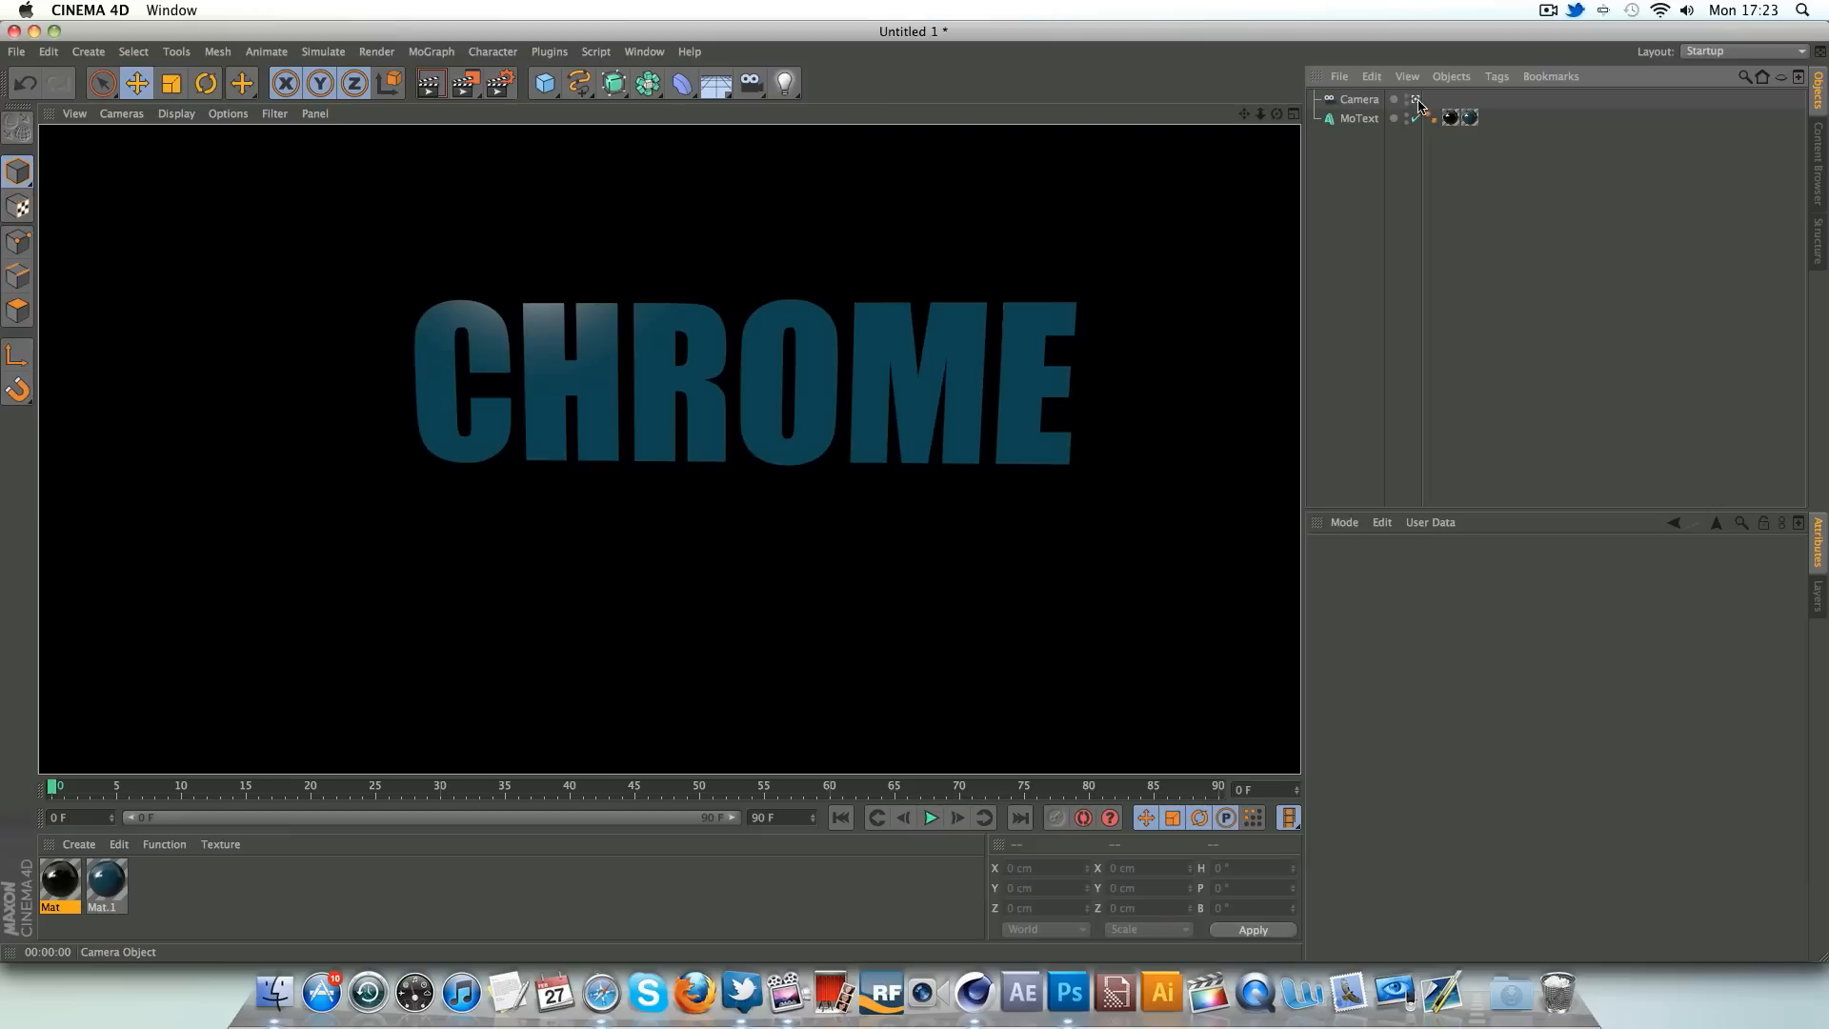
{"action": "left_click", "coordinate": [1417, 100]}
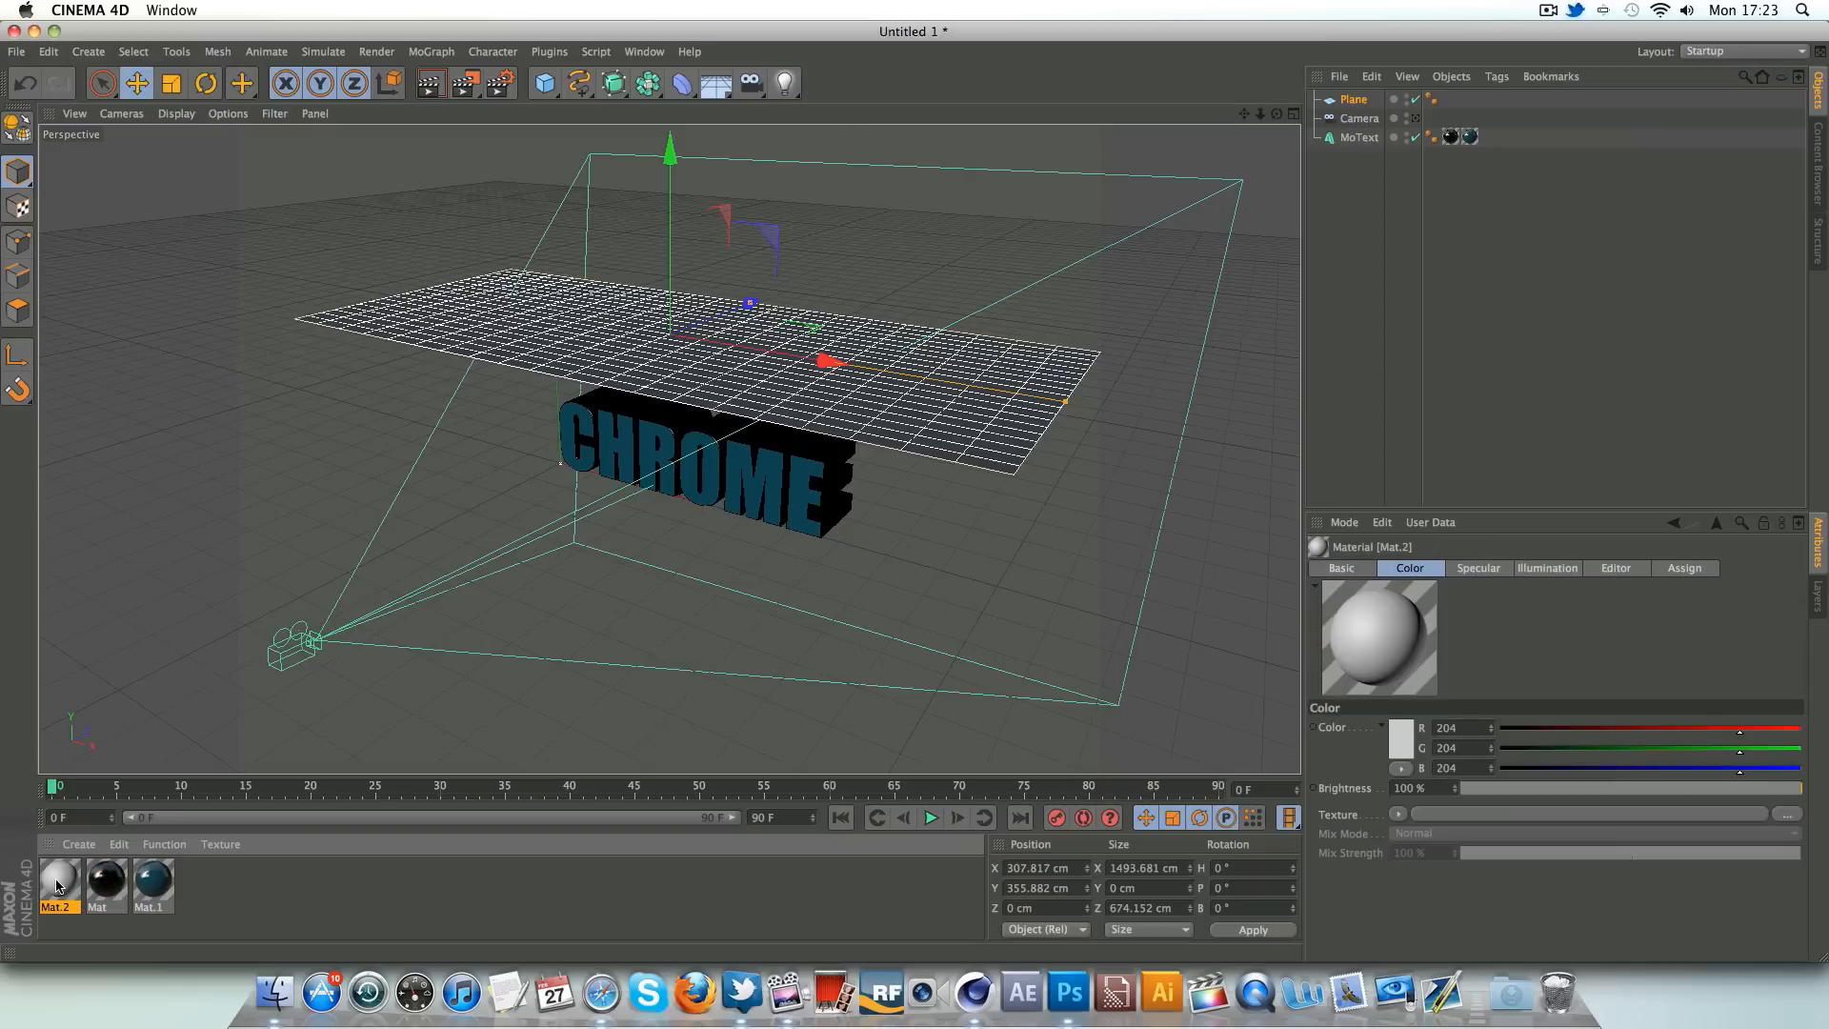
- Make the plane material glow white and add a Compositing tag with Seen by Camera off
{"action": "double_click", "coordinate": [56, 884]}
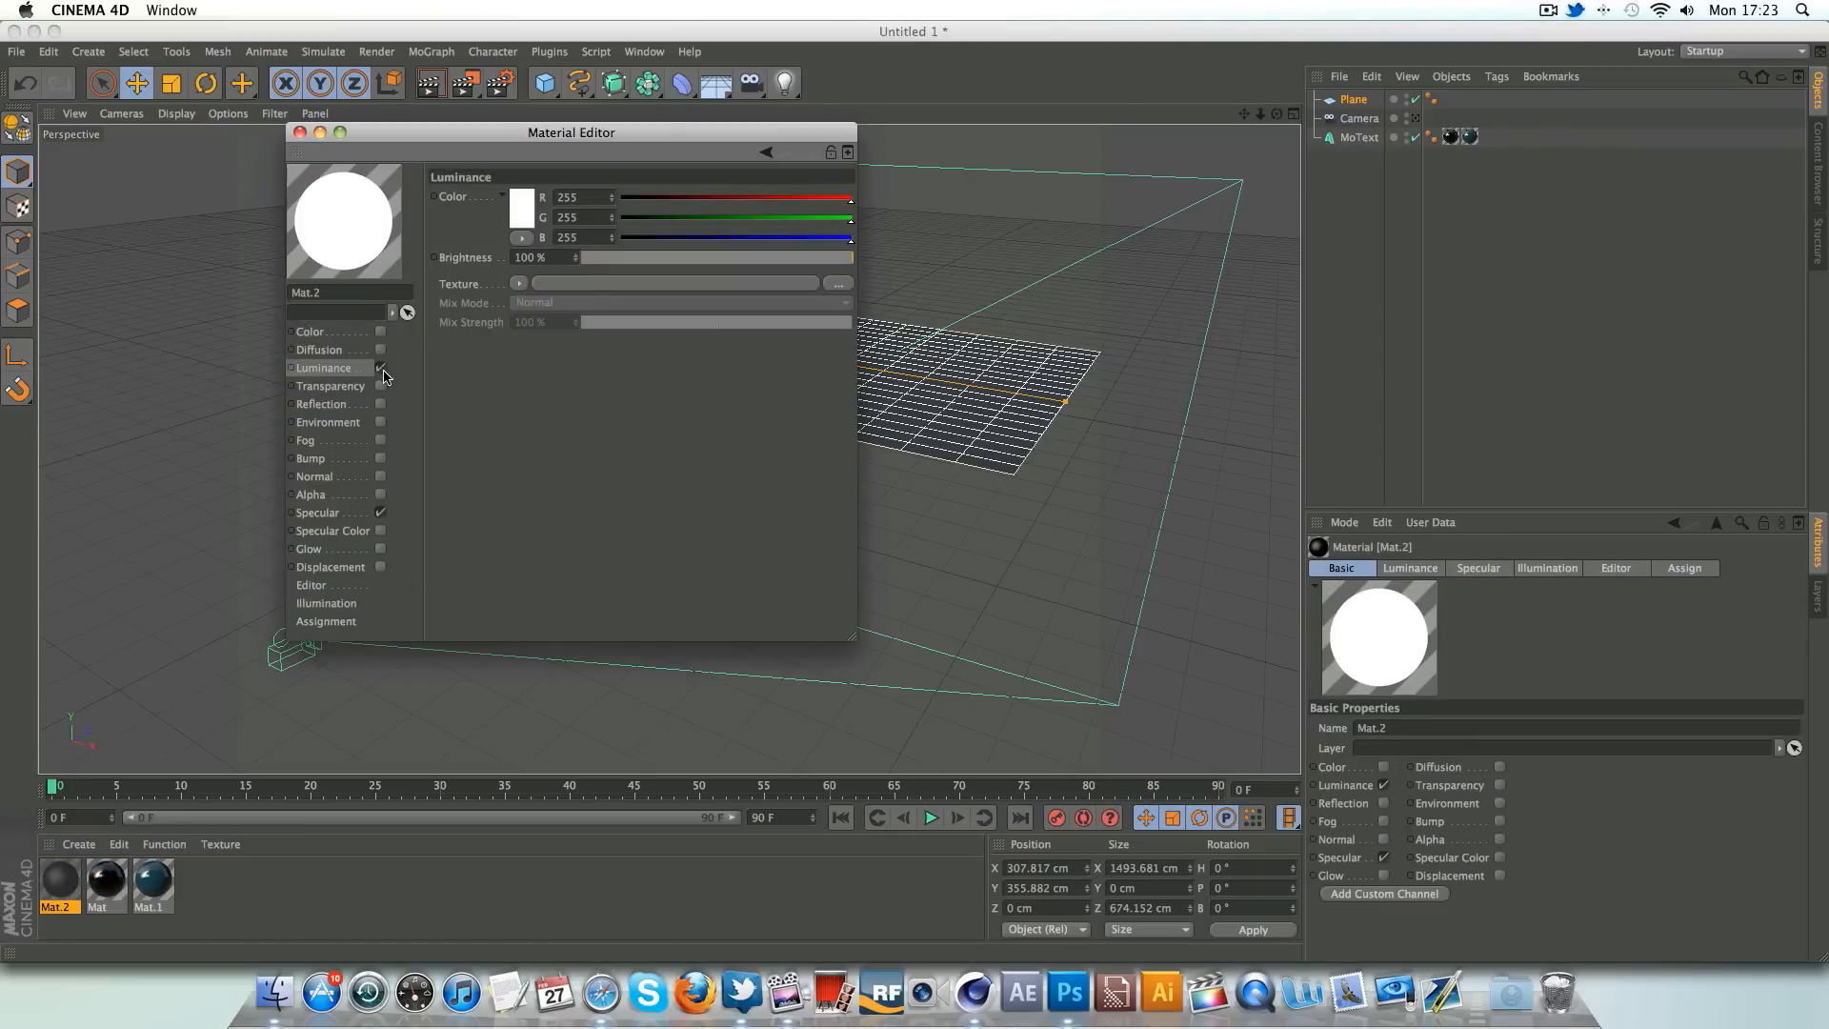
{"action": "left_click", "coordinate": [301, 132]}
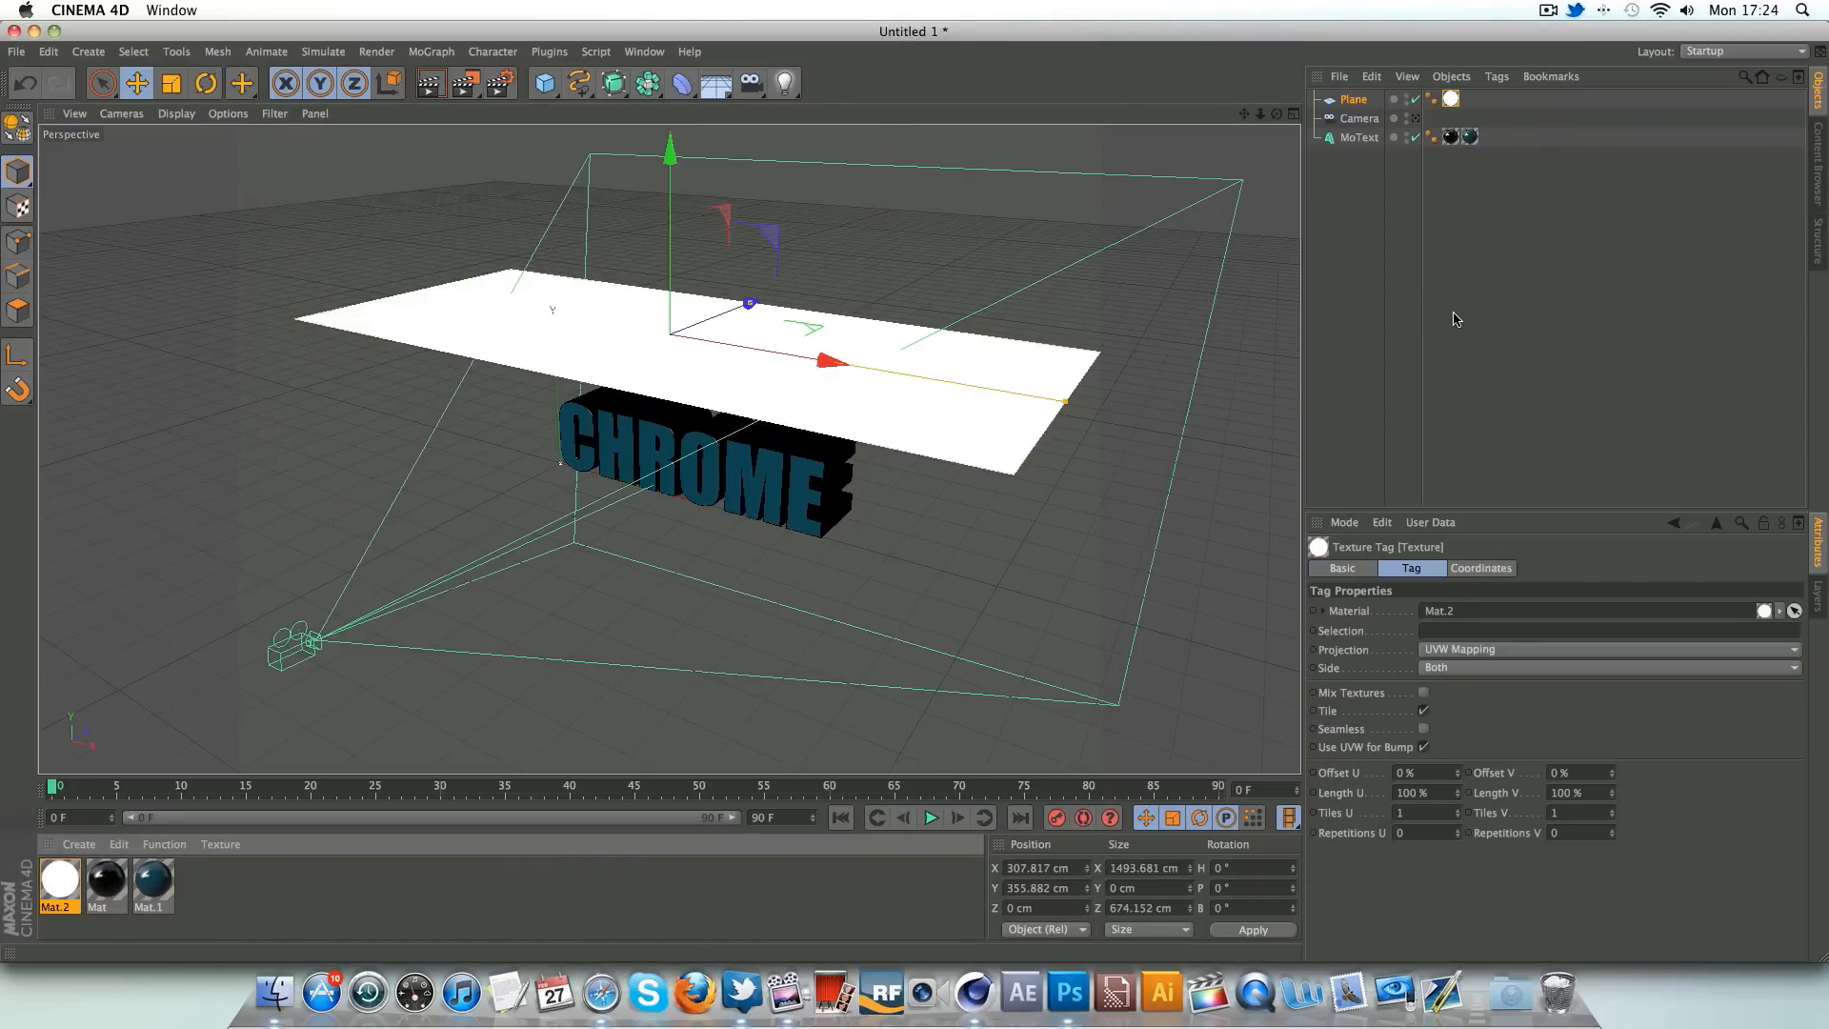
{"action": "right_click", "coordinate": [1352, 99]}
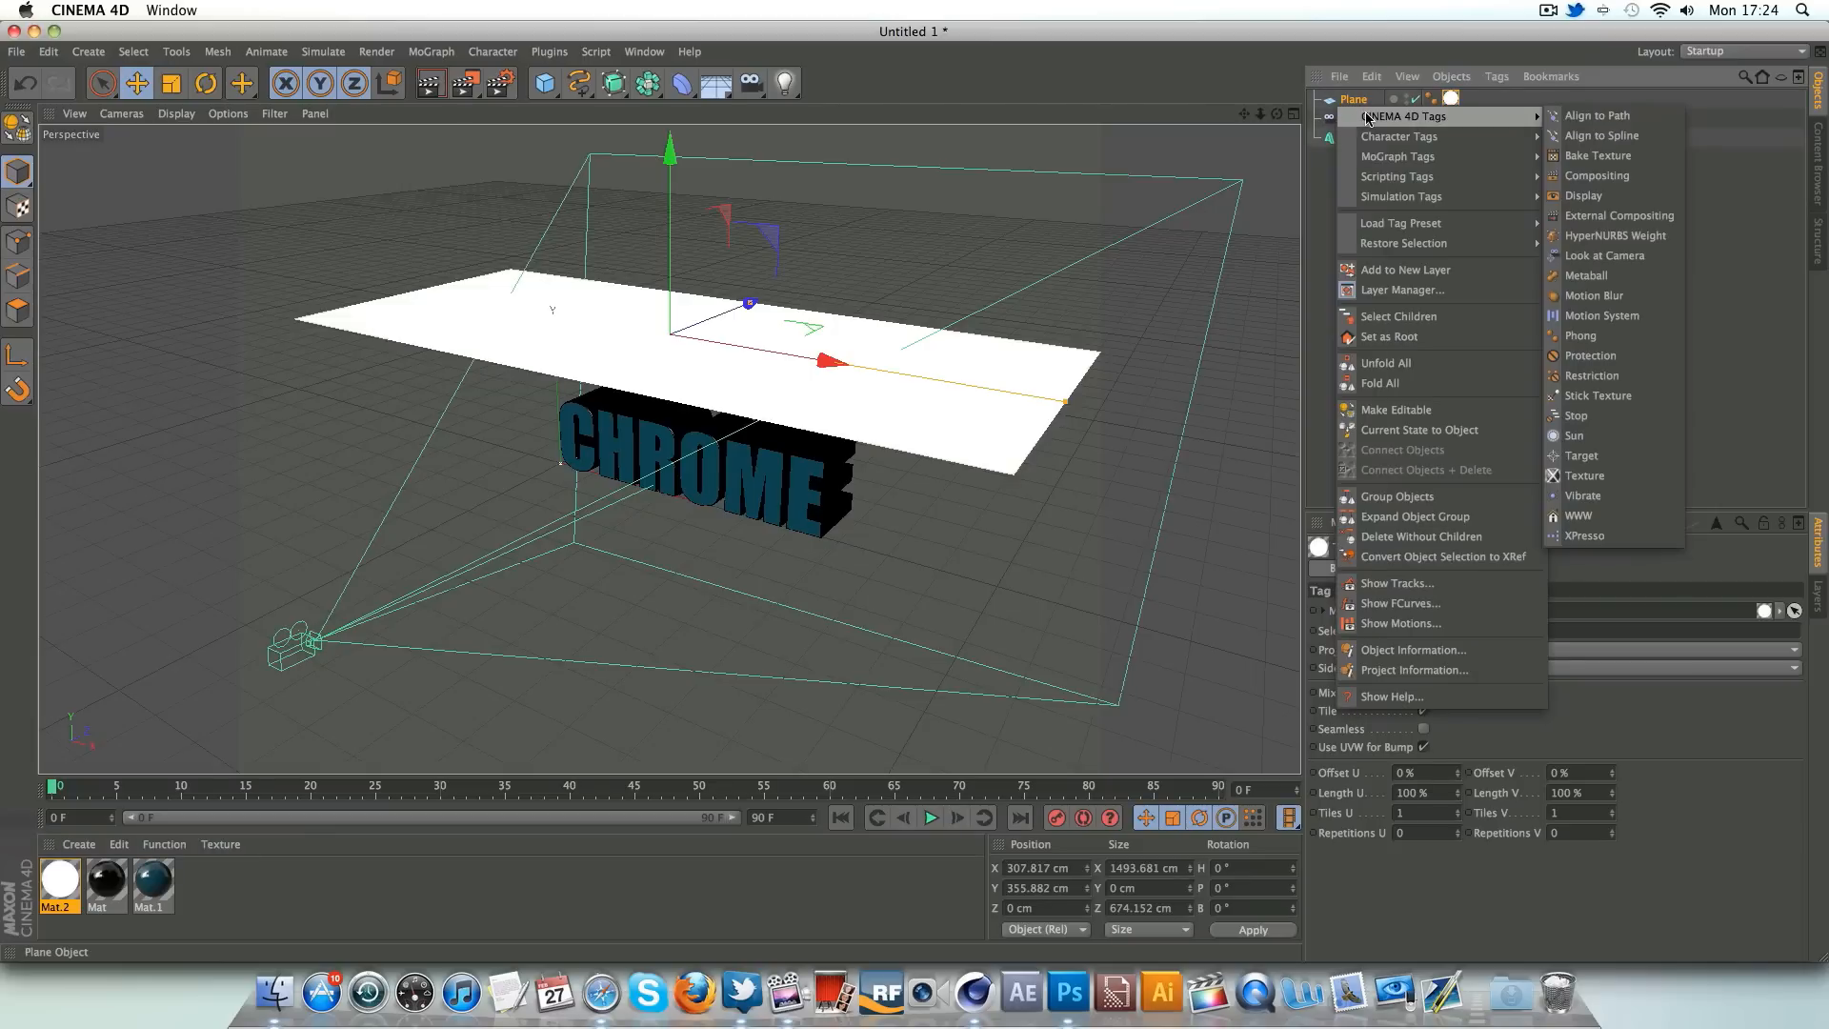
{"action": "mouse_move", "coordinate": [1596, 176]}
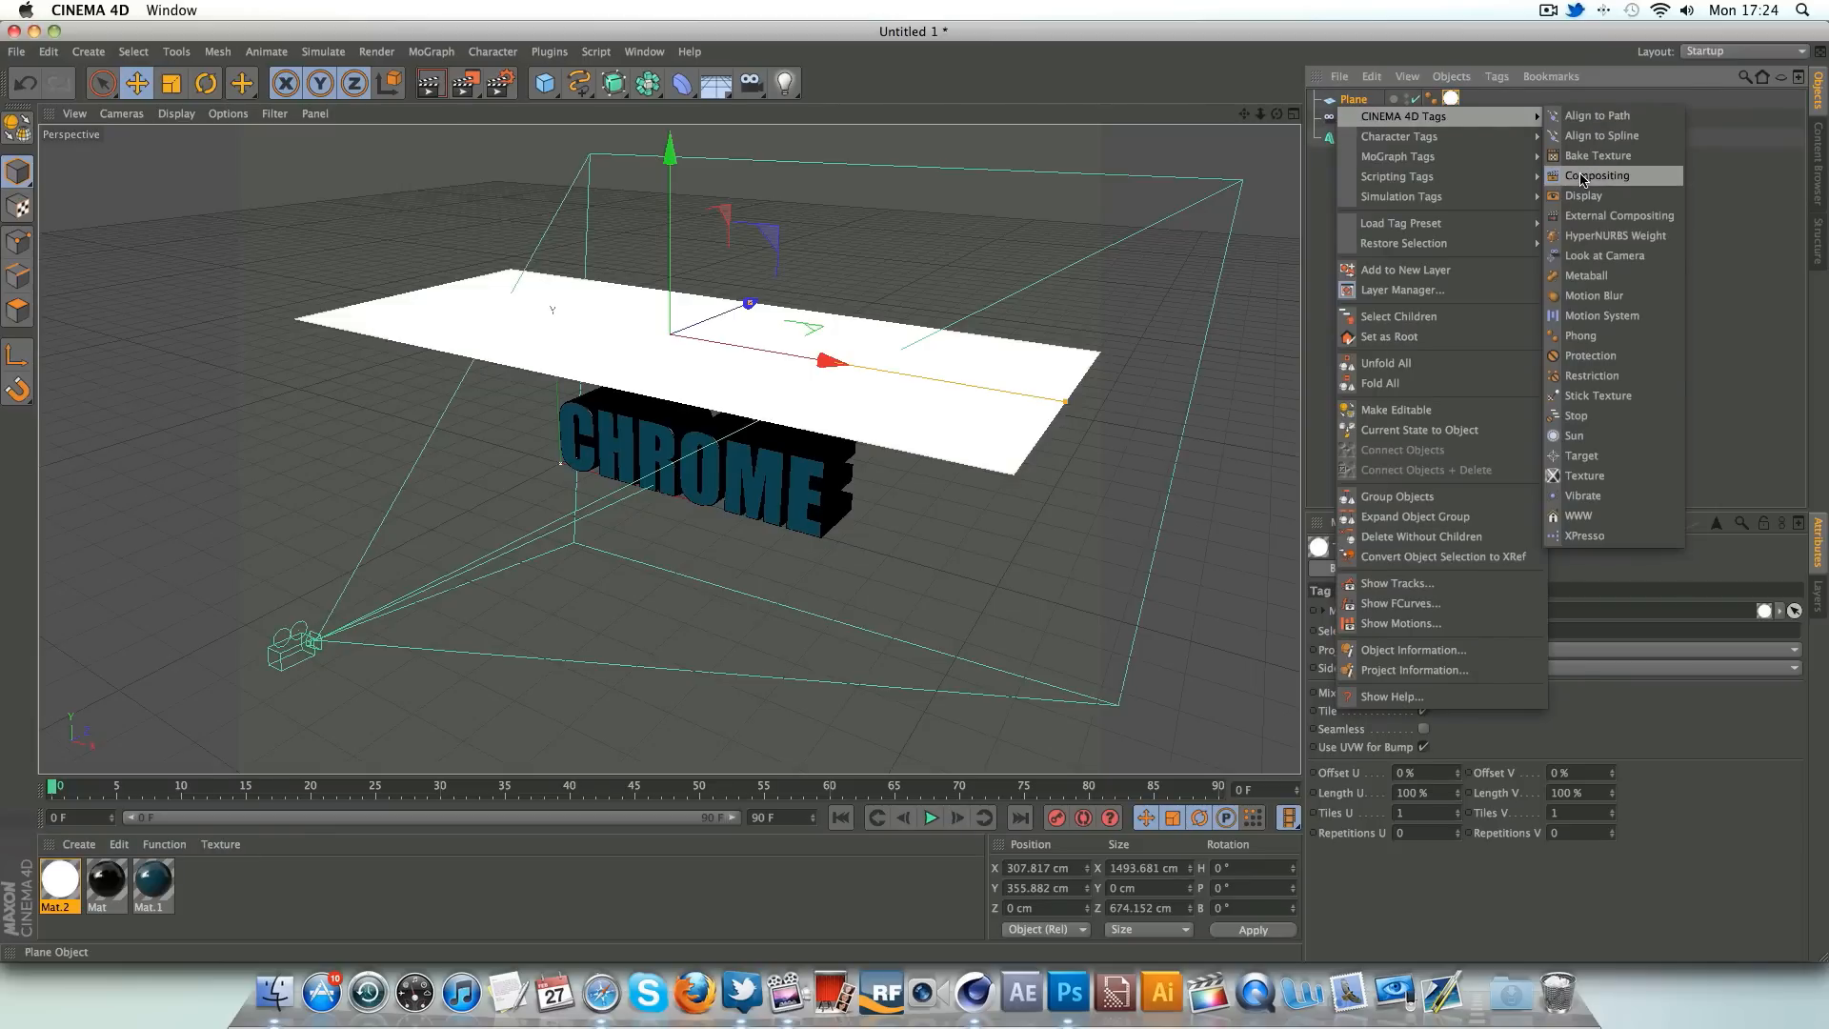
{"action": "left_click", "coordinate": [1599, 175]}
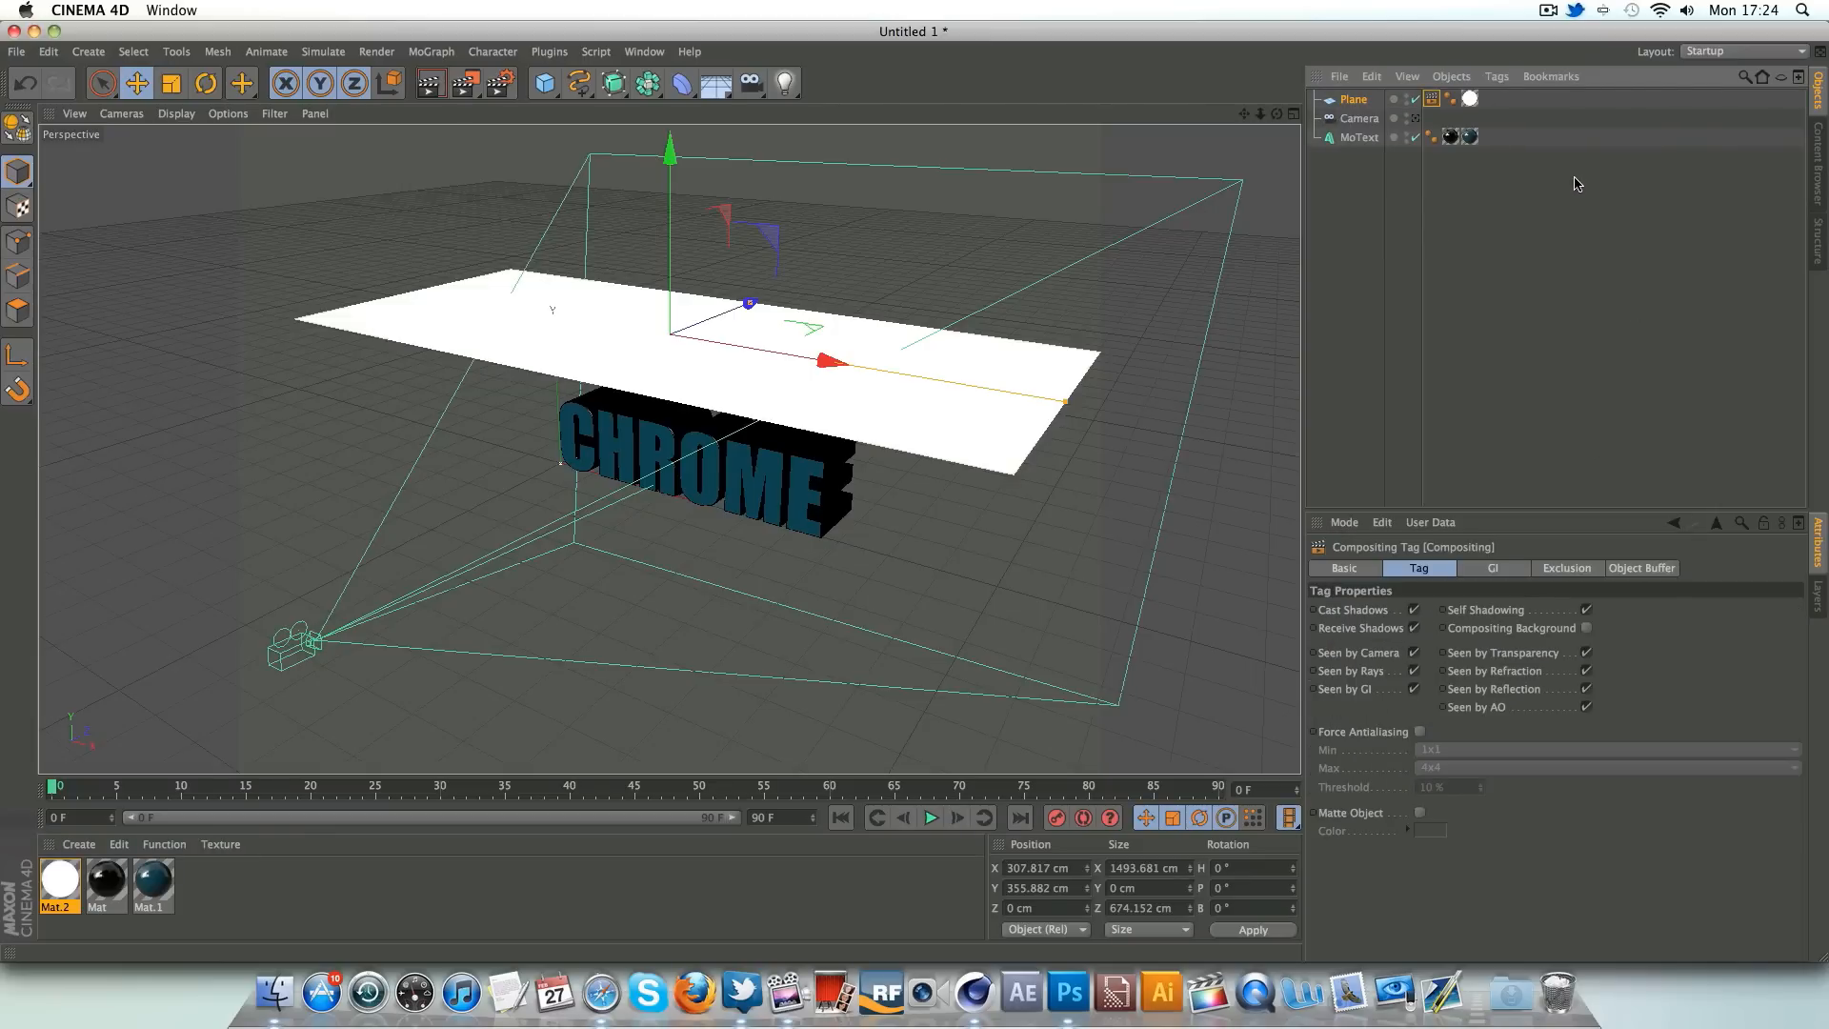
{"action": "mouse_move", "coordinate": [1421, 642]}
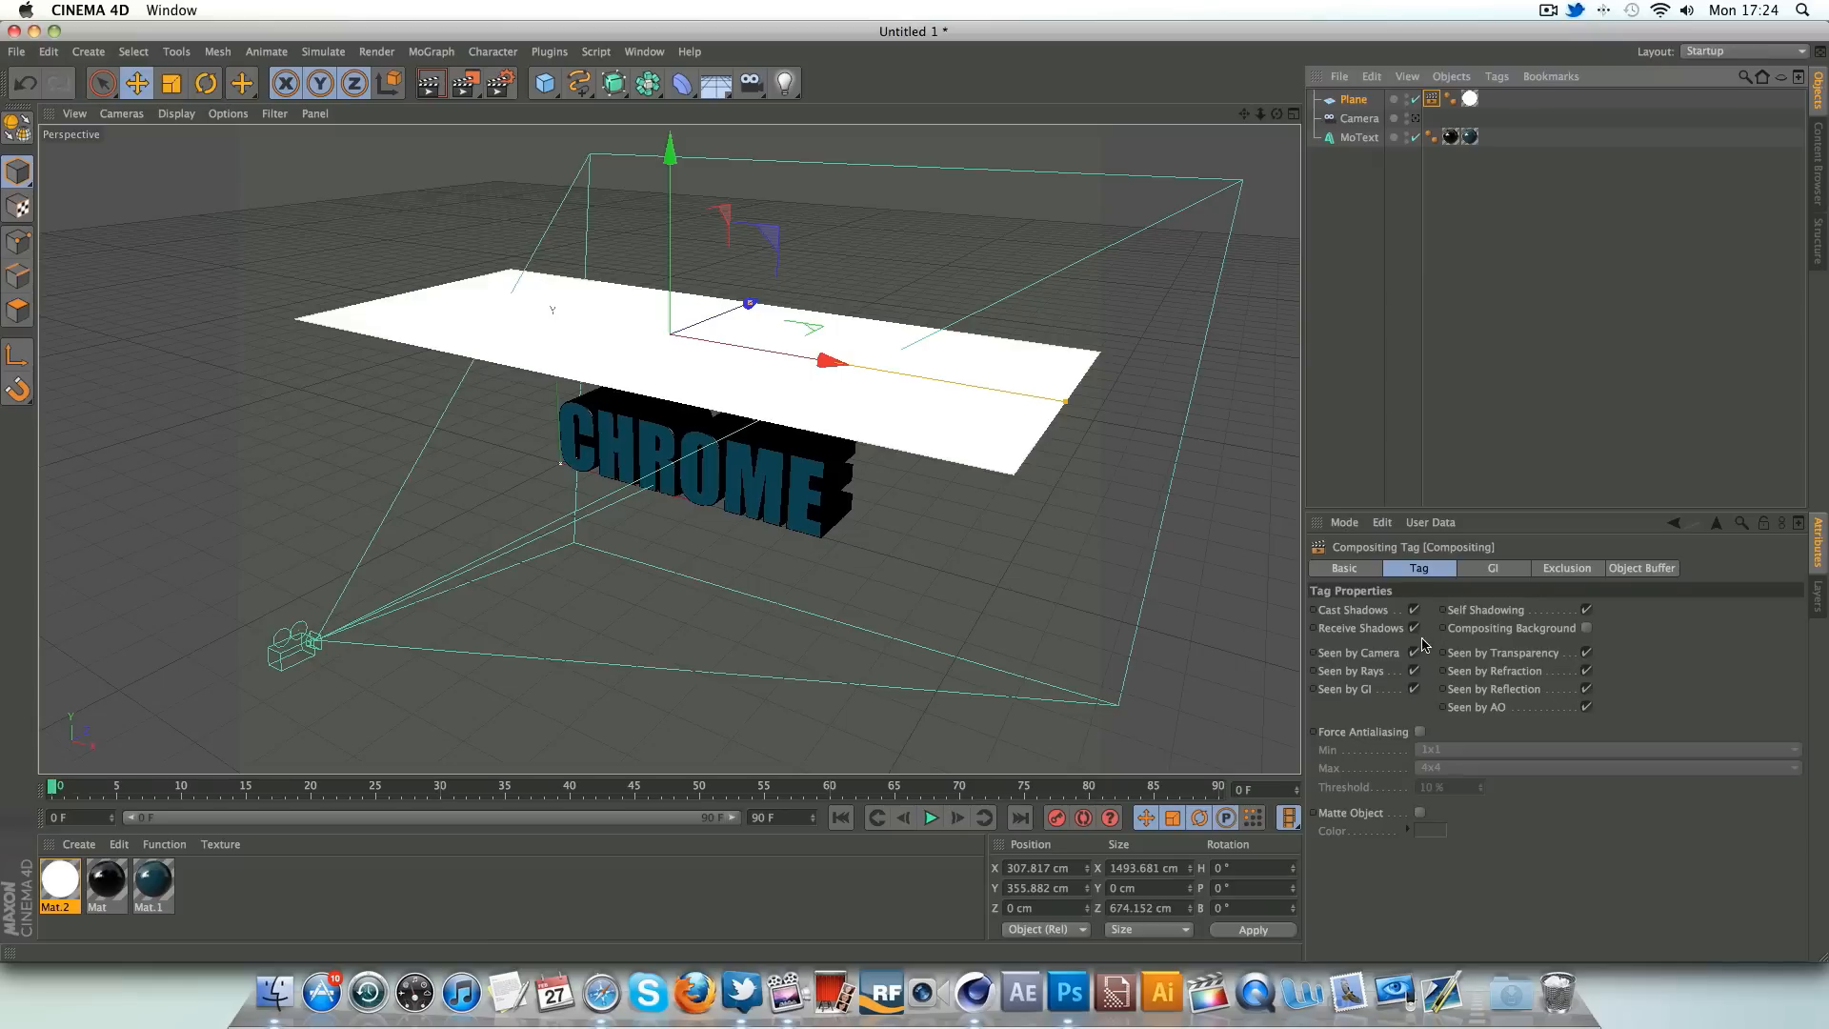
{"action": "left_click", "coordinate": [1486, 380]}
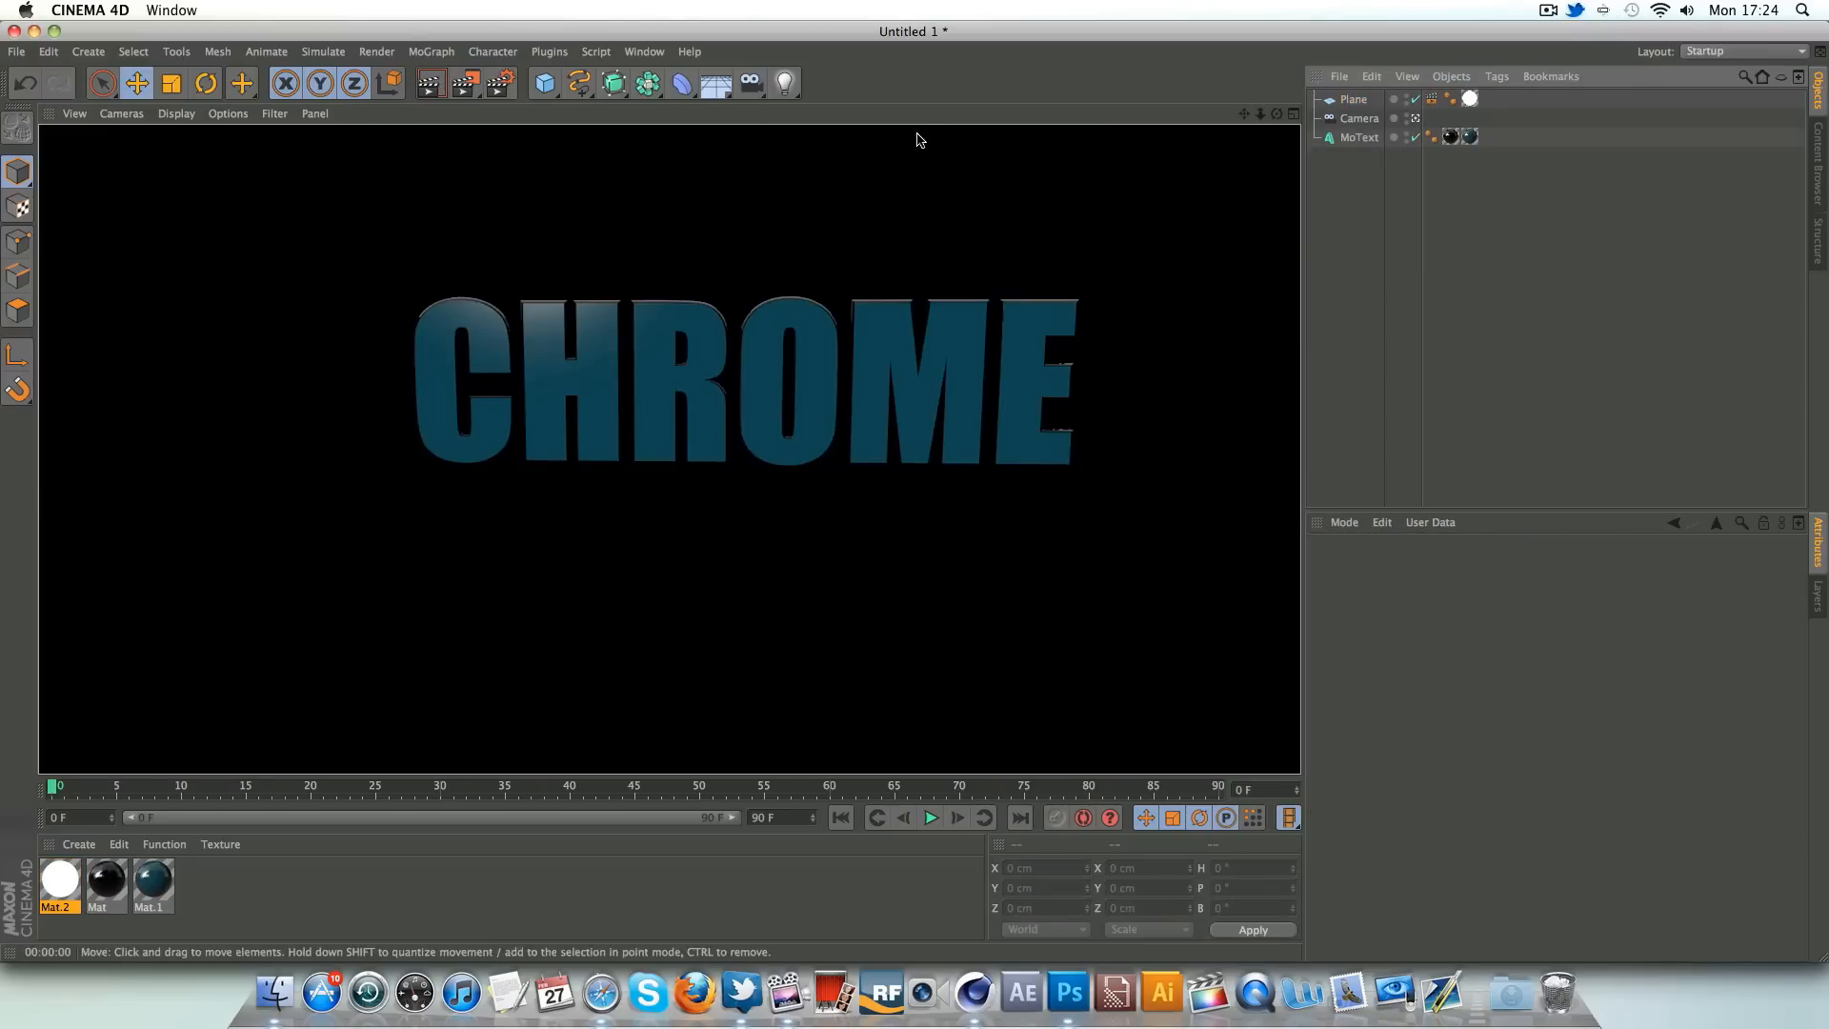
{"action": "mouse_move", "coordinate": [712, 291]}
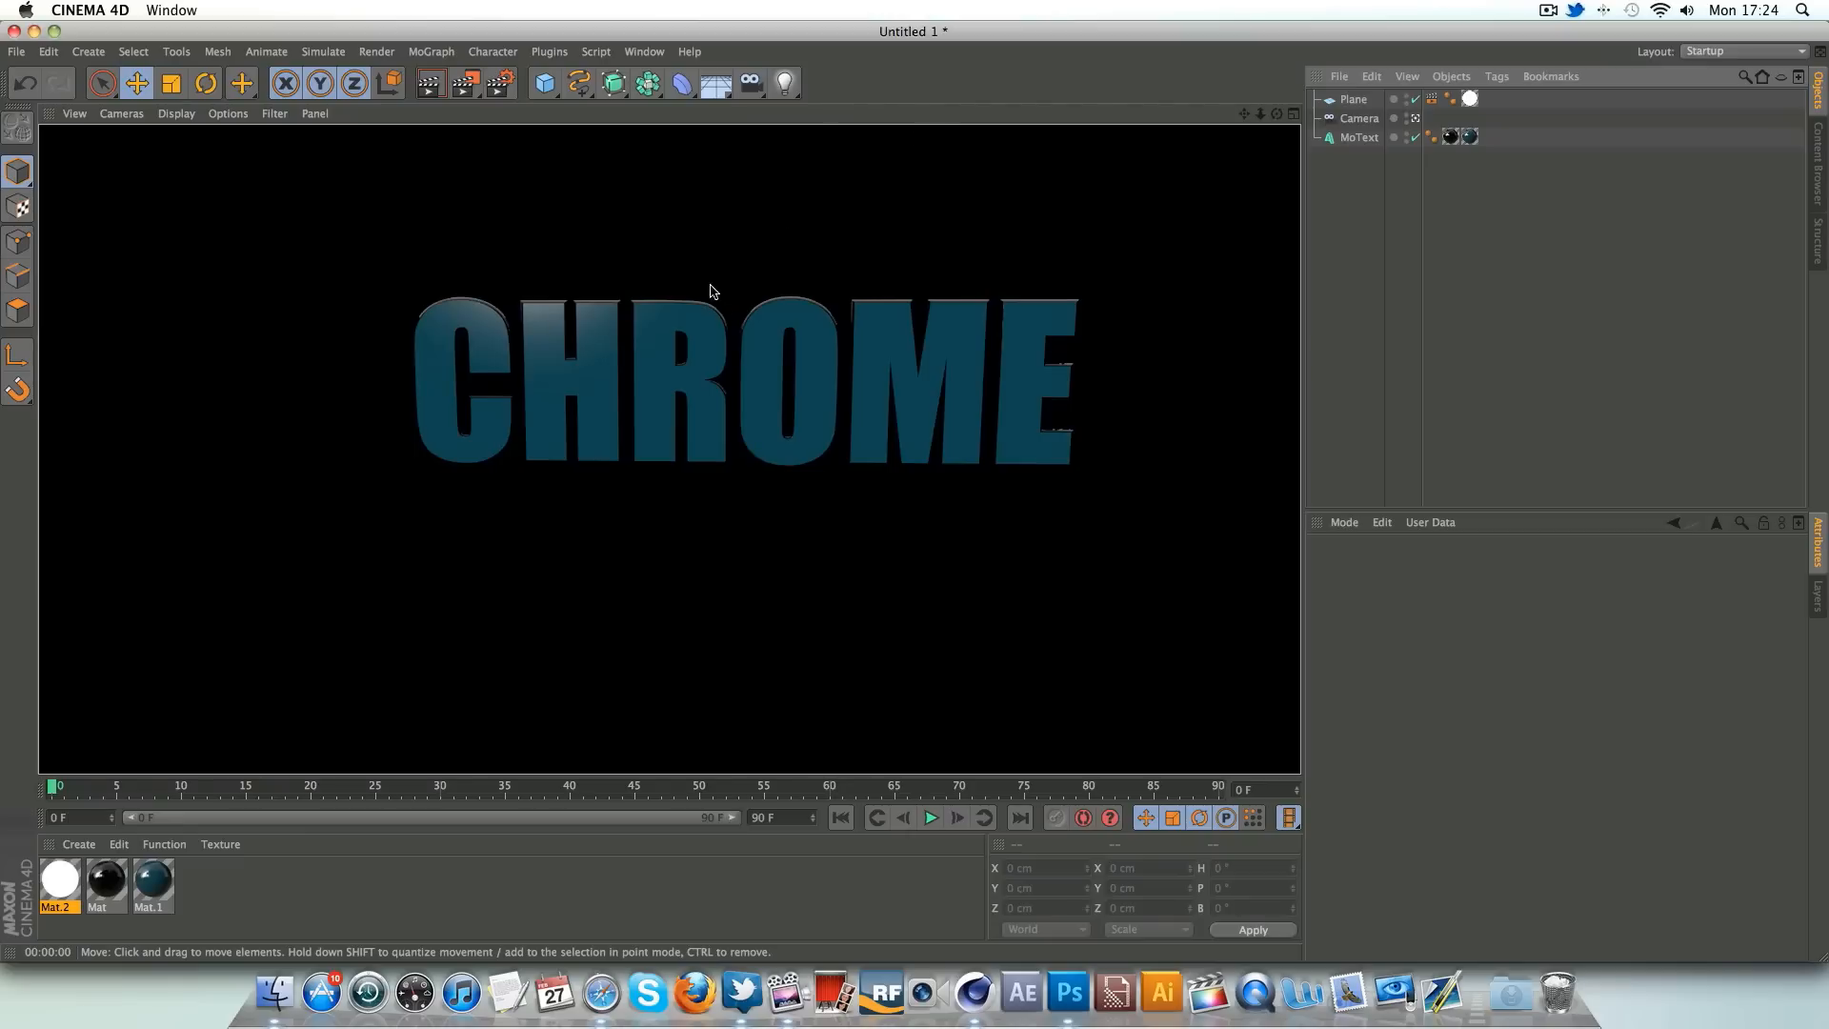
{"action": "mouse_move", "coordinate": [750, 332]}
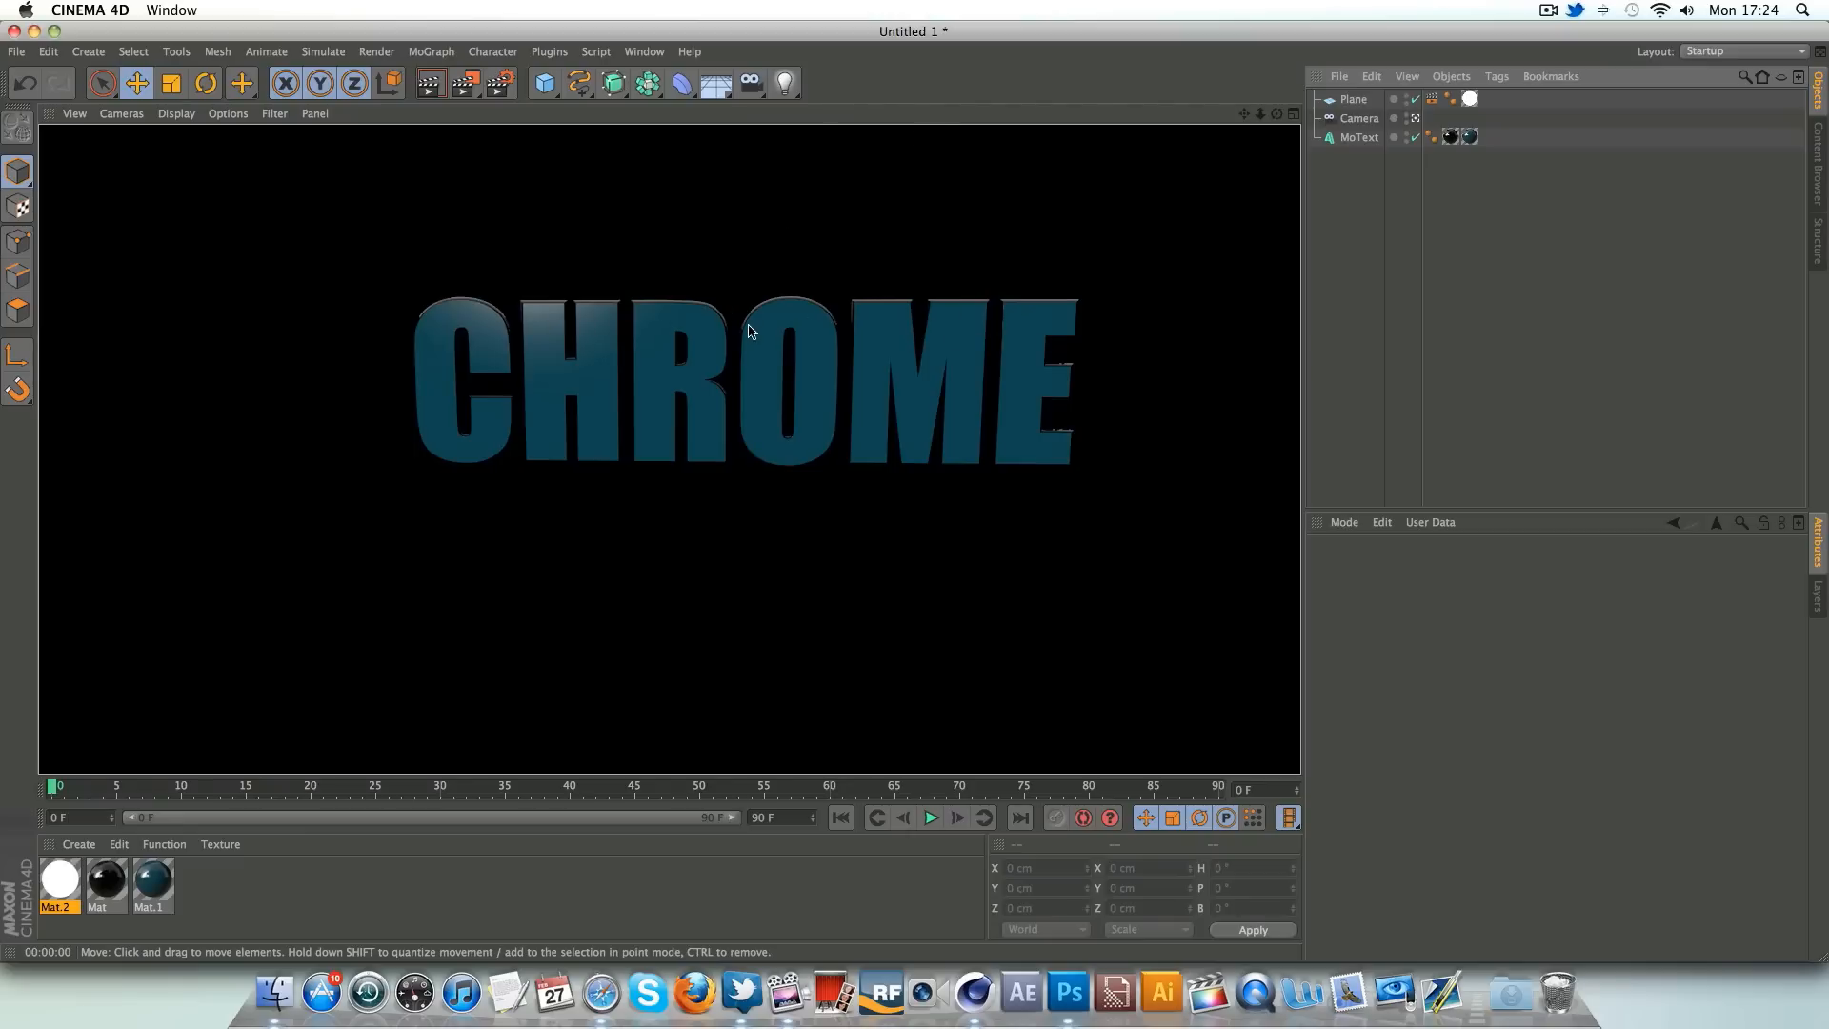
- Duplicate the glowing plane below the text, check the camera view, and add an omni light
{"action": "left_click", "coordinate": [1352, 99]}
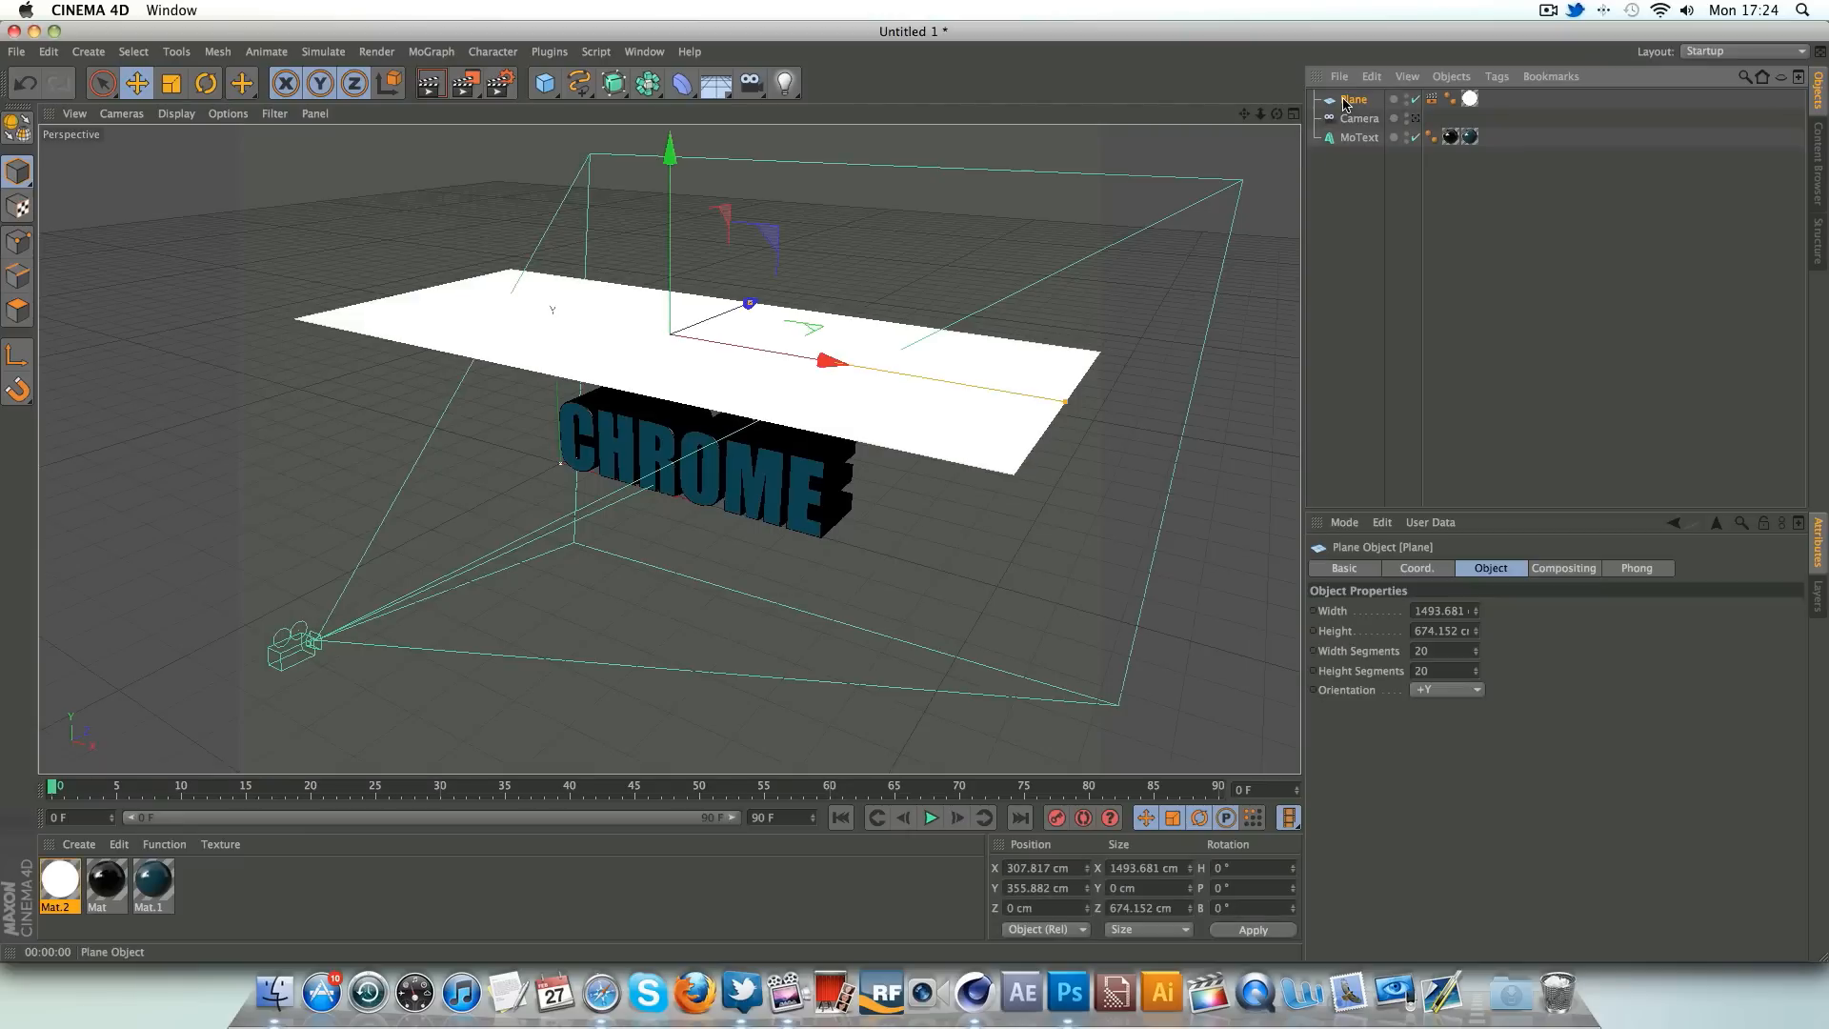
{"action": "mouse_move", "coordinate": [1352, 100]}
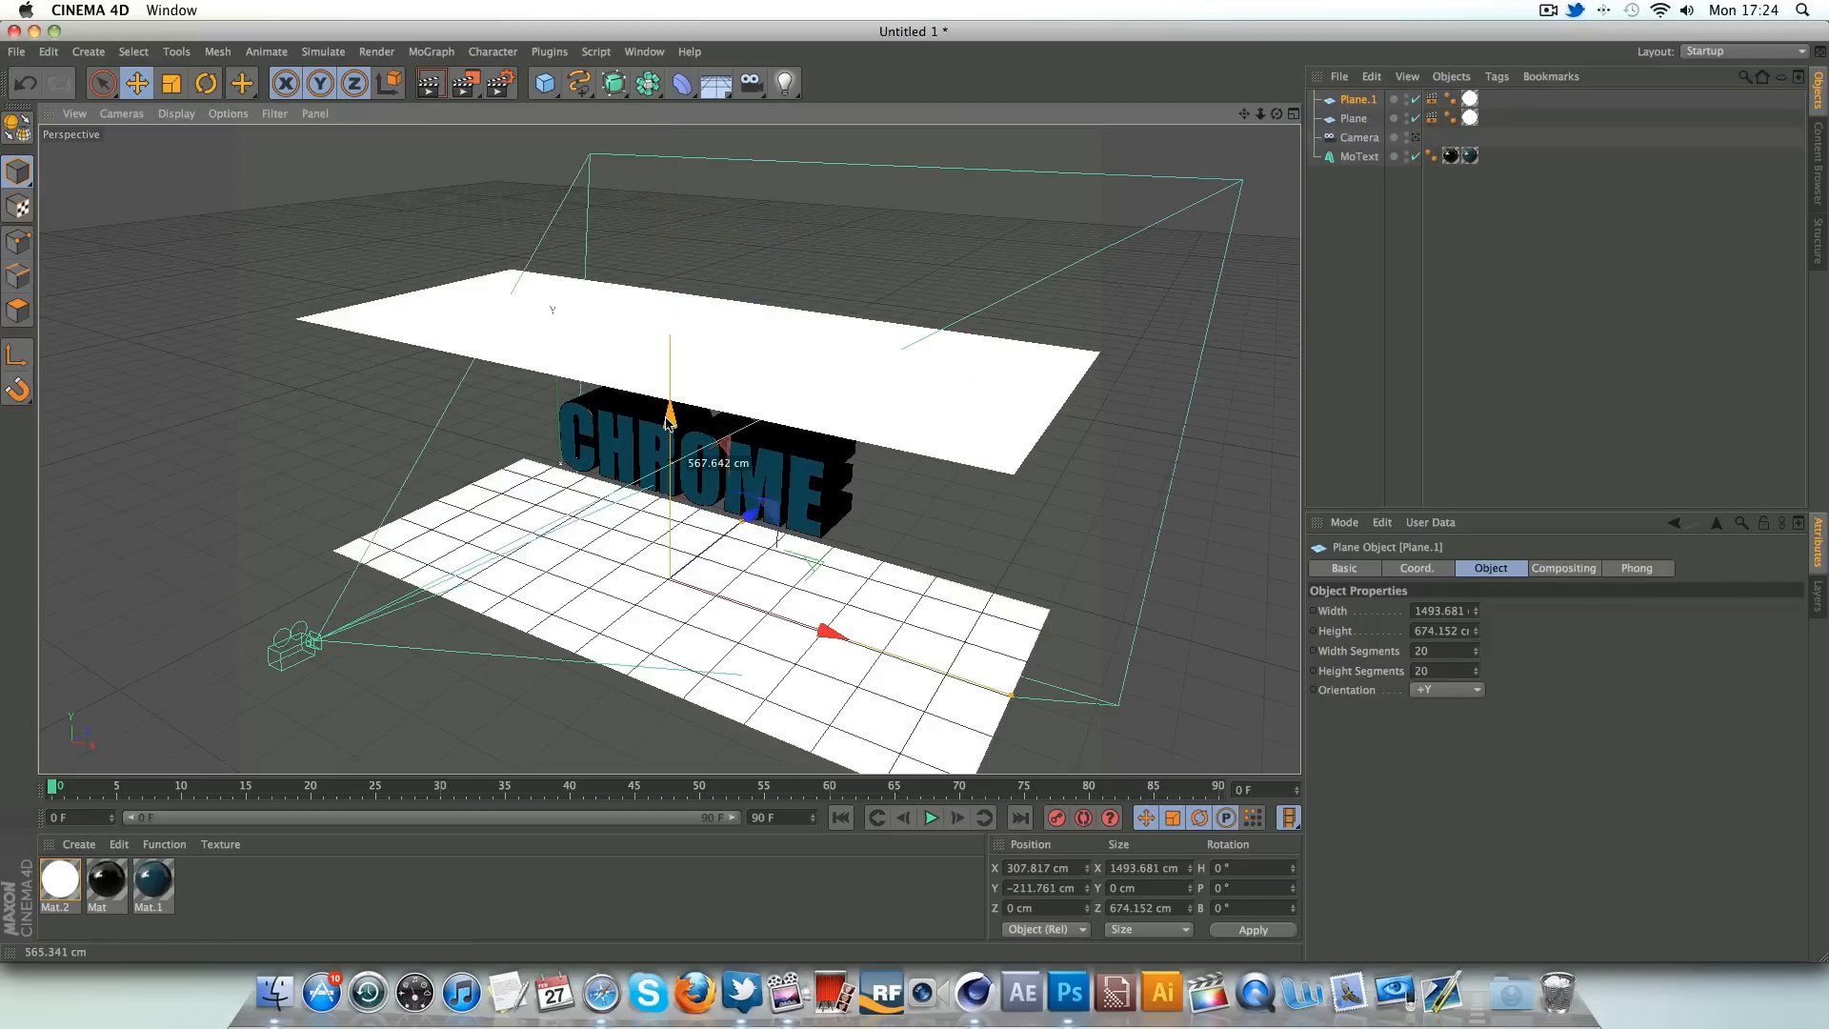
{"action": "left_click_drag", "start_coordinate": [671, 420], "coordinate": [671, 385]}
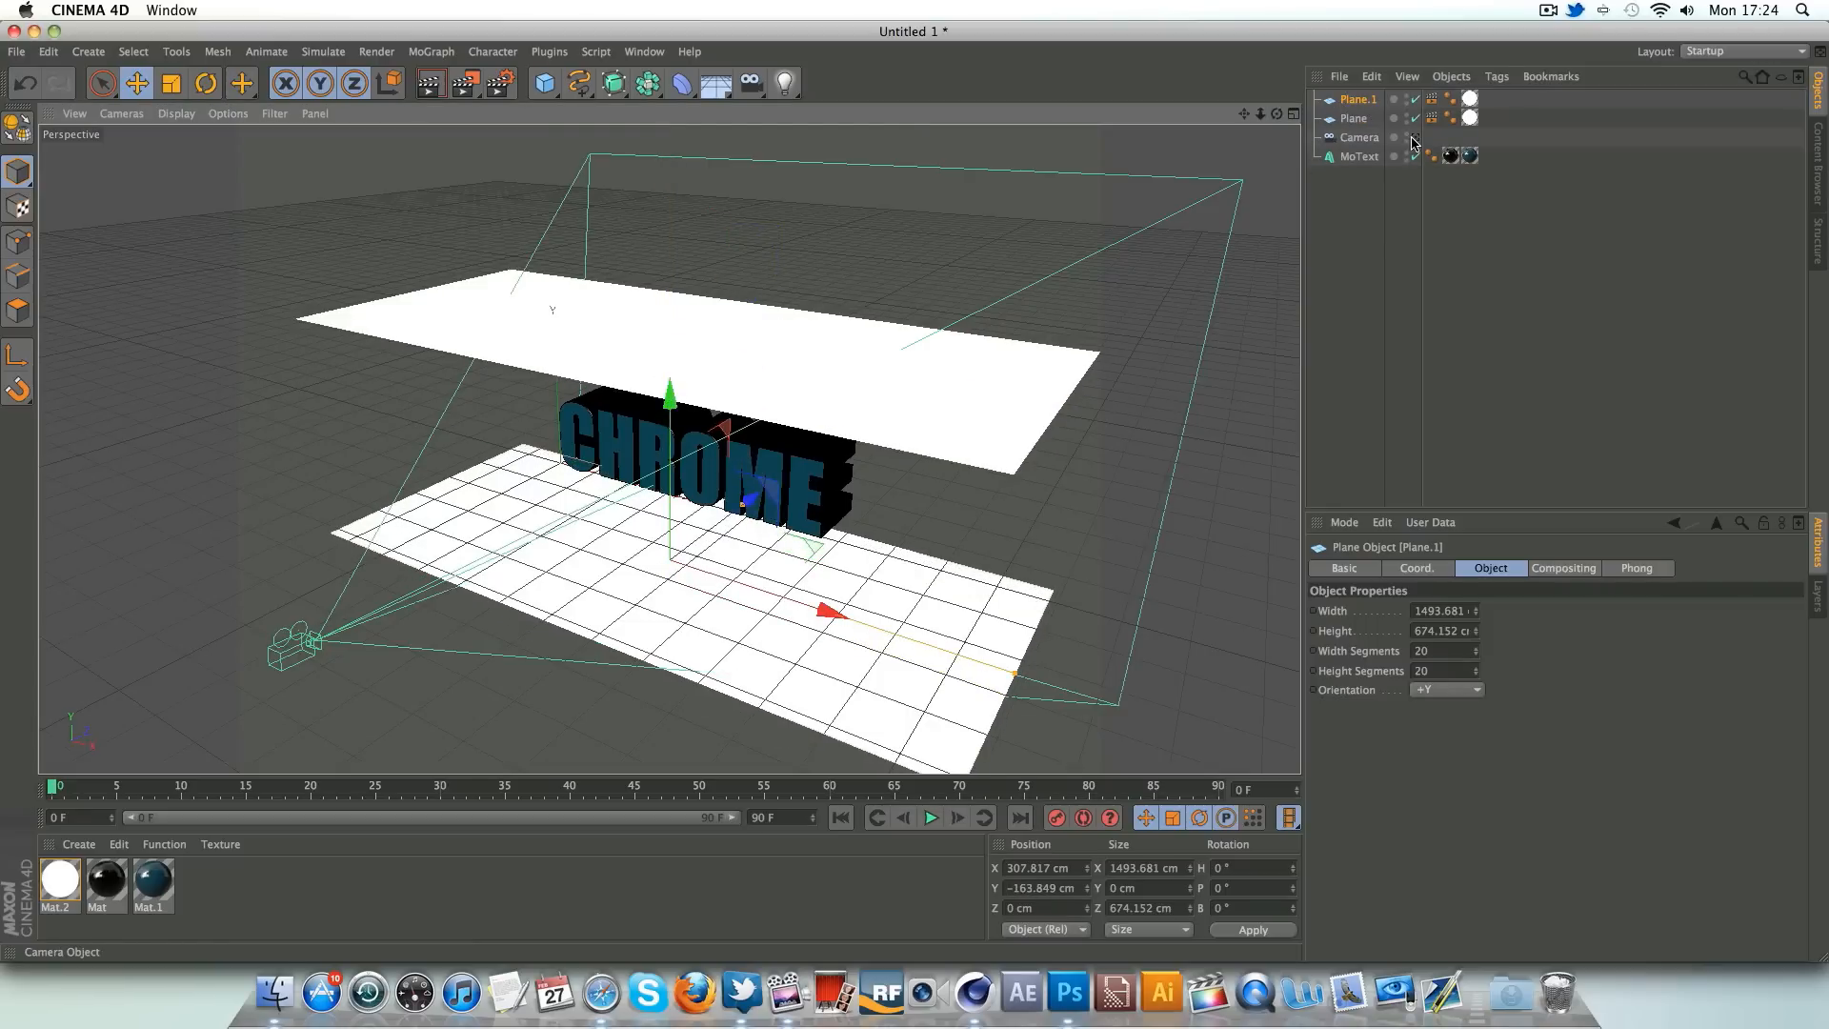
{"action": "left_click", "coordinate": [430, 83]}
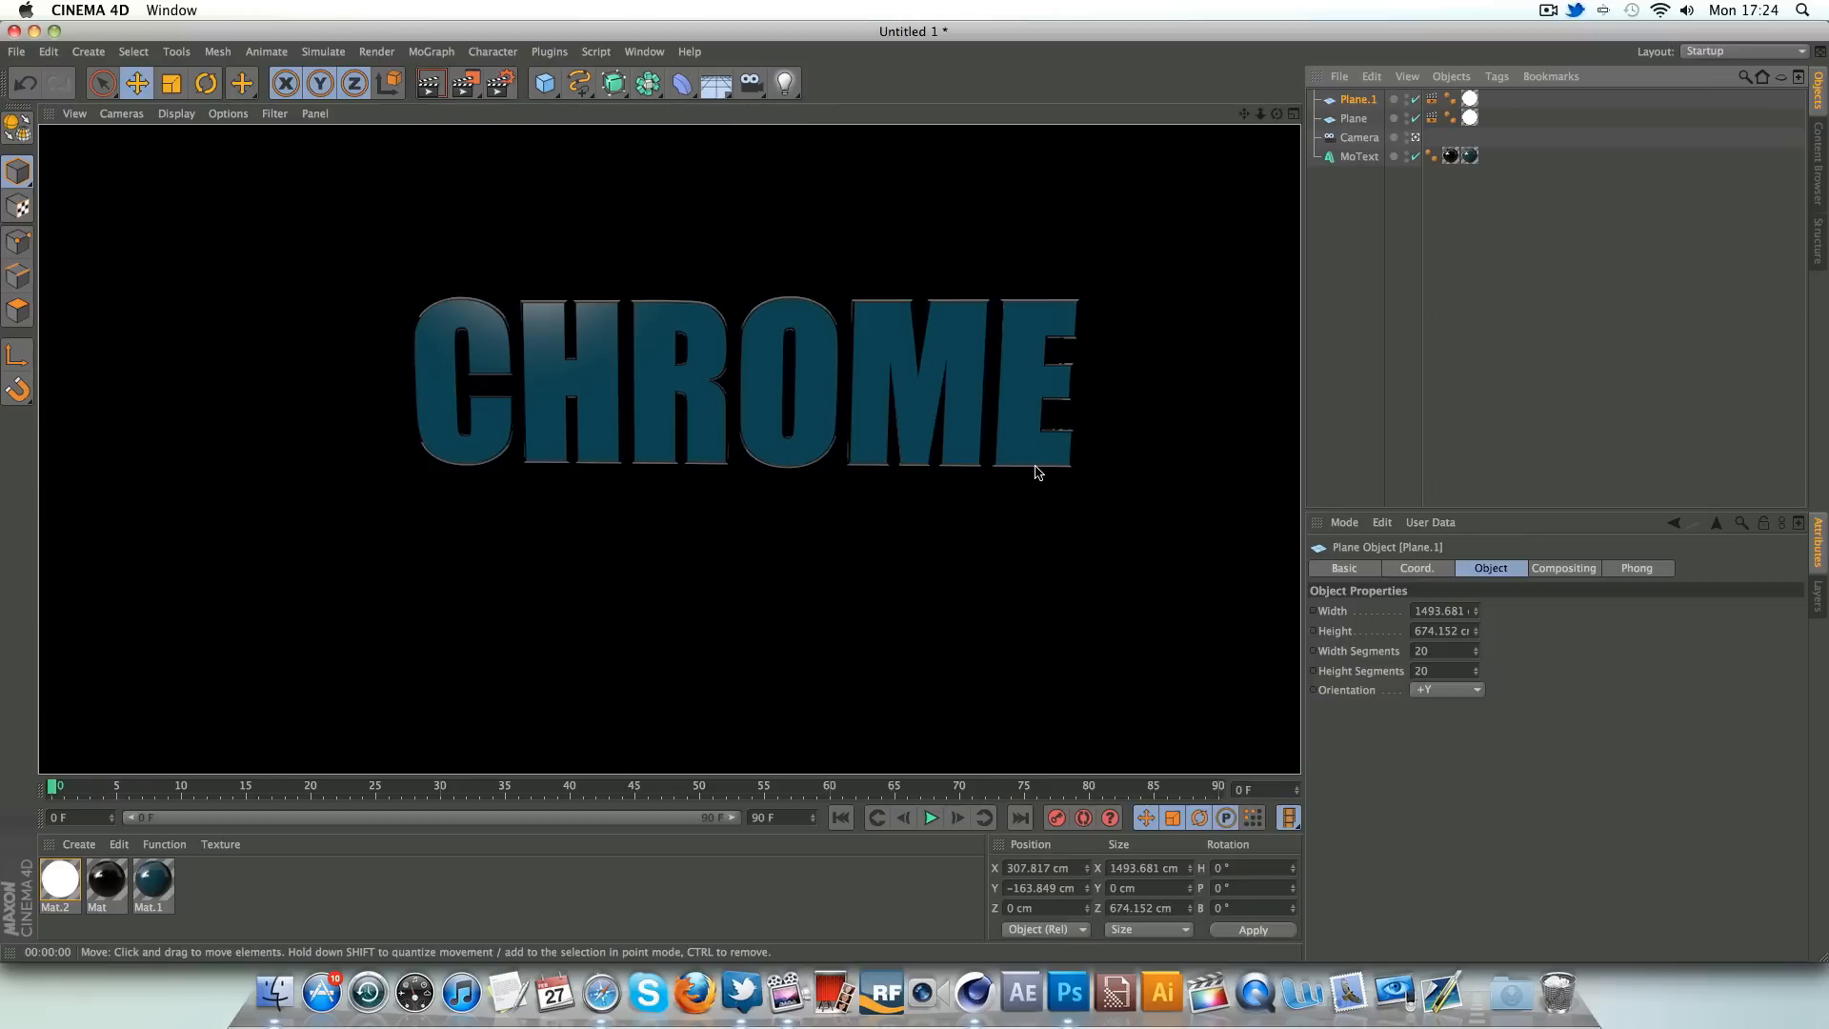
{"action": "mouse_move", "coordinate": [1046, 474]}
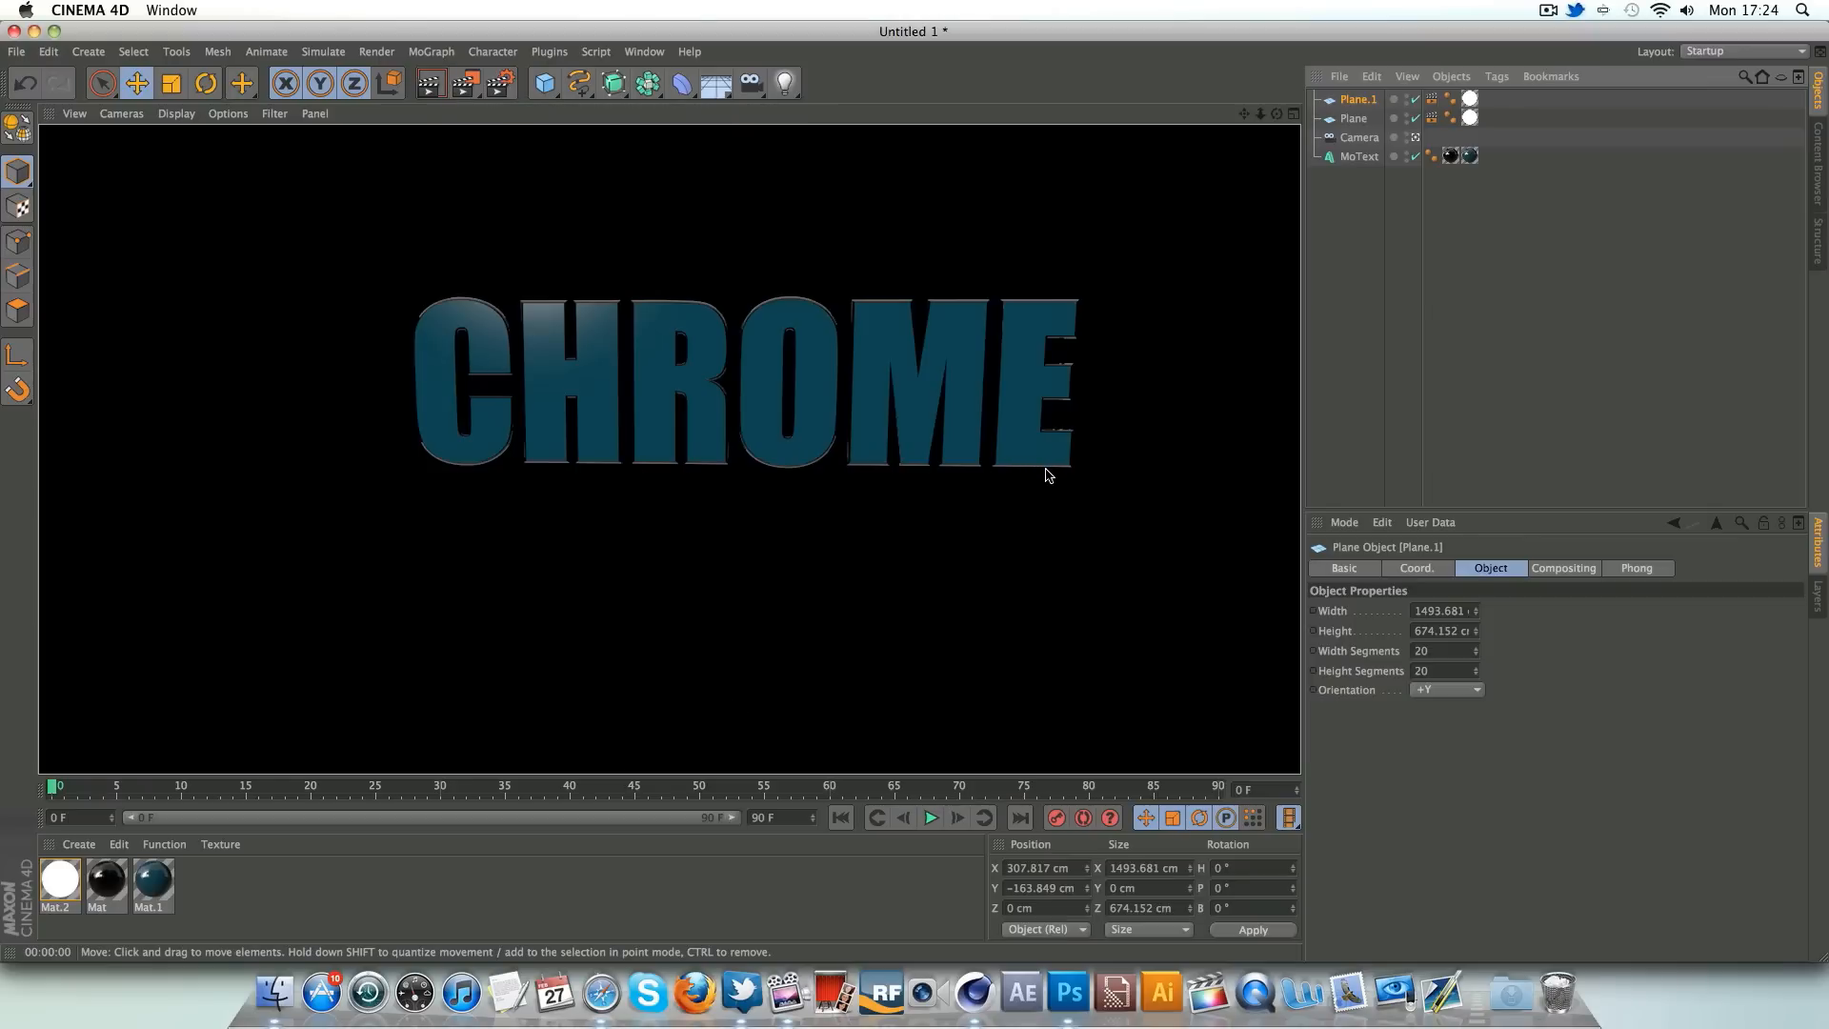
{"action": "left_click", "coordinate": [1359, 136]}
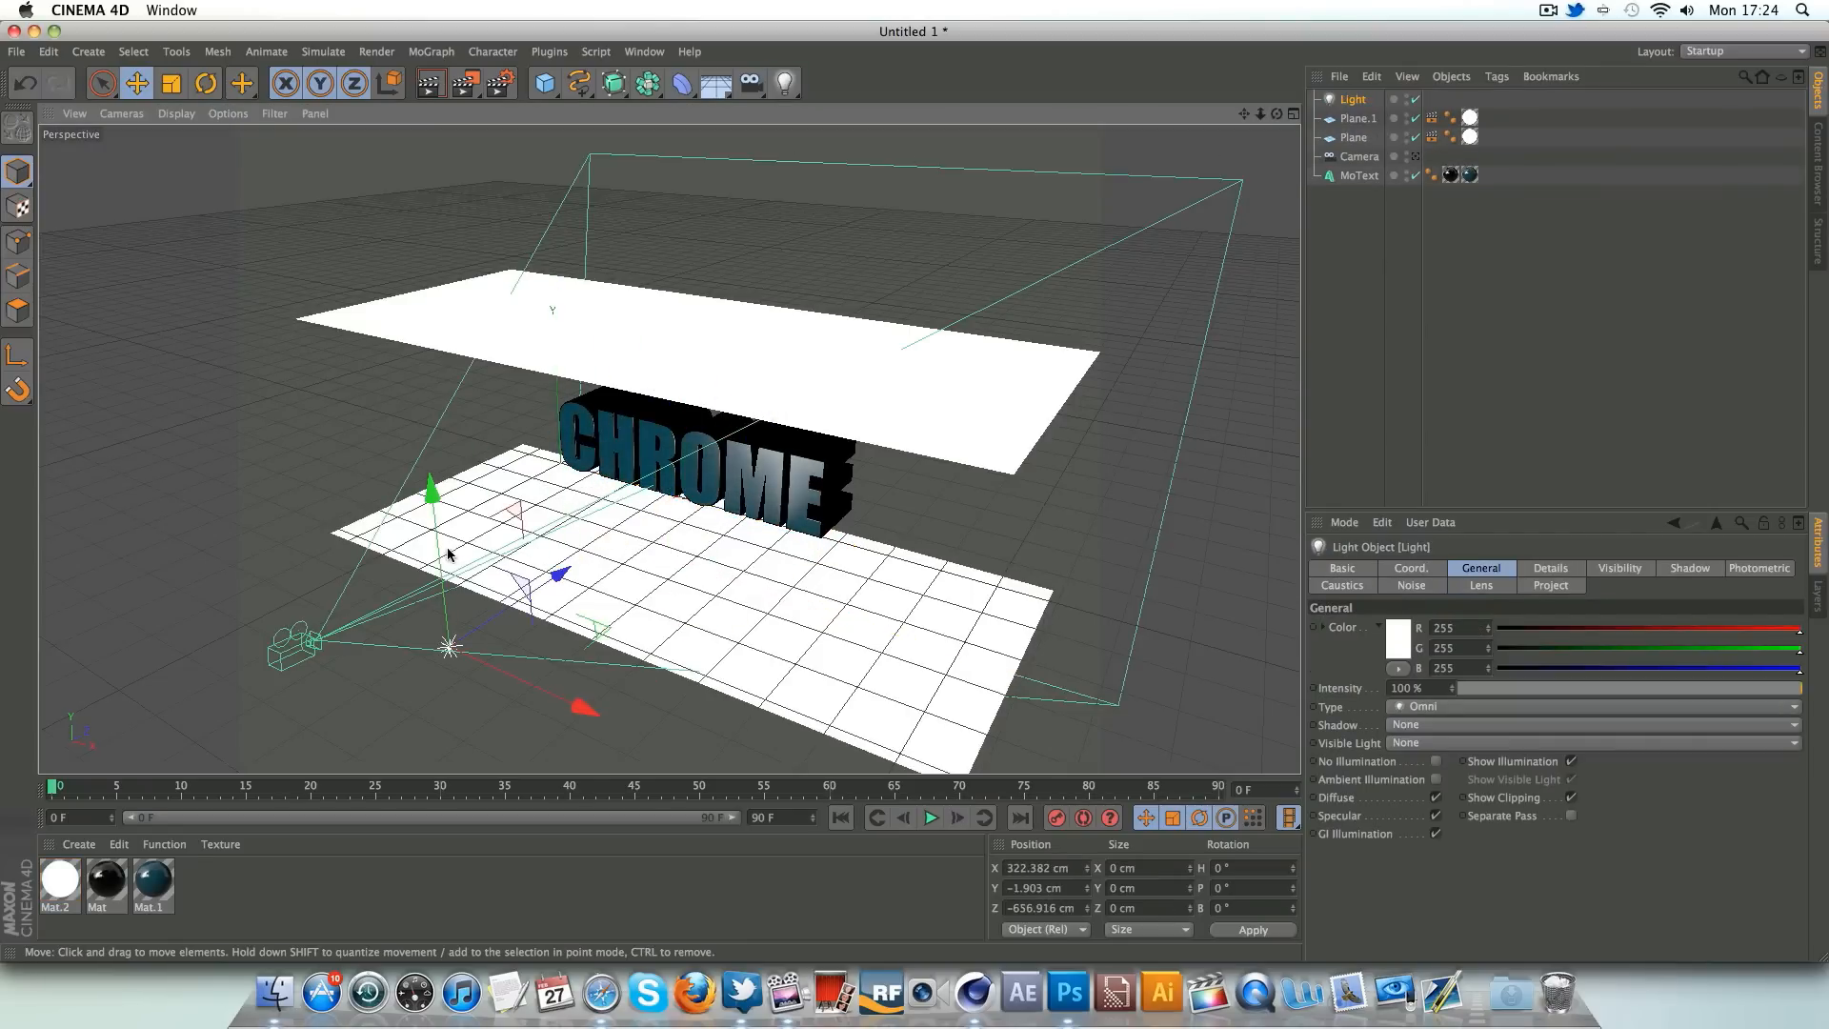
- Move the light in front of the text and render the camera view to preview lighting
{"action": "left_click_drag", "start_coordinate": [431, 484], "coordinate": [415, 362]}
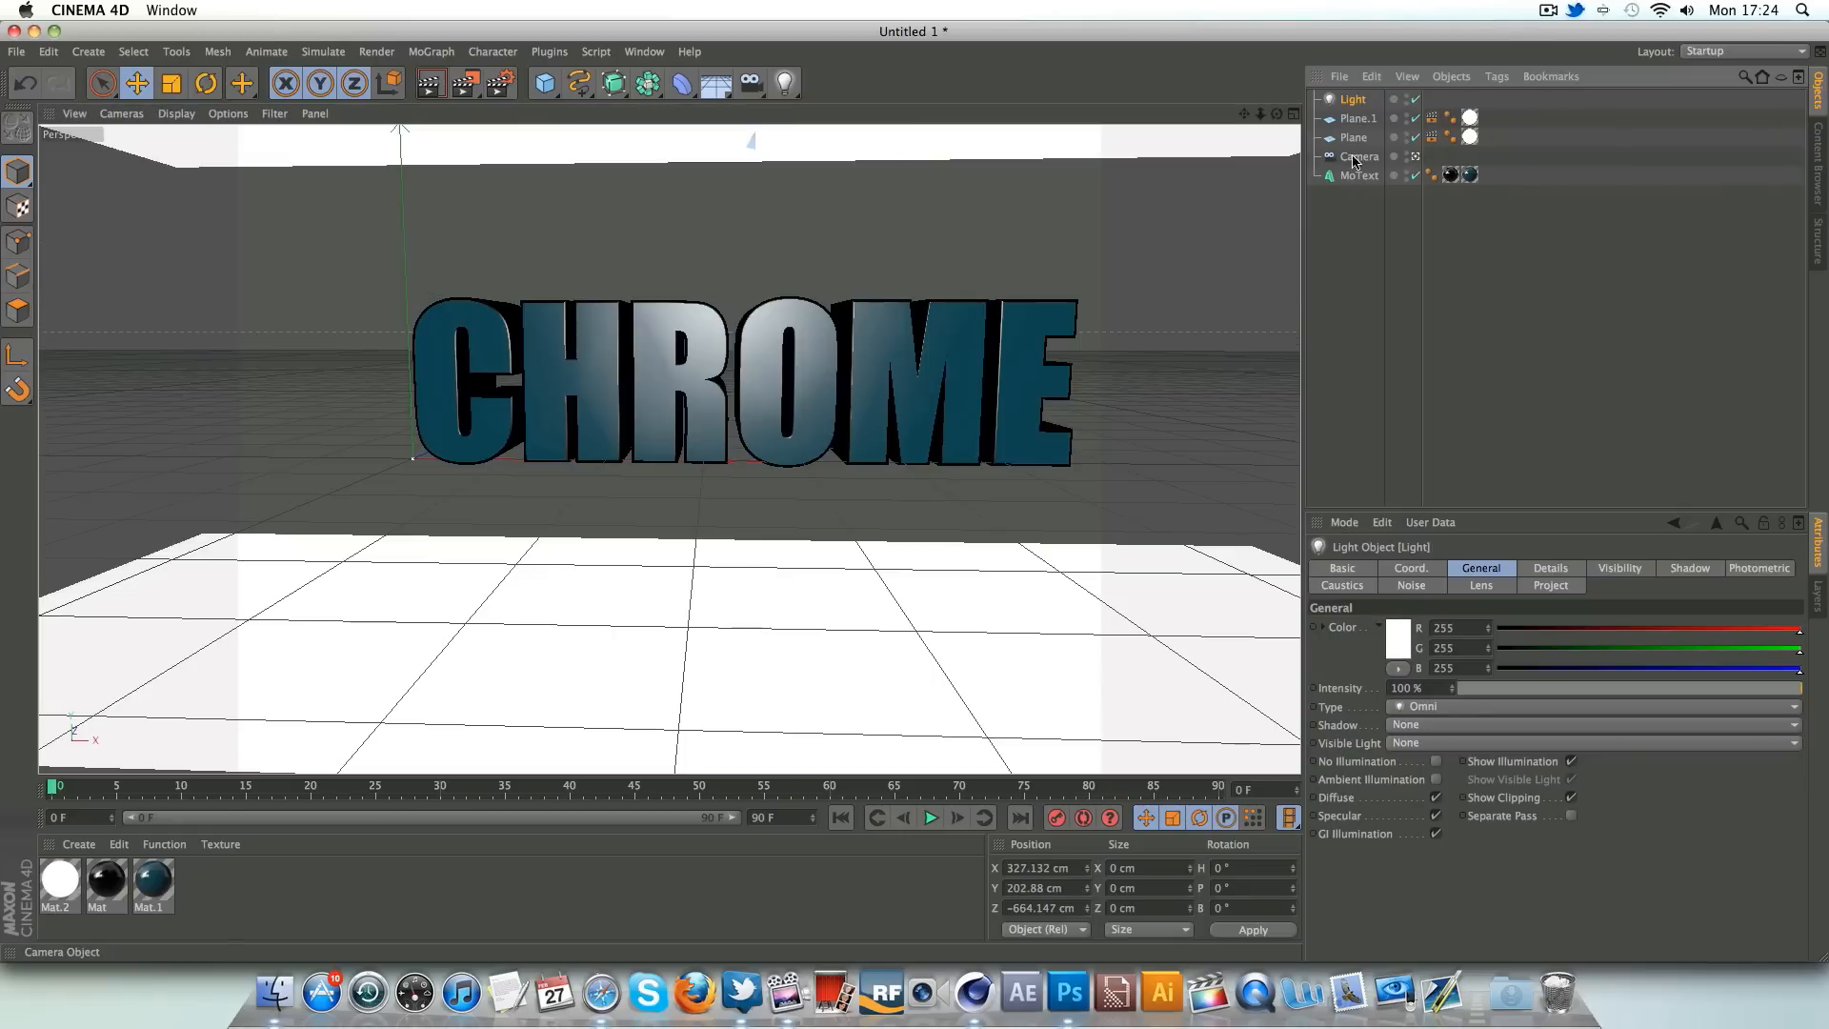
{"action": "left_click", "coordinate": [430, 83]}
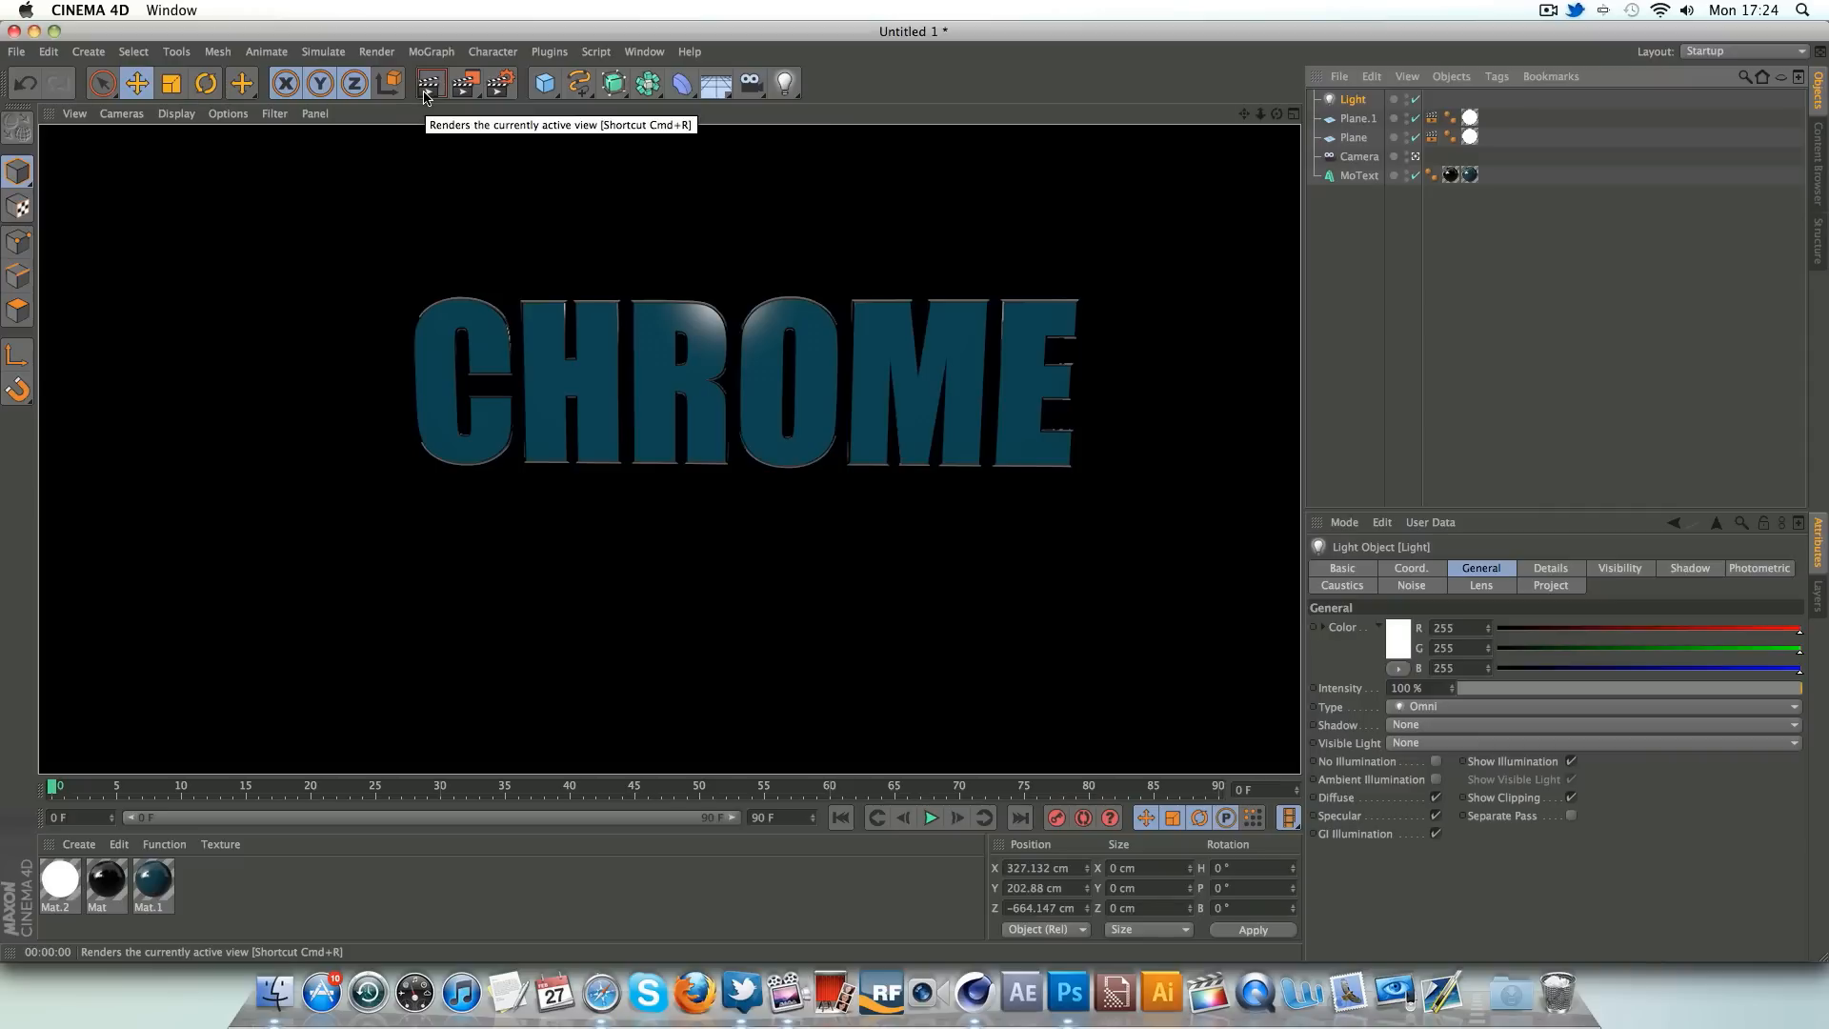
{"action": "mouse_move", "coordinate": [589, 389]}
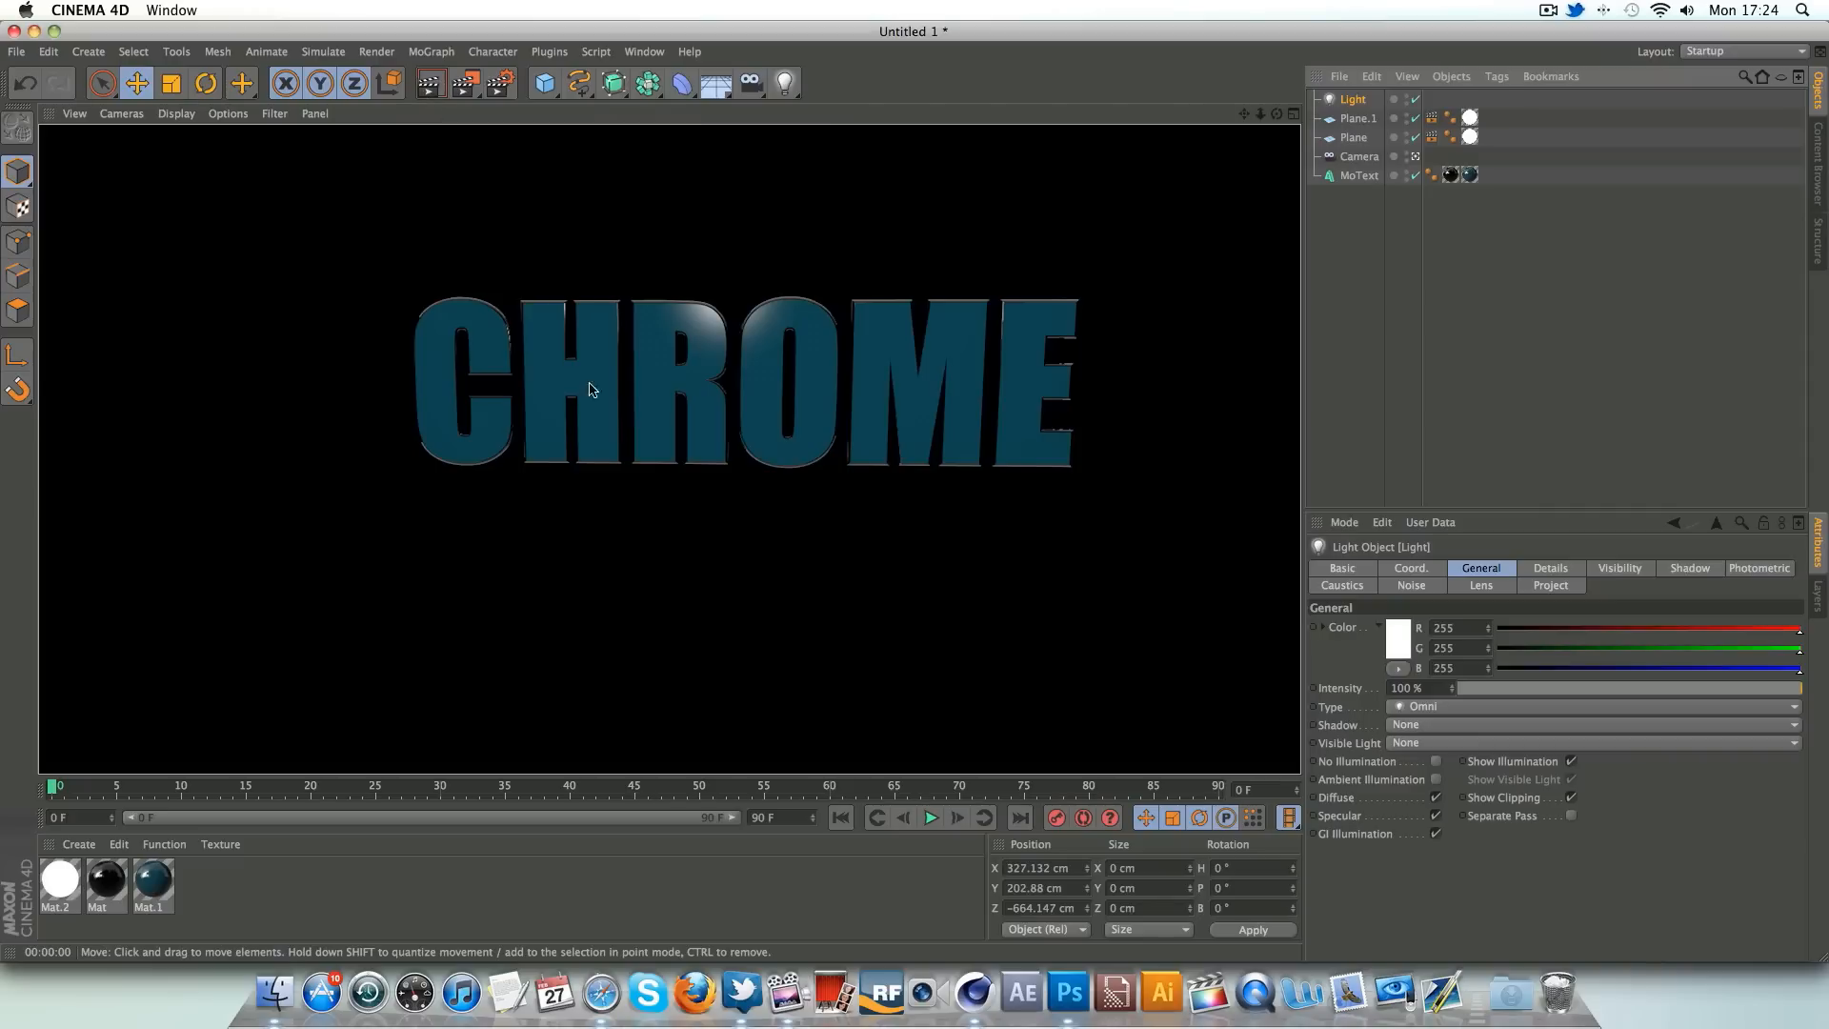
{"action": "mouse_move", "coordinate": [675, 315]}
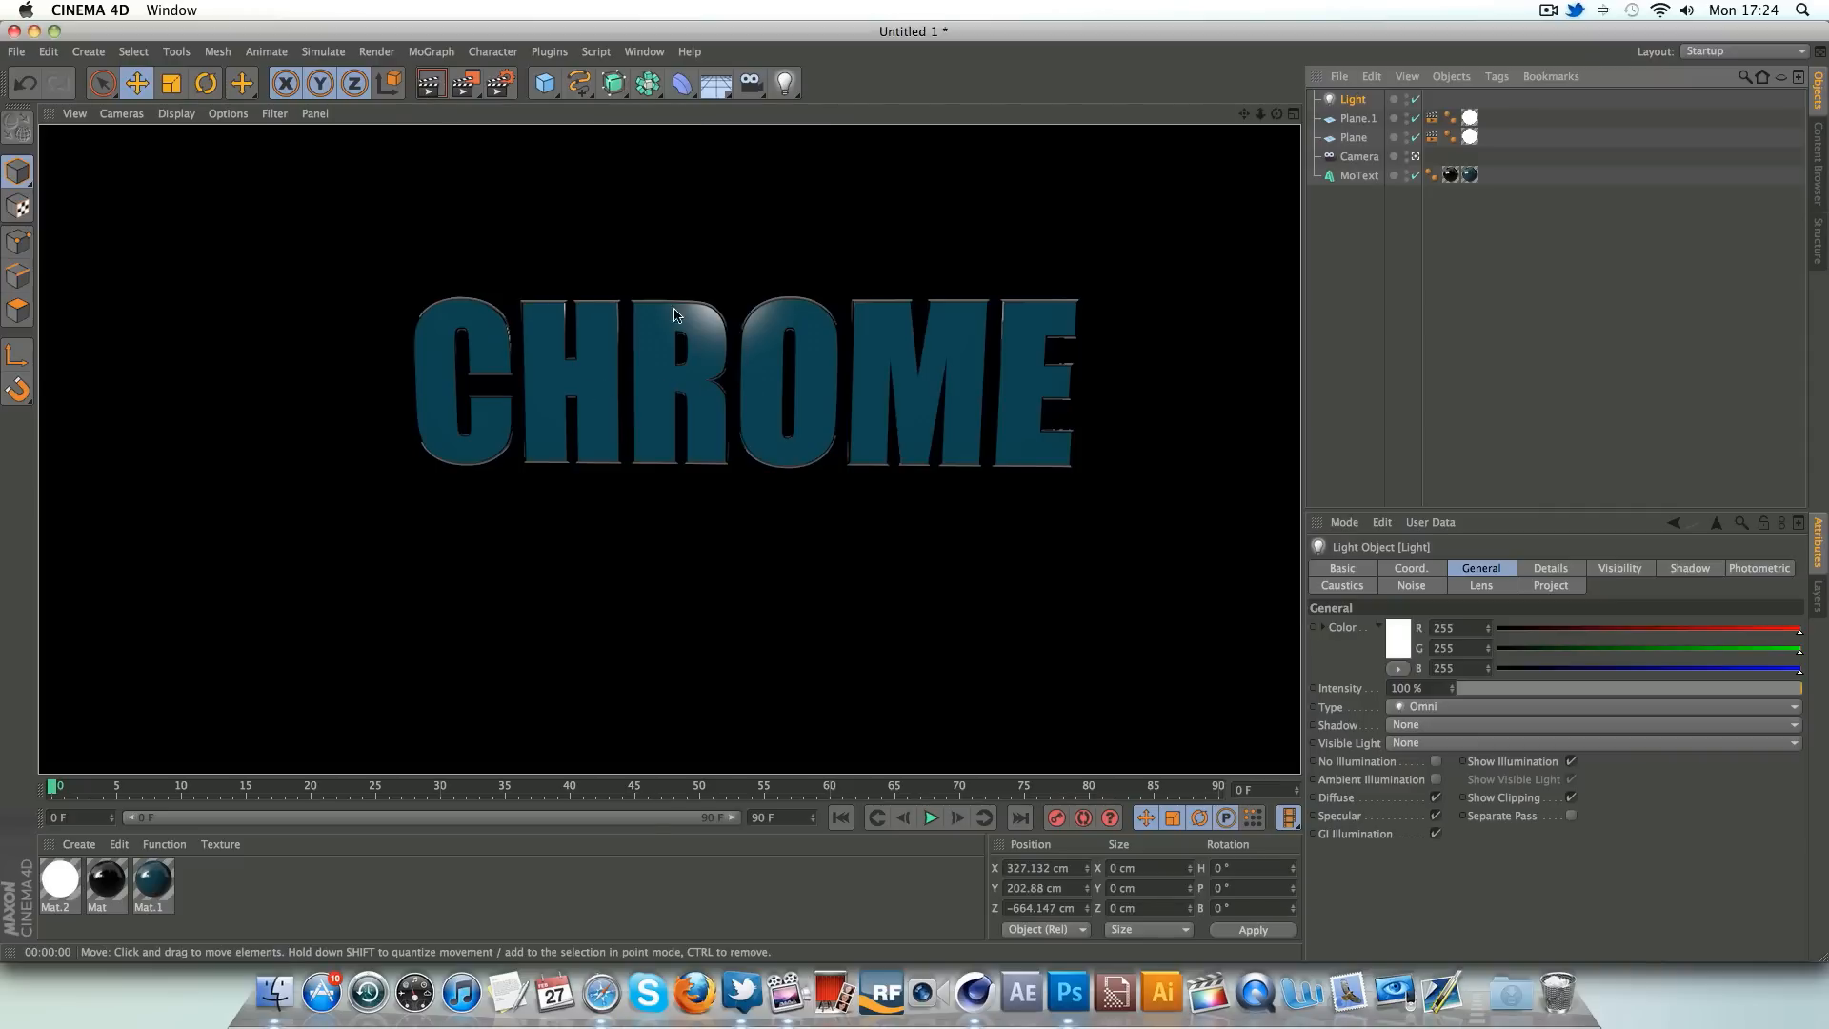
{"action": "mouse_move", "coordinate": [811, 277]}
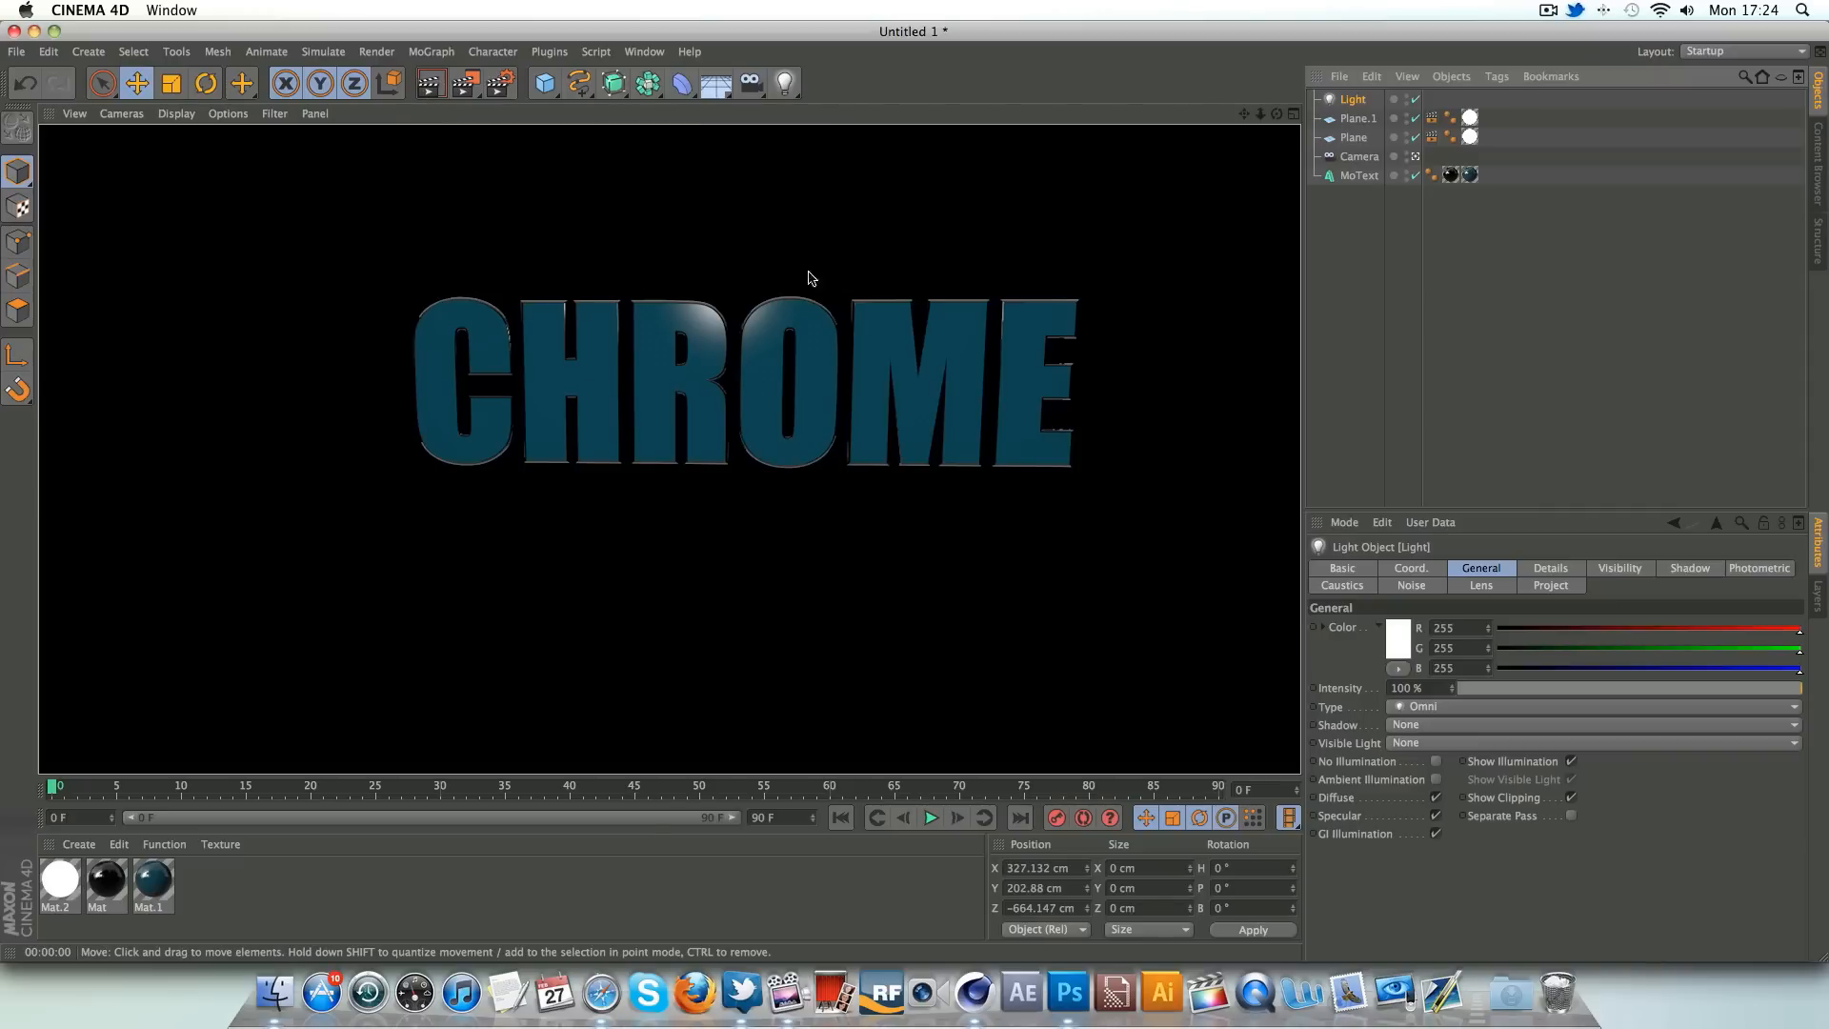
{"action": "mouse_move", "coordinate": [997, 292]}
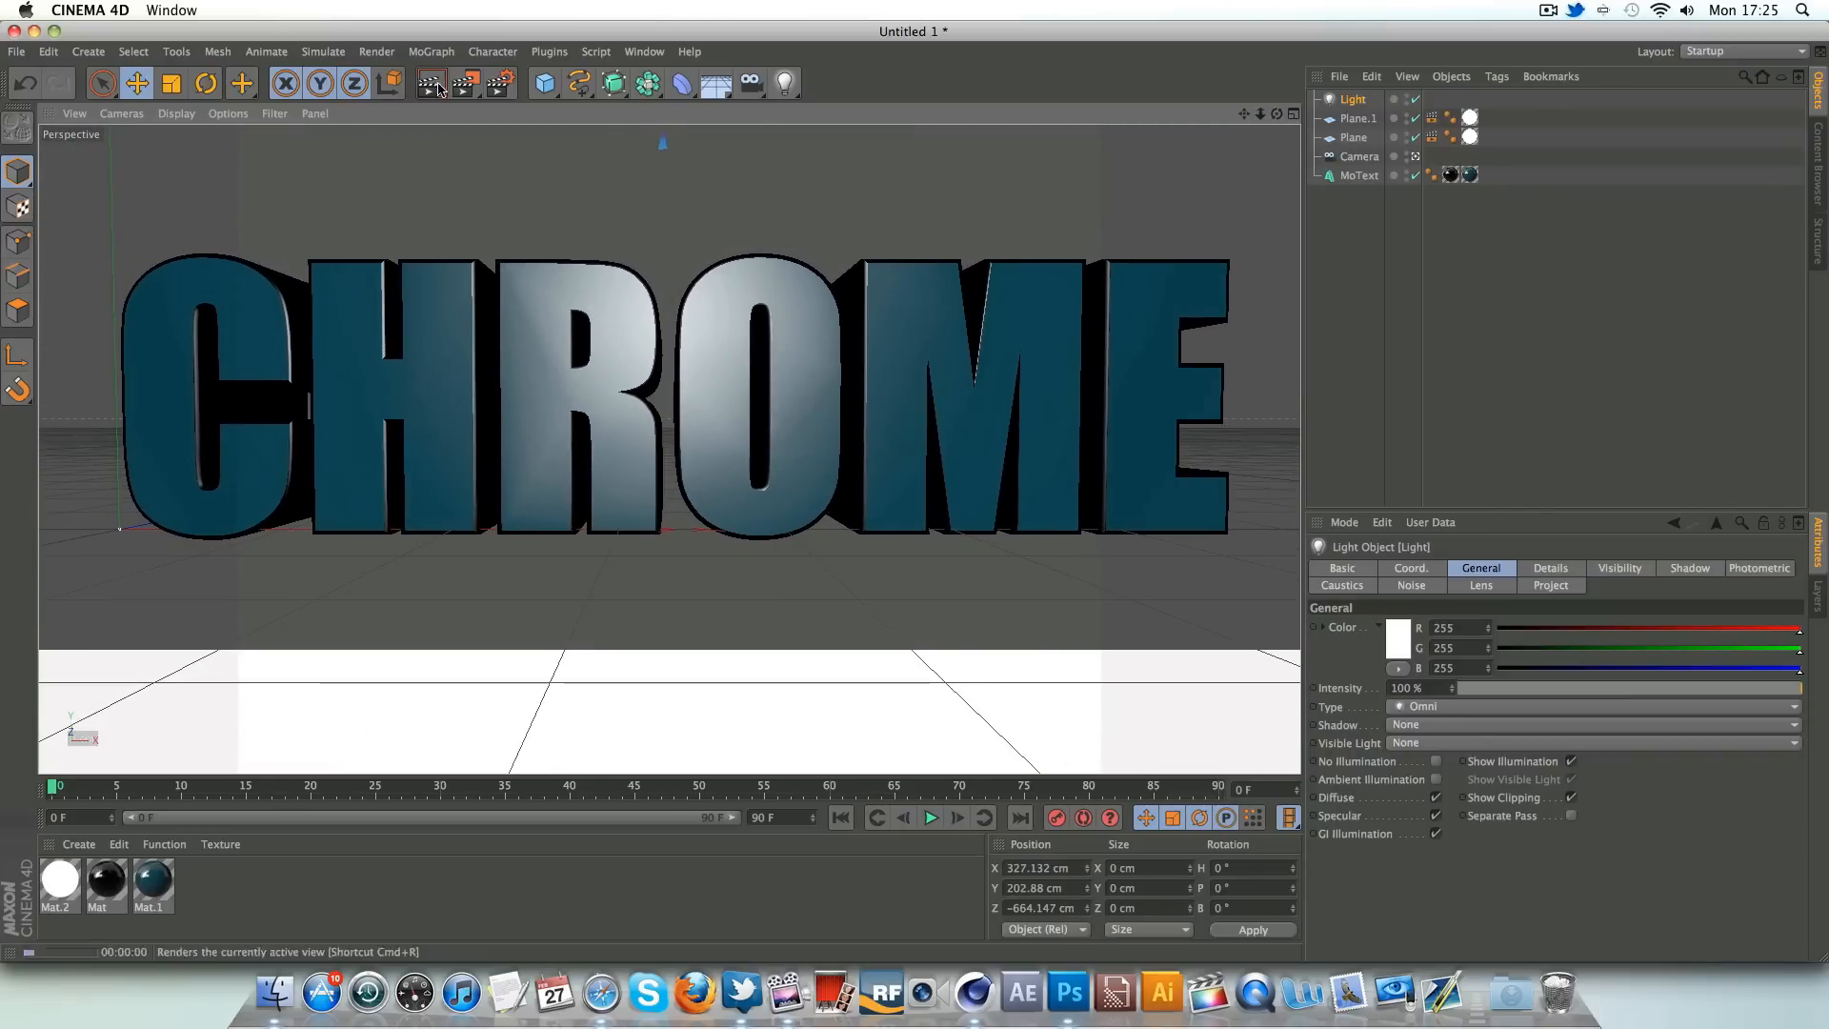
{"action": "left_click", "coordinate": [432, 83]}
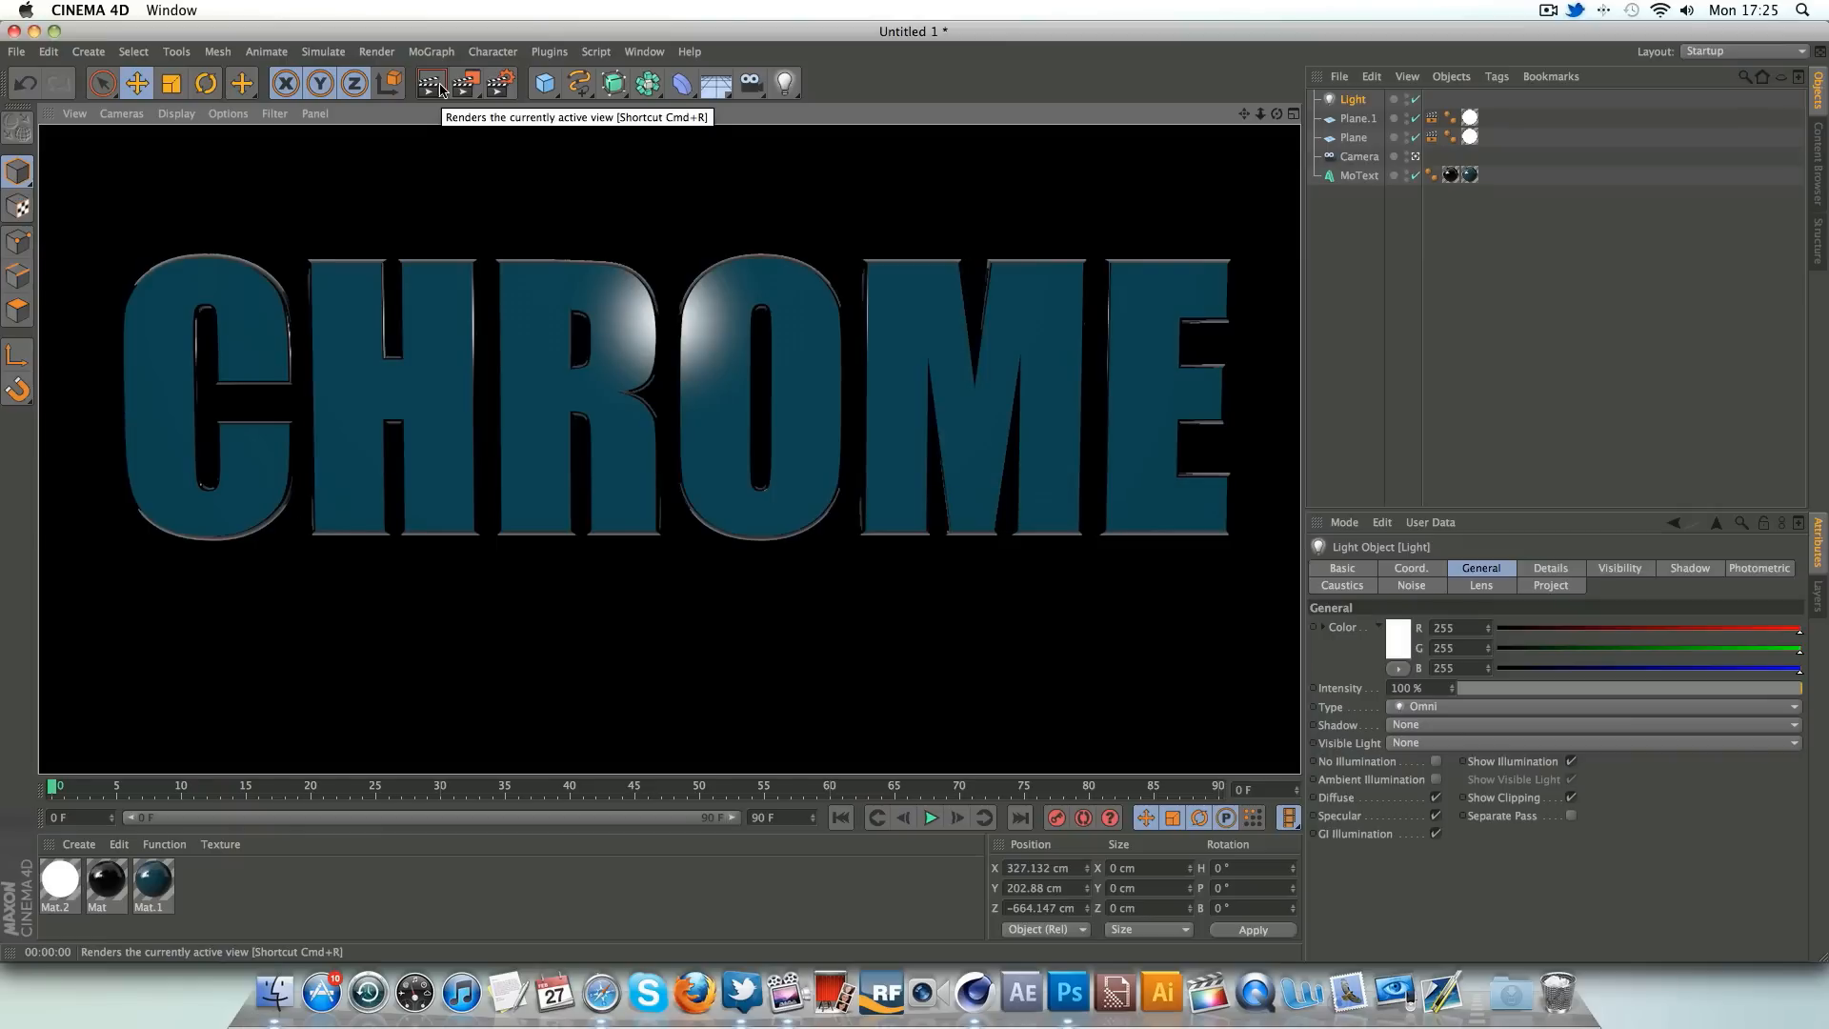
{"action": "mouse_move", "coordinate": [349, 51]}
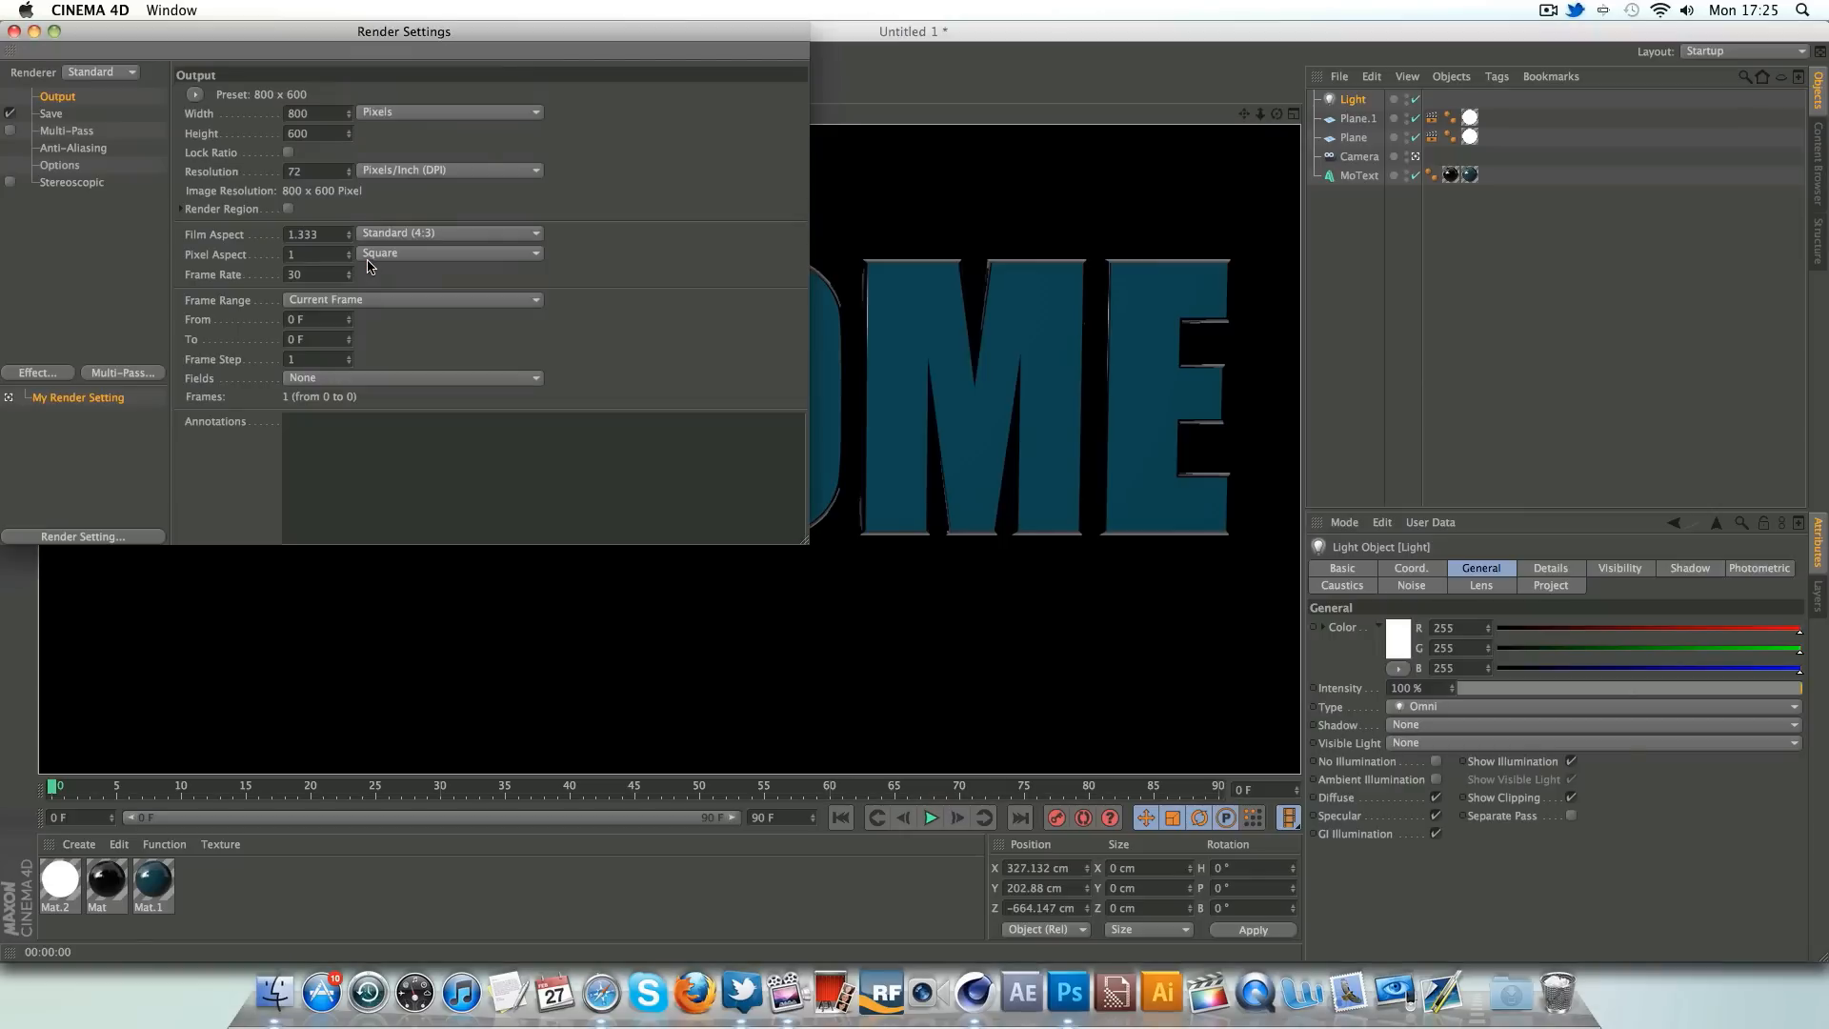
- Set render output to 1280×720 and save as PNG named 'AAAAAAAA' on the Desktop
{"action": "triple_click", "coordinate": [308, 112]}
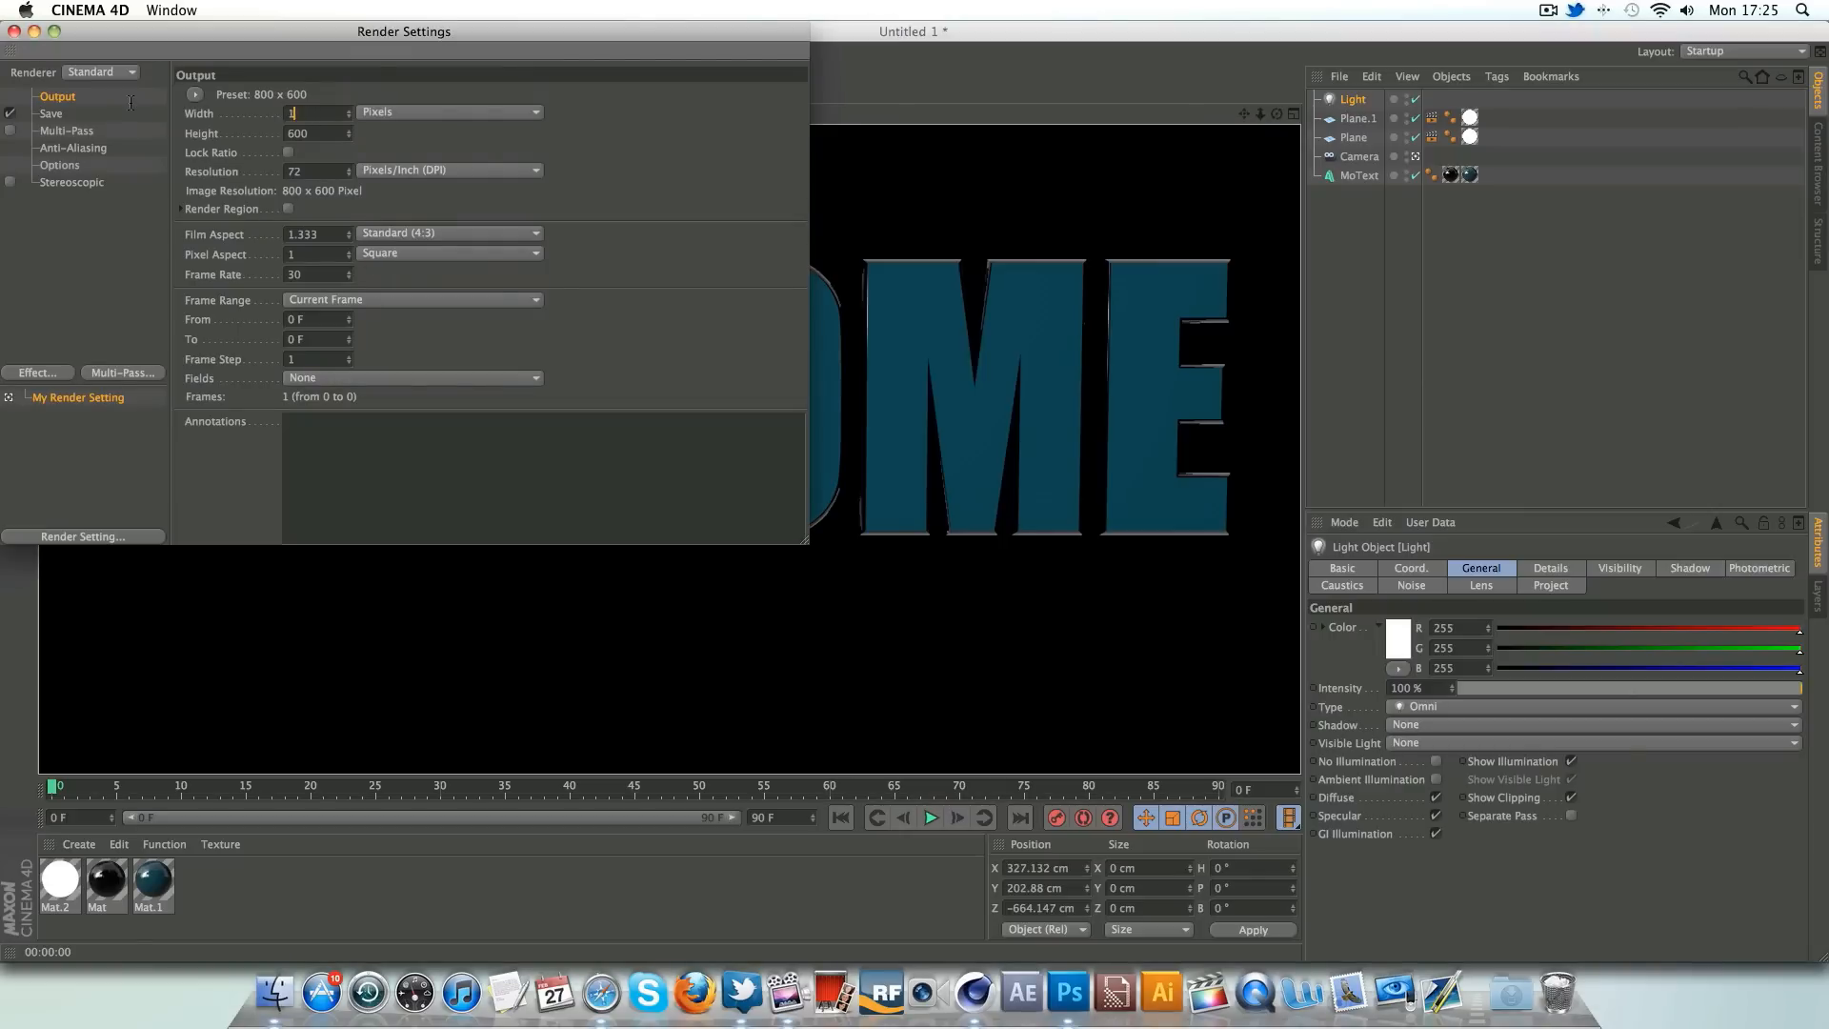
{"action": "type", "text": "1280"}
{"action": "left_click", "coordinate": [318, 133]}
{"action": "type", "text": "72"}
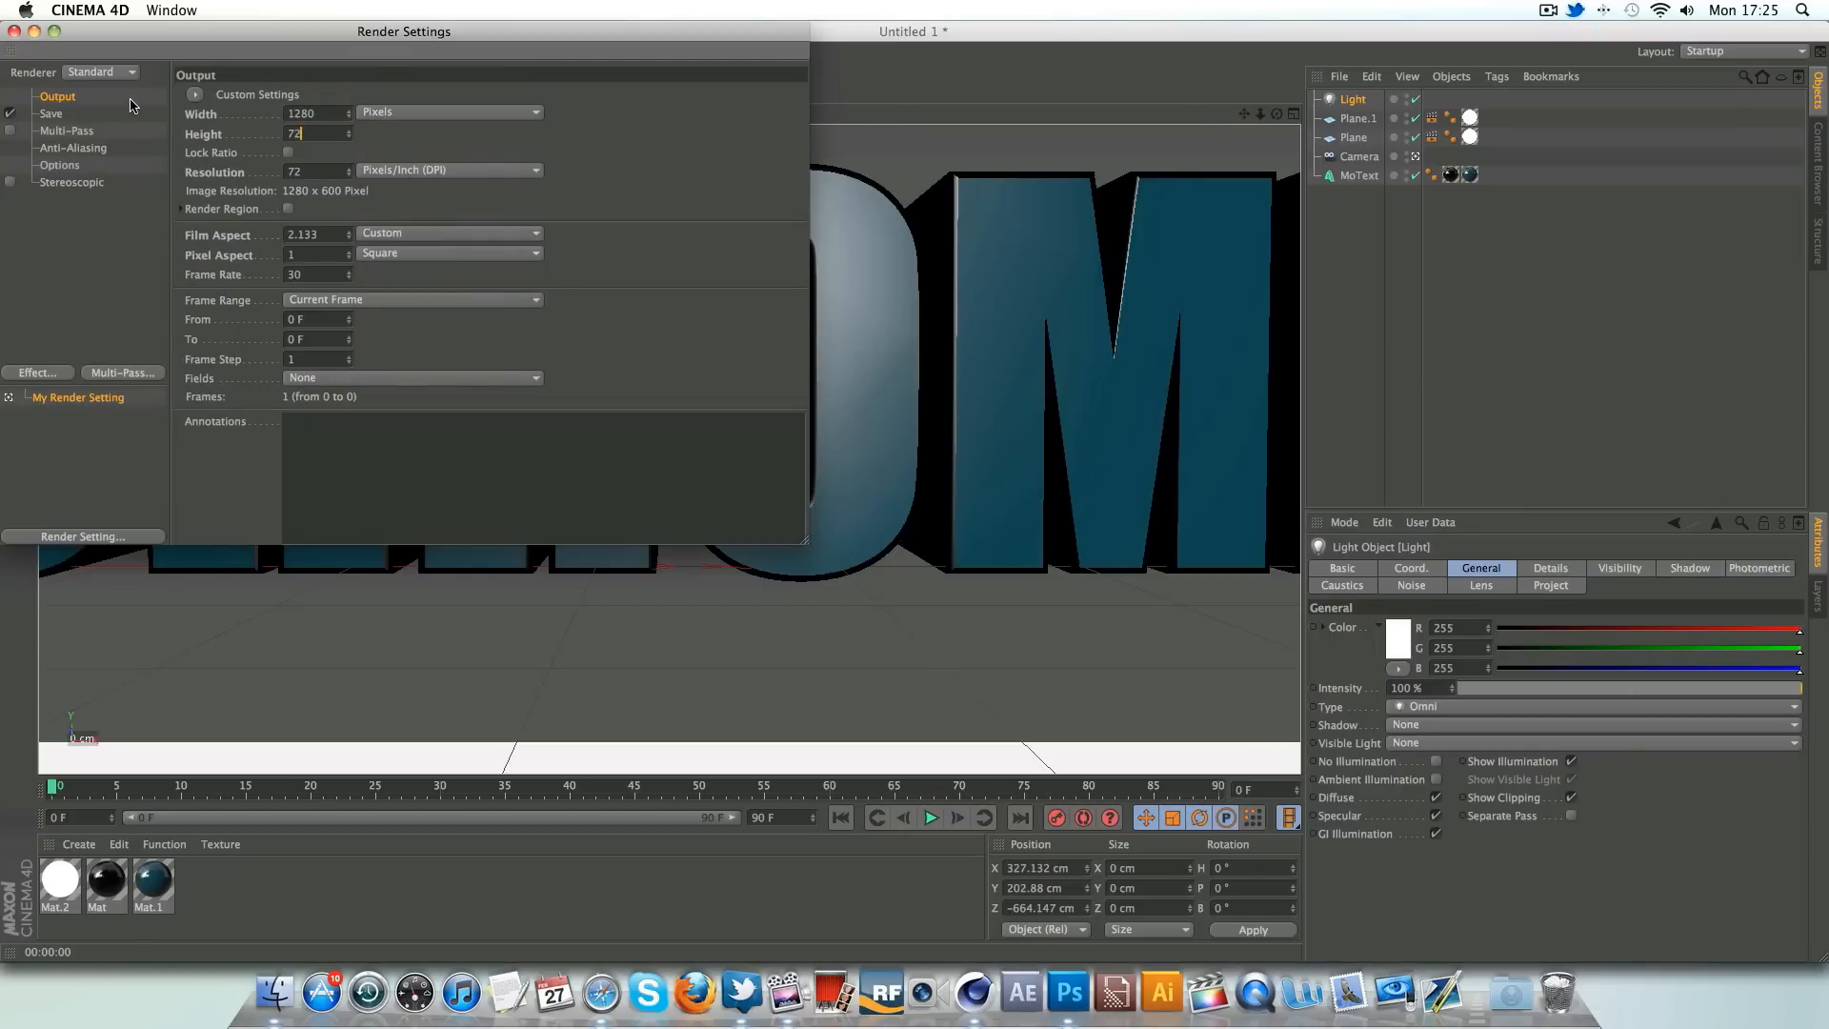
{"action": "left_click", "coordinate": [51, 114]}
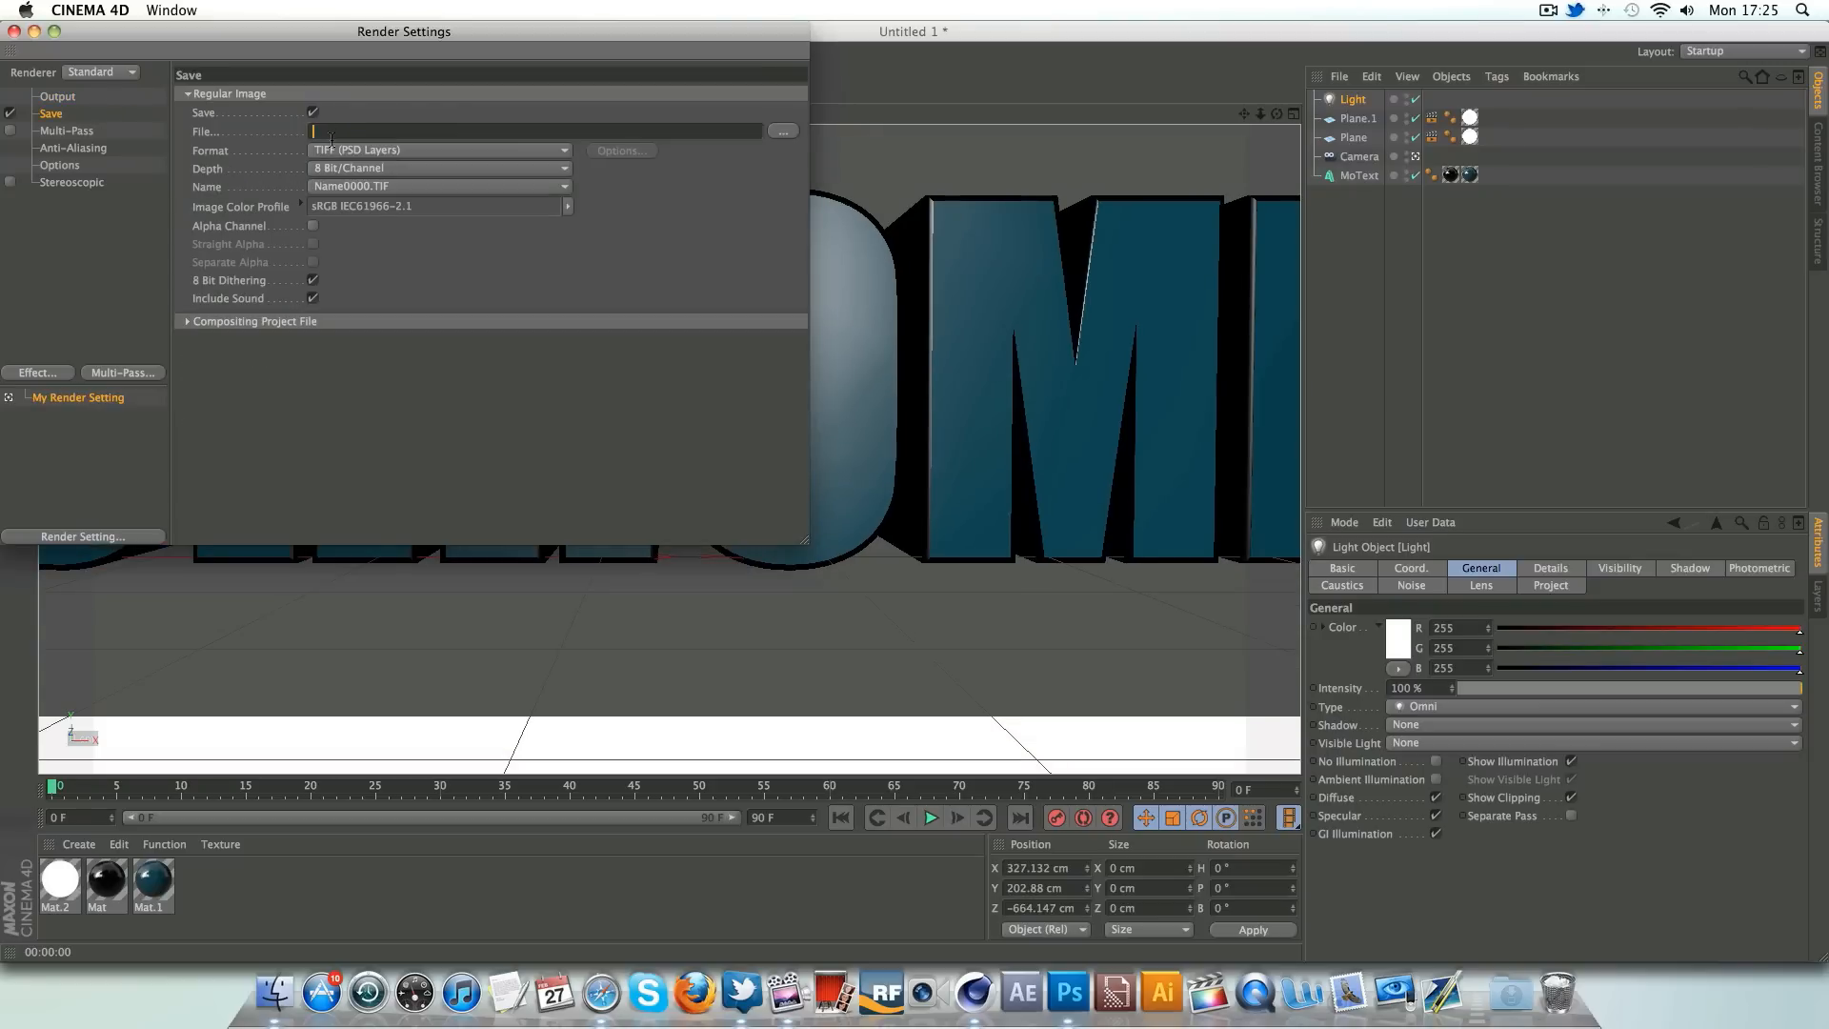
{"action": "type", "text": "AAAAAAAA"}
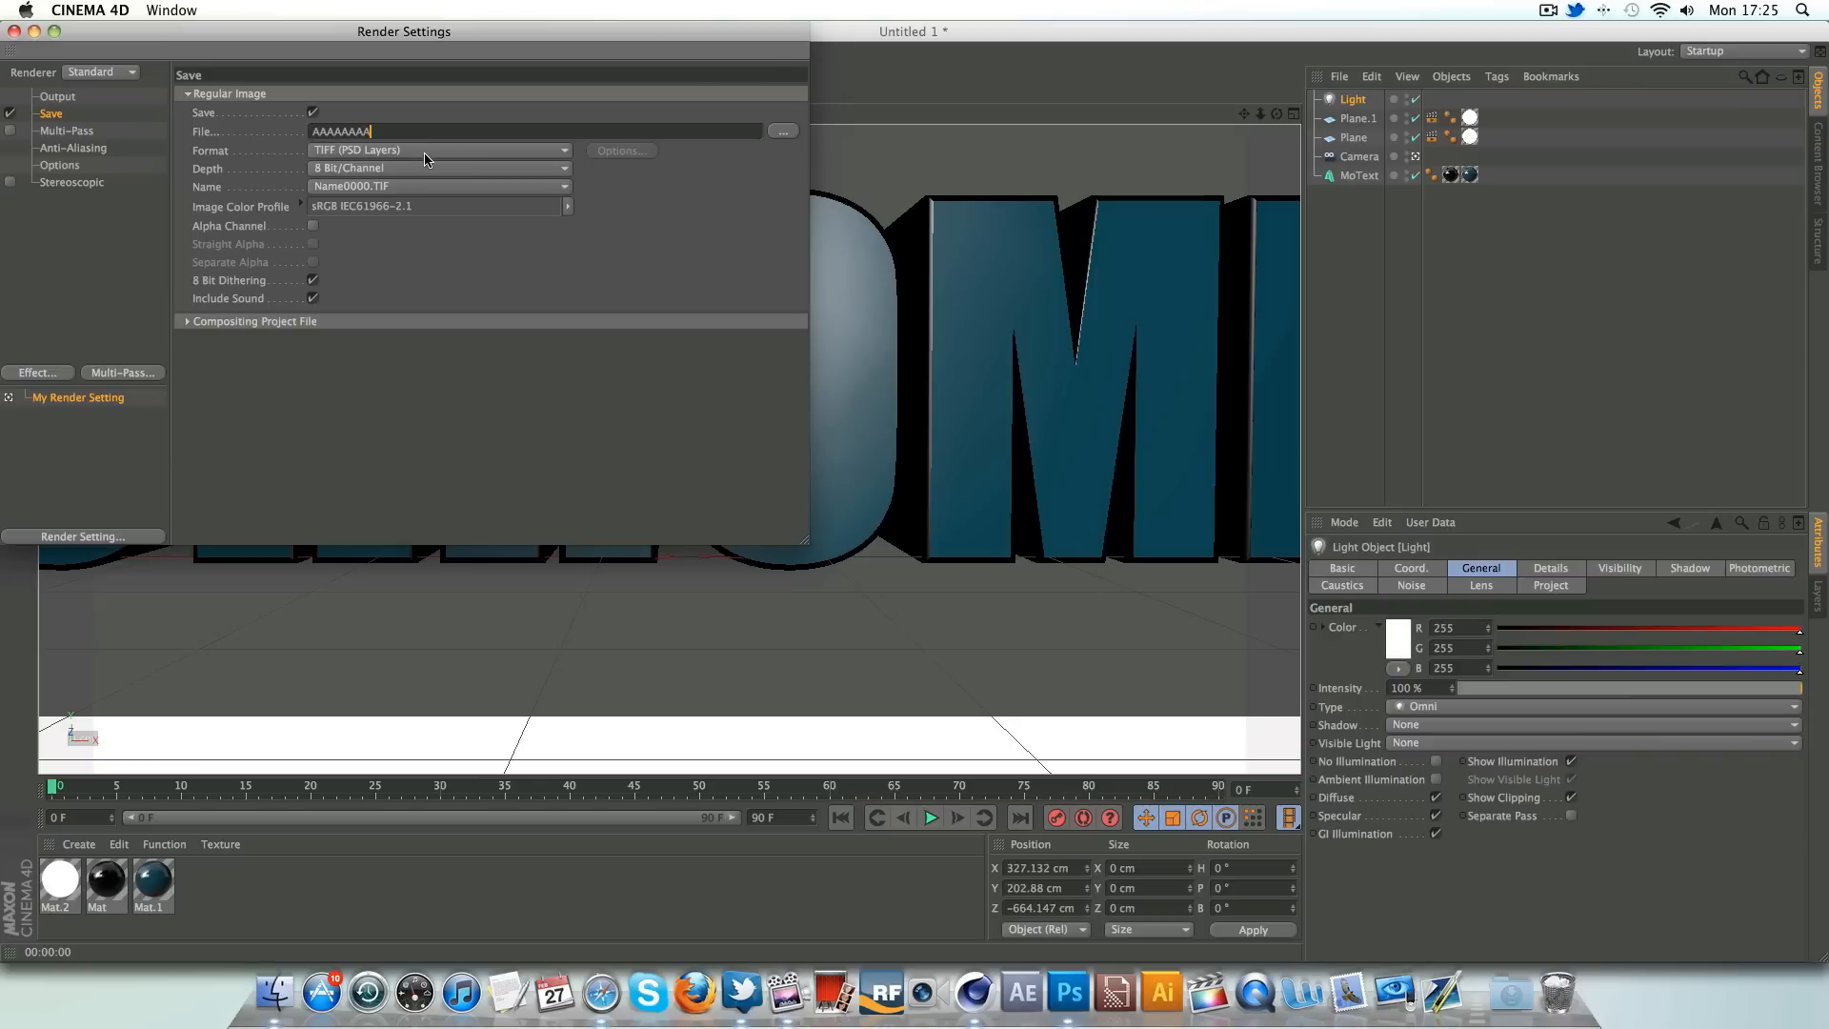
{"action": "left_click", "coordinate": [437, 151]}
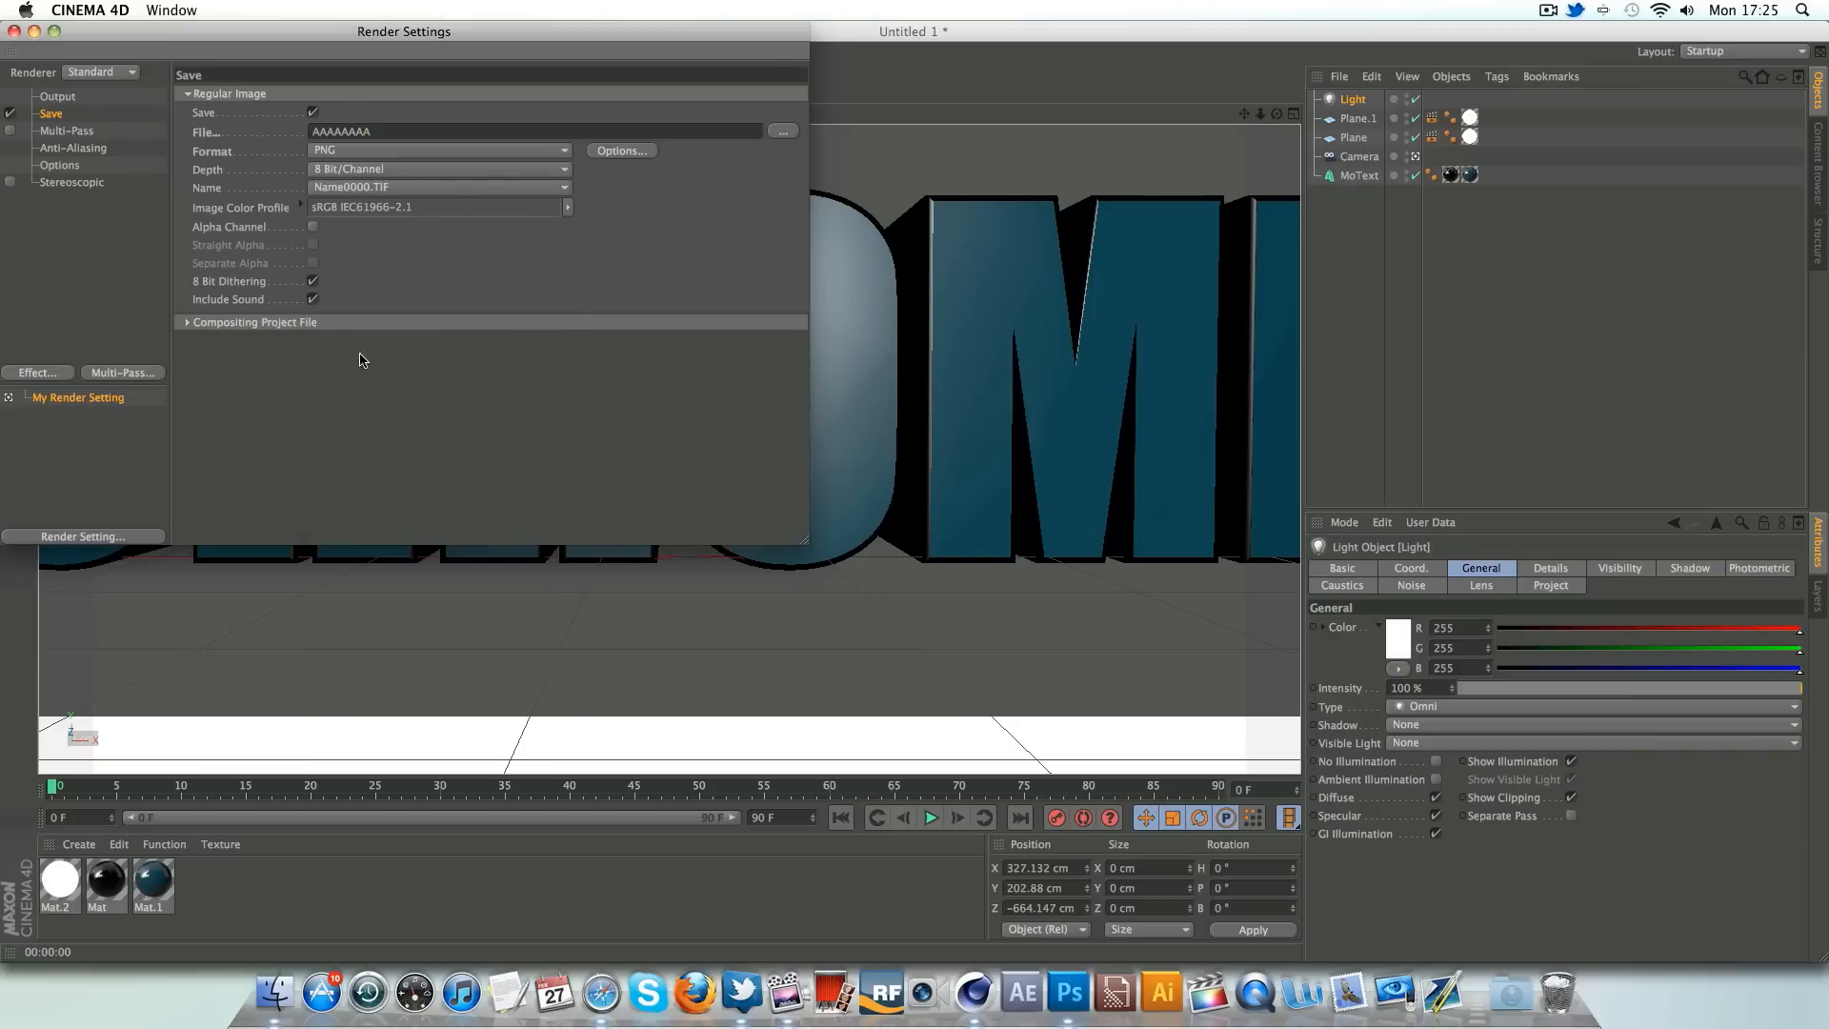
{"action": "left_click", "coordinate": [781, 131]}
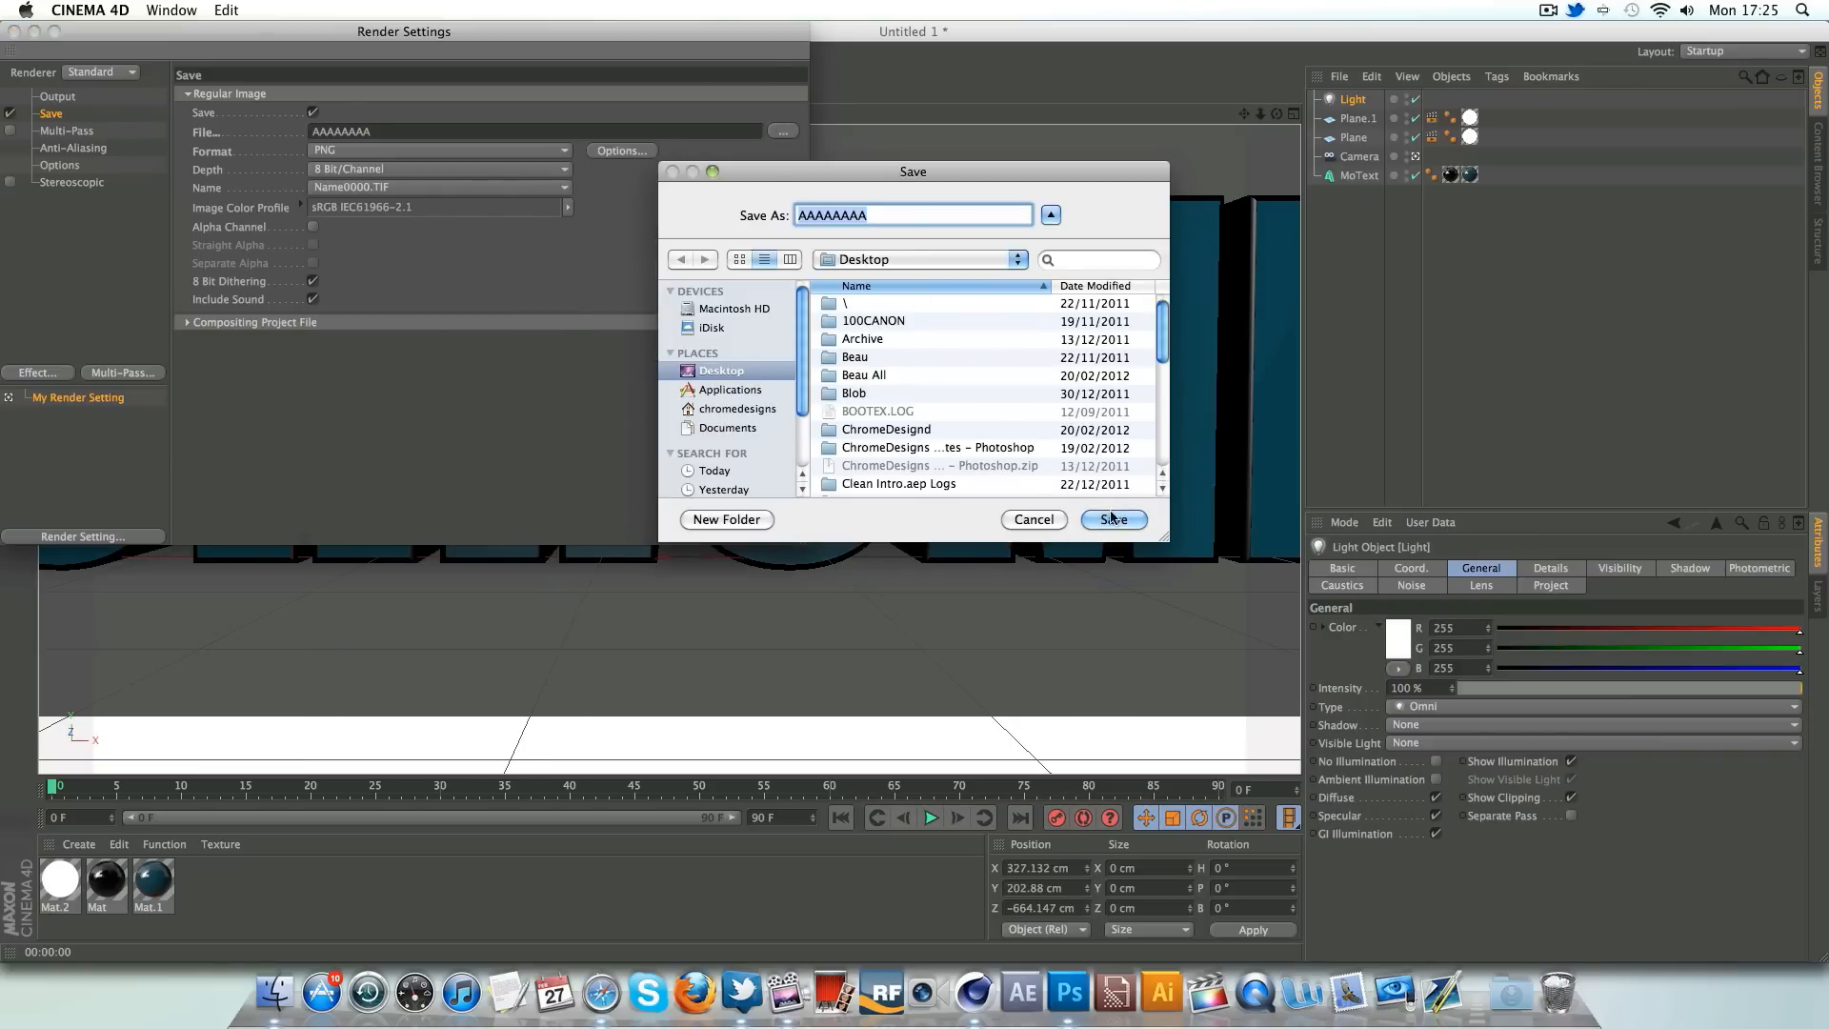
{"action": "left_click", "coordinate": [1111, 519]}
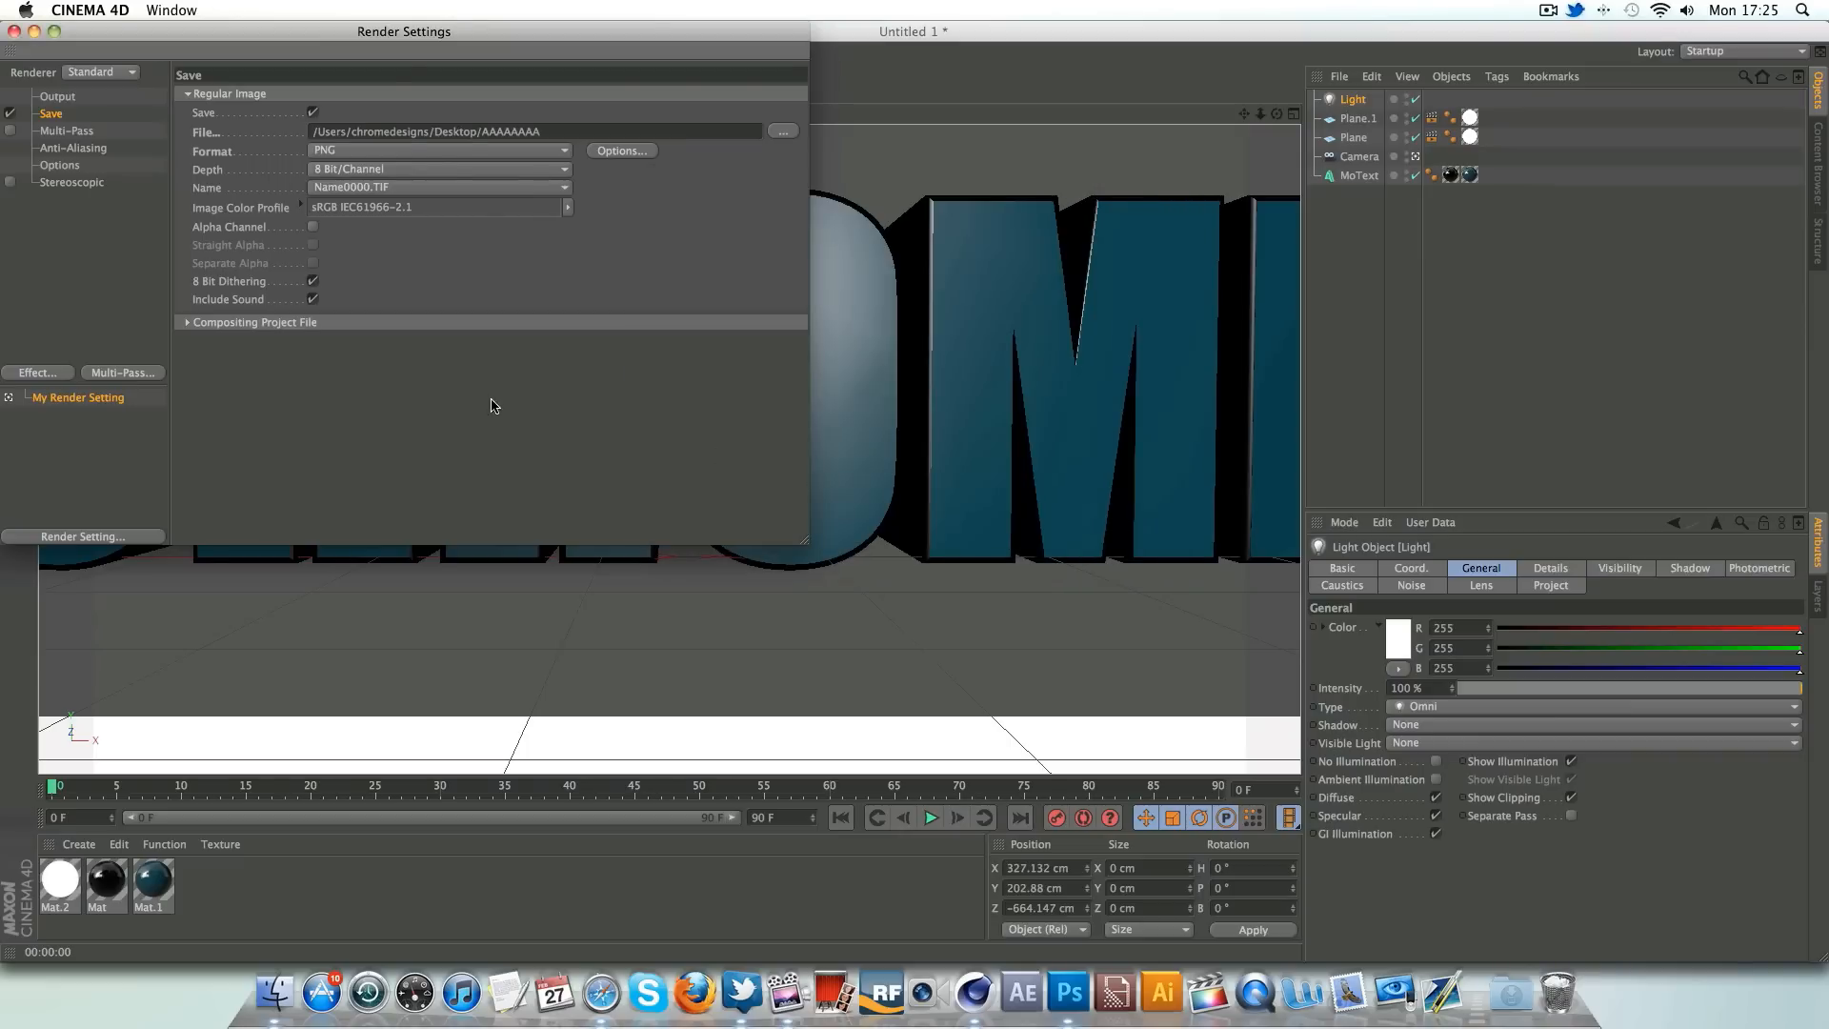
- Enable the alpha channel, close Render Settings, and switch to Photoshop
{"action": "left_click", "coordinate": [312, 227]}
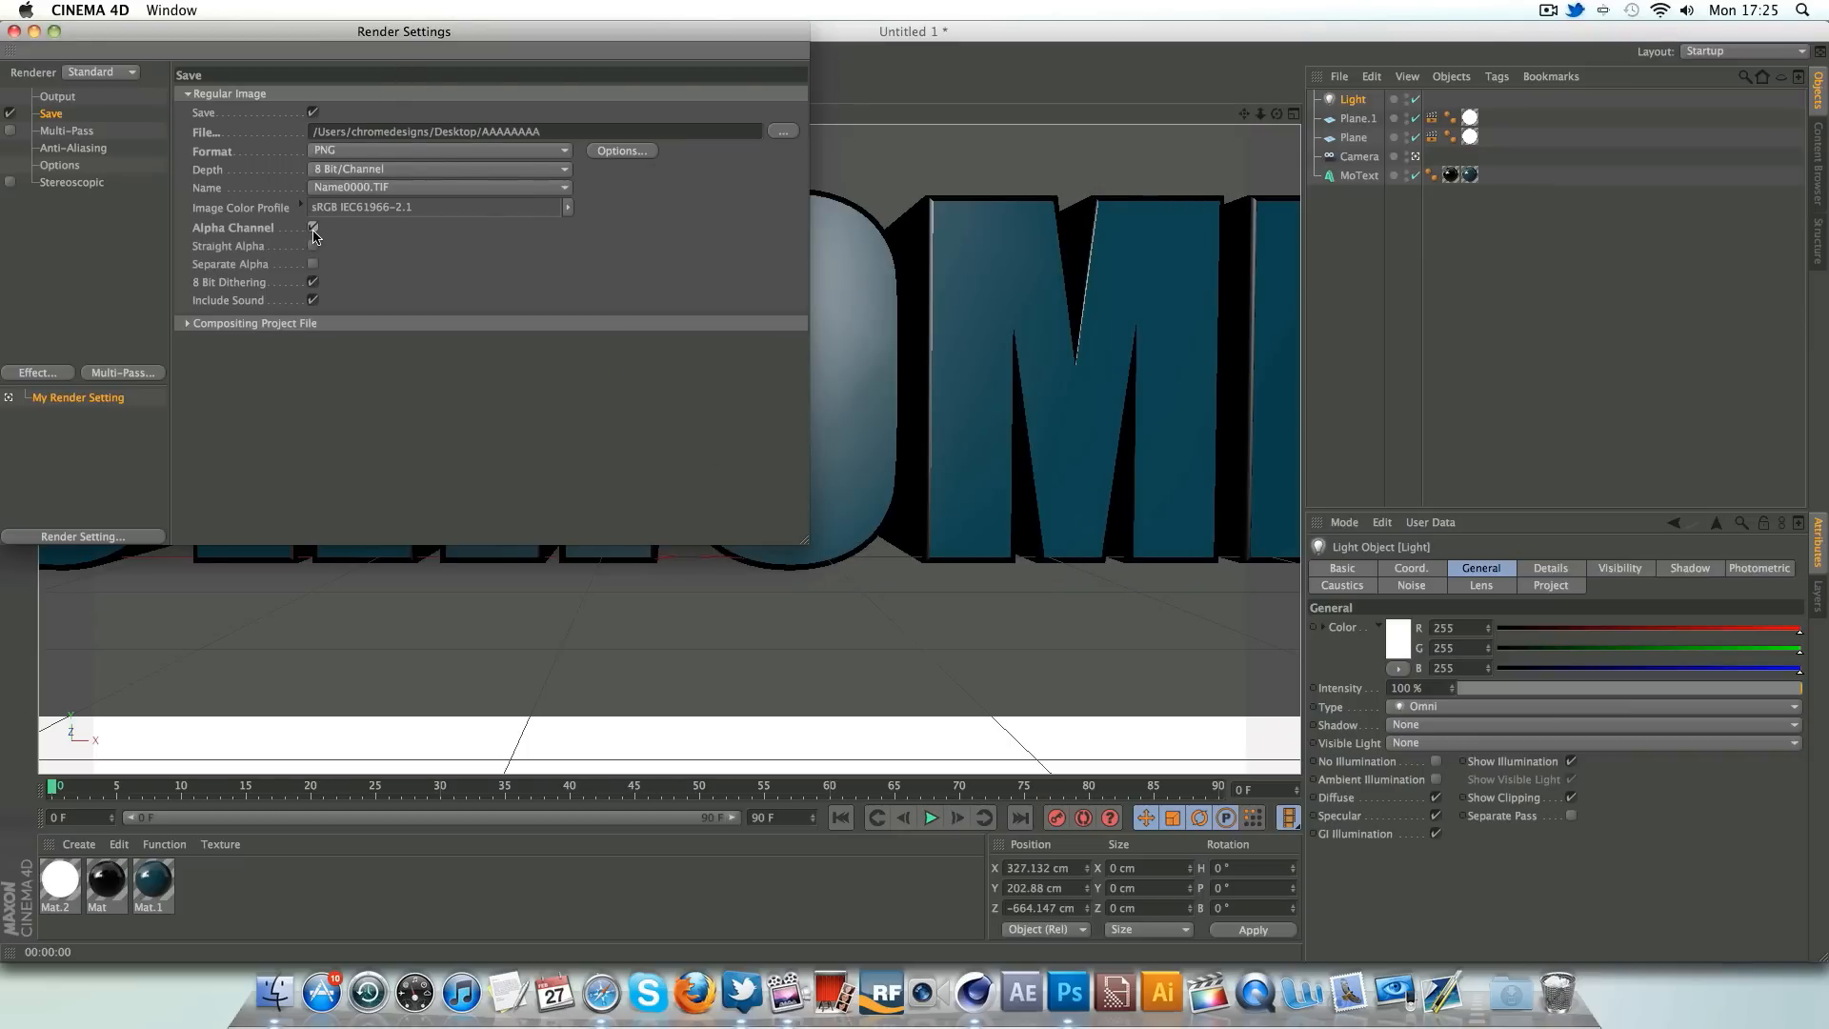
{"action": "left_click", "coordinate": [311, 228]}
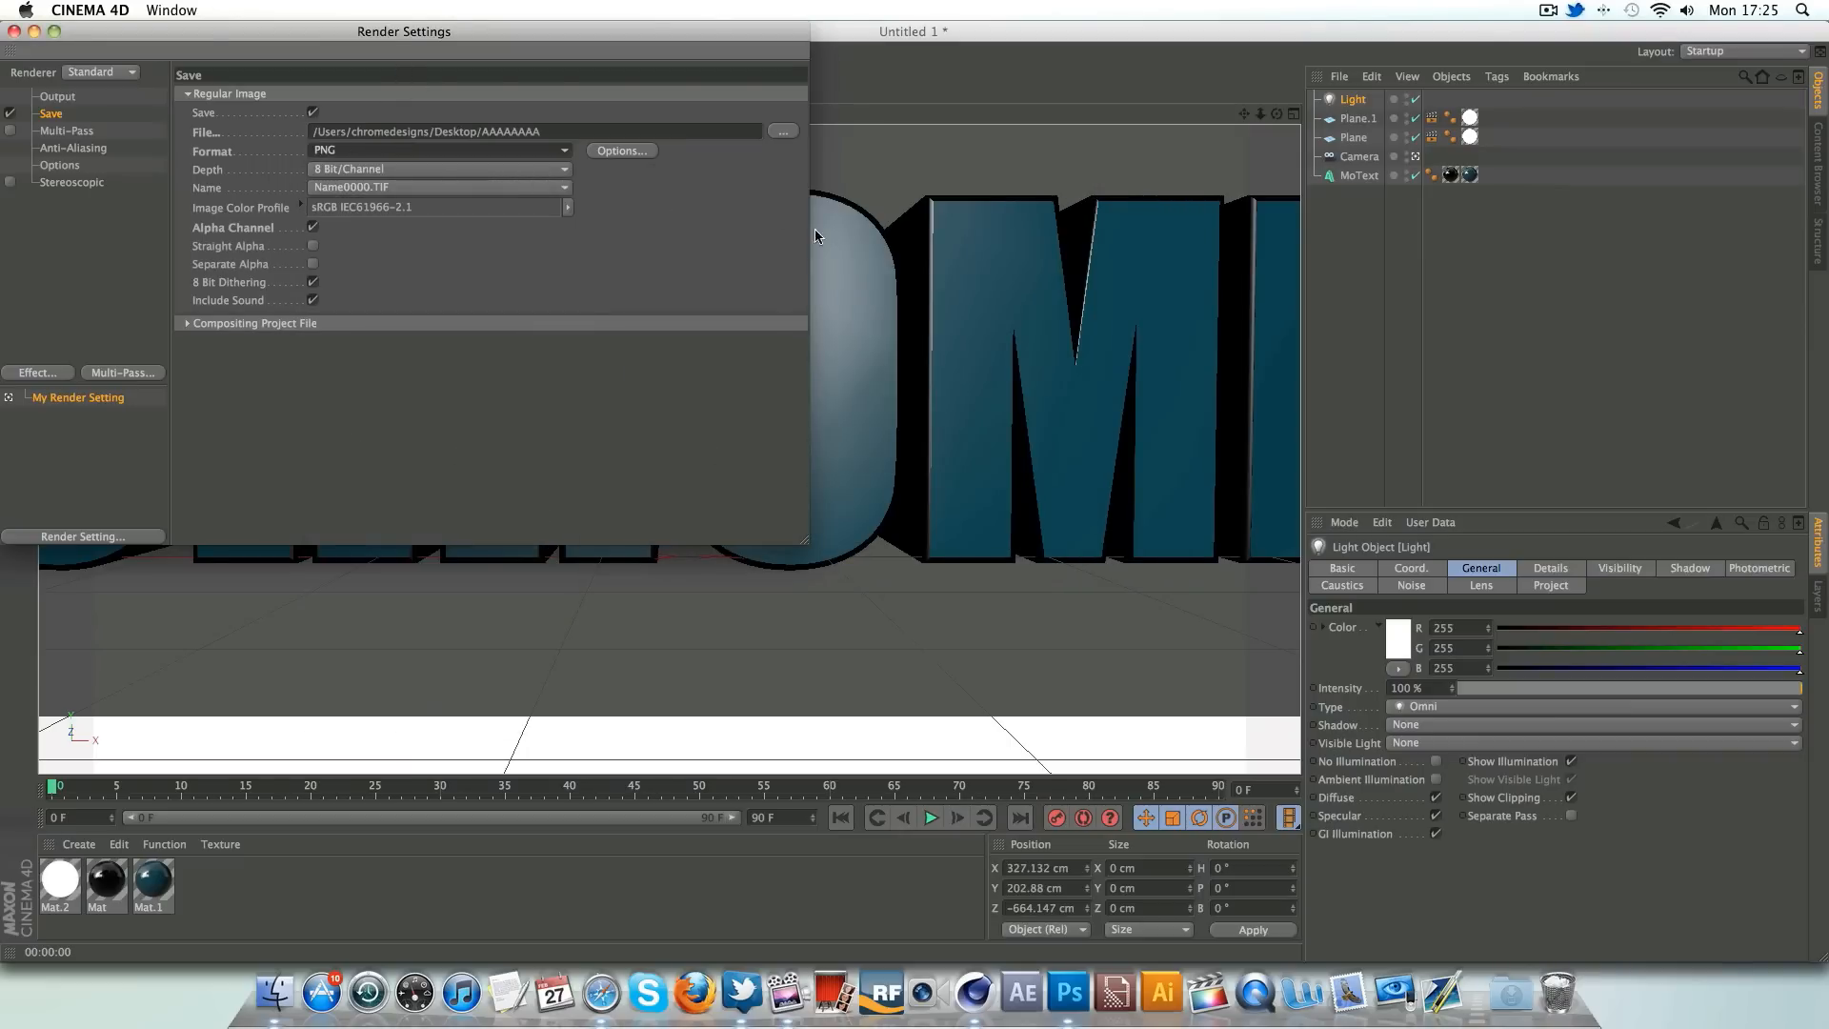
{"action": "left_click", "coordinate": [58, 164]}
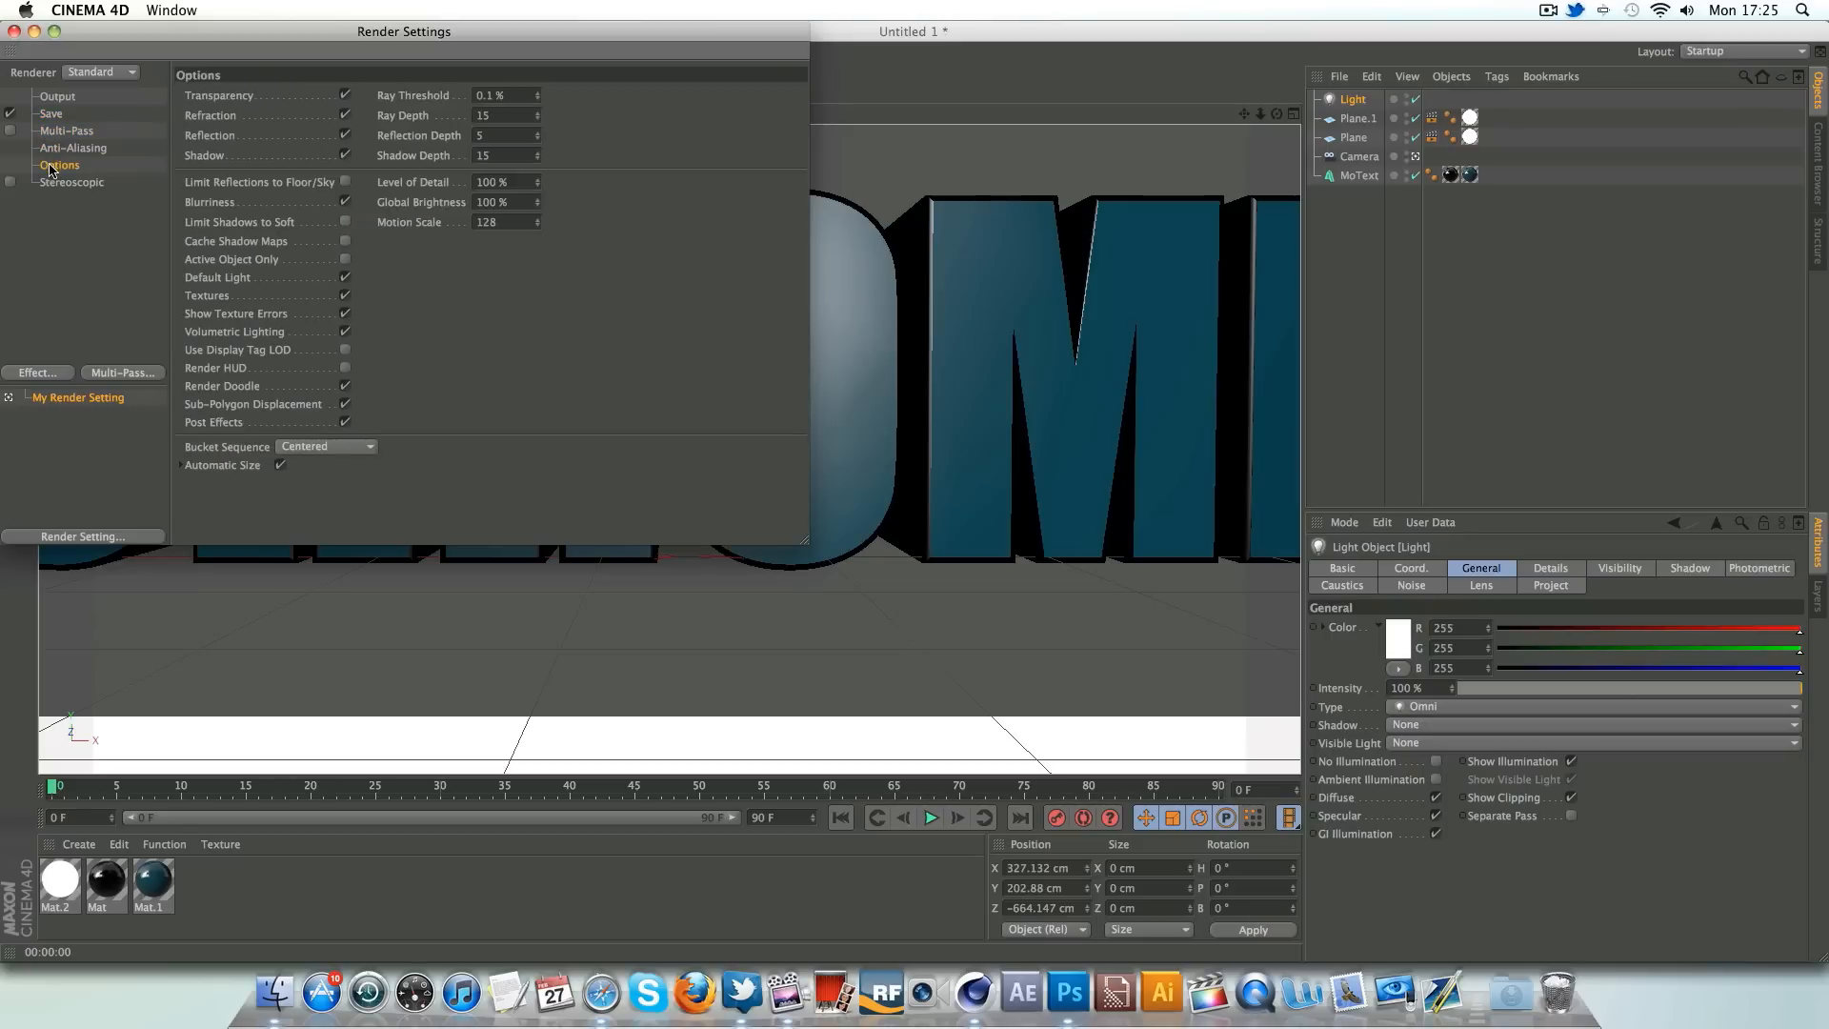
{"action": "left_click", "coordinate": [73, 181]}
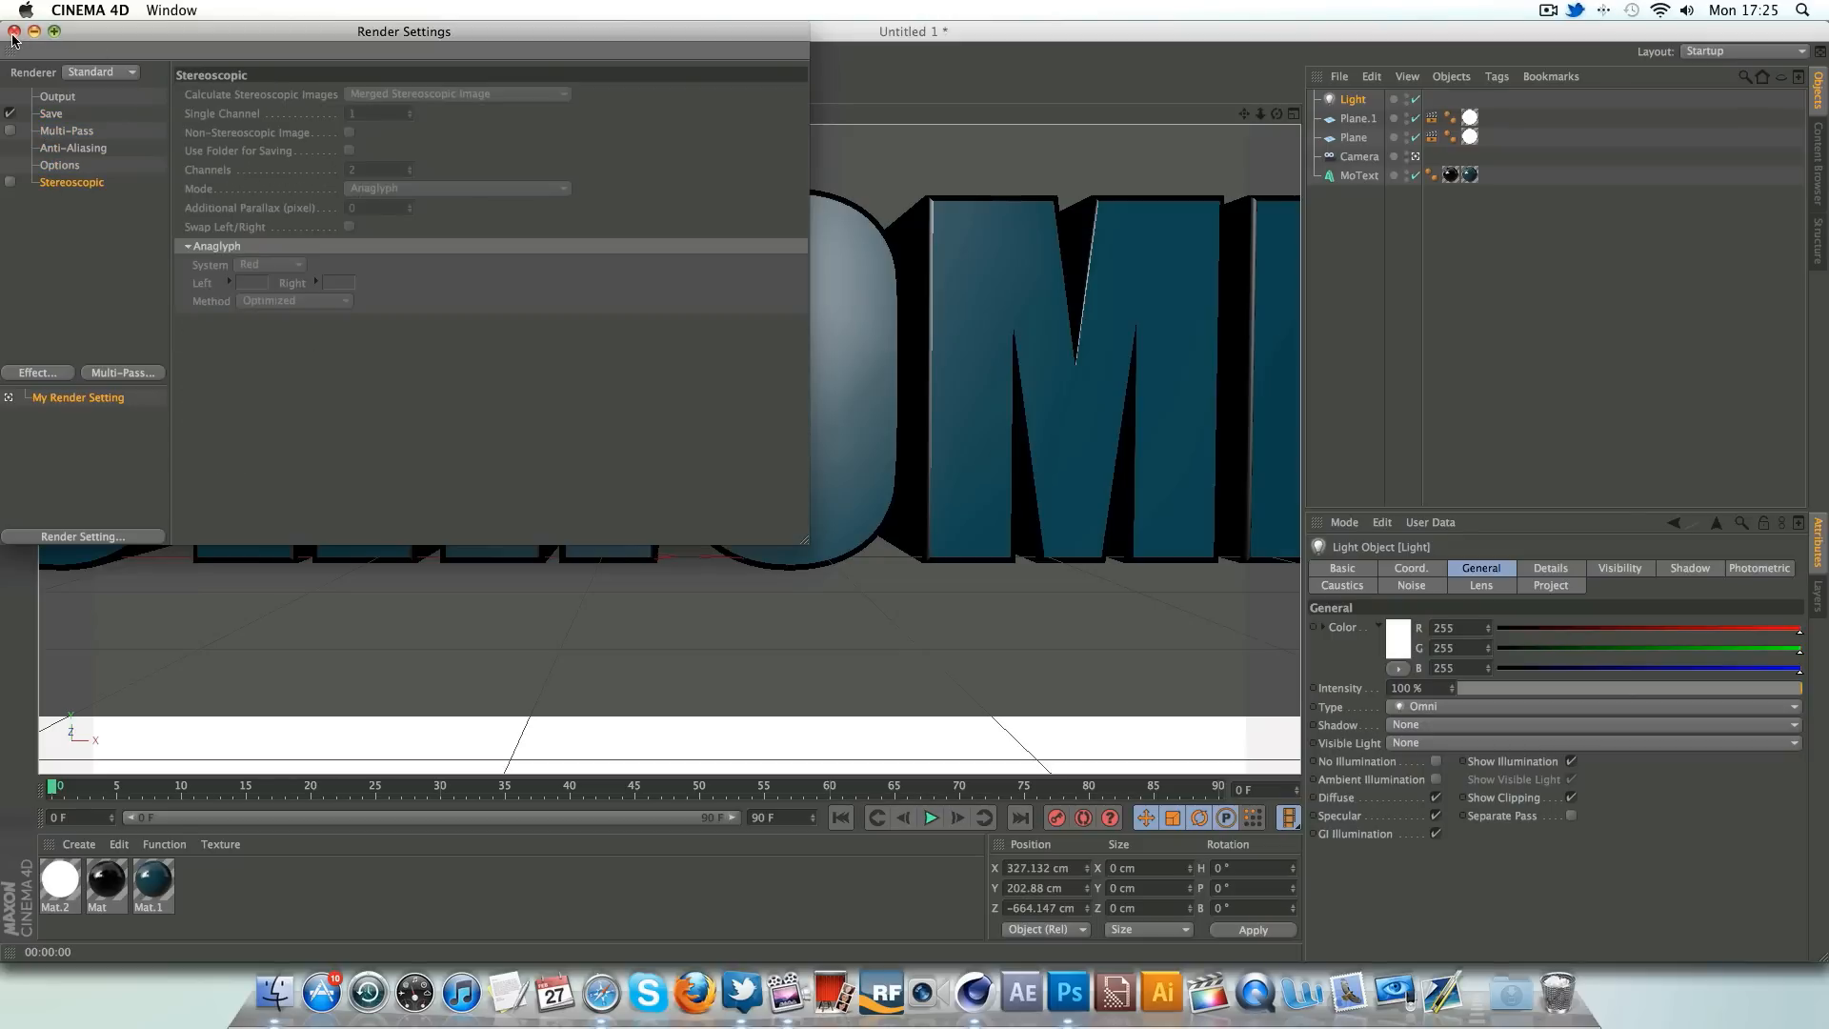
{"action": "left_click", "coordinate": [14, 31]}
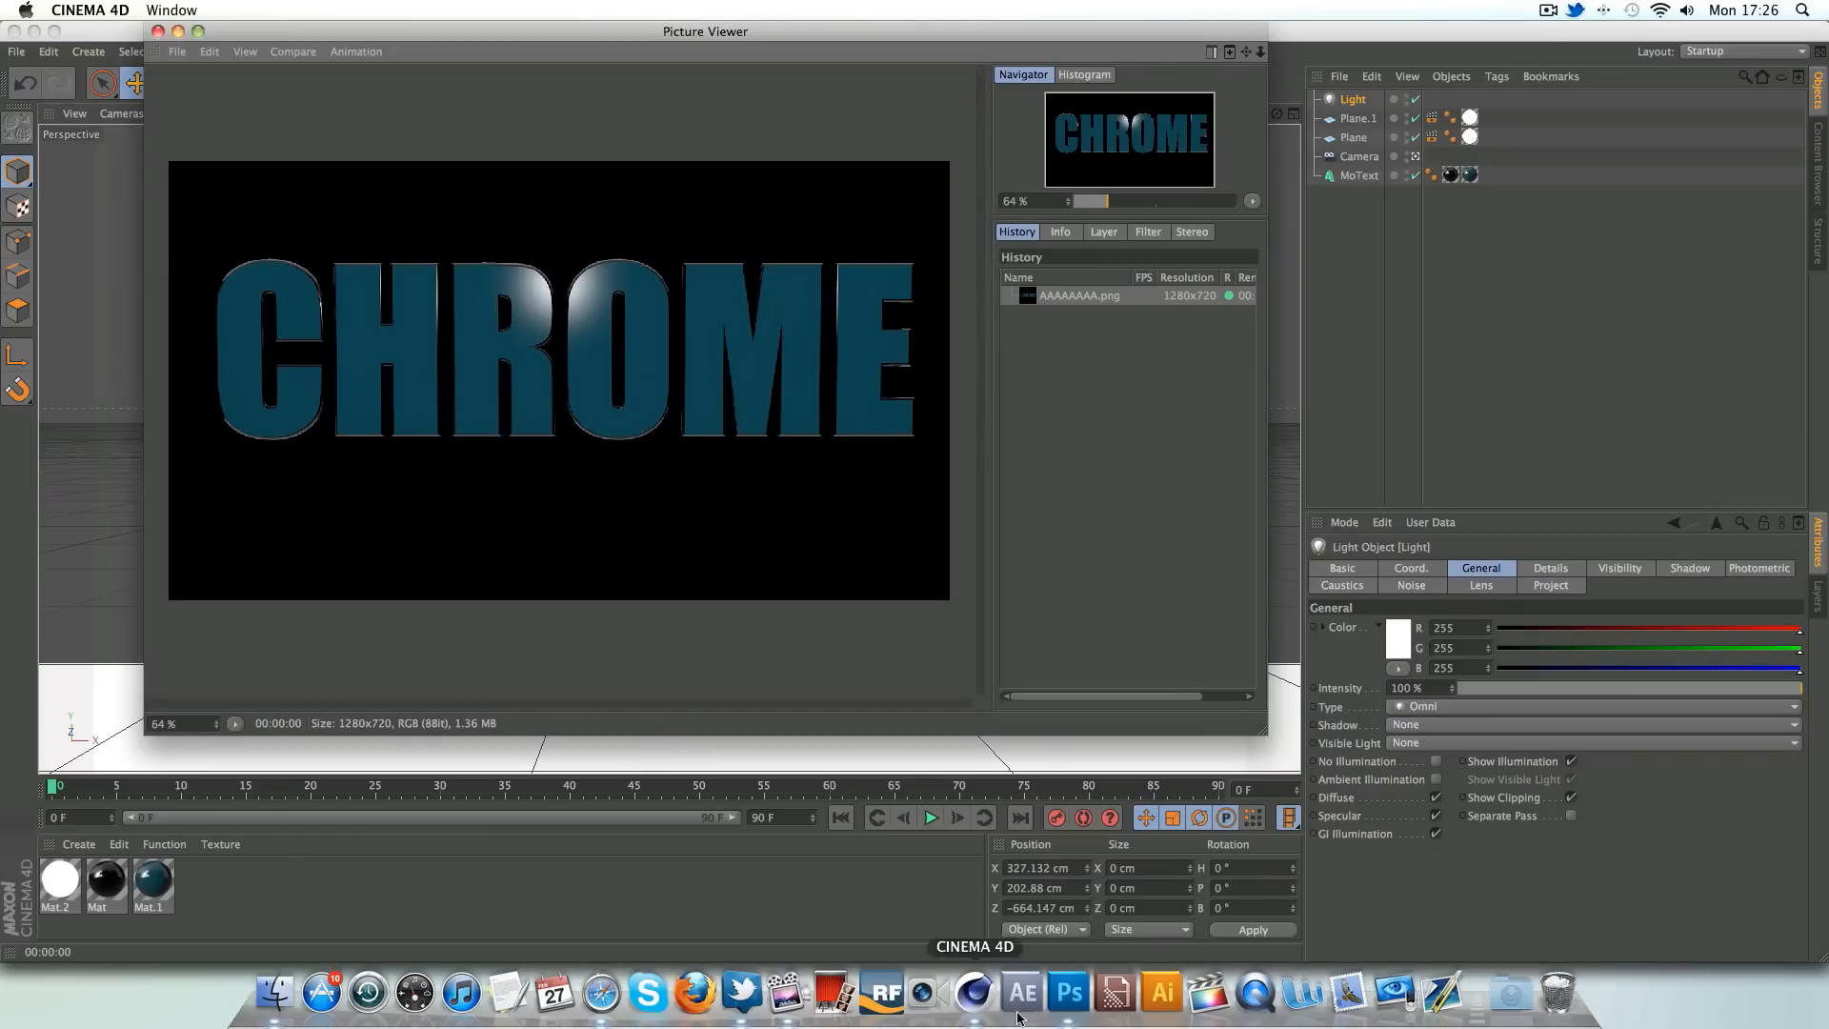
{"action": "left_click", "coordinate": [1065, 993]}
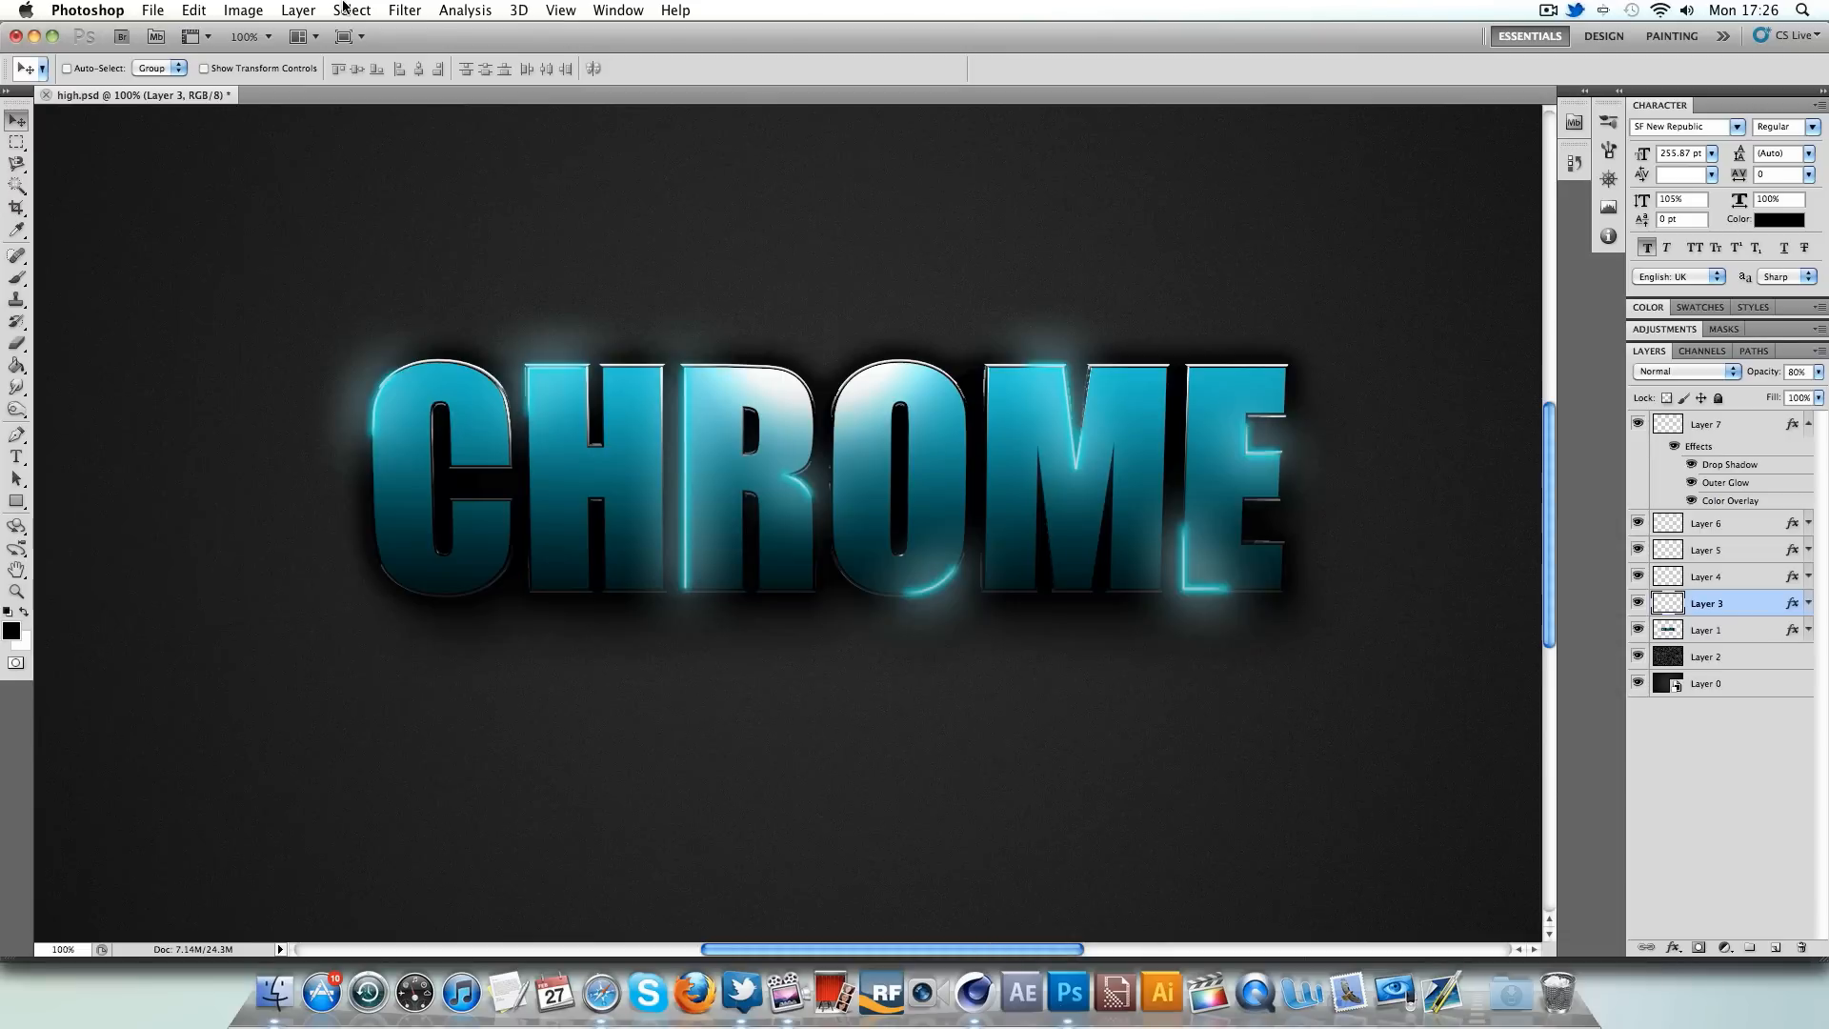
- Open AAAAAAAA.png and fill a new layer beneath the text with black
{"action": "left_click", "coordinate": [150, 9]}
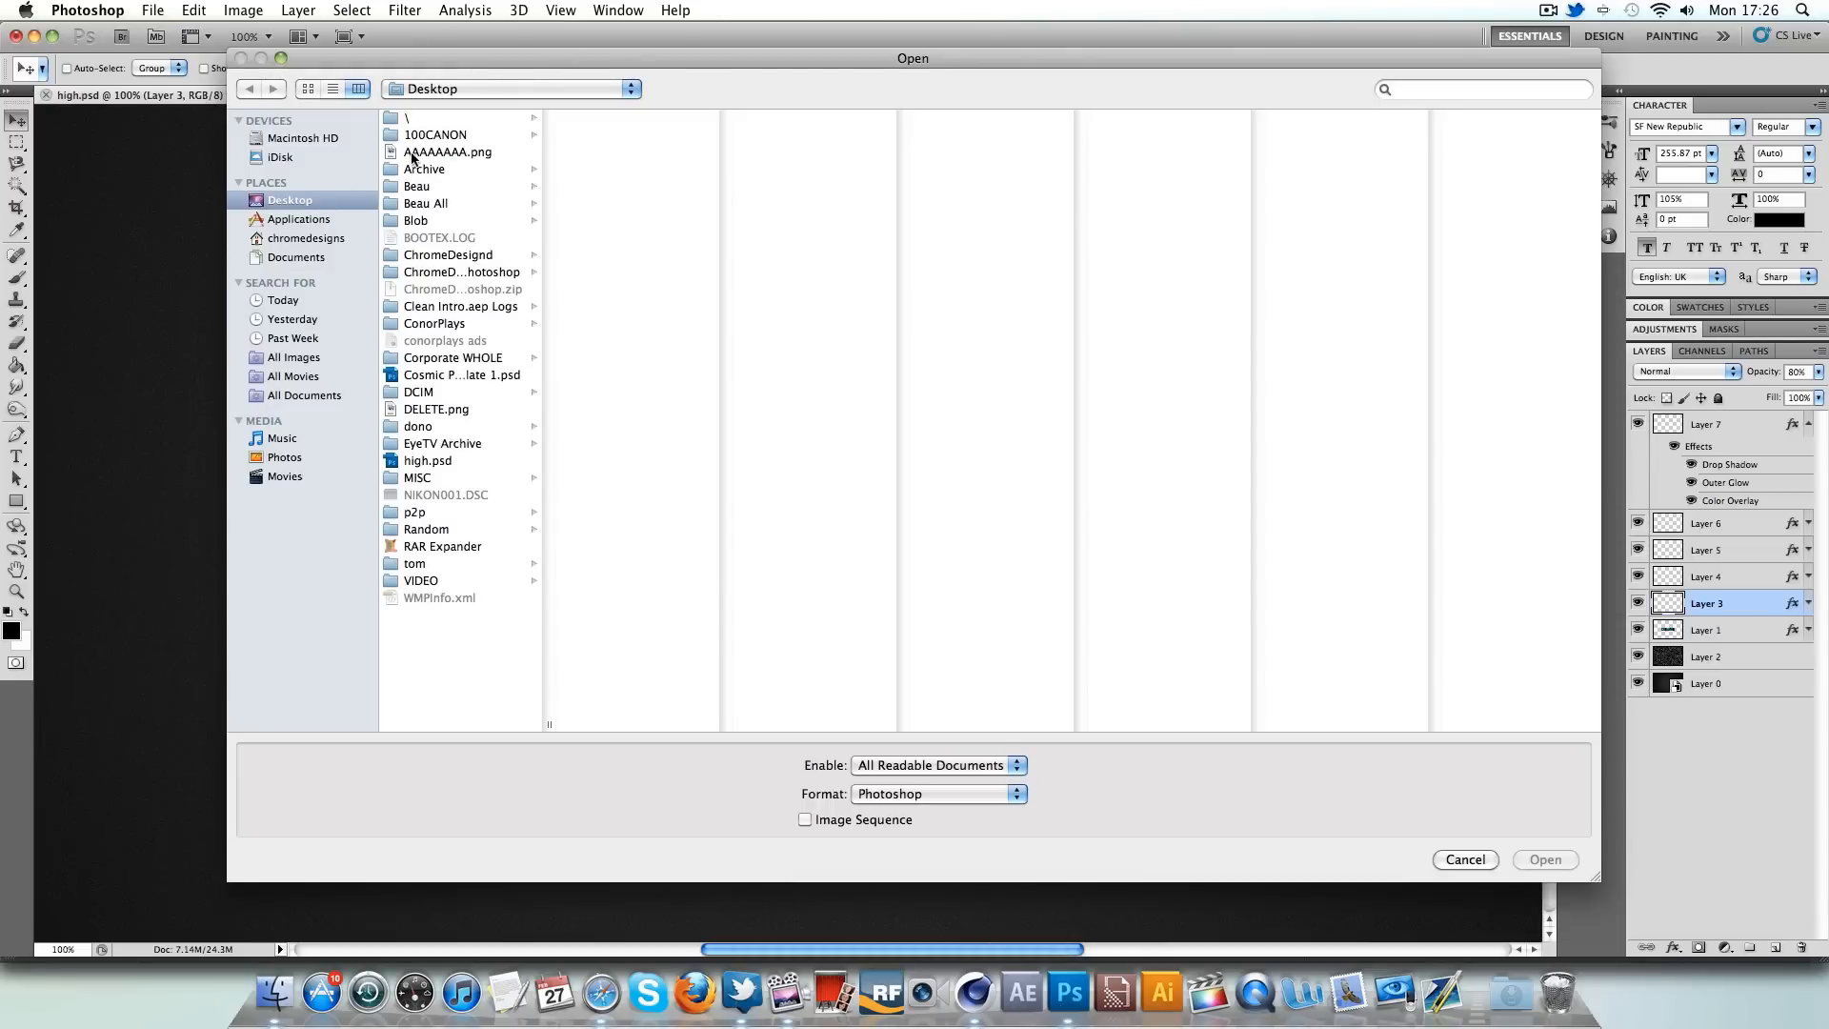
{"action": "double_click", "coordinate": [447, 151]}
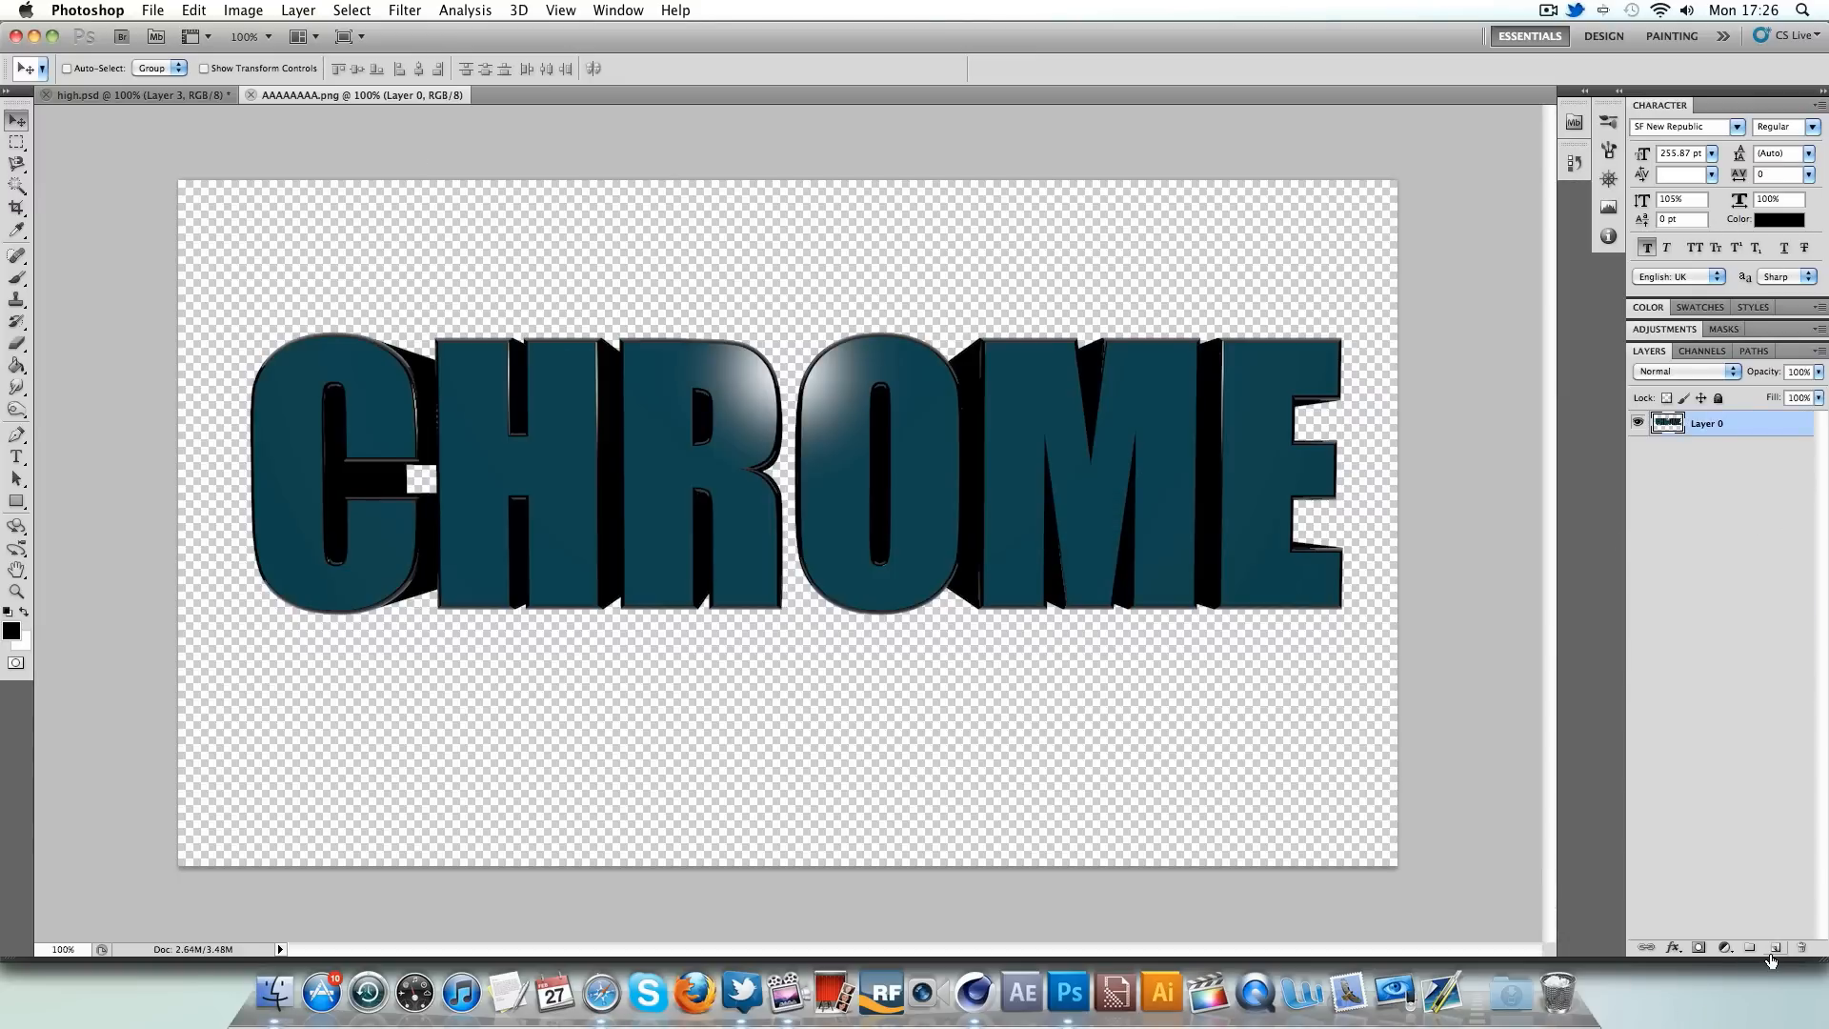
{"action": "left_click", "coordinate": [1774, 947]}
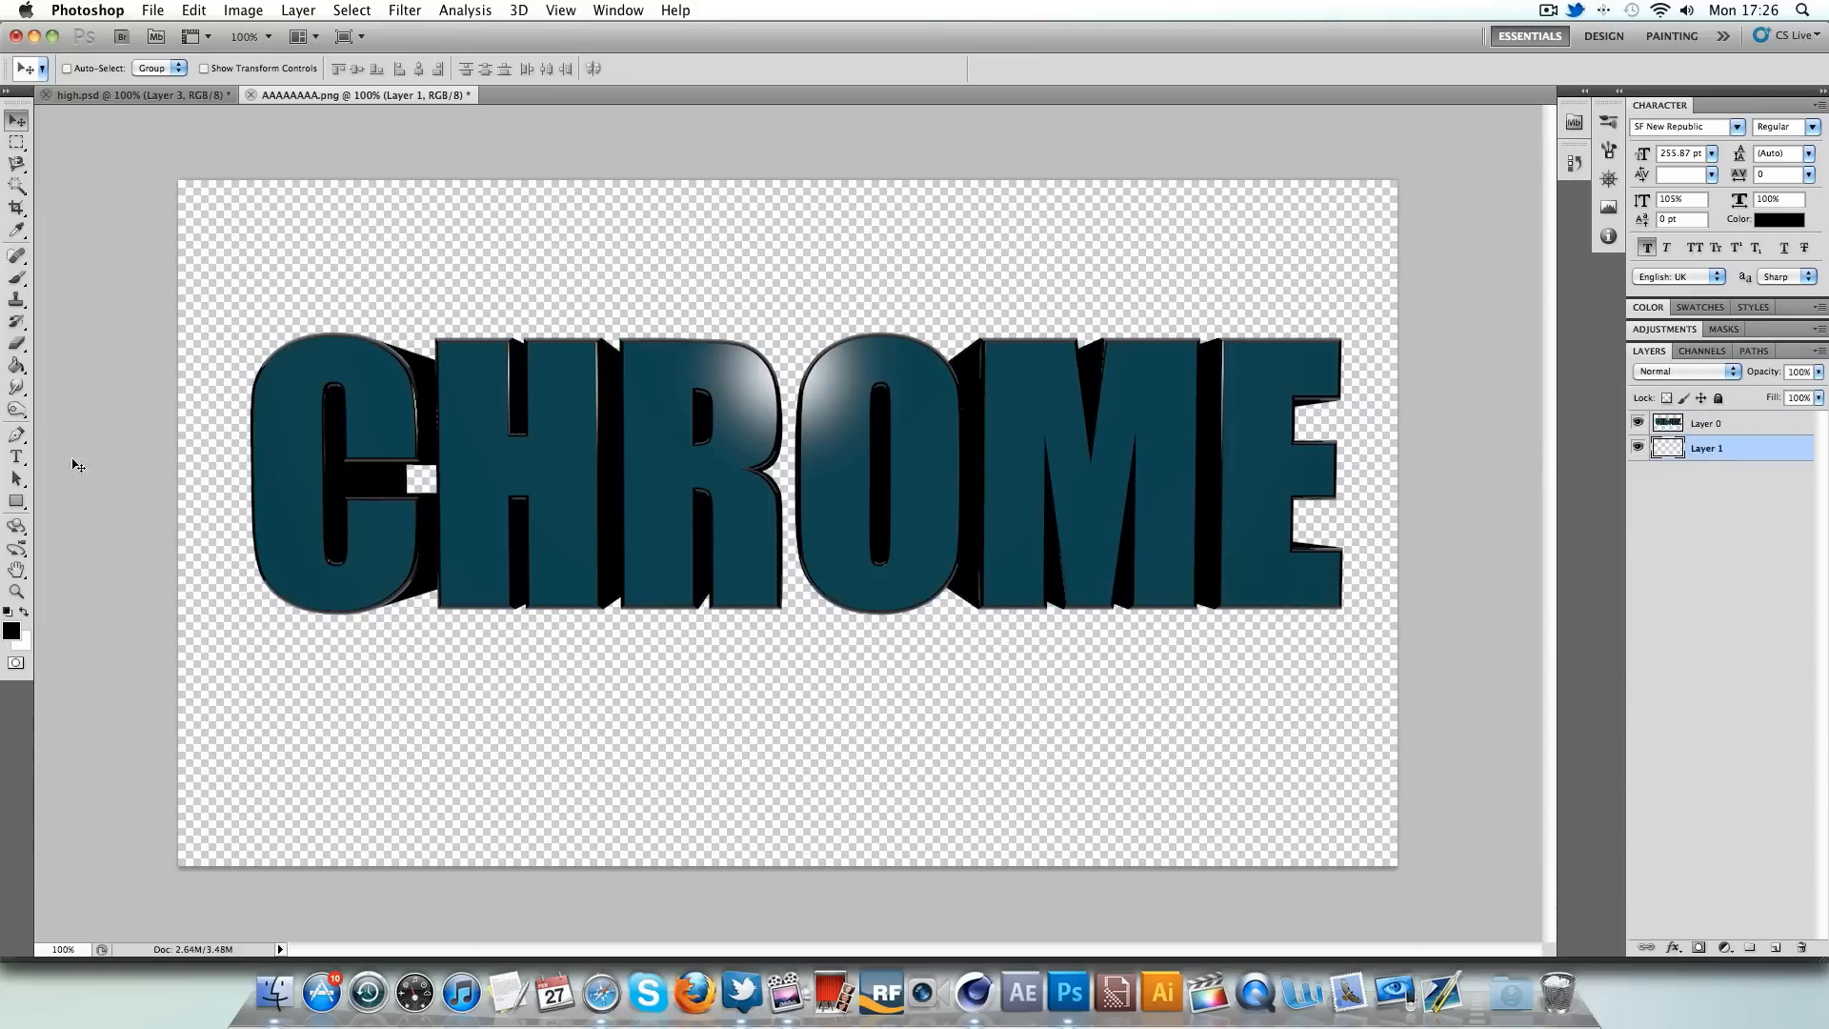
{"action": "left_click", "coordinate": [16, 385]}
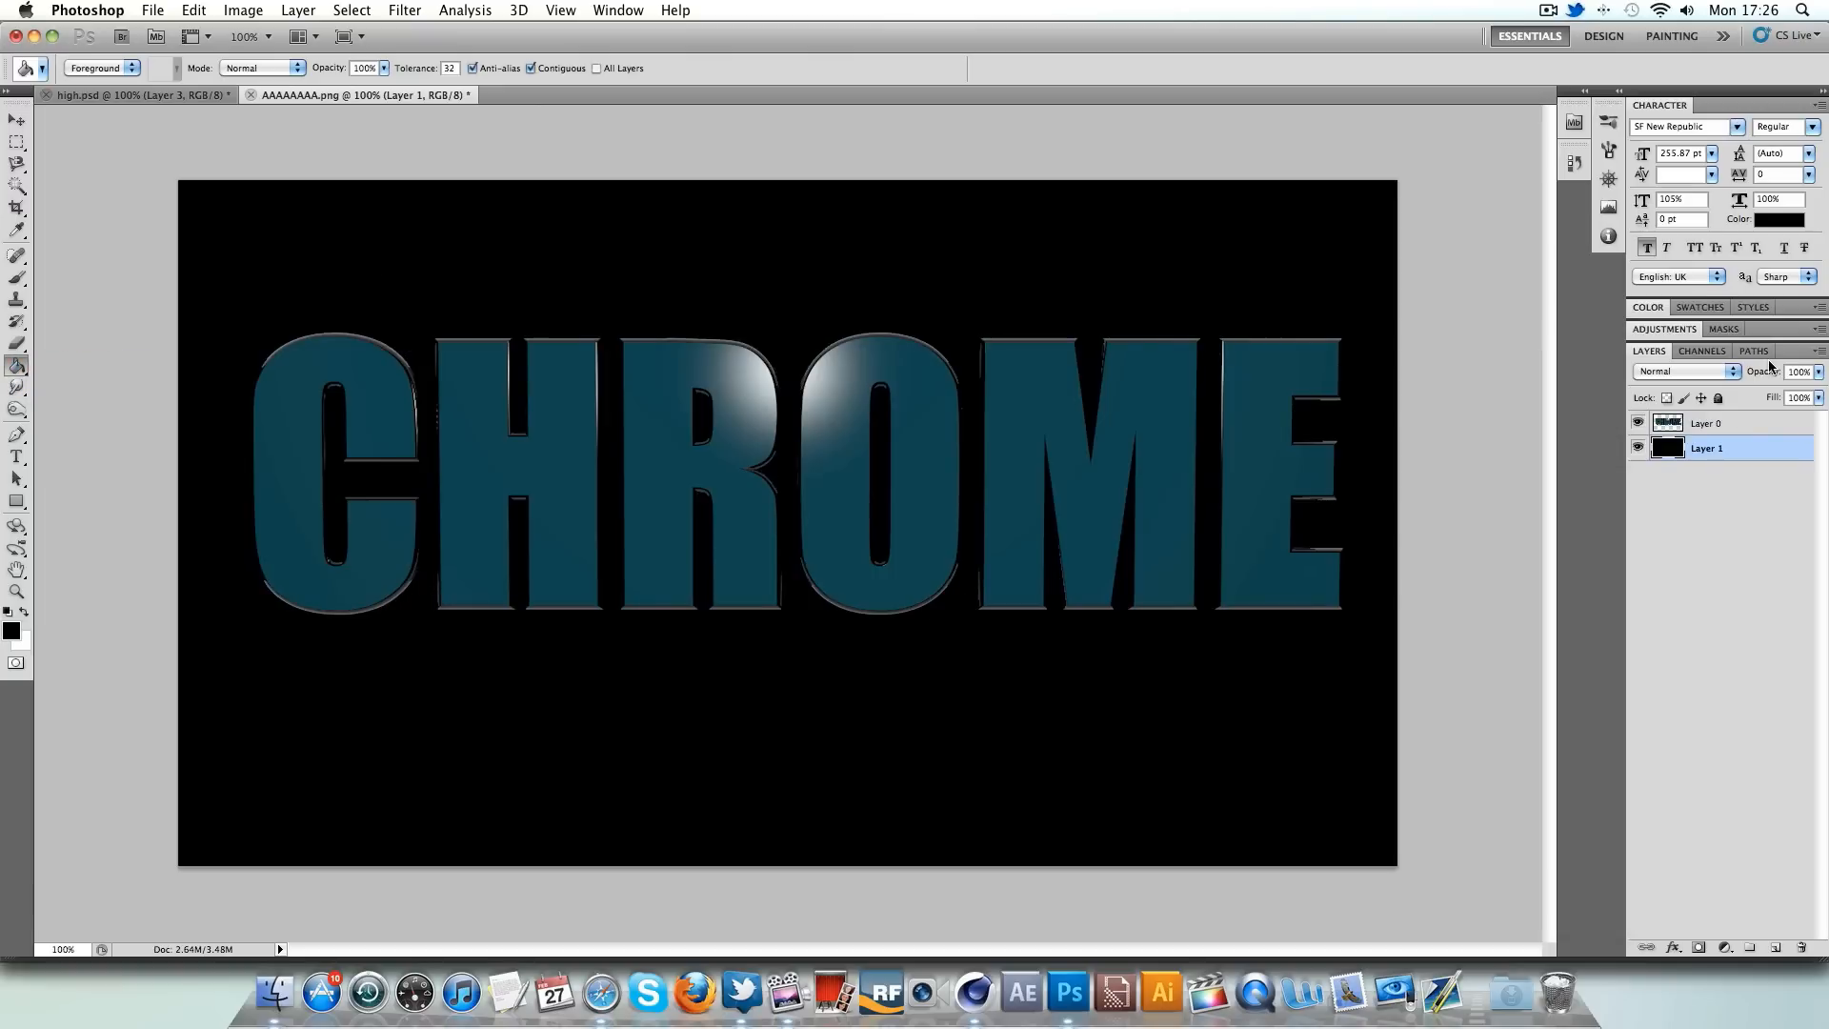
- Give the background layer a reversed radial Gradient Overlay with a darkened grey centre
{"action": "double_click", "coordinate": [1706, 447]}
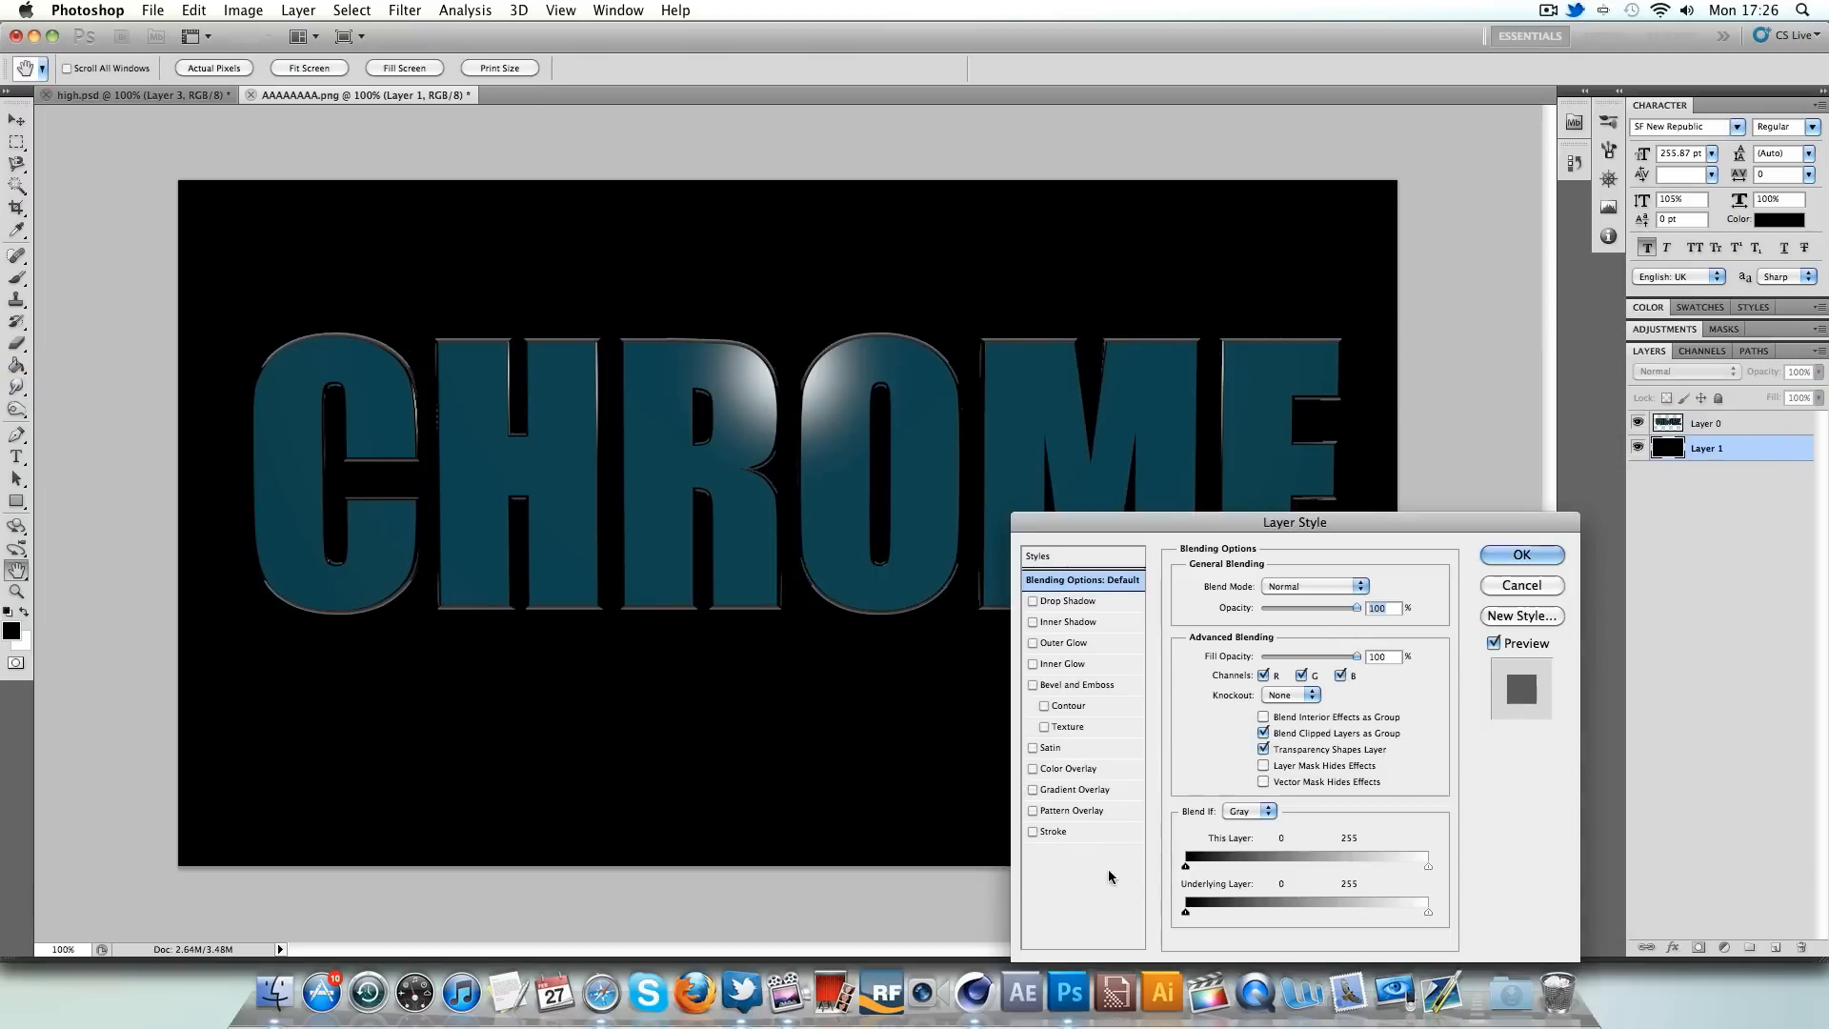
{"action": "left_click", "coordinate": [1069, 789]}
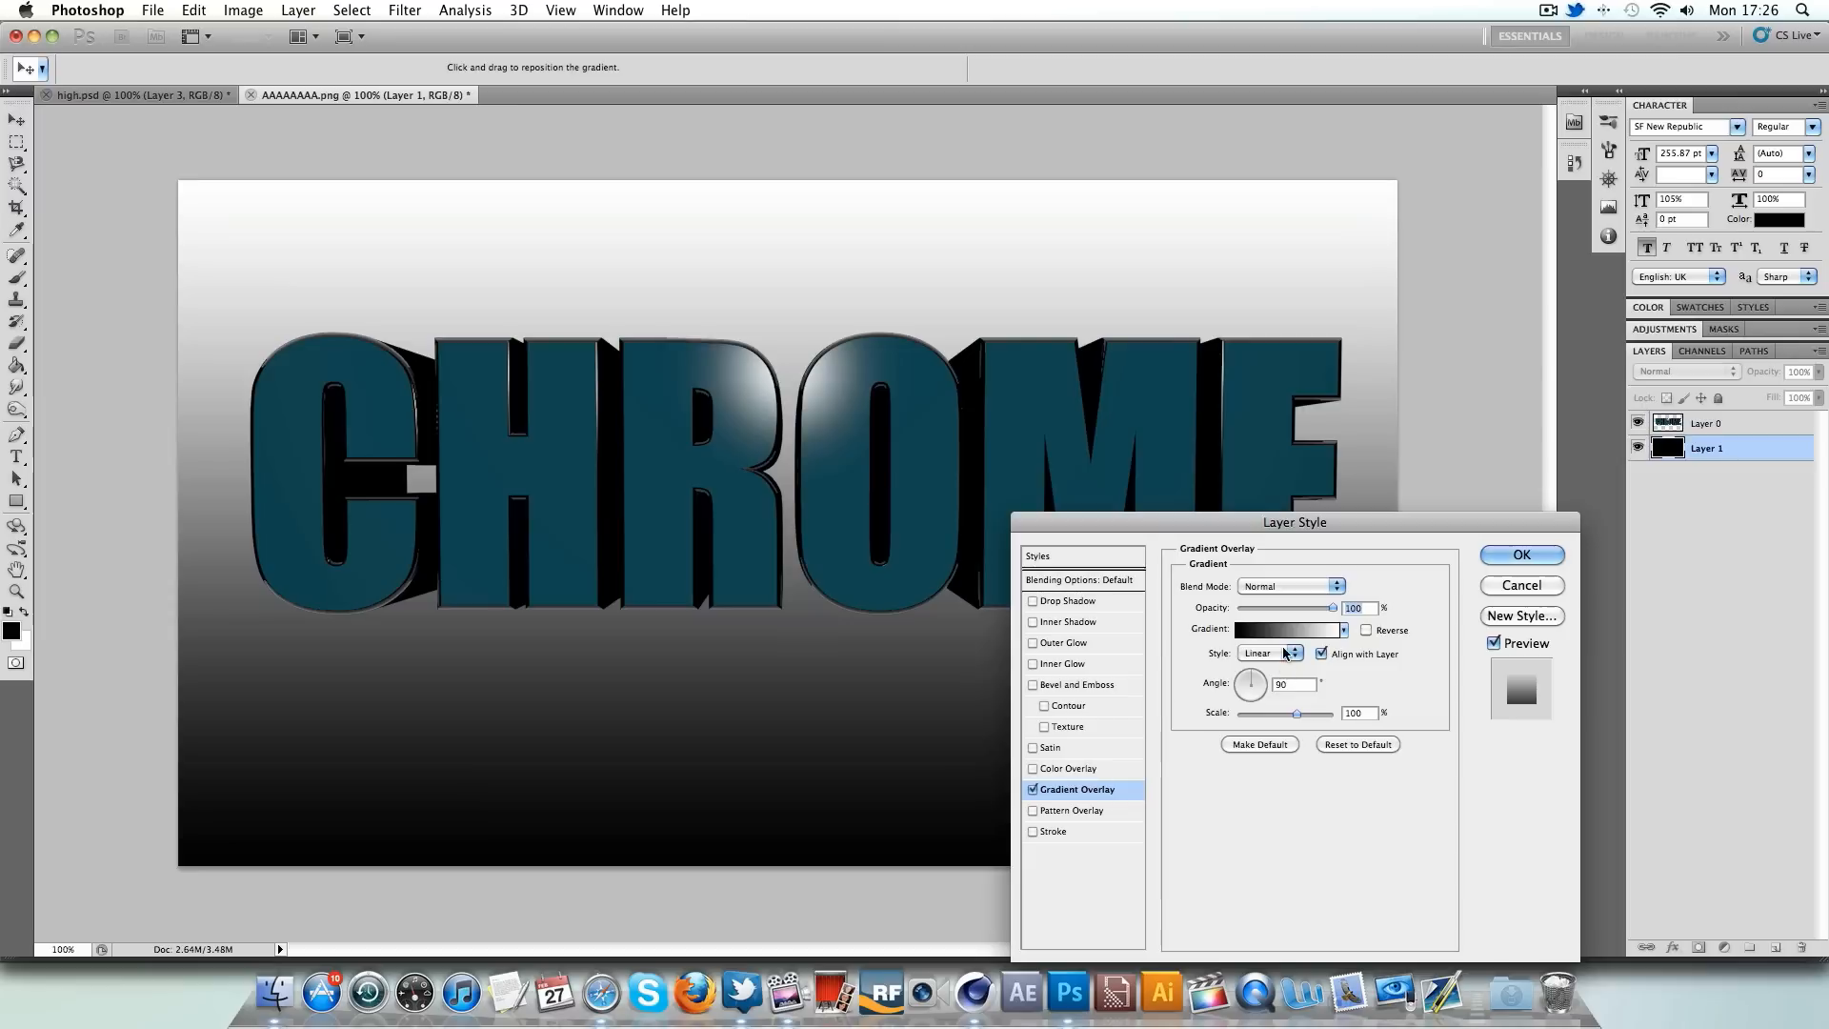
{"action": "left_click", "coordinate": [1270, 654]}
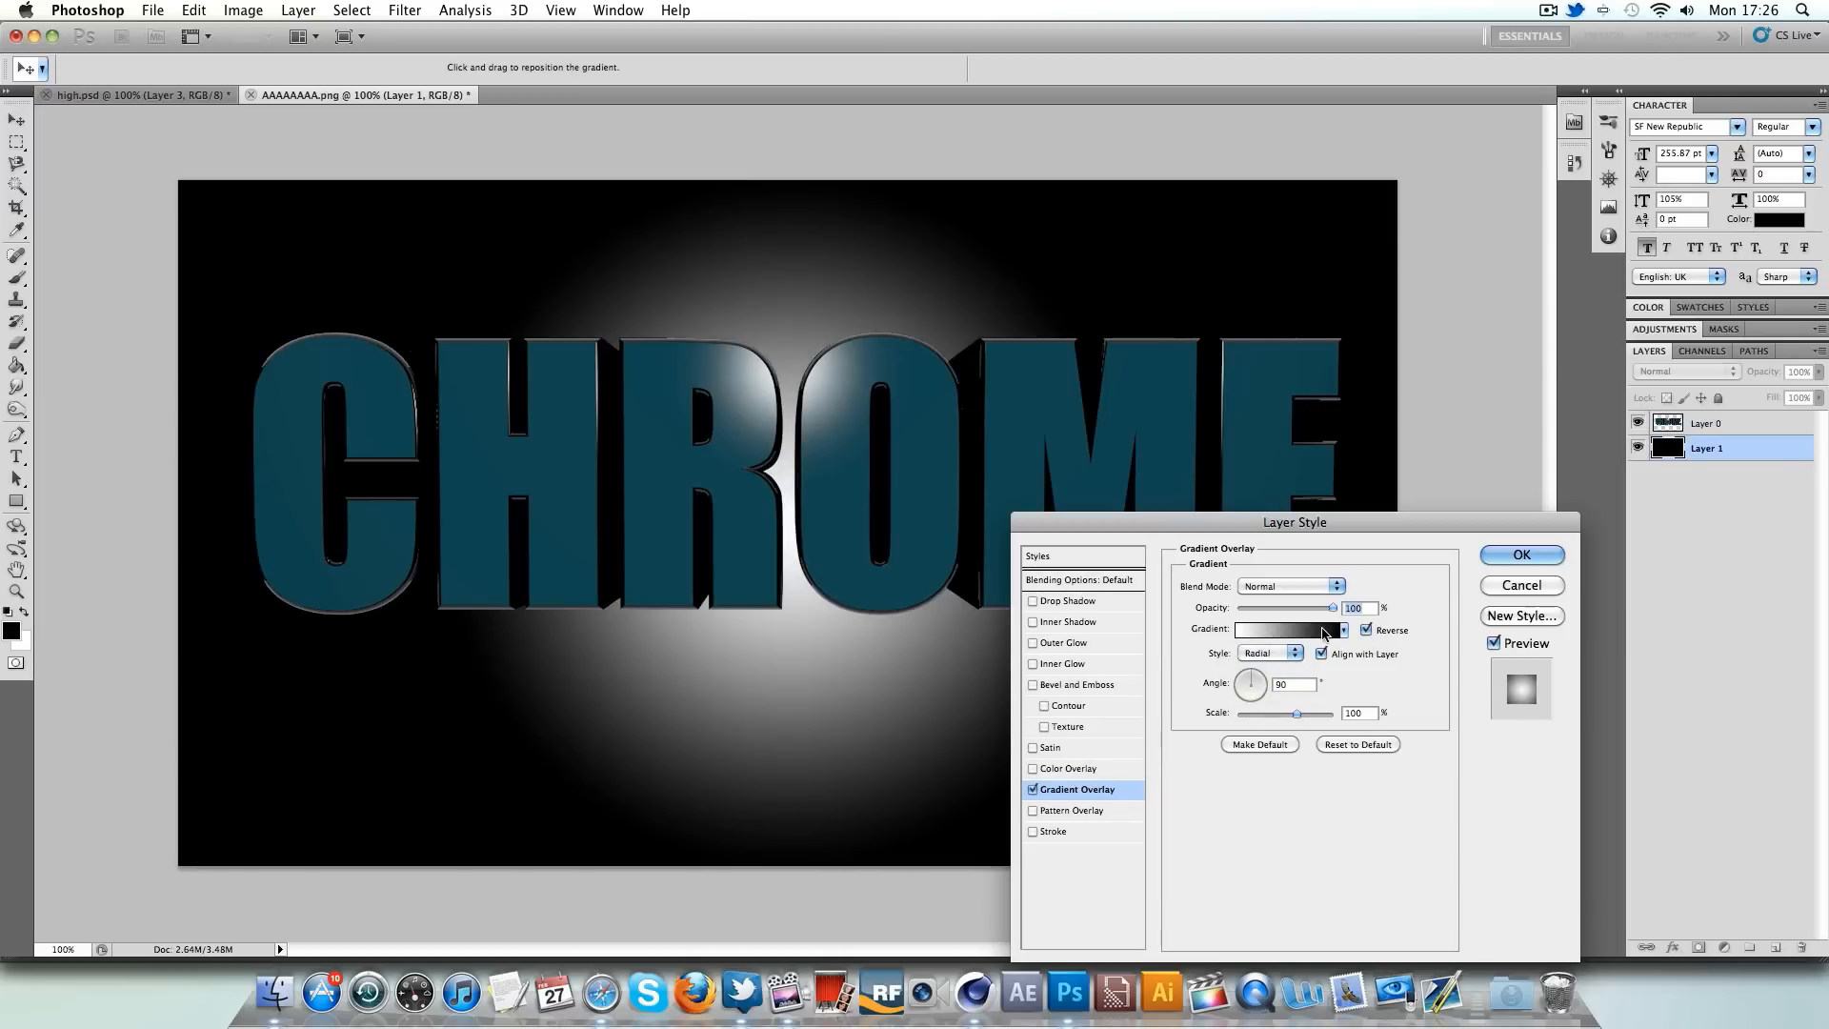
{"action": "left_click", "coordinate": [1284, 629]}
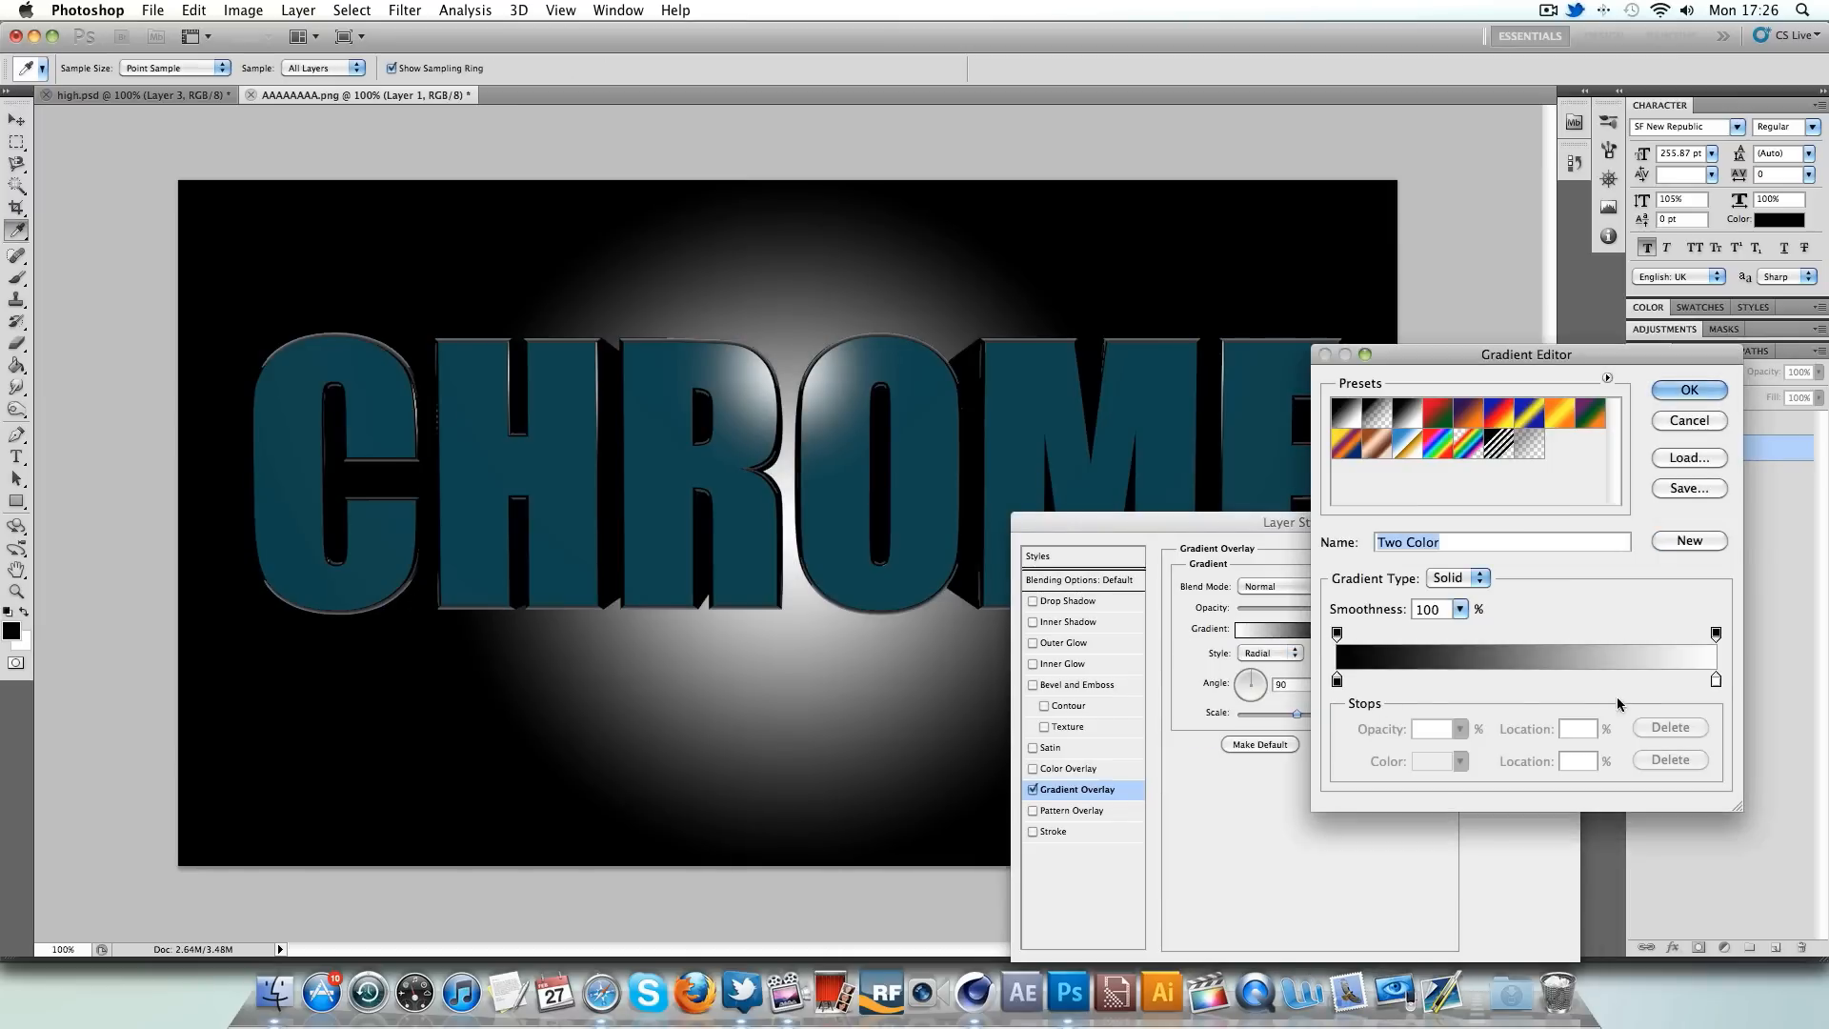
{"action": "left_click", "coordinate": [1459, 760]}
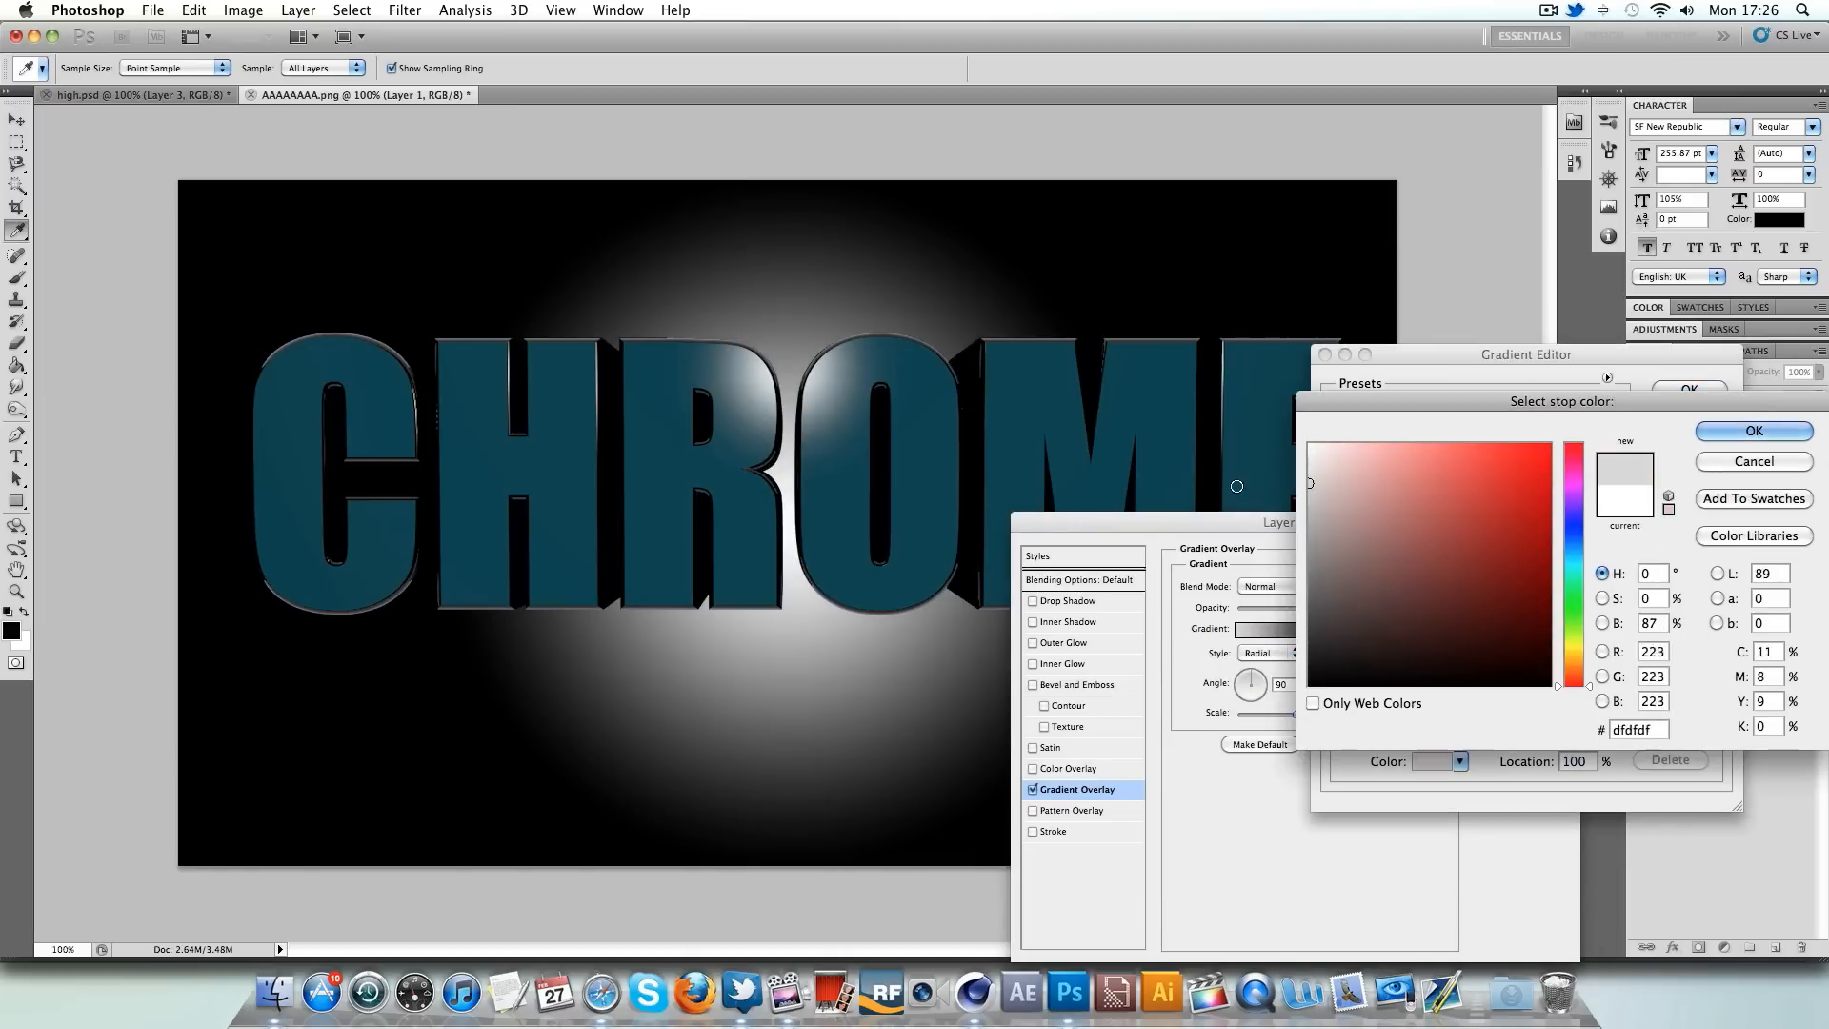
{"action": "left_click", "coordinate": [1472, 527]}
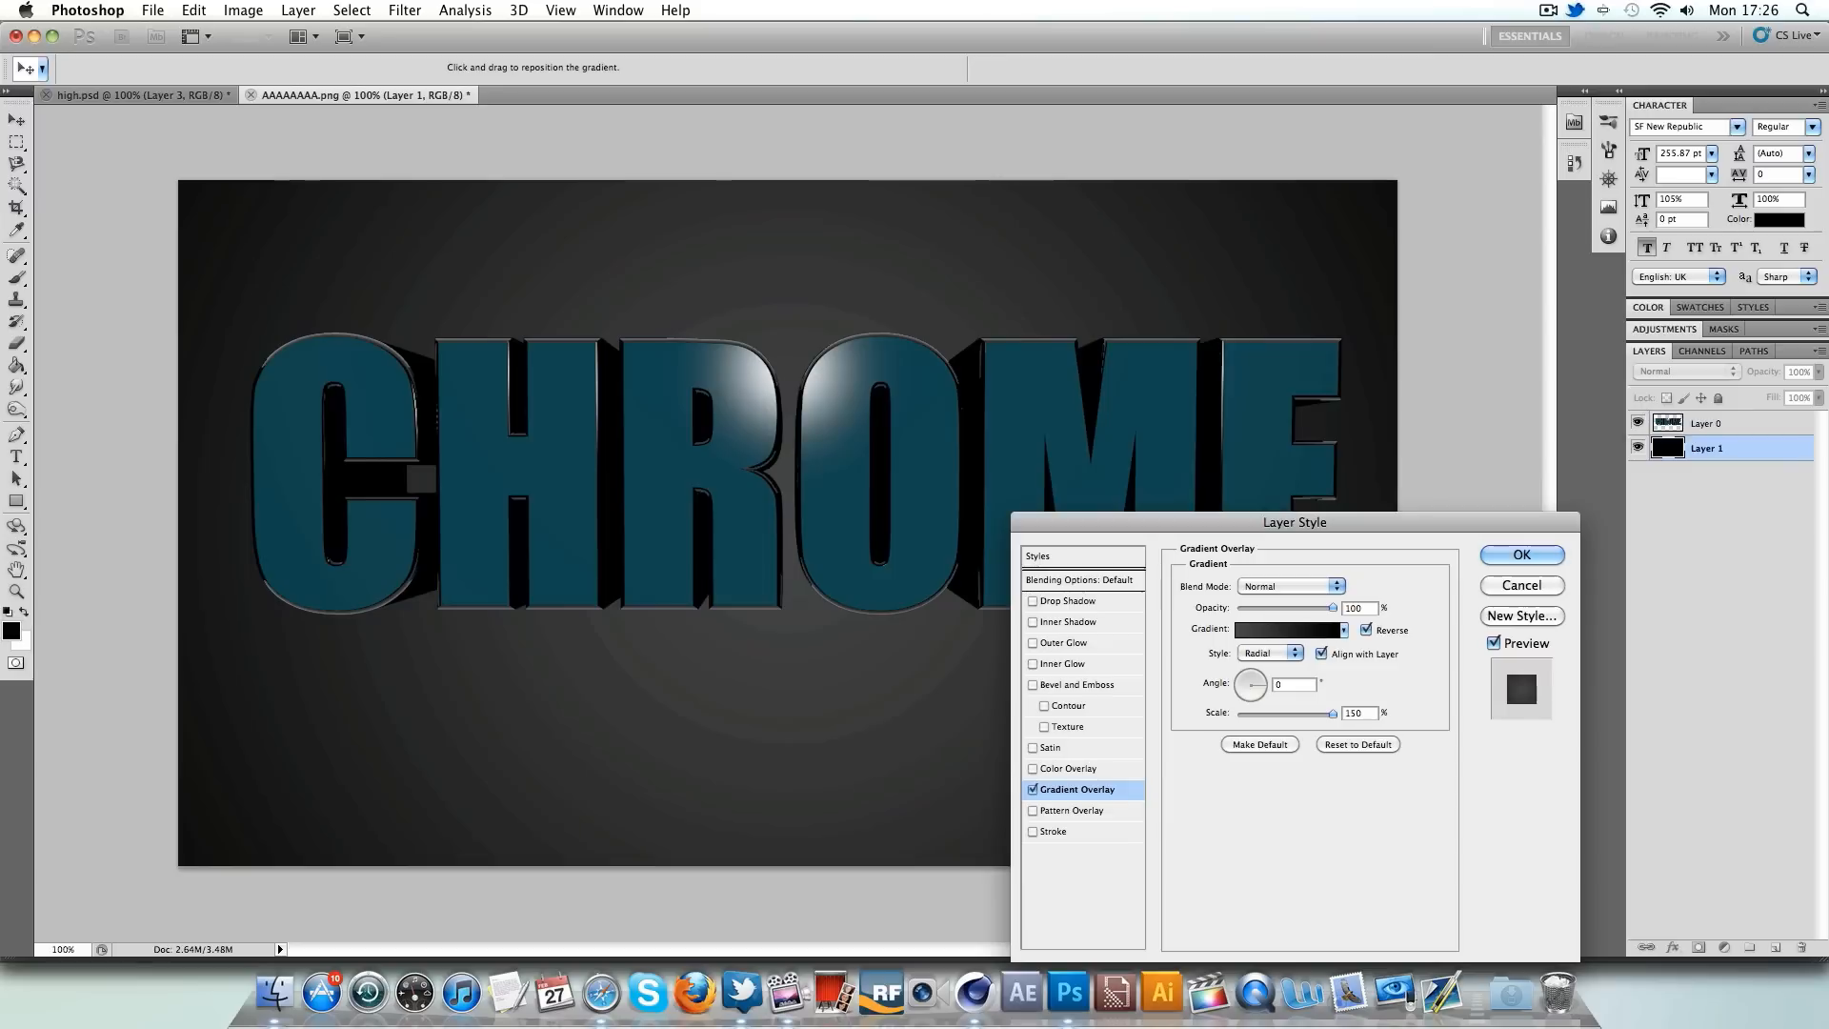
{"action": "left_click", "coordinate": [1521, 554]}
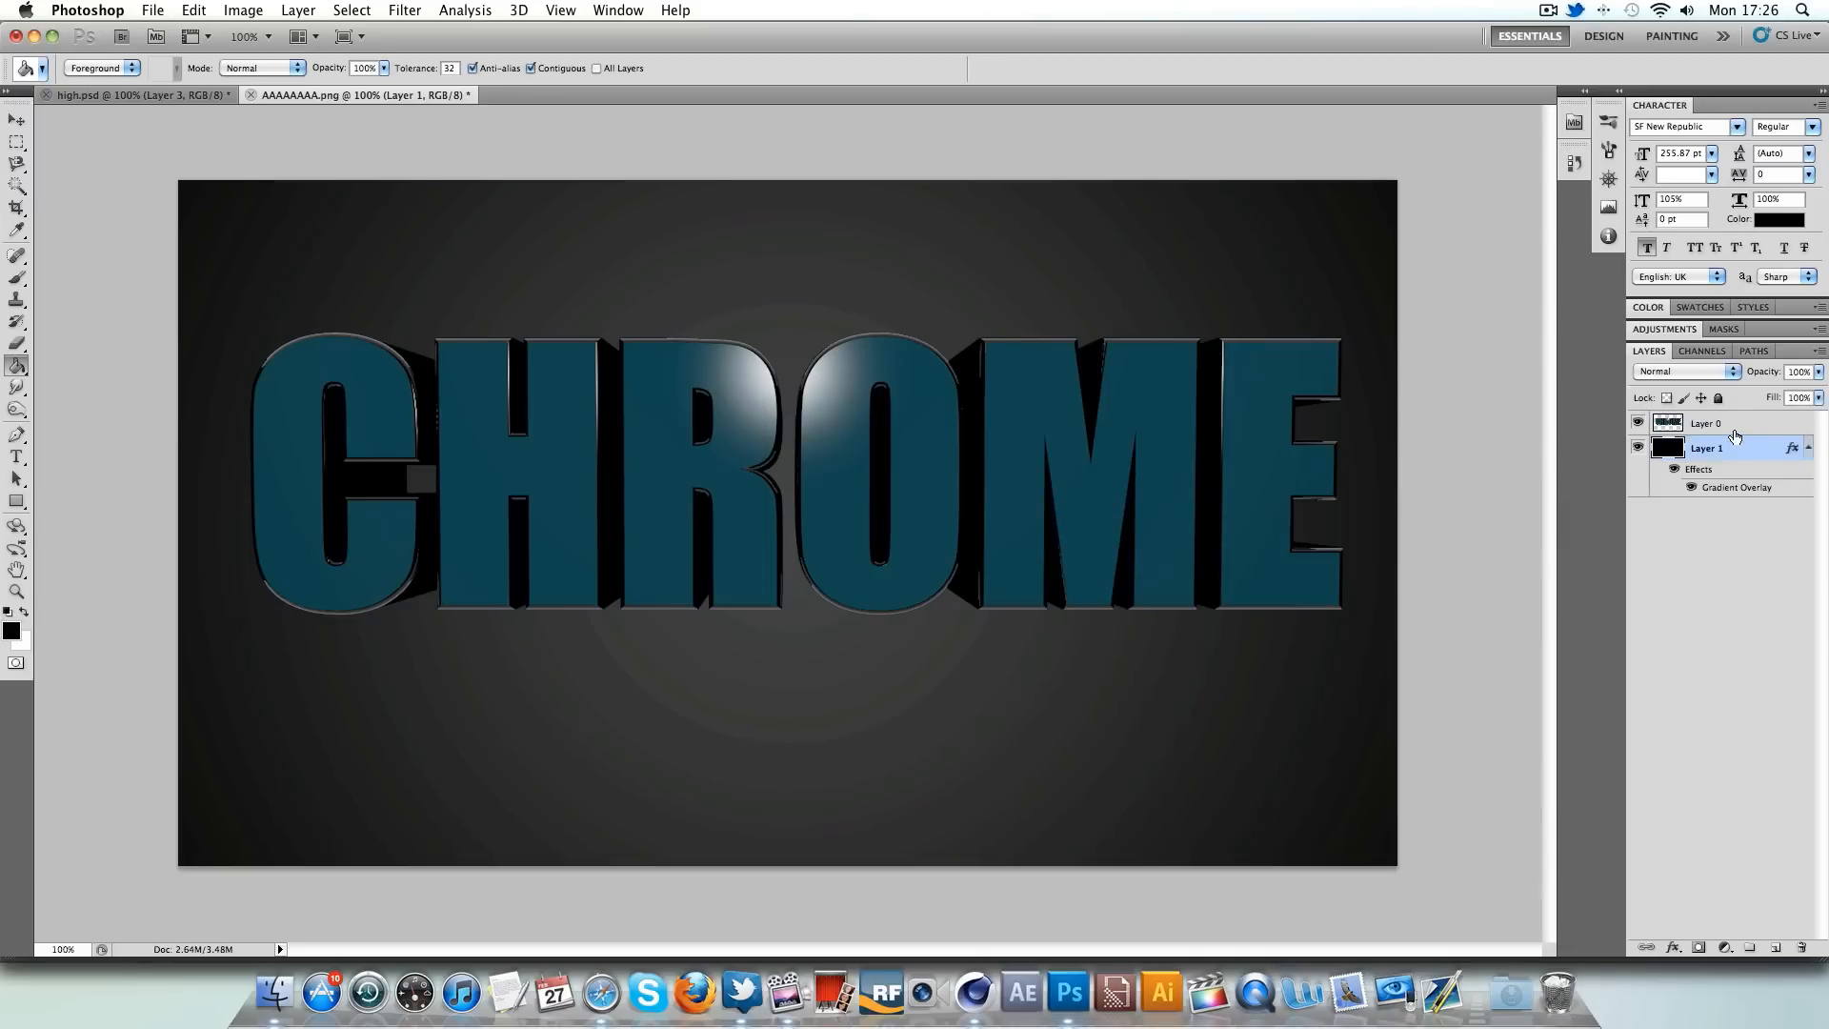
- Give the CHROME text a black Outer Glow in Normal mode, 100% opacity, size 65 px
{"action": "left_click", "coordinate": [16, 119]}
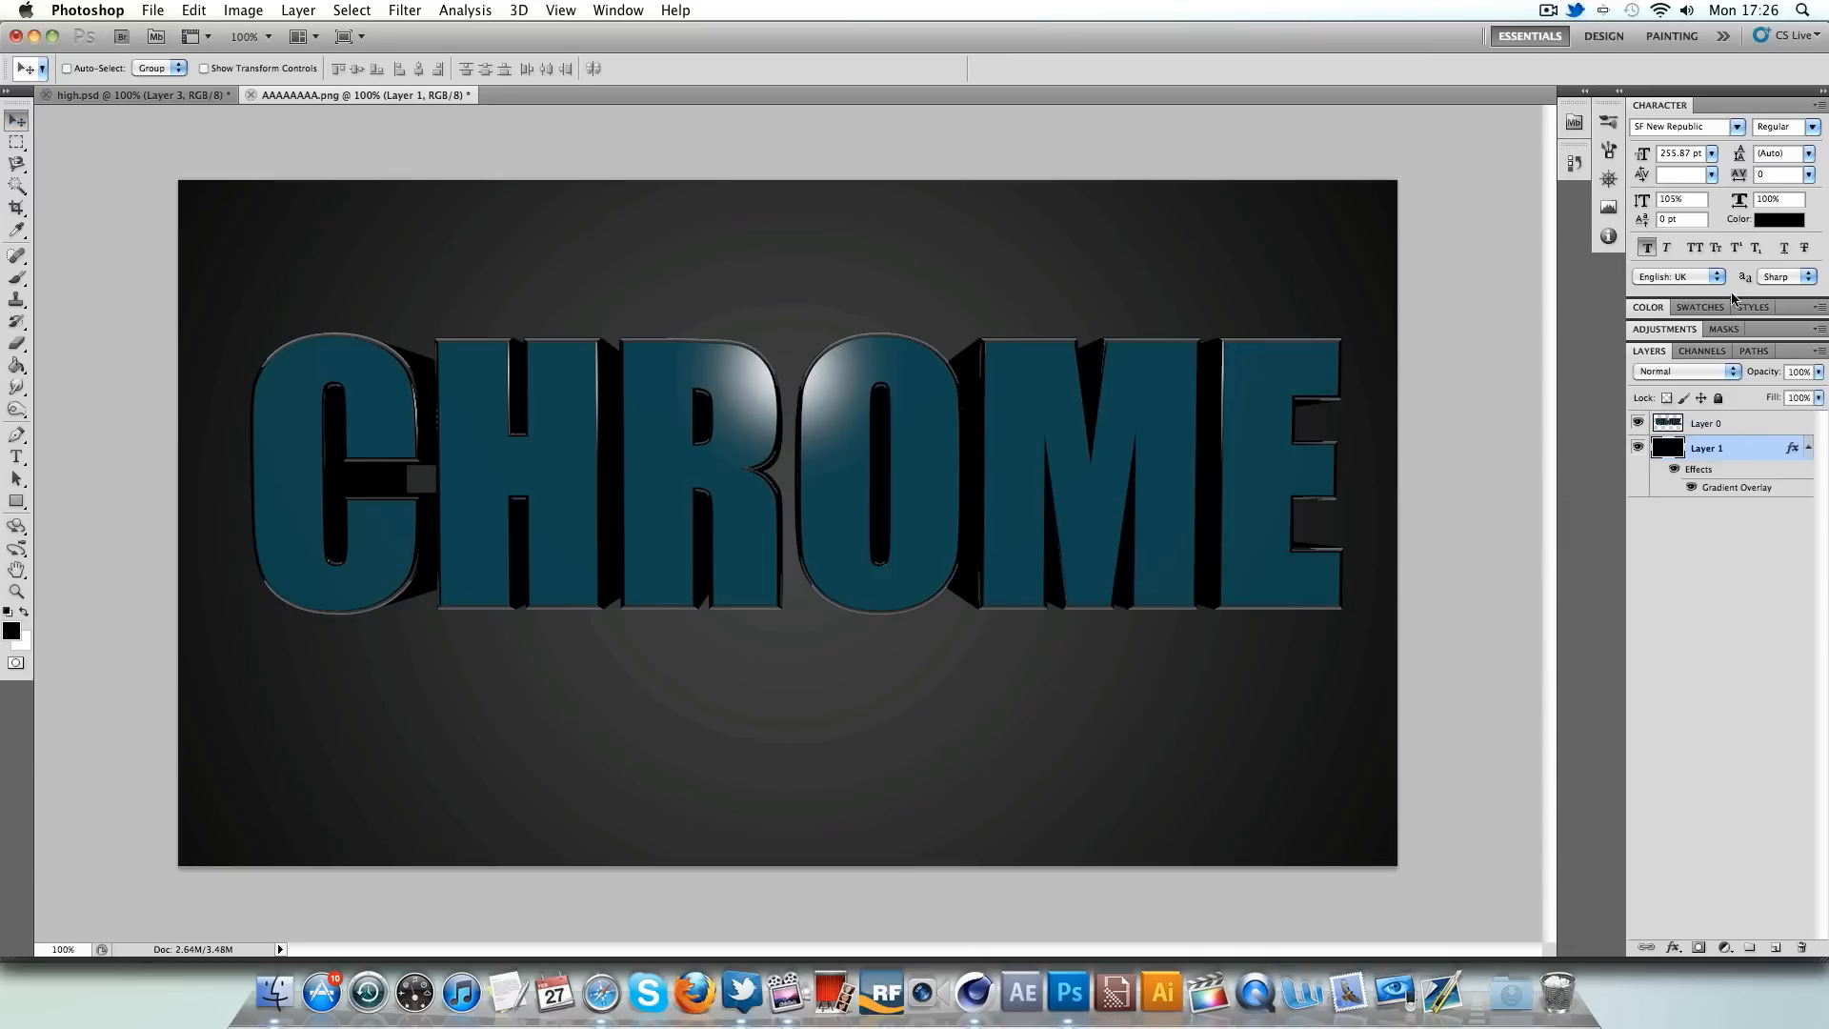
{"action": "double_click", "coordinate": [1706, 422]}
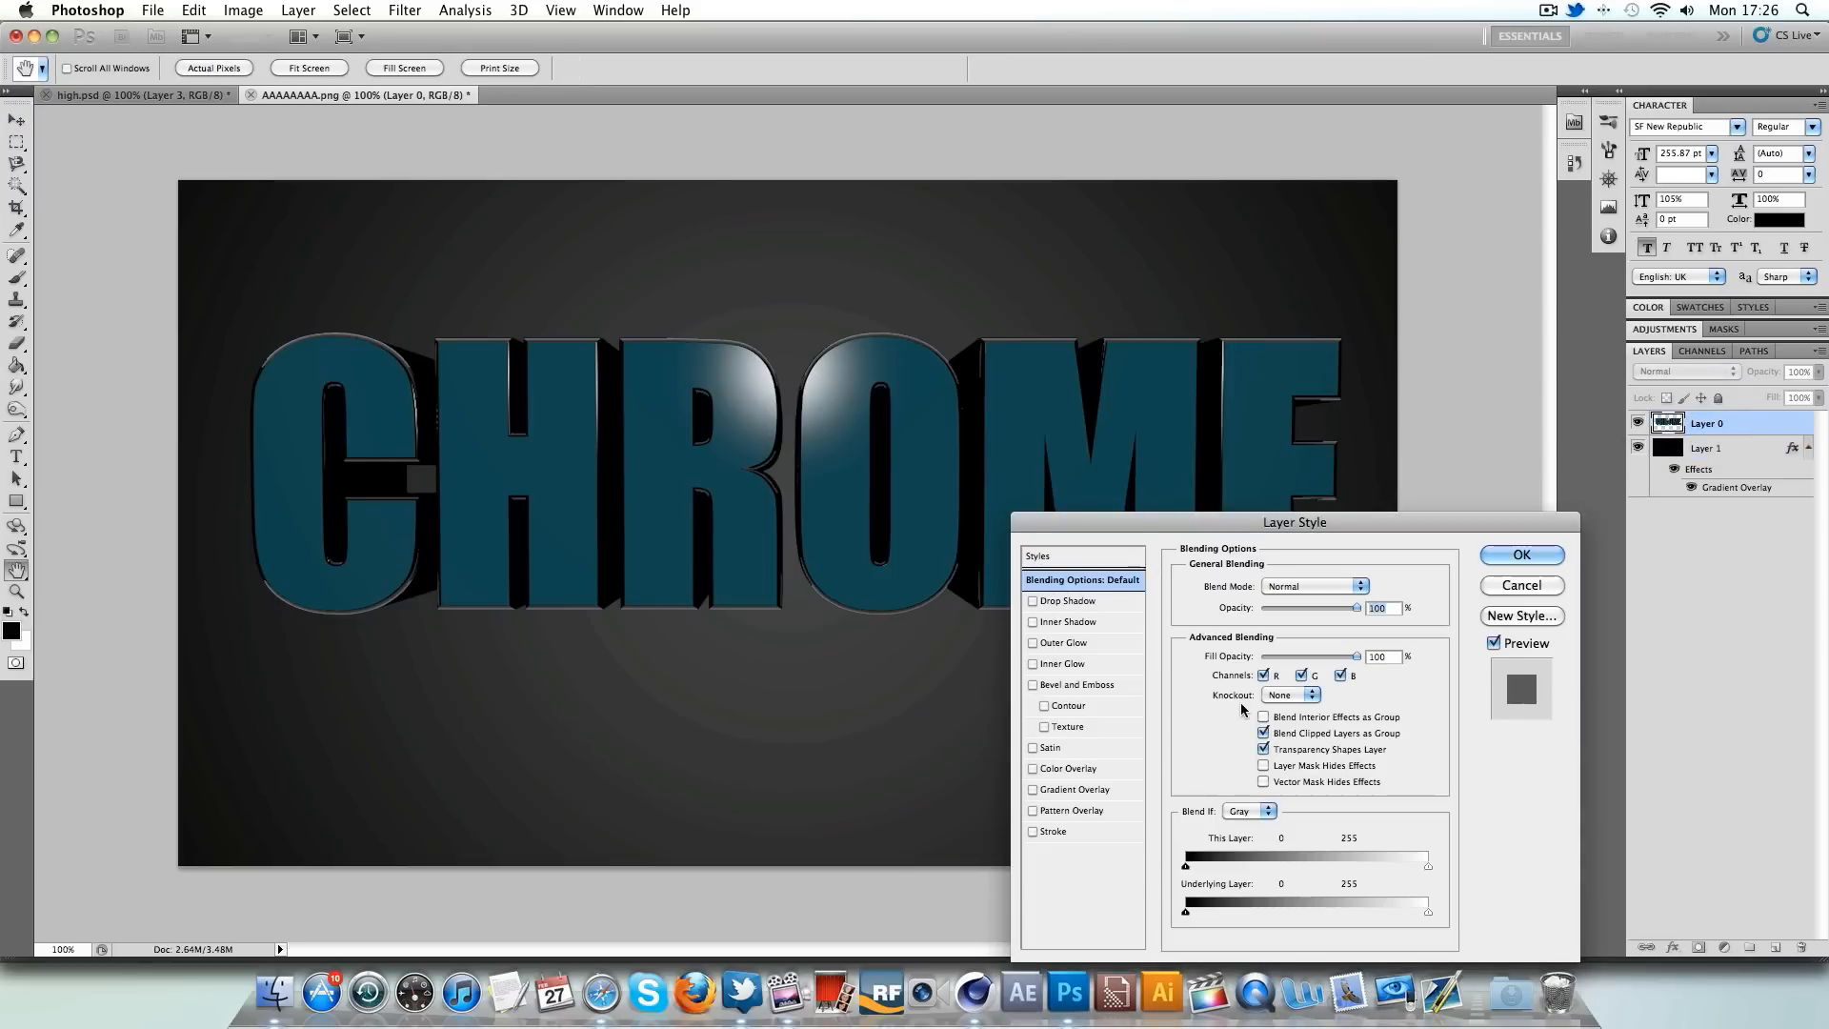
{"action": "left_click", "coordinate": [1062, 643]}
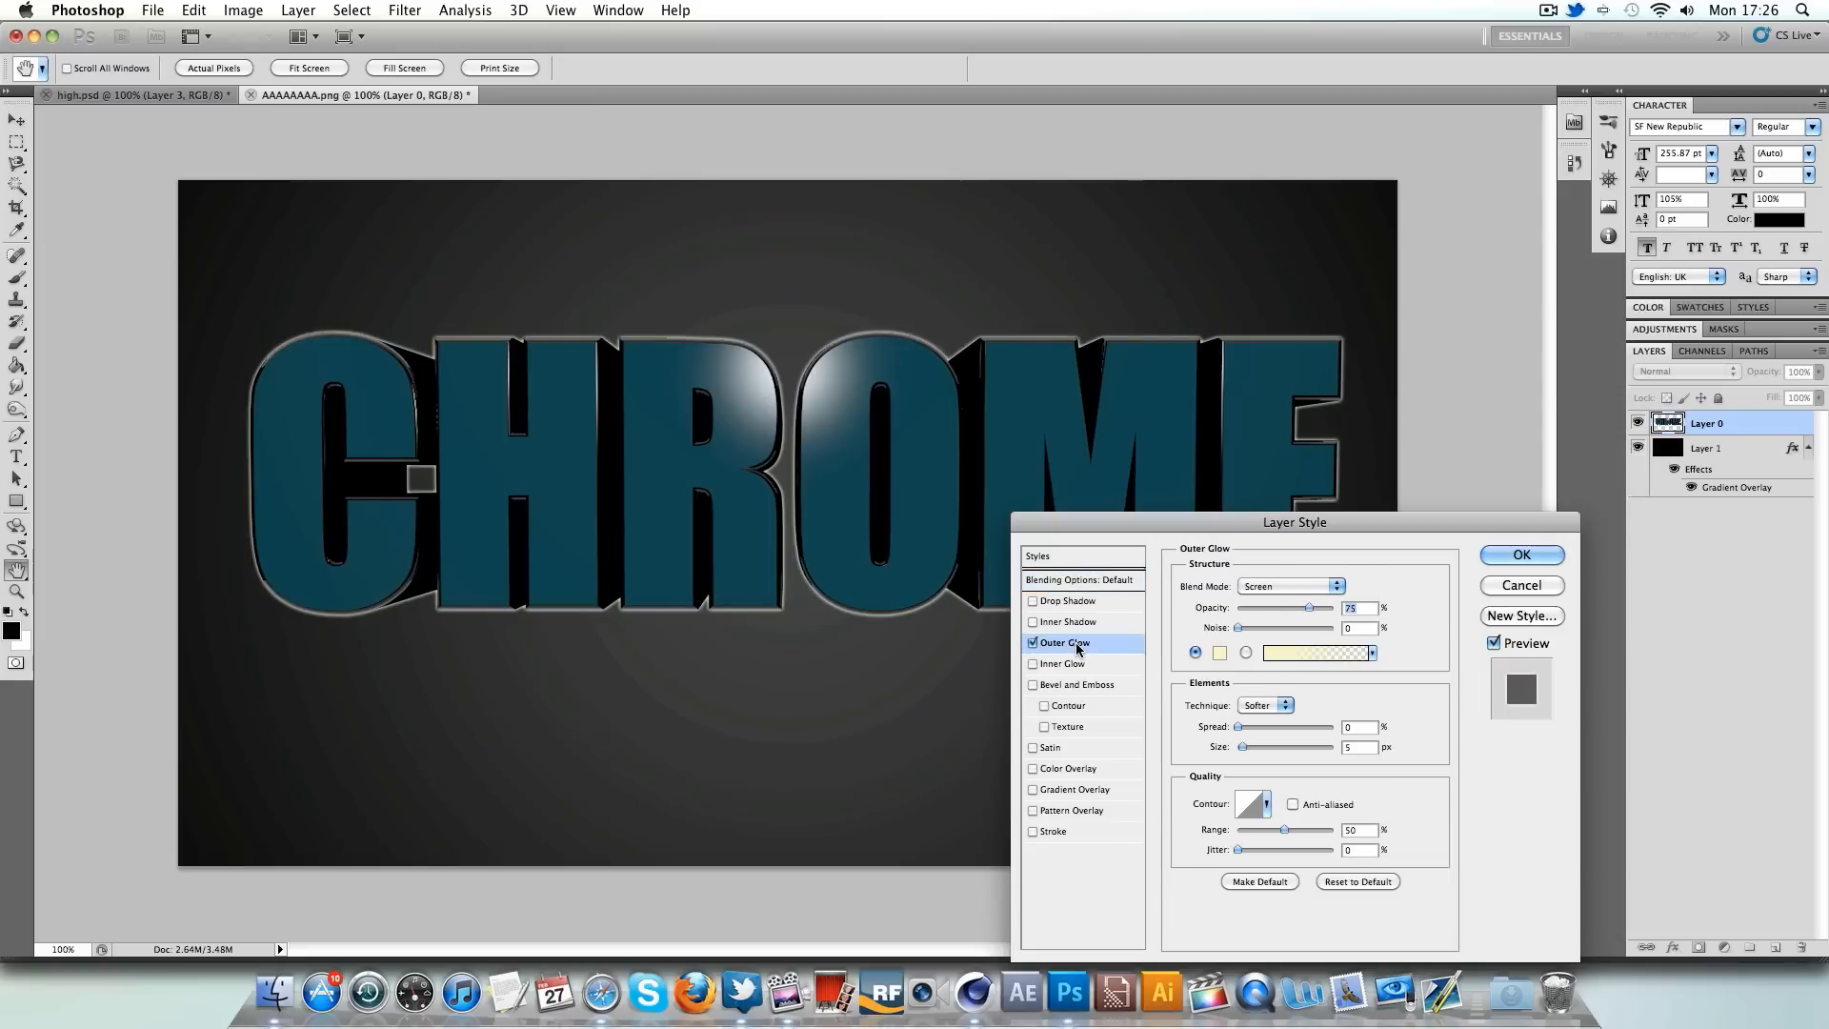
{"action": "left_click", "coordinate": [1289, 586]}
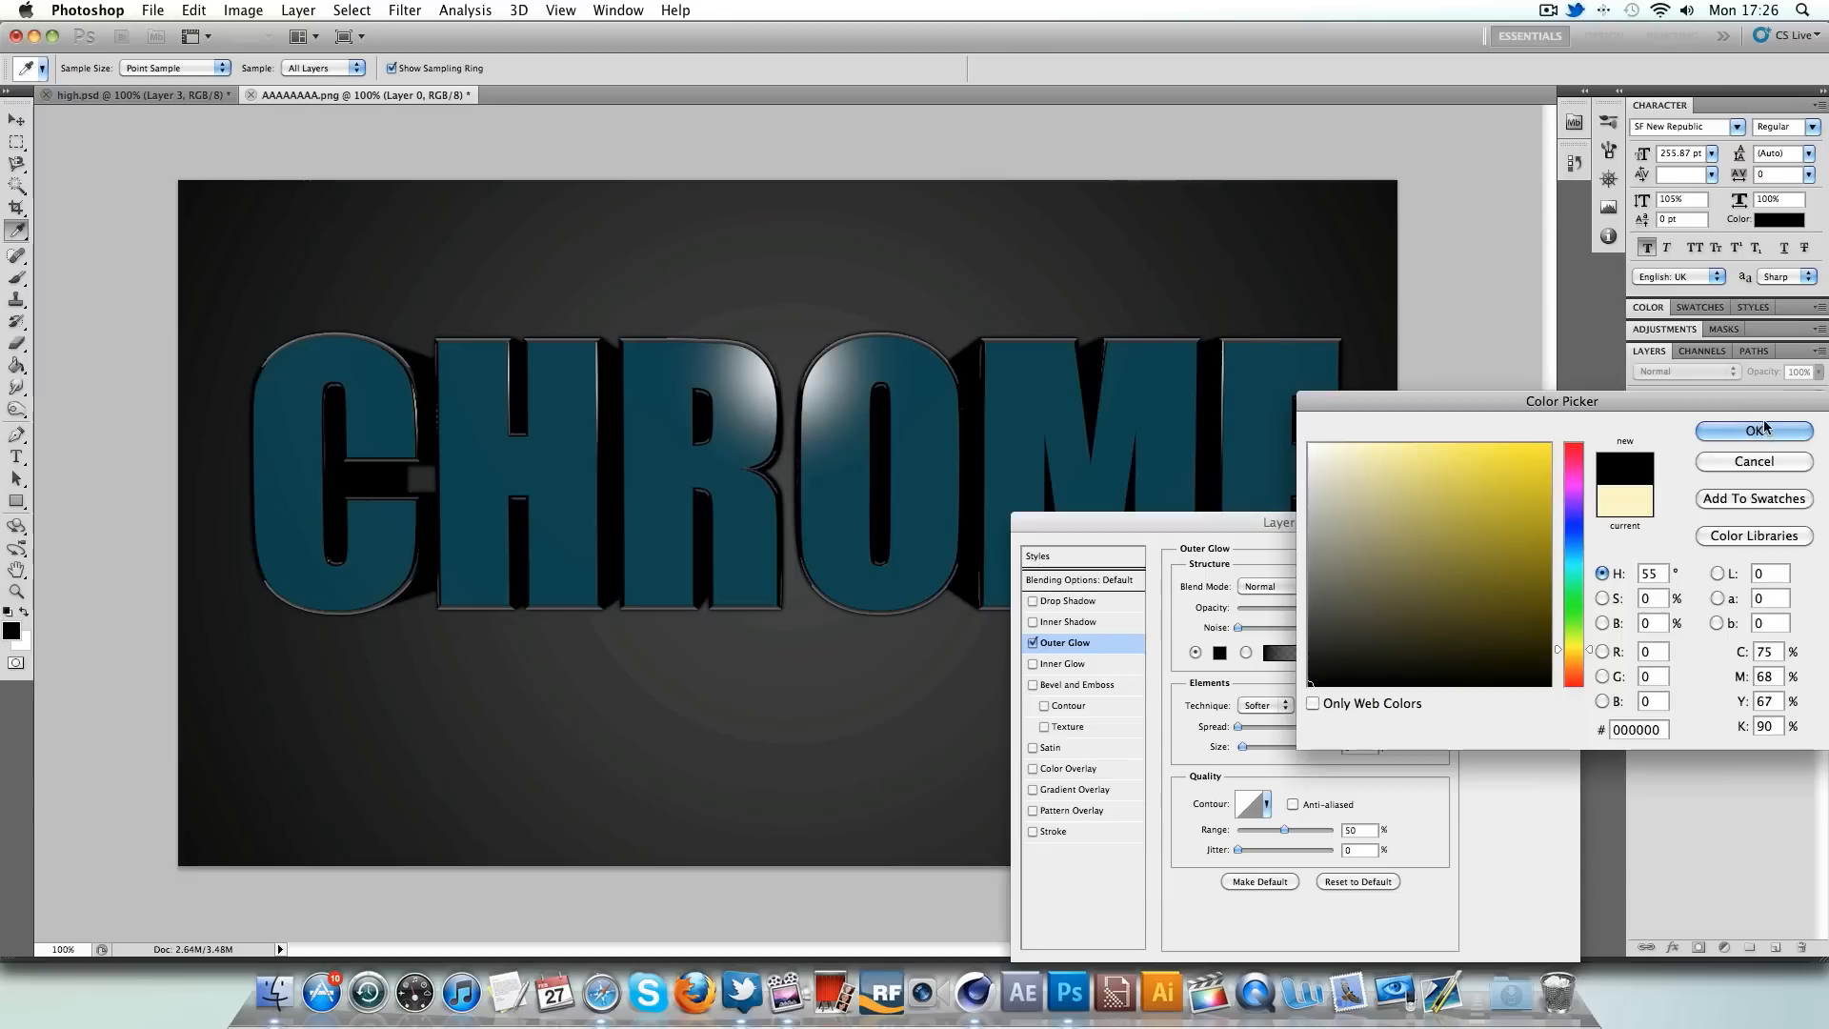
{"action": "left_click", "coordinate": [1752, 429]}
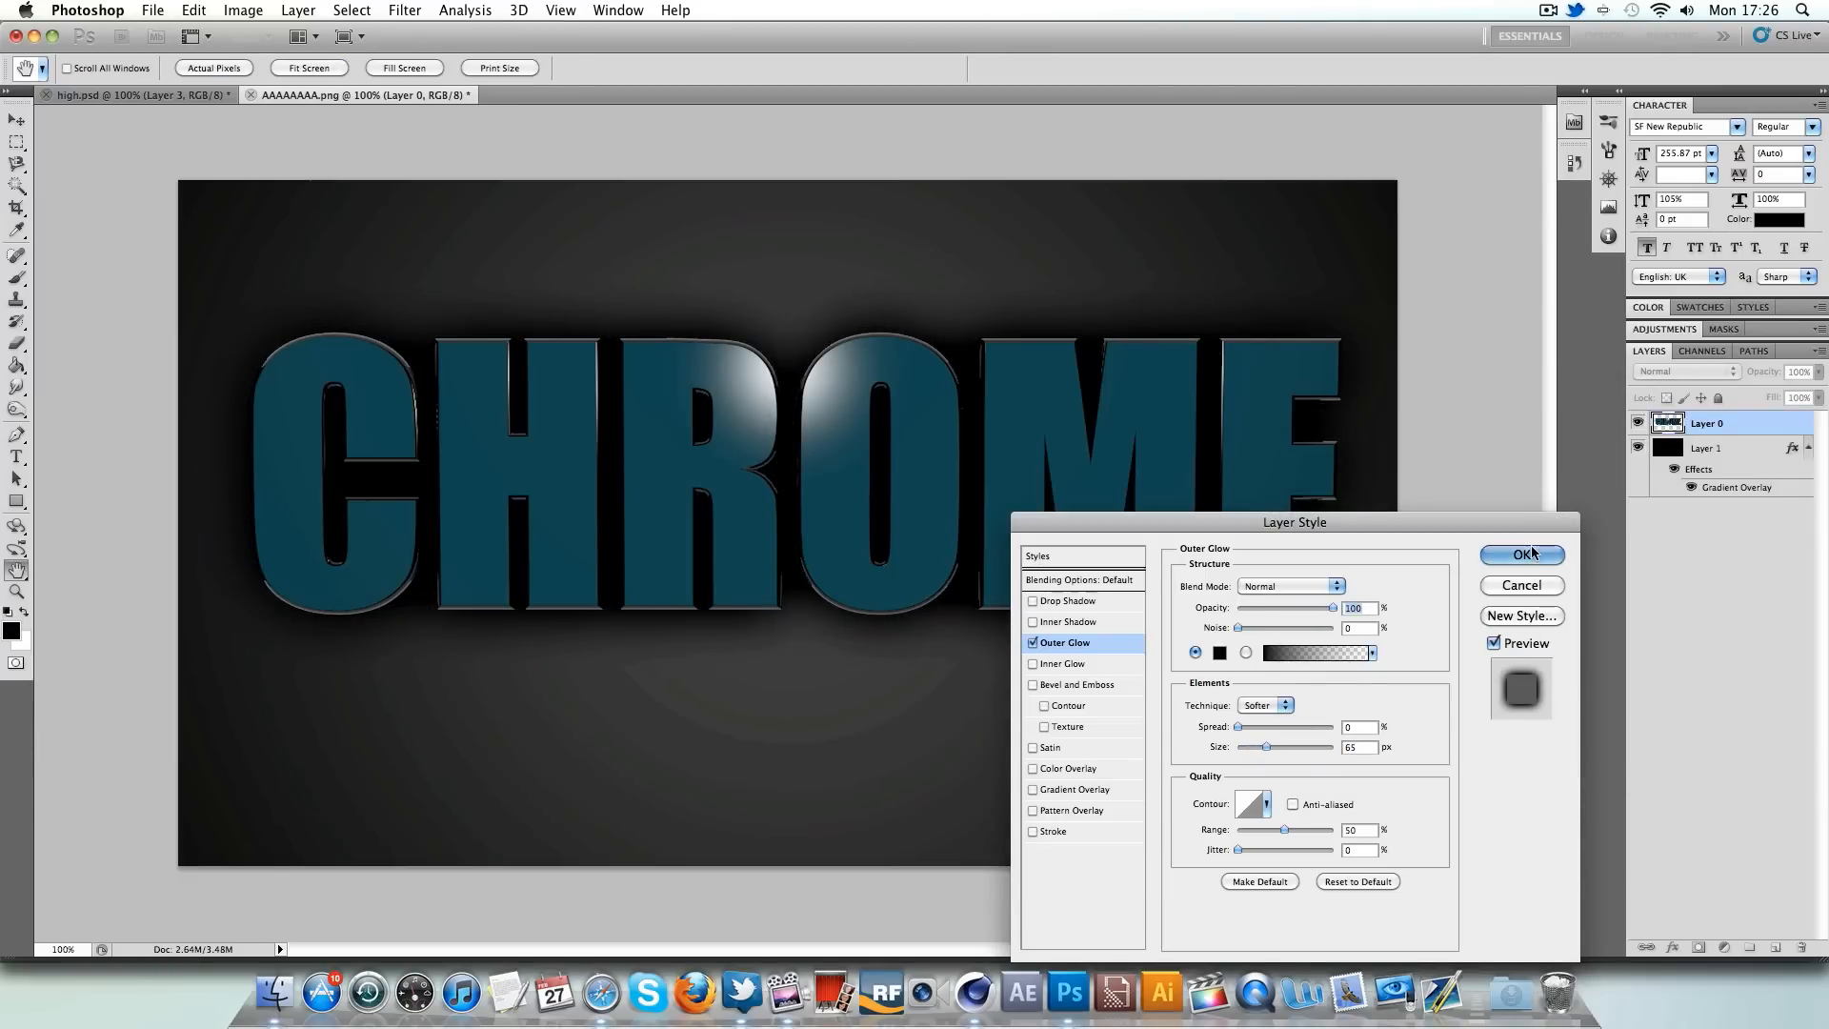
{"action": "left_click", "coordinate": [1521, 554]}
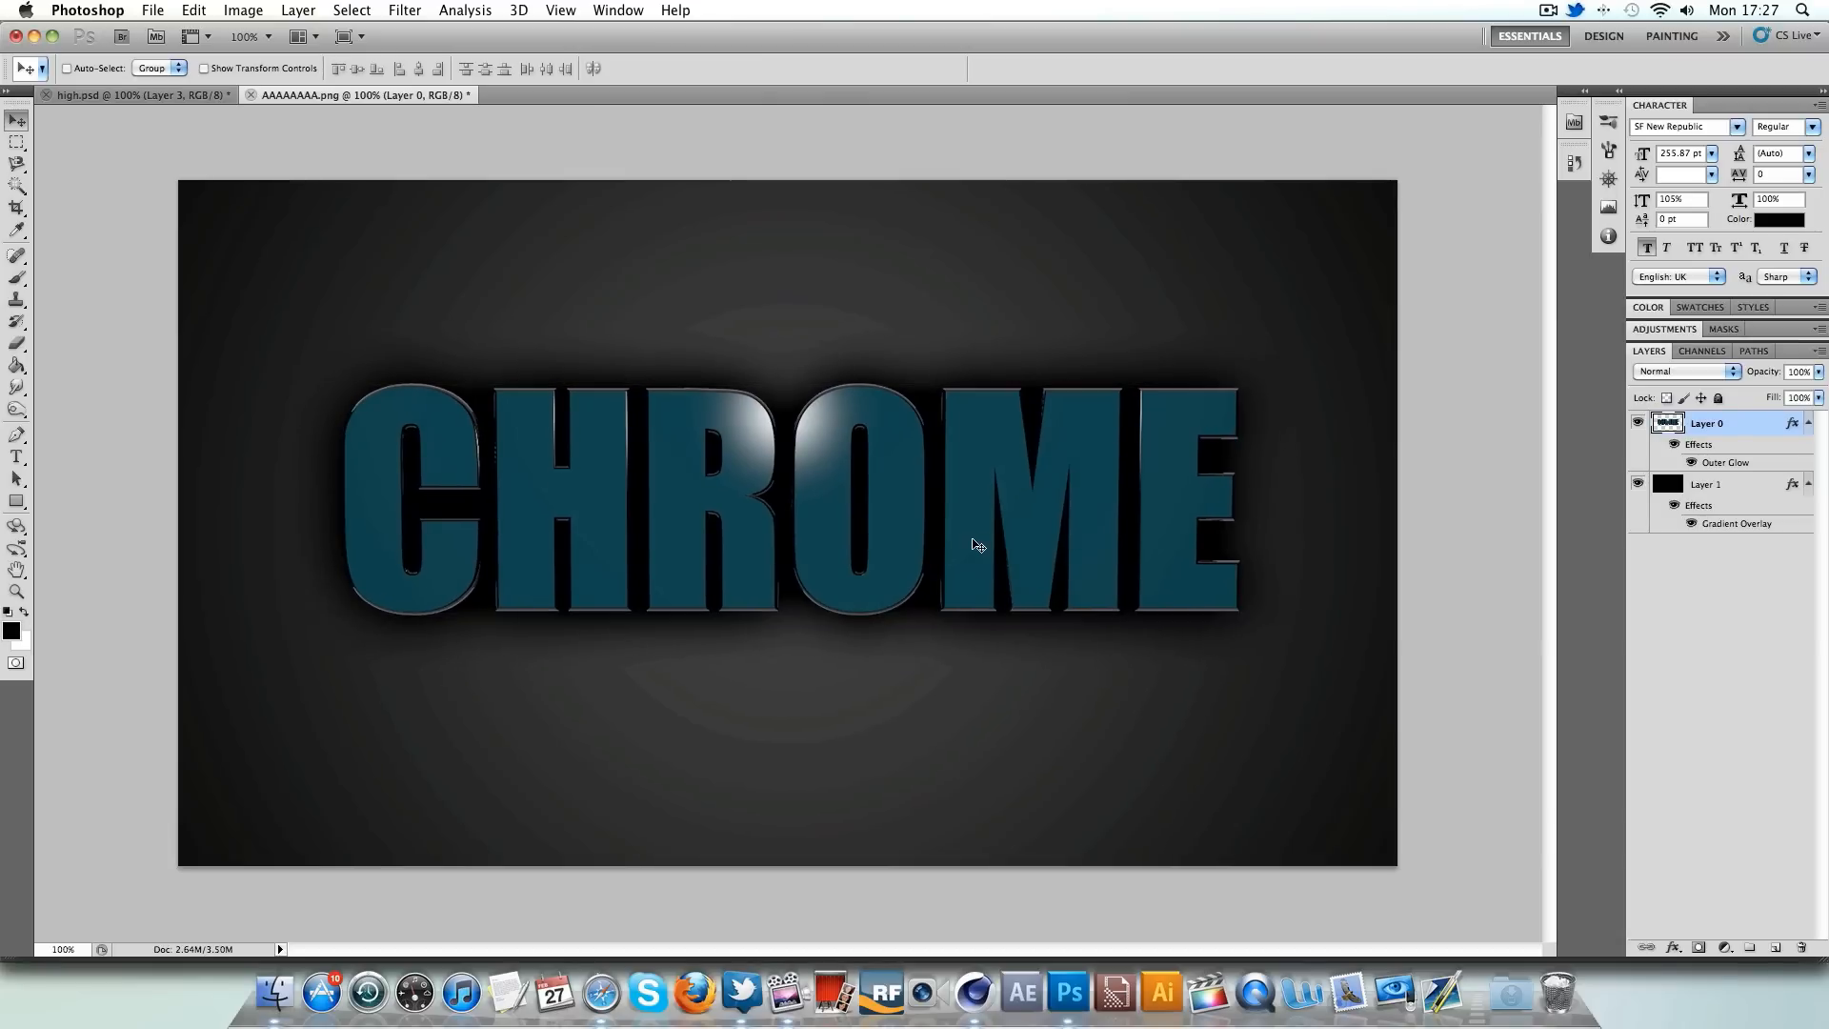
{"action": "mouse_move", "coordinate": [883, 571]}
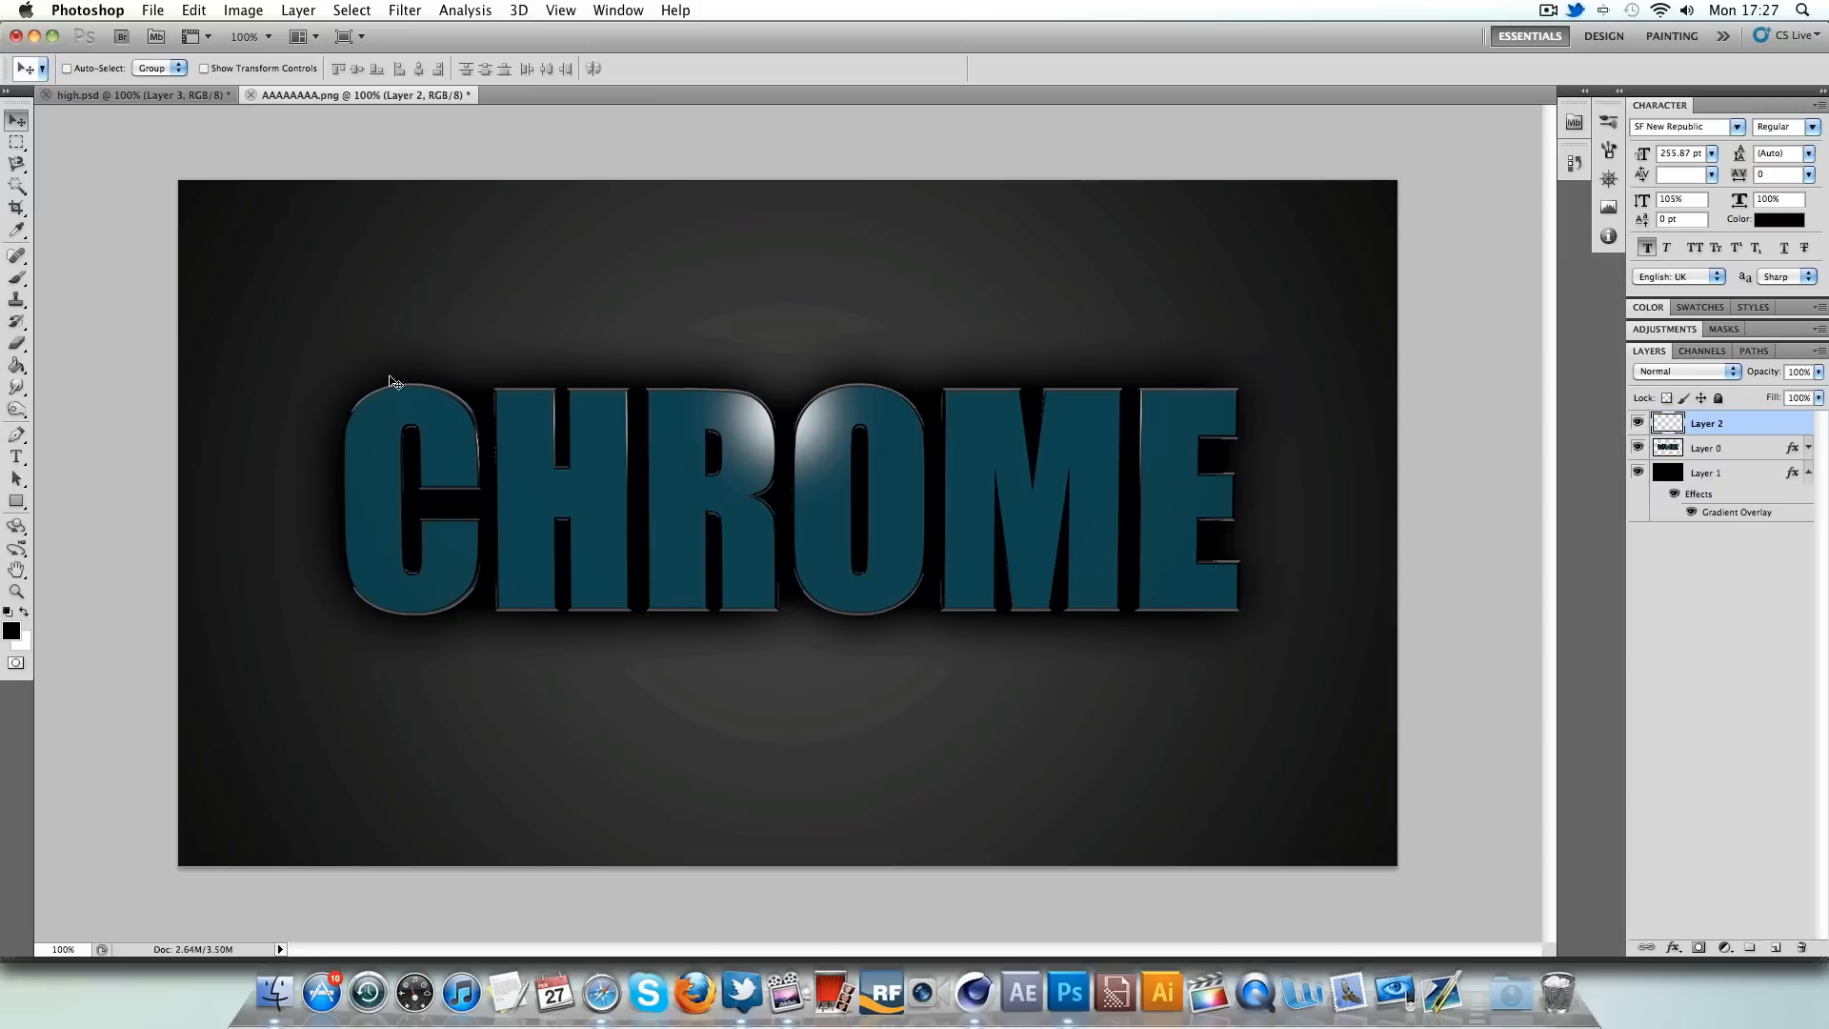
- Choose the Brush, zoom to 200% on the C and H, and trace the H's edge with the Pen
{"action": "left_click", "coordinate": [16, 276]}
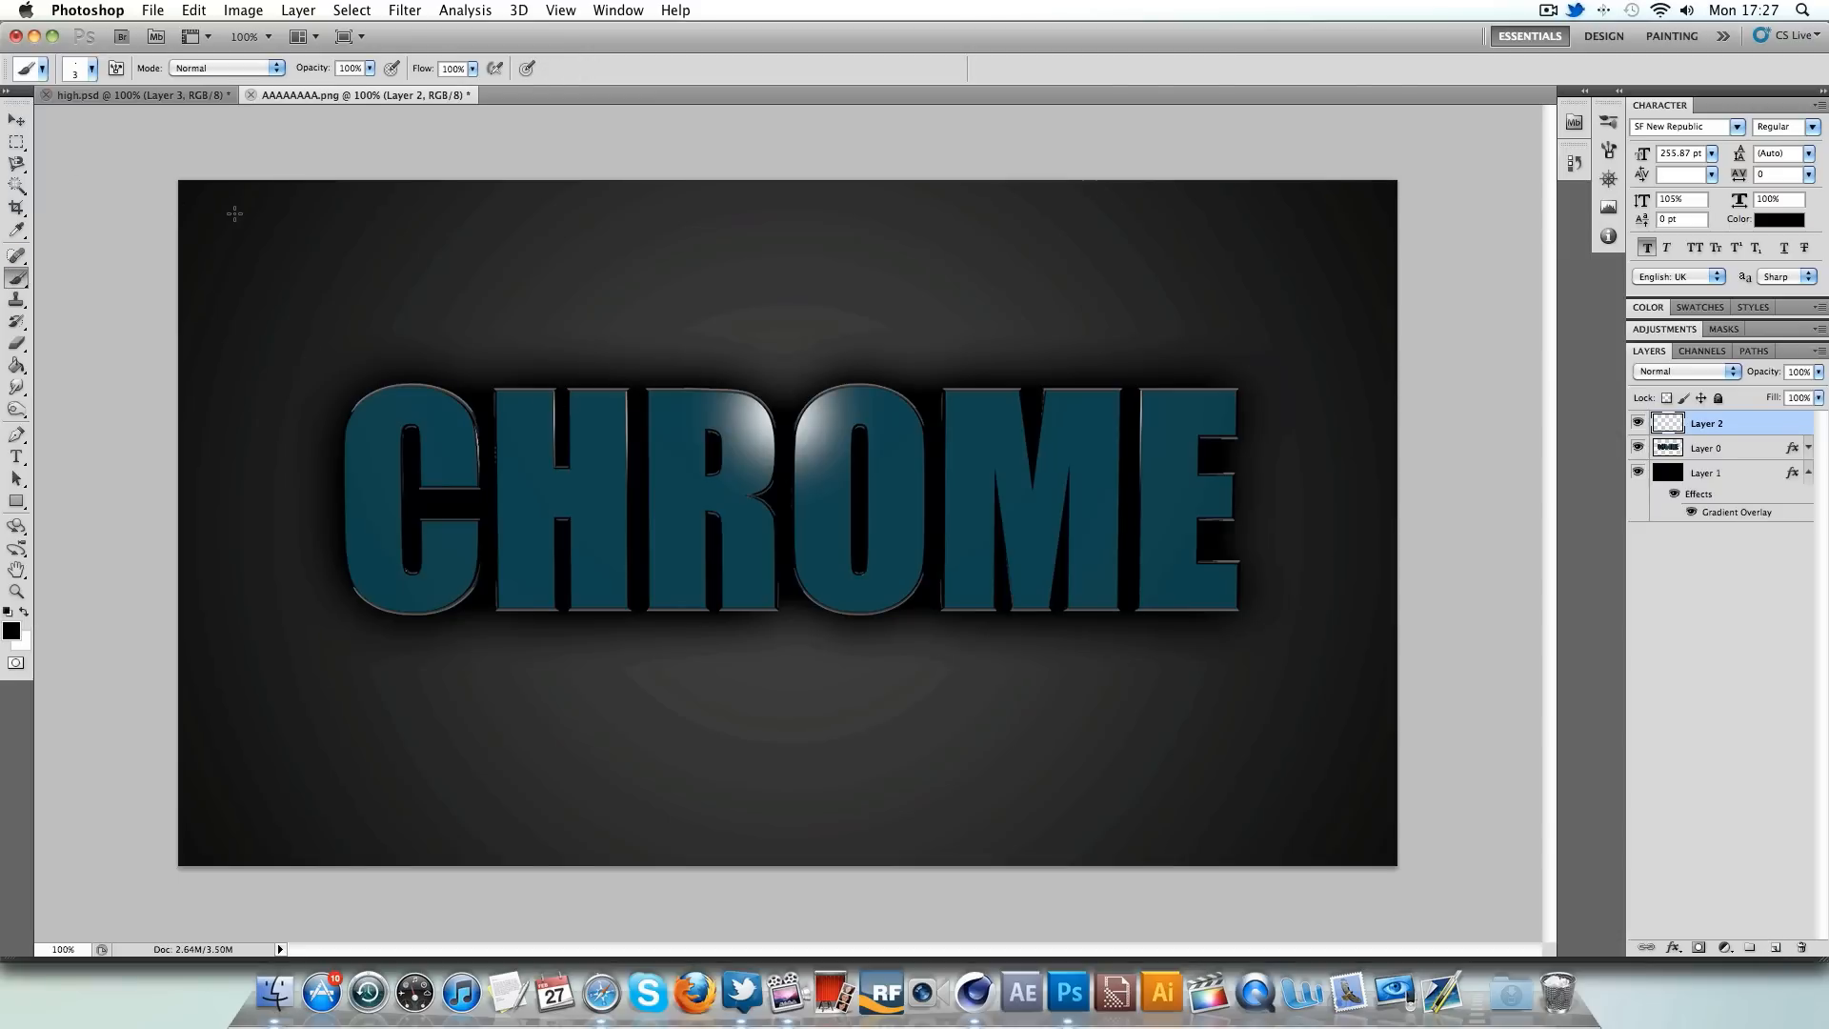
{"action": "left_click", "coordinate": [93, 68]}
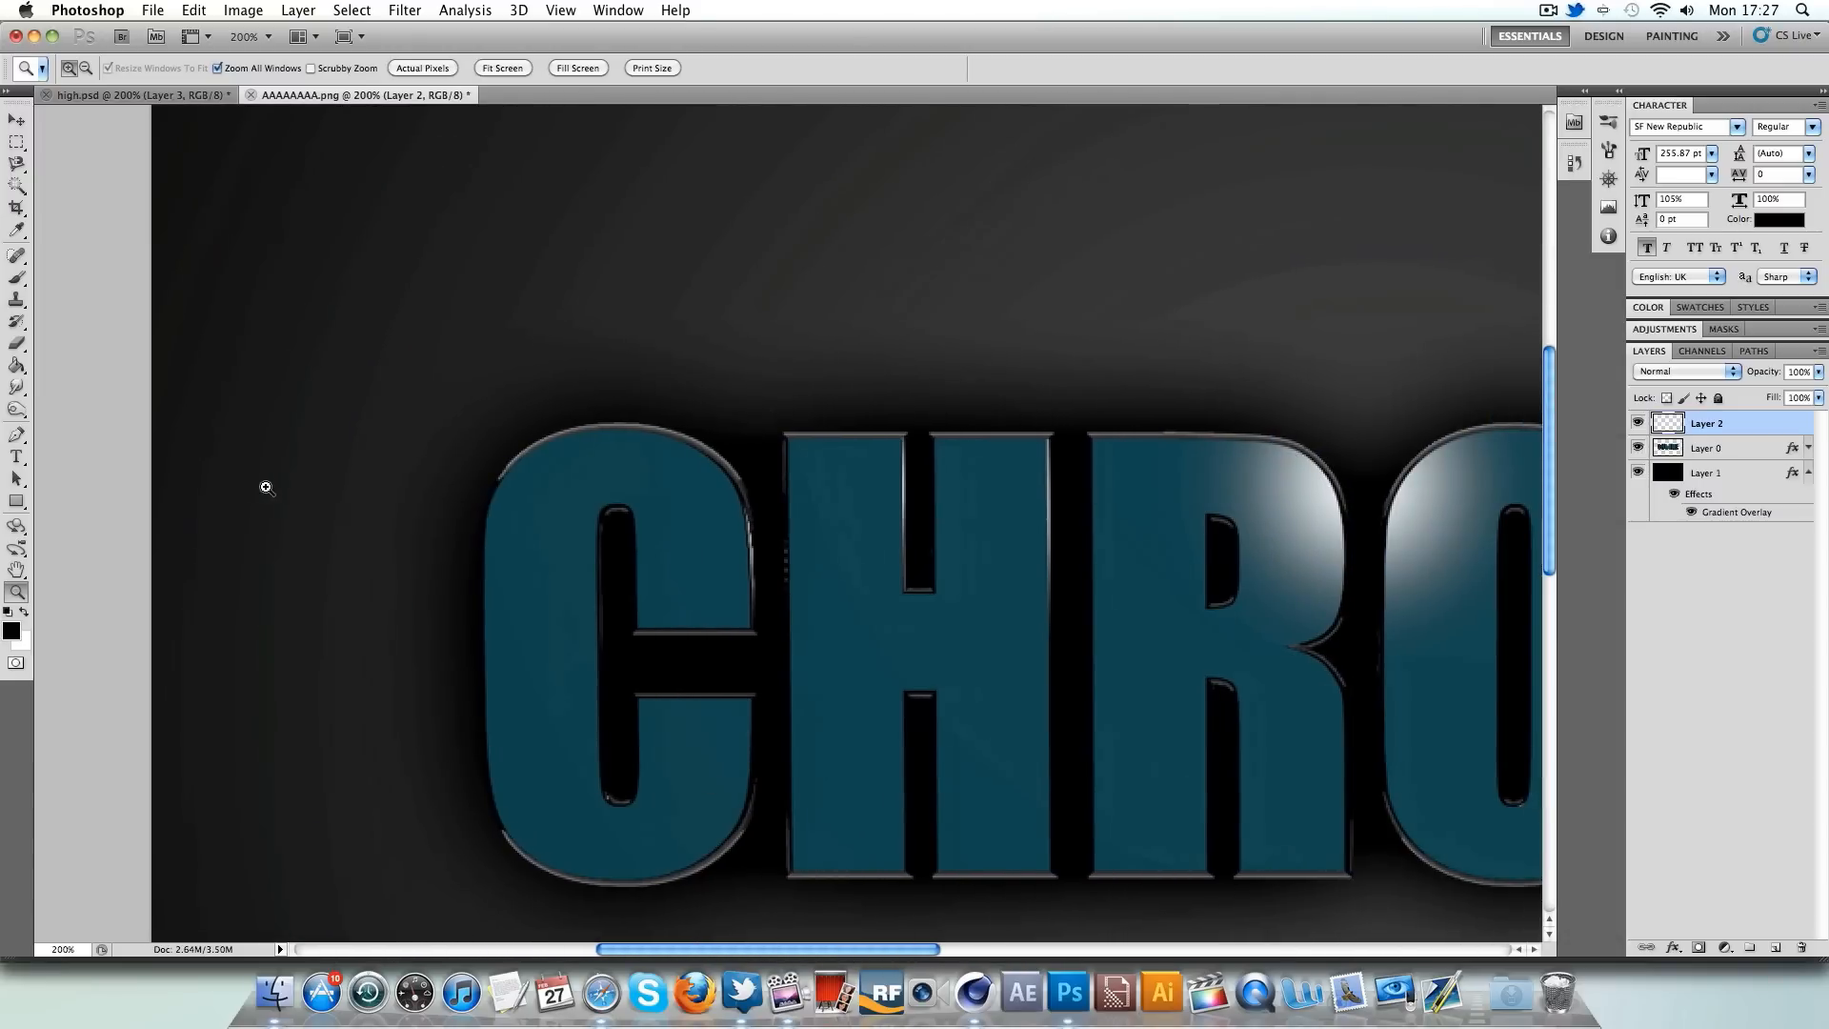
{"action": "left_click", "coordinate": [16, 436]}
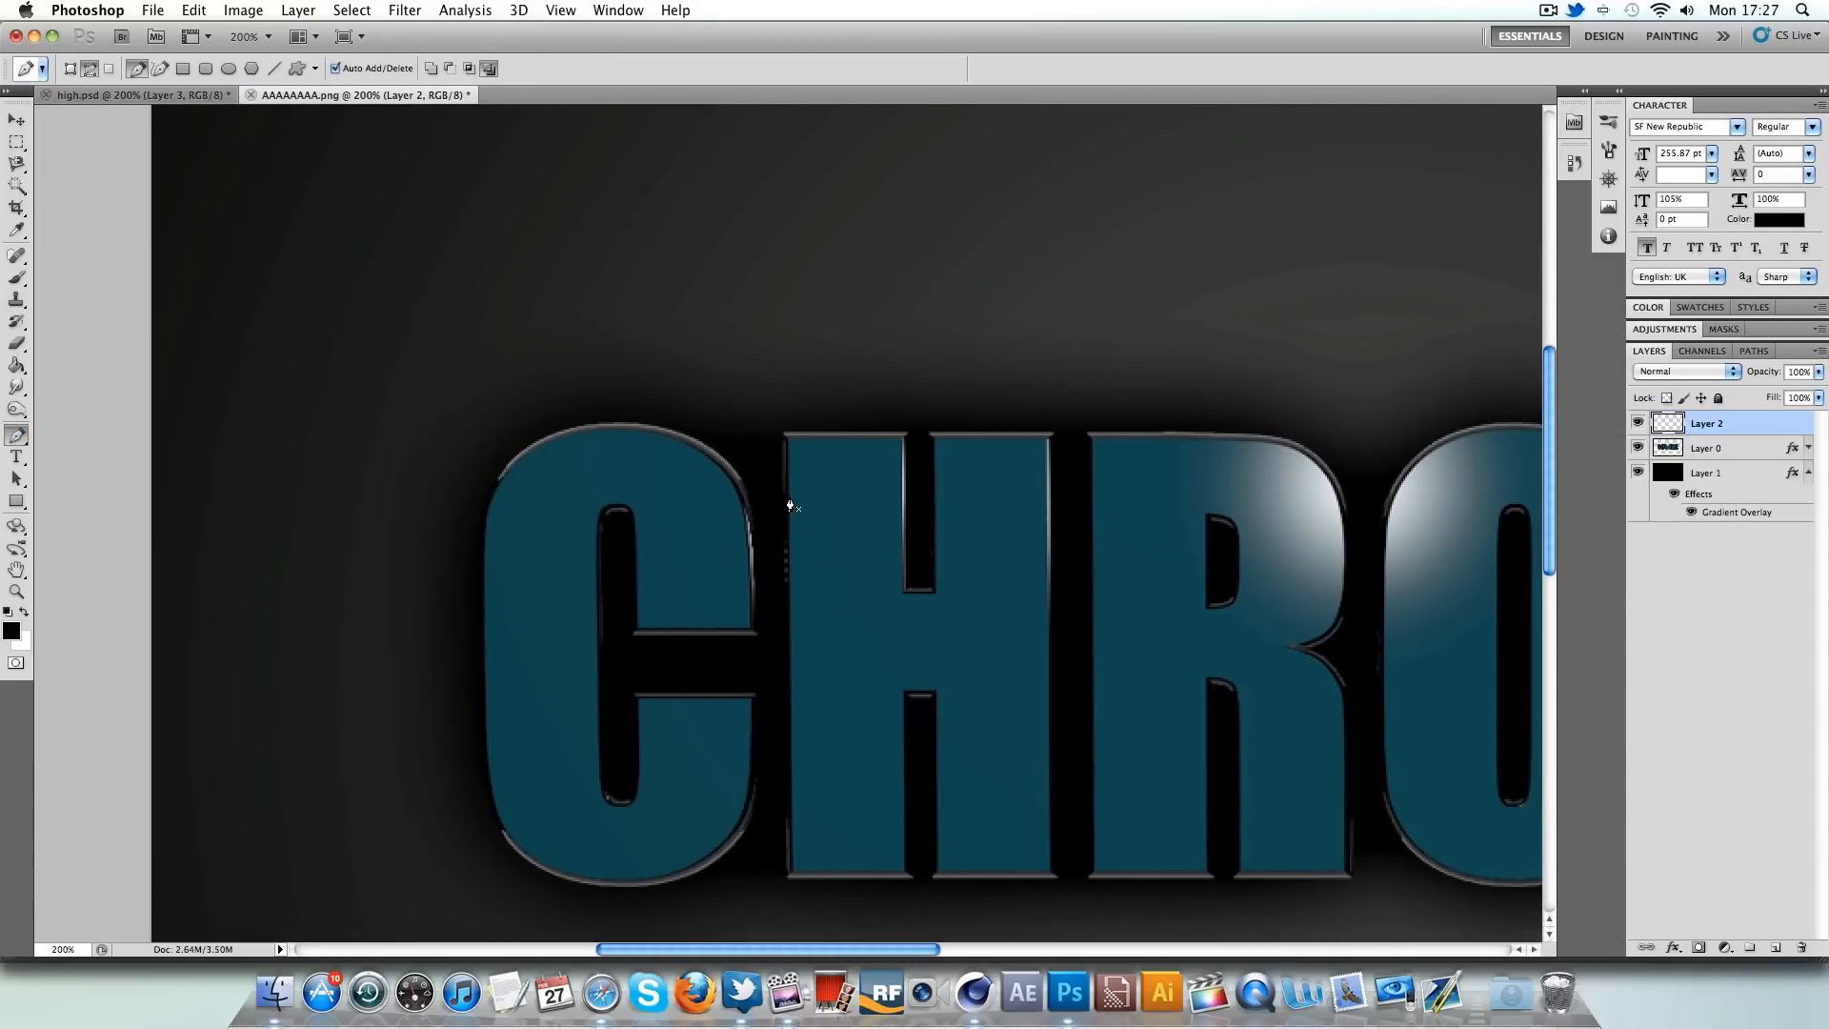
{"action": "mouse_move", "coordinate": [791, 535]}
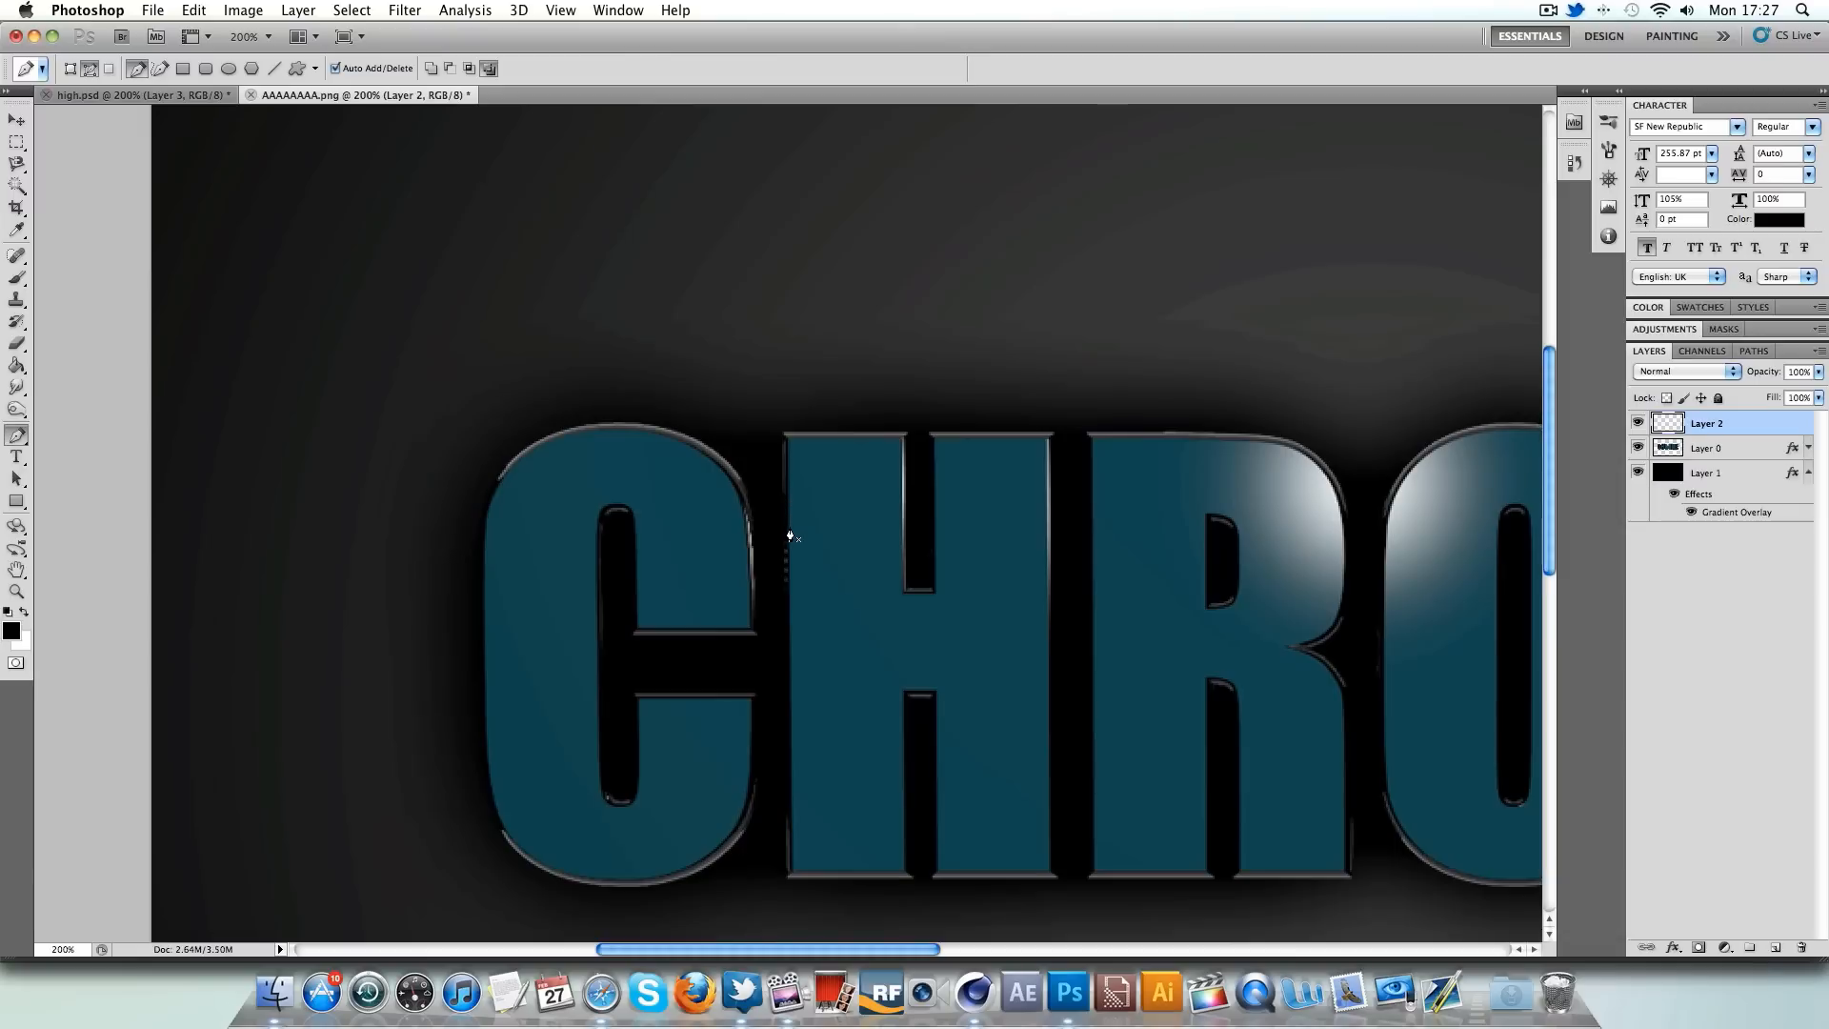
{"action": "mouse_move", "coordinate": [788, 447]}
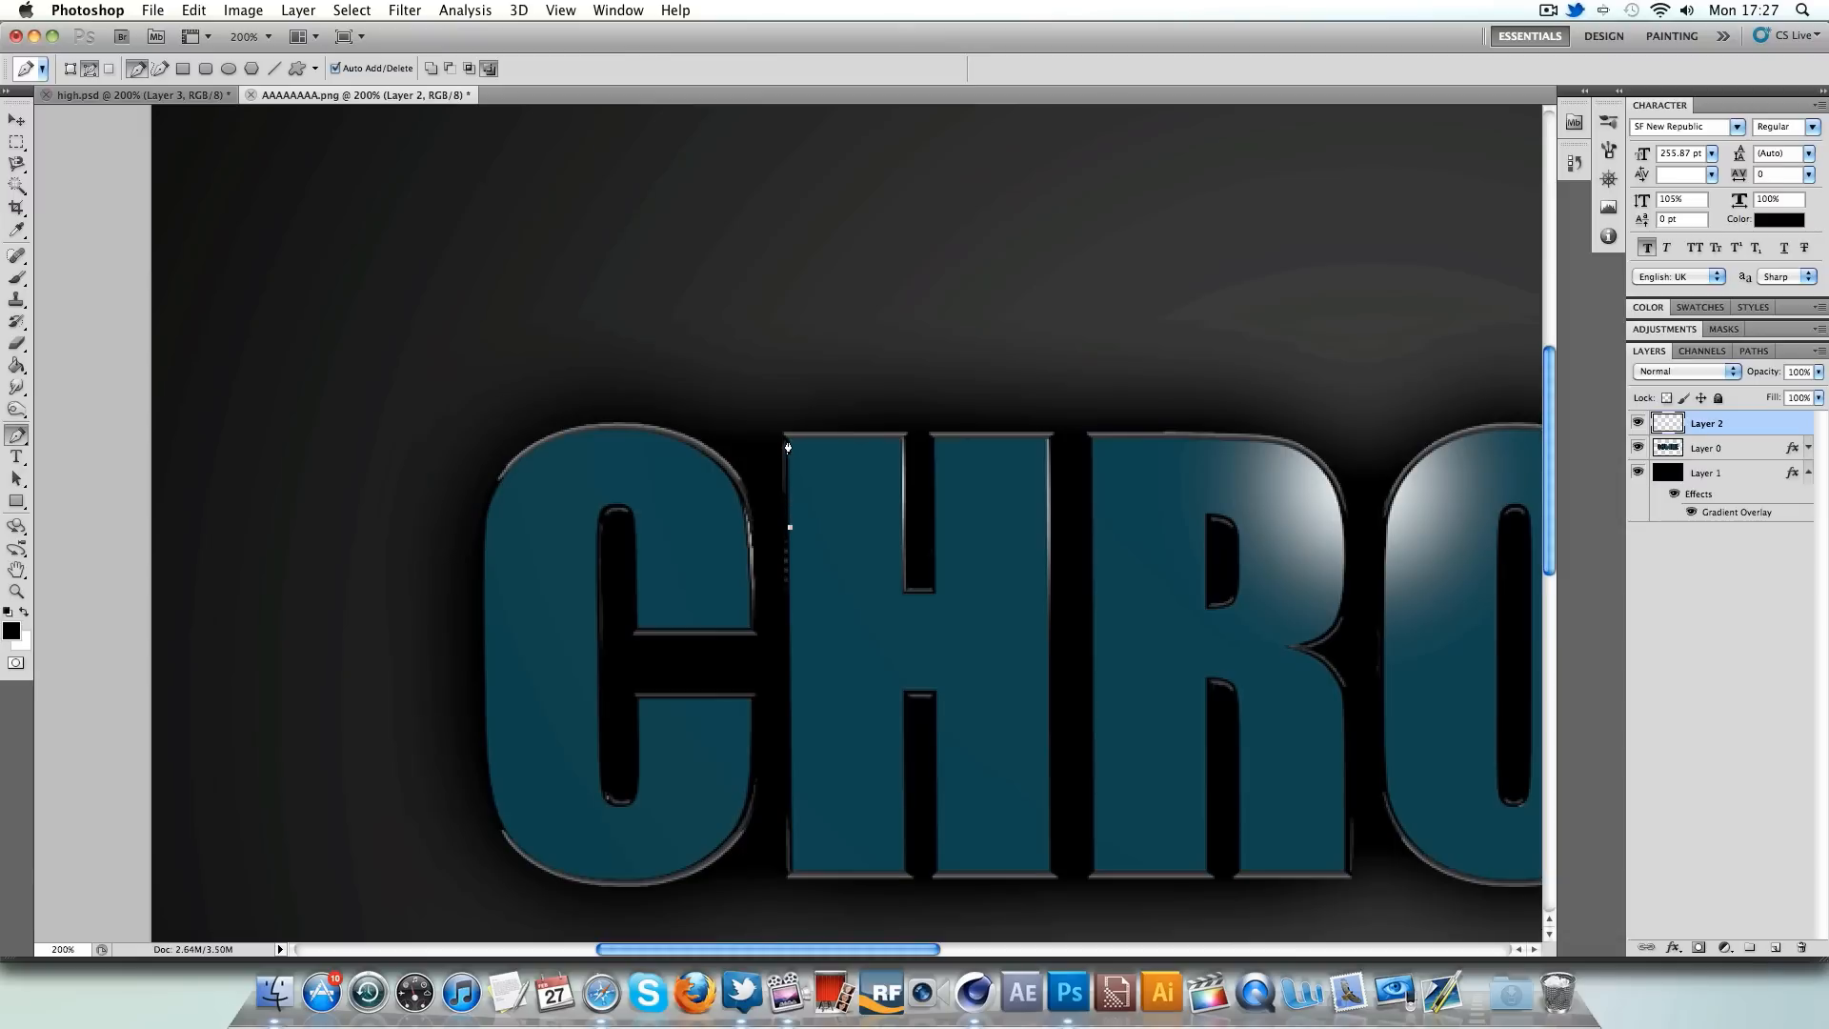
{"action": "mouse_move", "coordinate": [883, 446]}
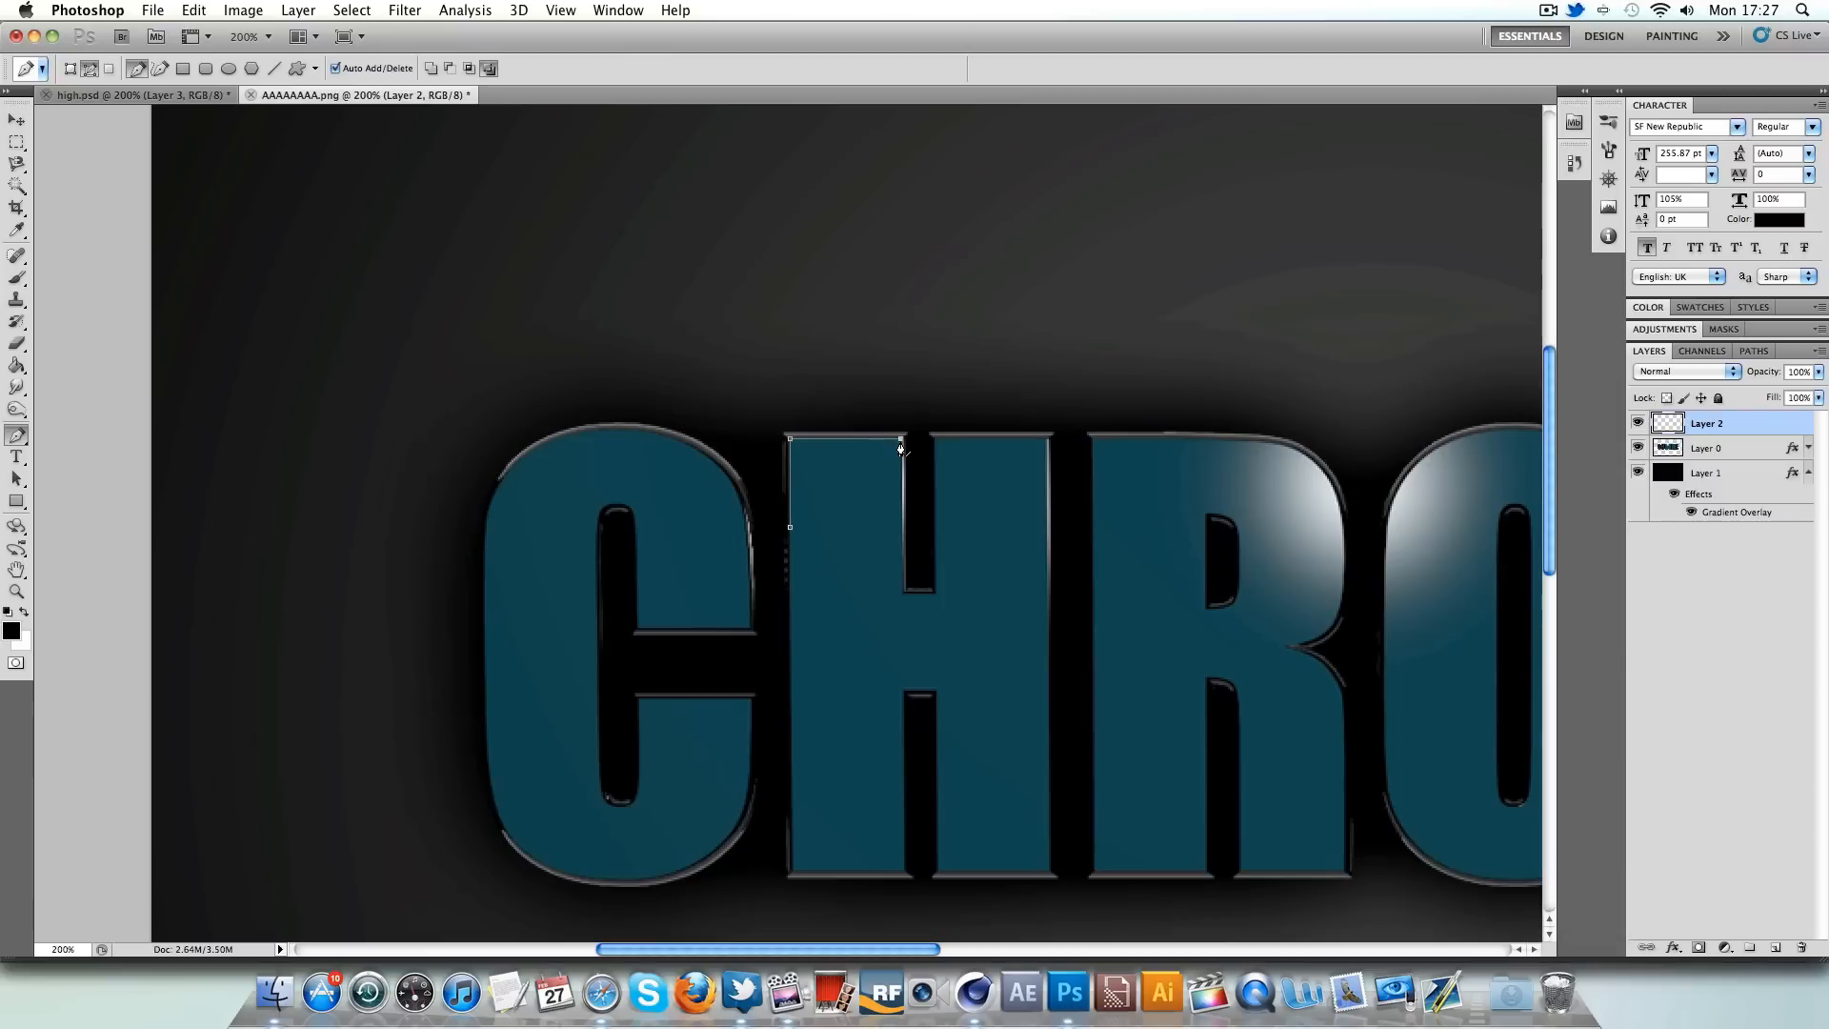
- Stroke the traced H-edge path with the brush onto Layer 2
{"action": "right_click", "coordinate": [900, 447]}
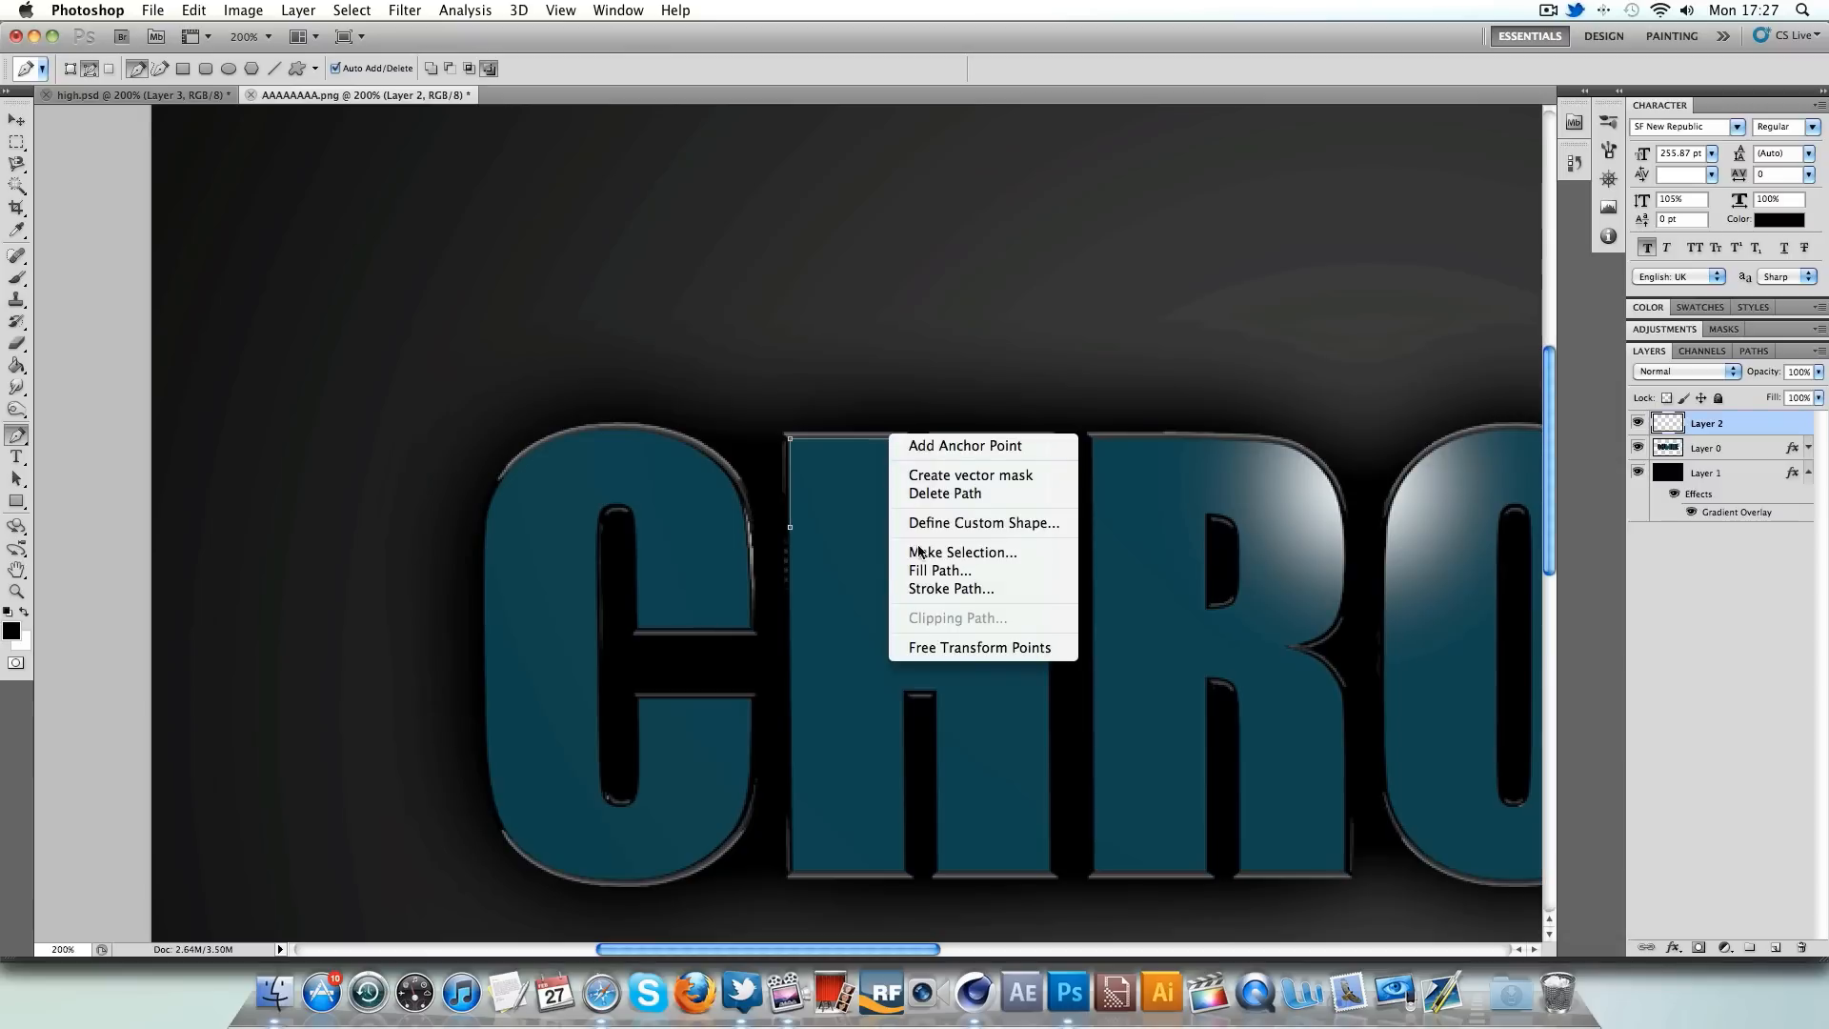
{"action": "left_click", "coordinate": [951, 588]}
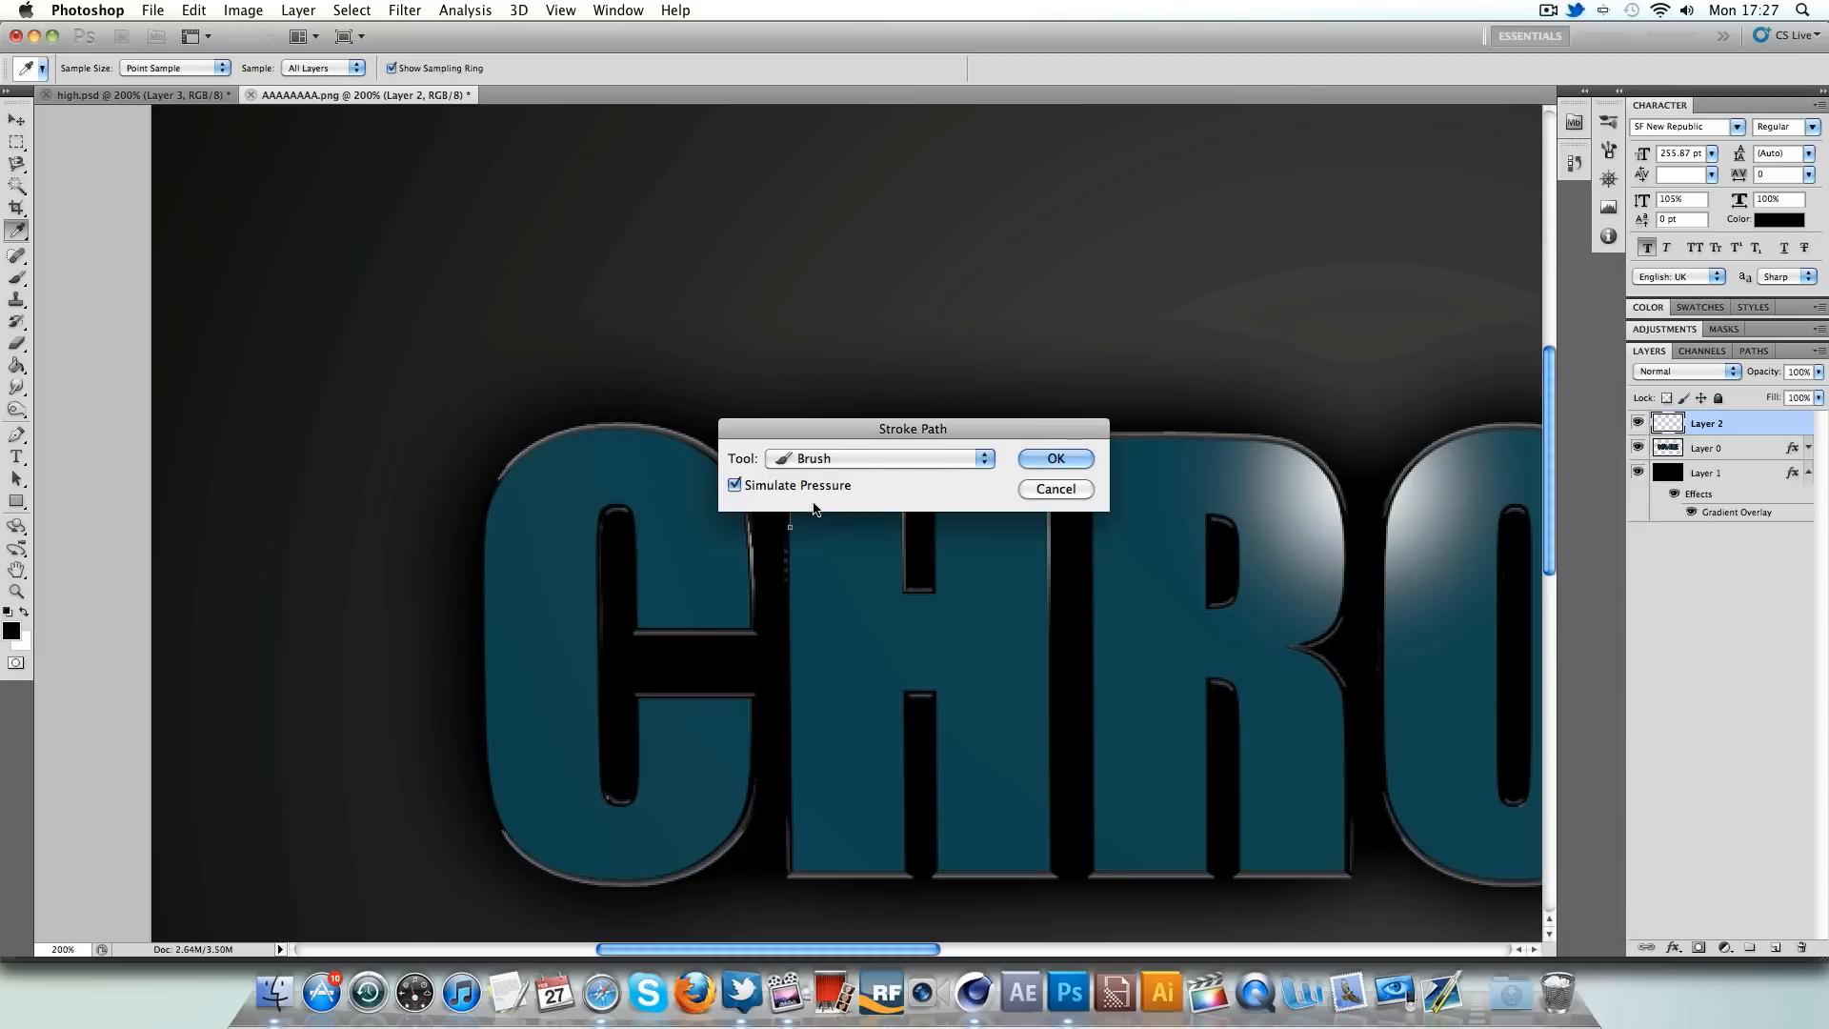
{"action": "left_click", "coordinate": [1054, 457]}
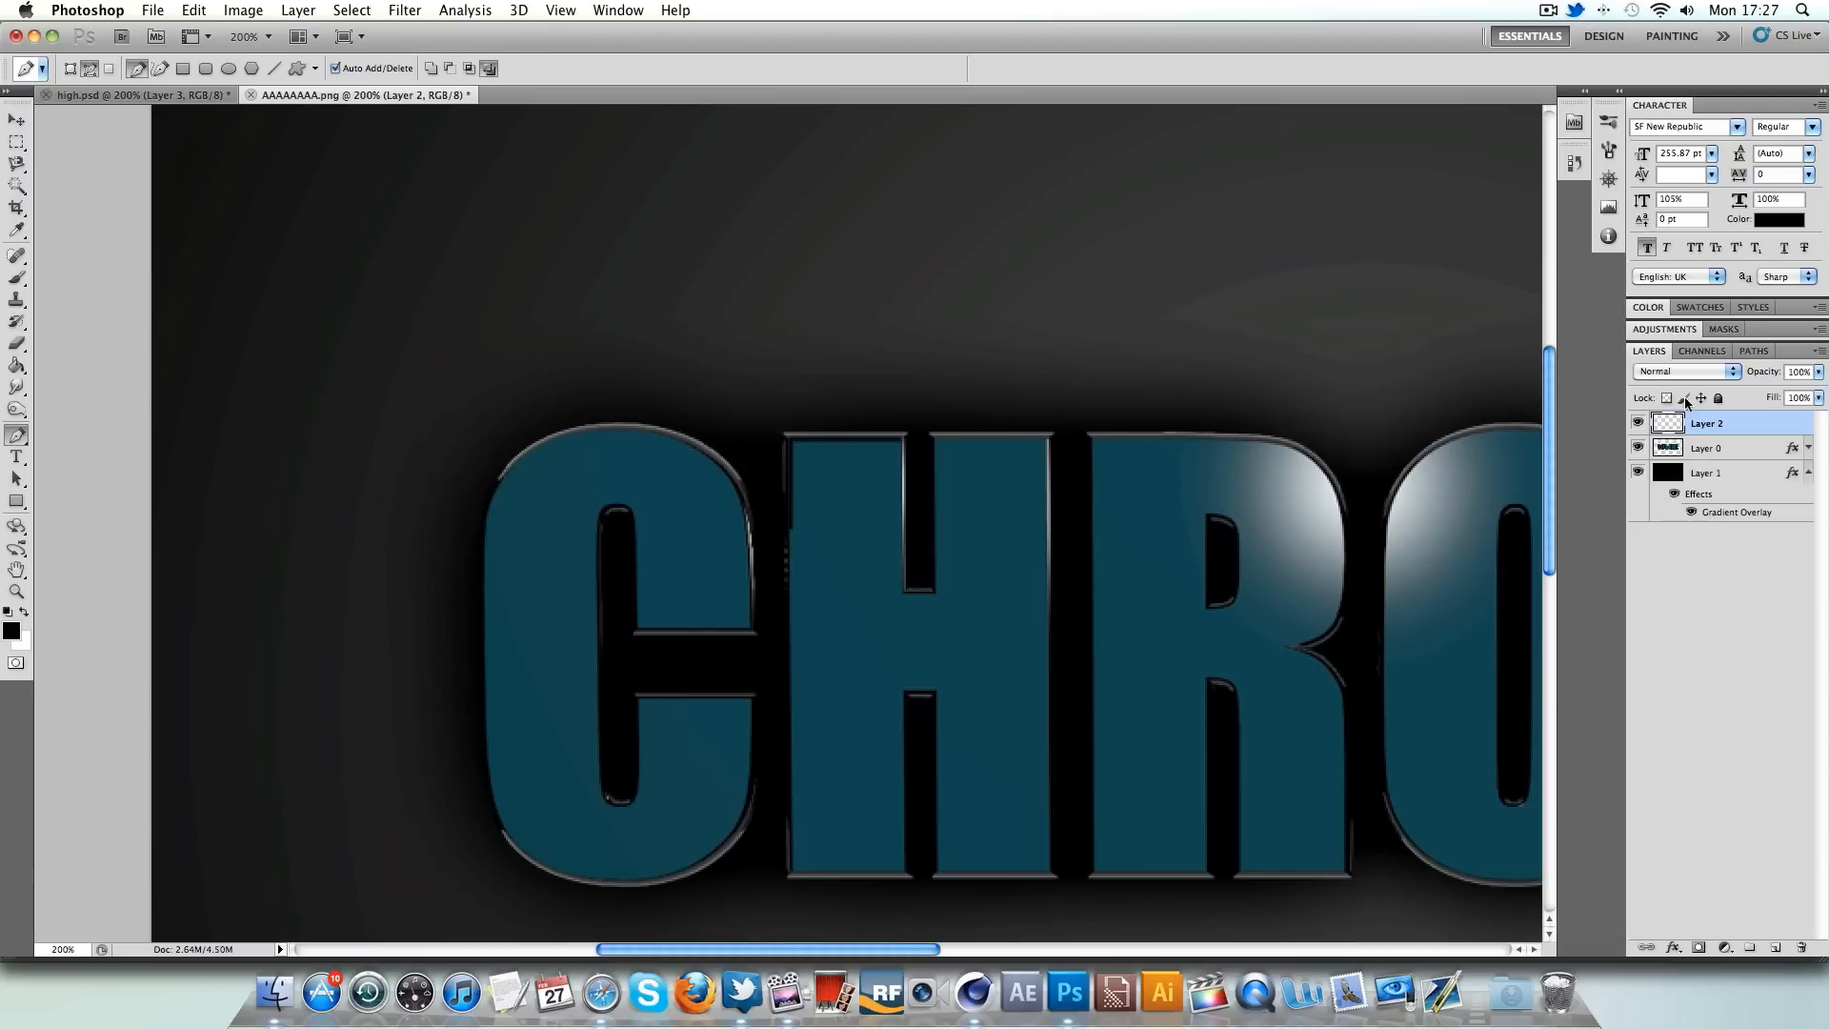
- Give the H stroke layer a white Color Overlay
{"action": "double_click", "coordinate": [1668, 422]}
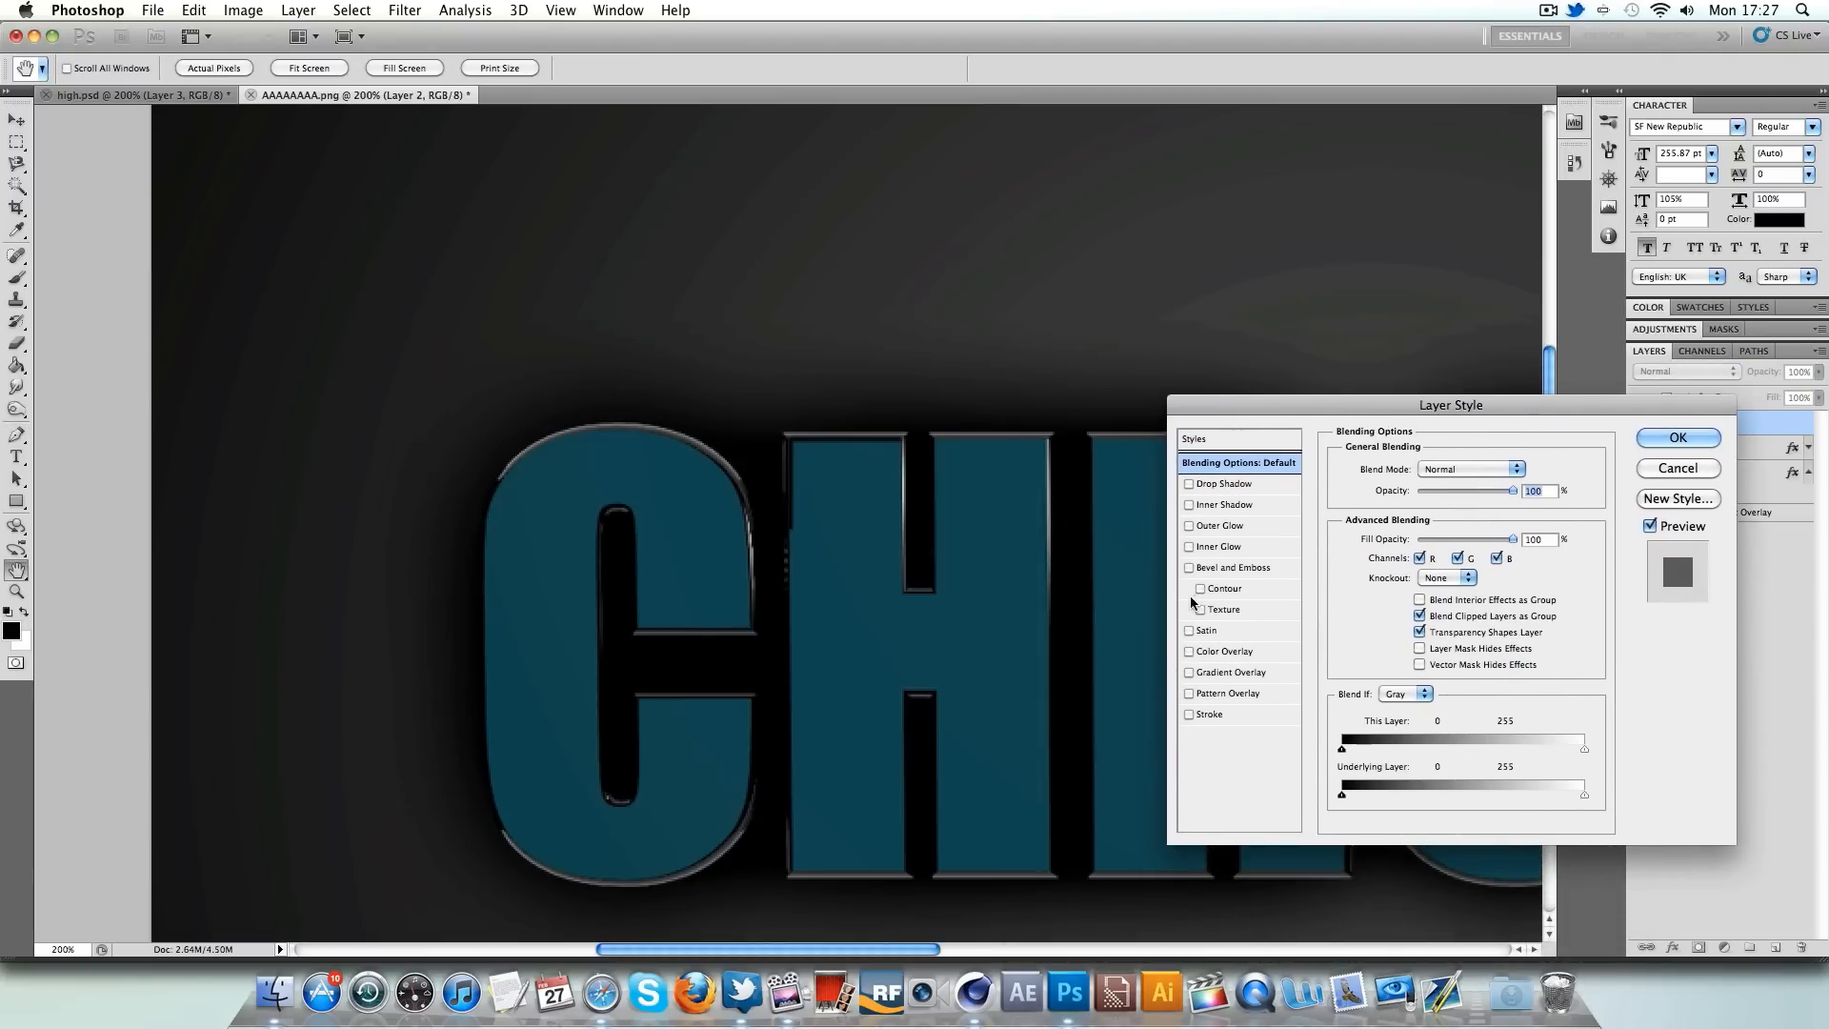
{"action": "left_click", "coordinate": [1189, 650]}
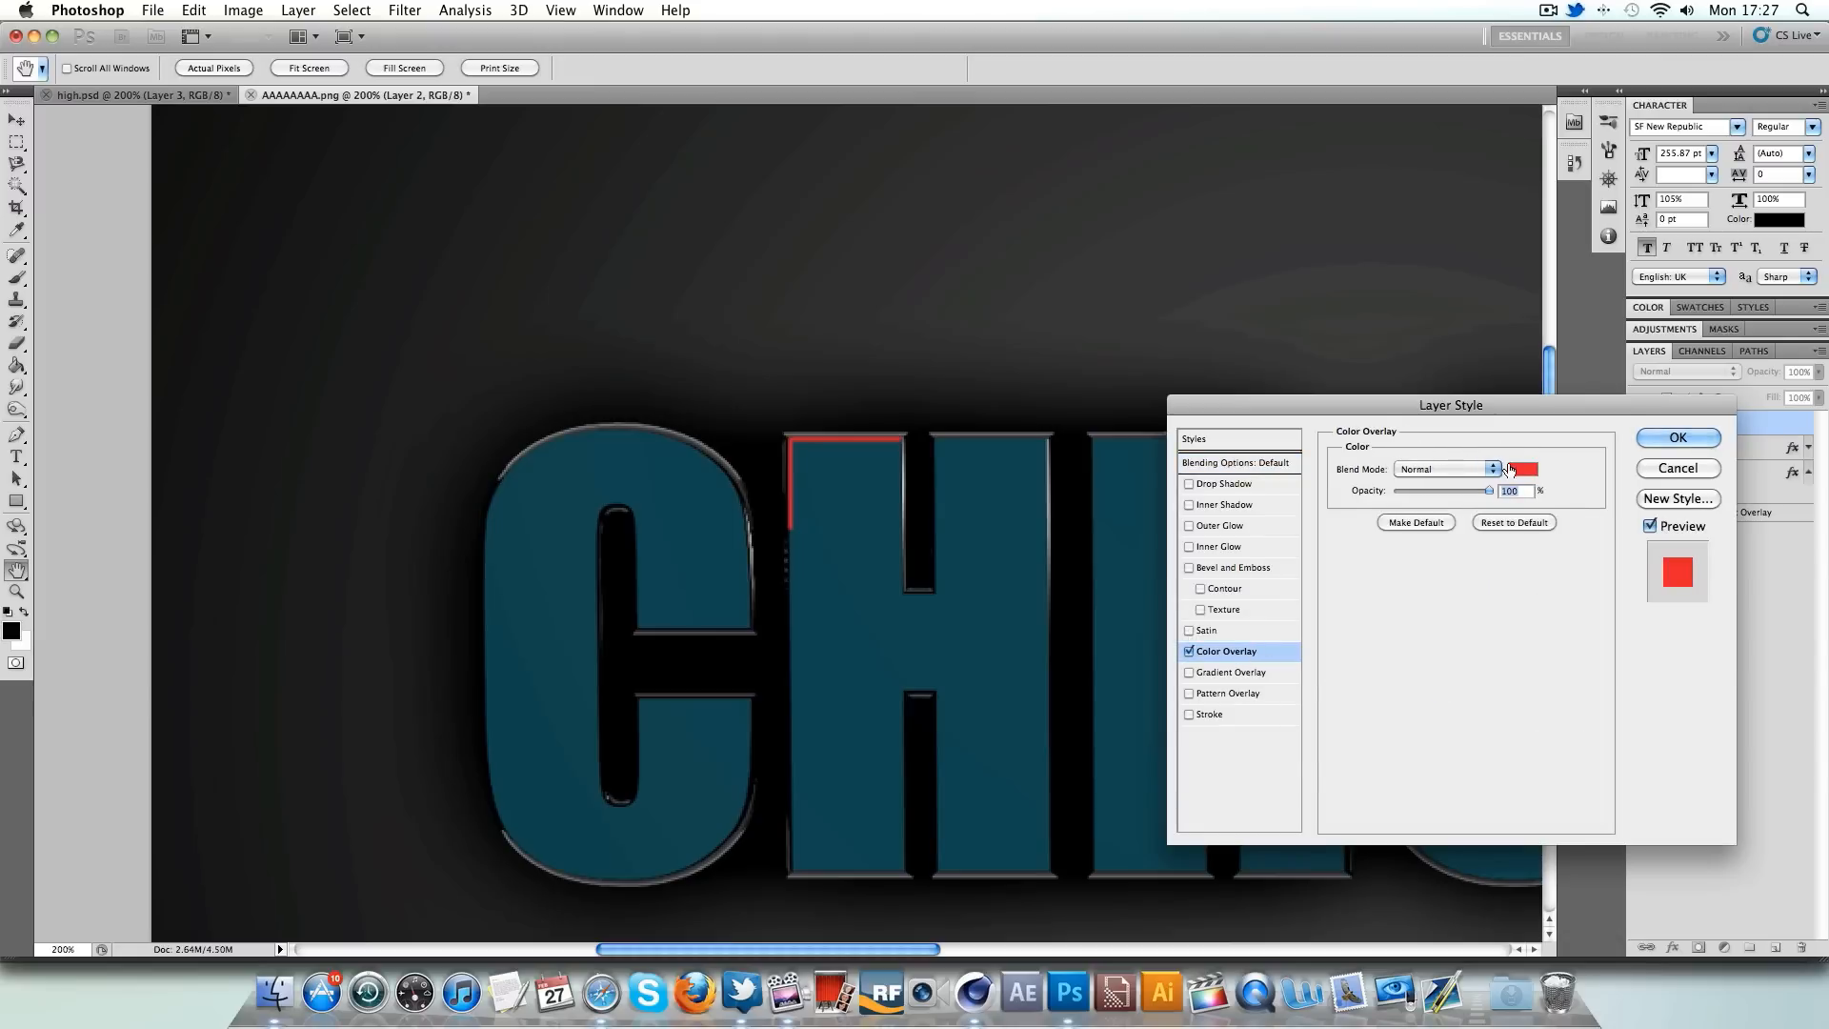
{"action": "left_click", "coordinate": [1522, 468]}
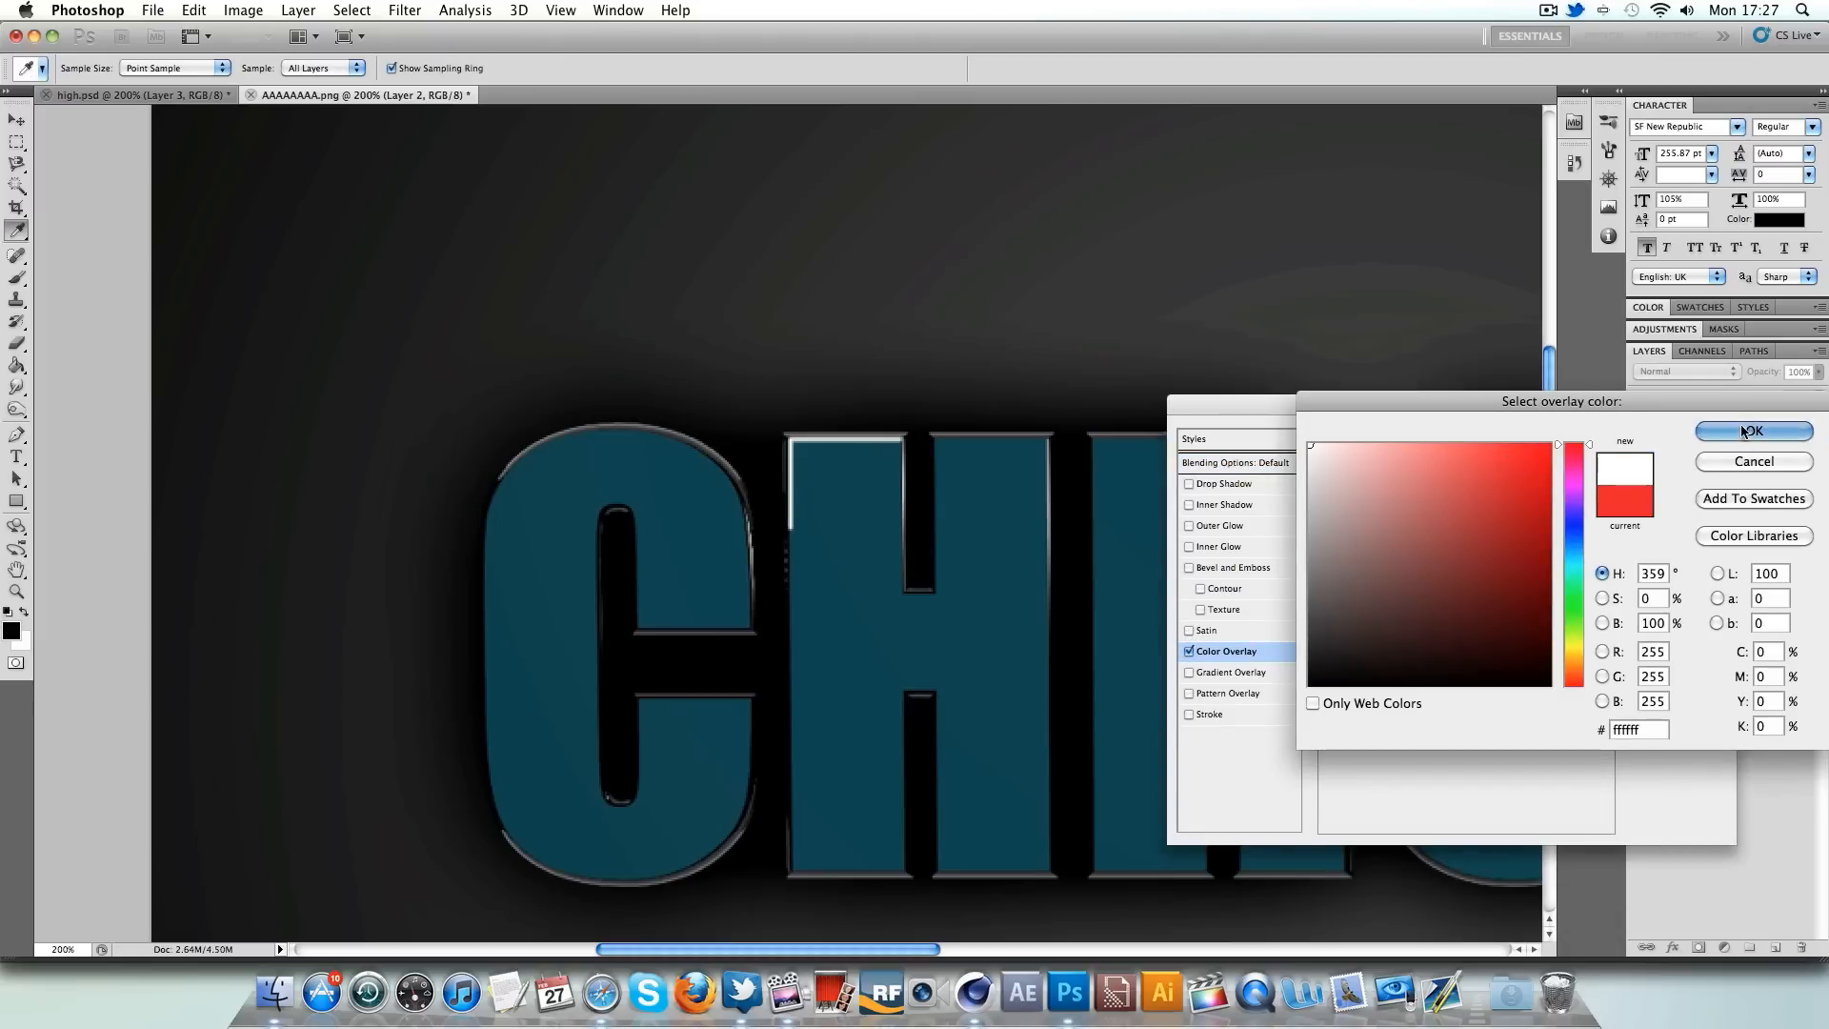
{"action": "left_click", "coordinate": [1752, 430]}
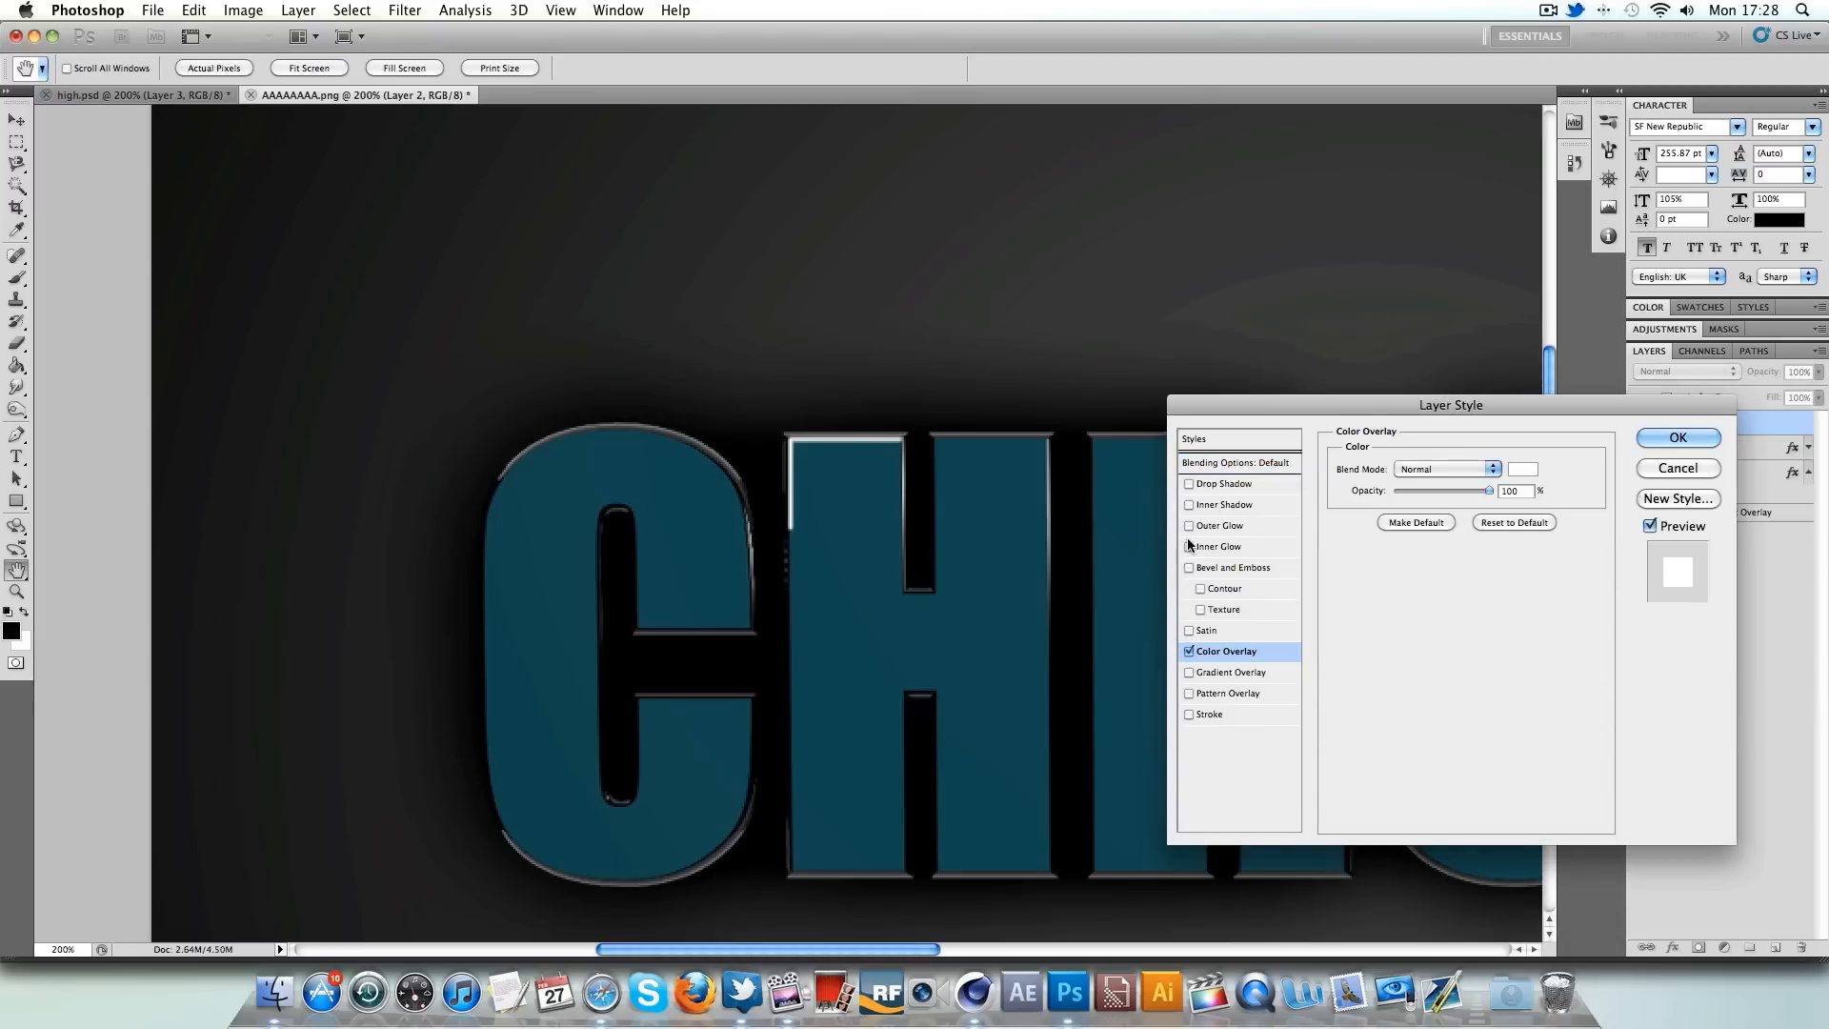
- Add a cyan 00fff6 Outer Glow in Normal mode, spread 9%, size 16 px
{"action": "left_click", "coordinate": [1225, 483]}
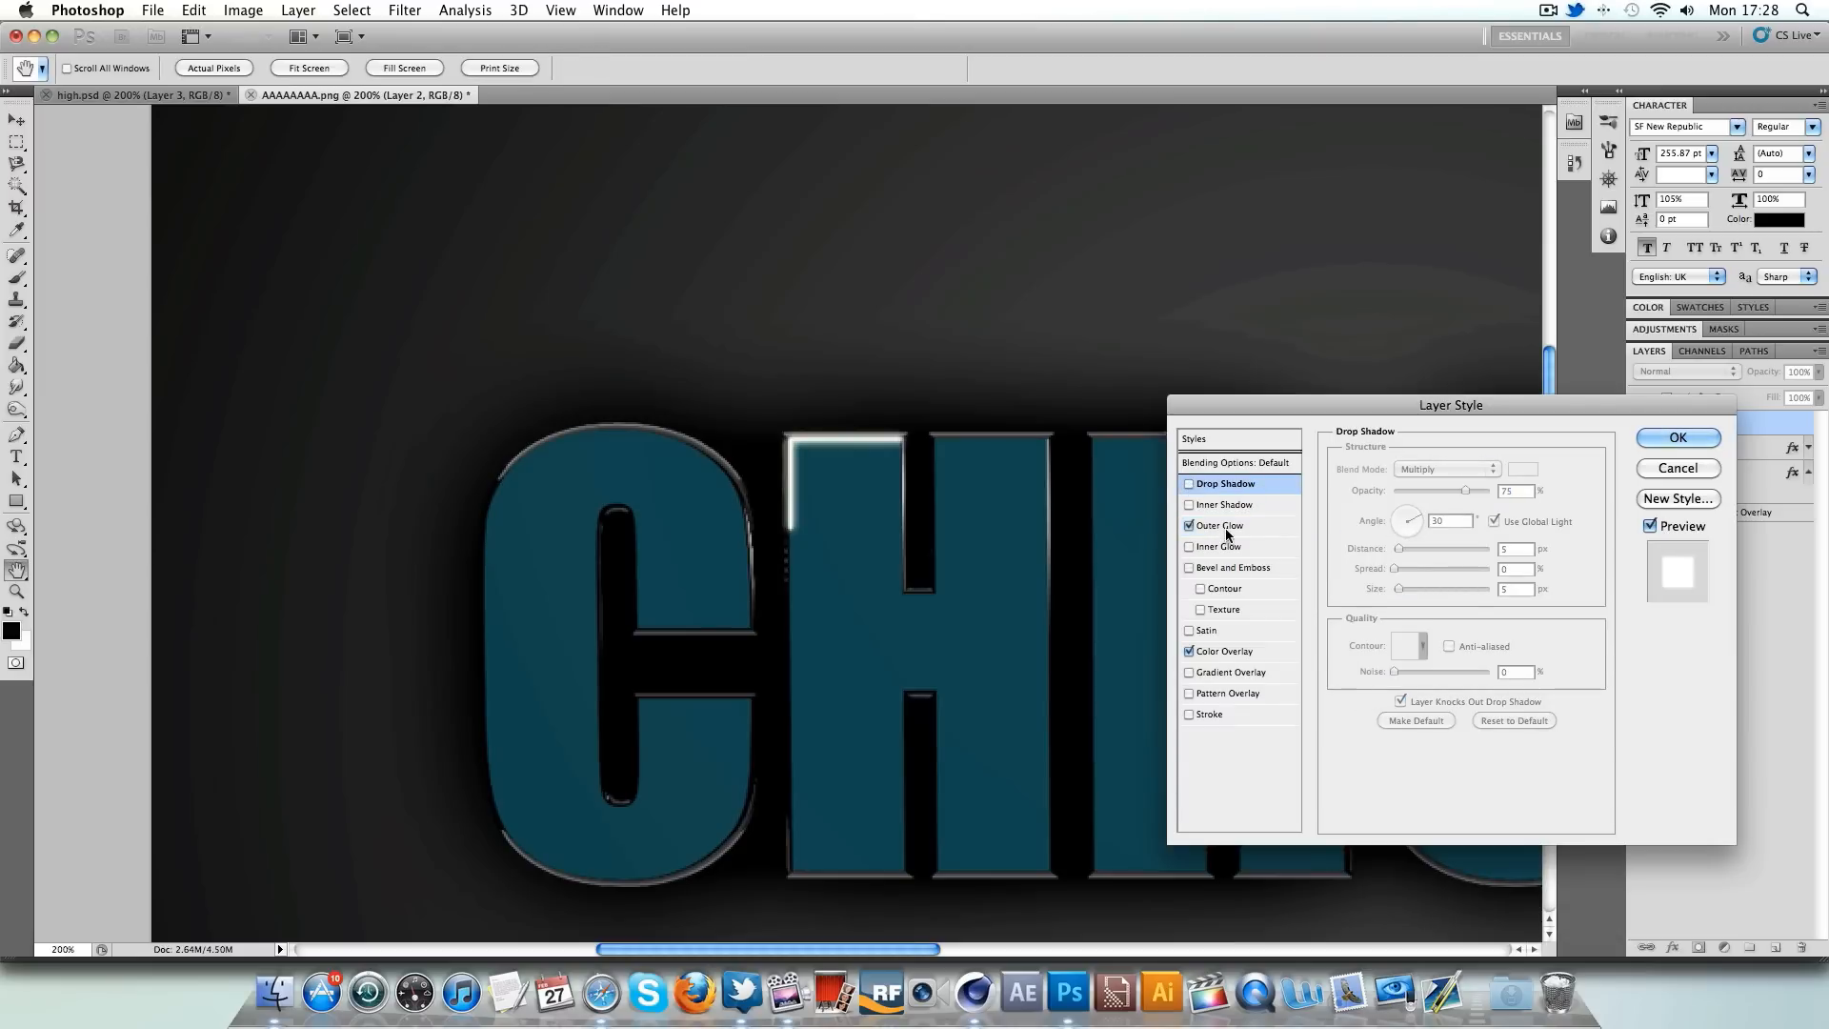
{"action": "left_click", "coordinate": [1219, 525]}
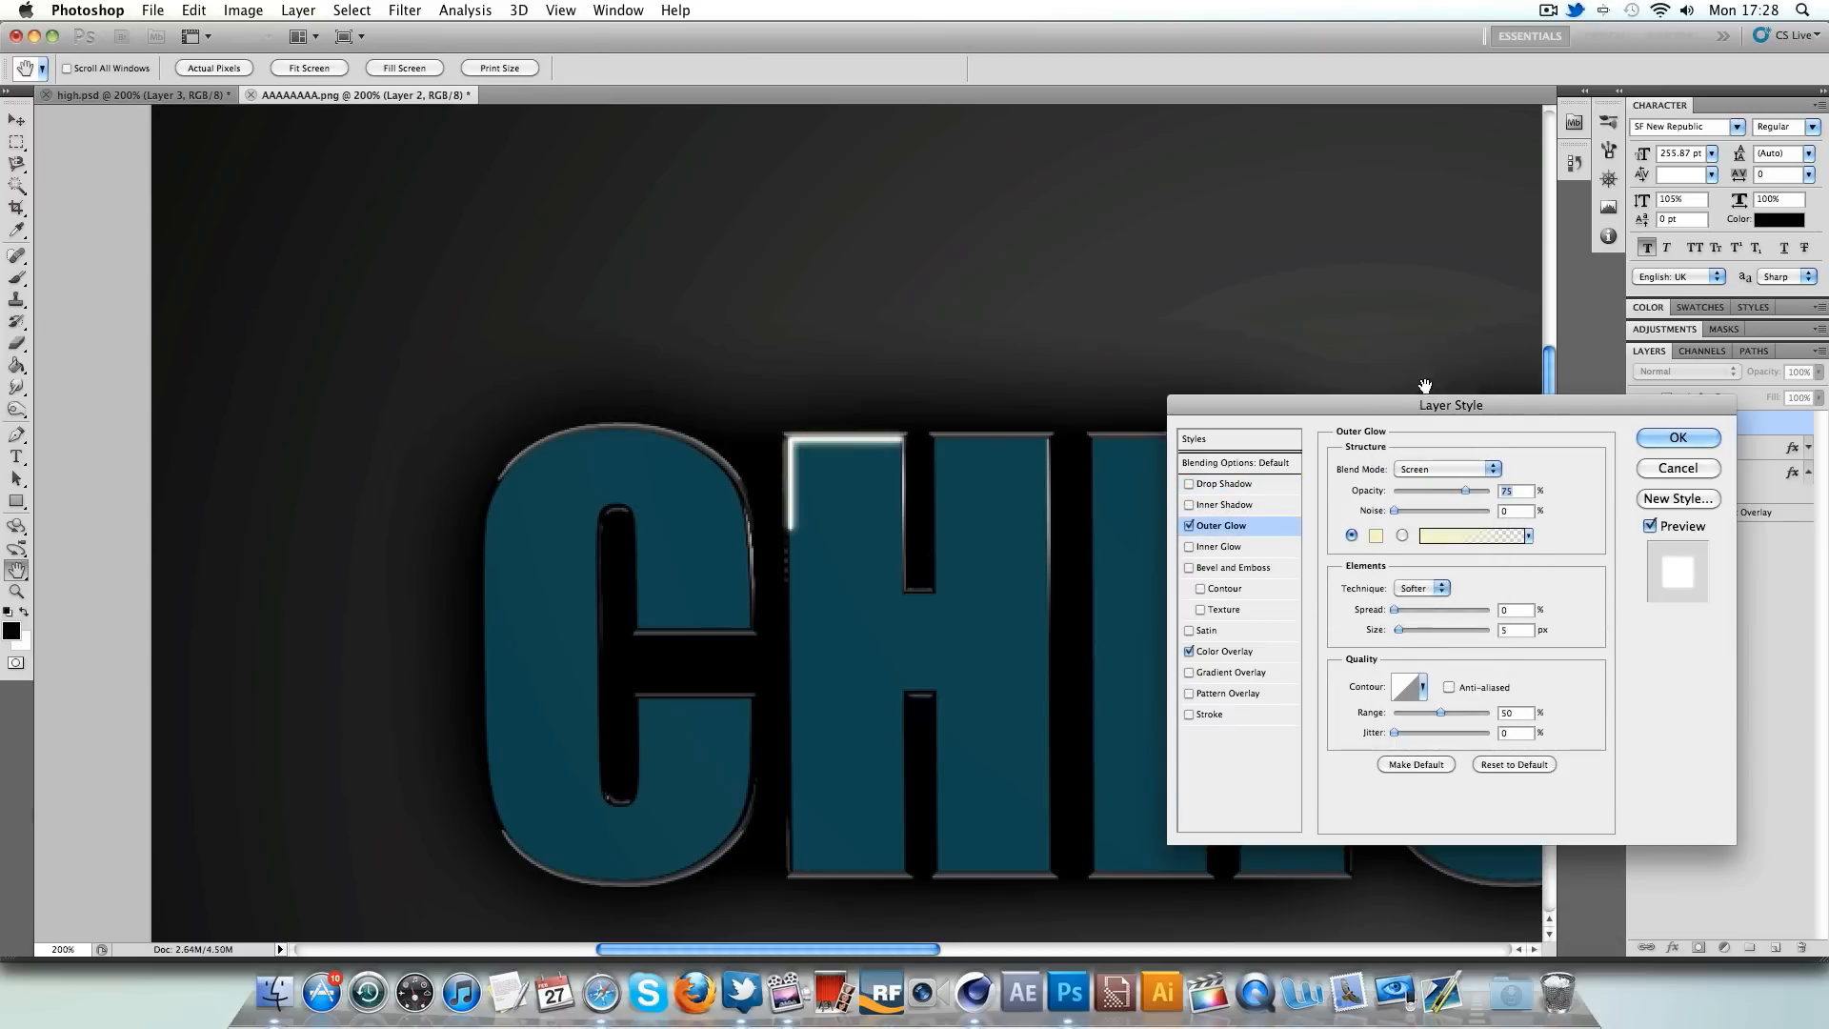
{"action": "mouse_move", "coordinate": [1388, 570]}
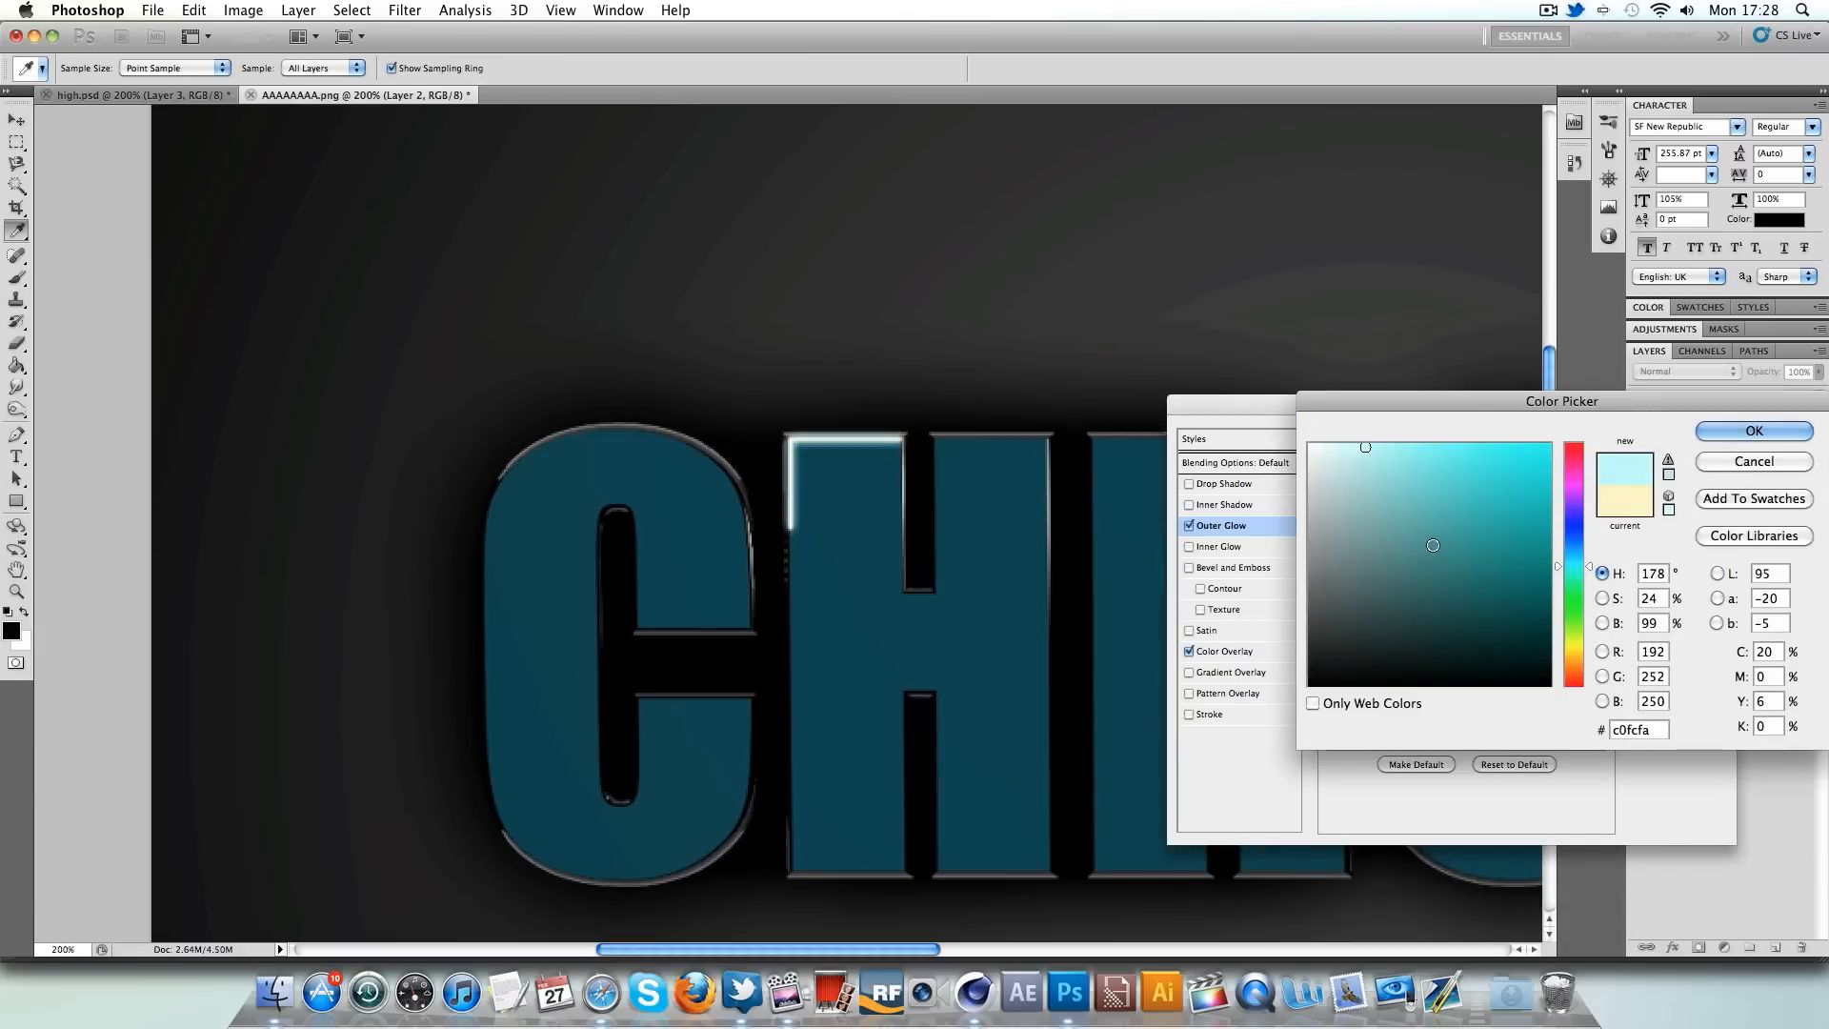
{"action": "left_click", "coordinate": [1521, 534]}
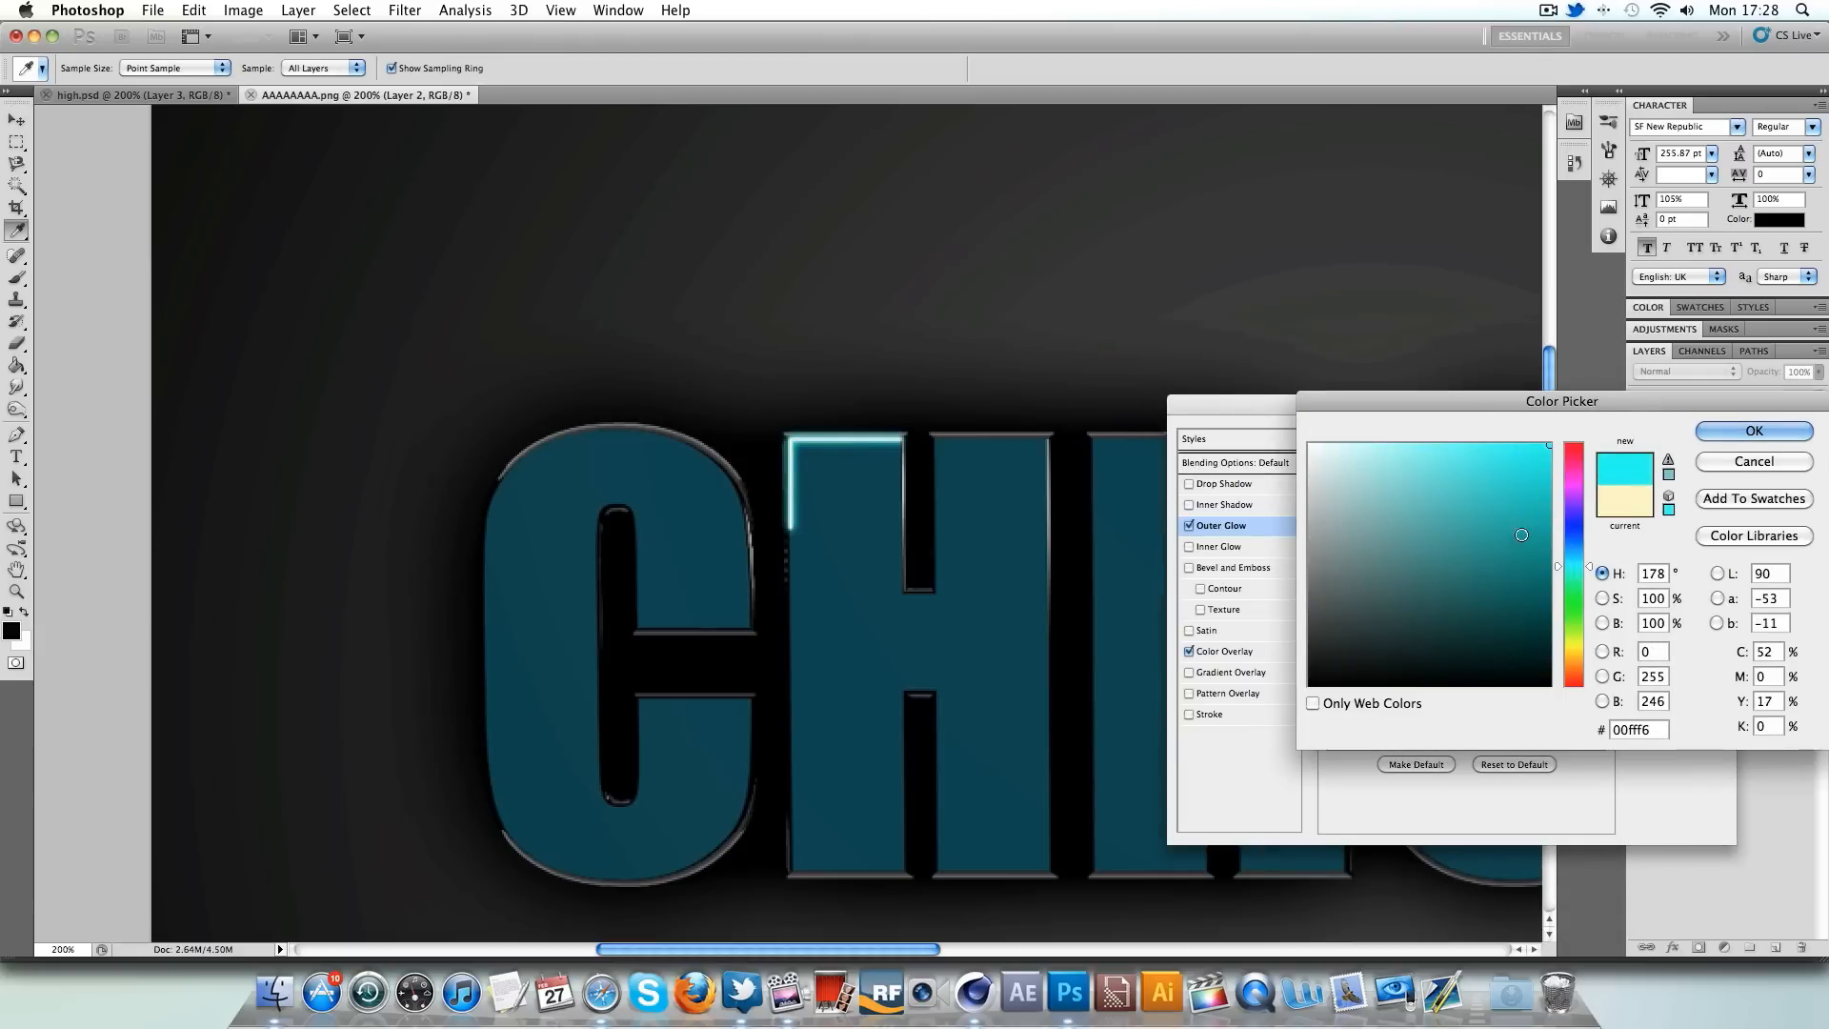
{"action": "left_click", "coordinate": [1752, 431]}
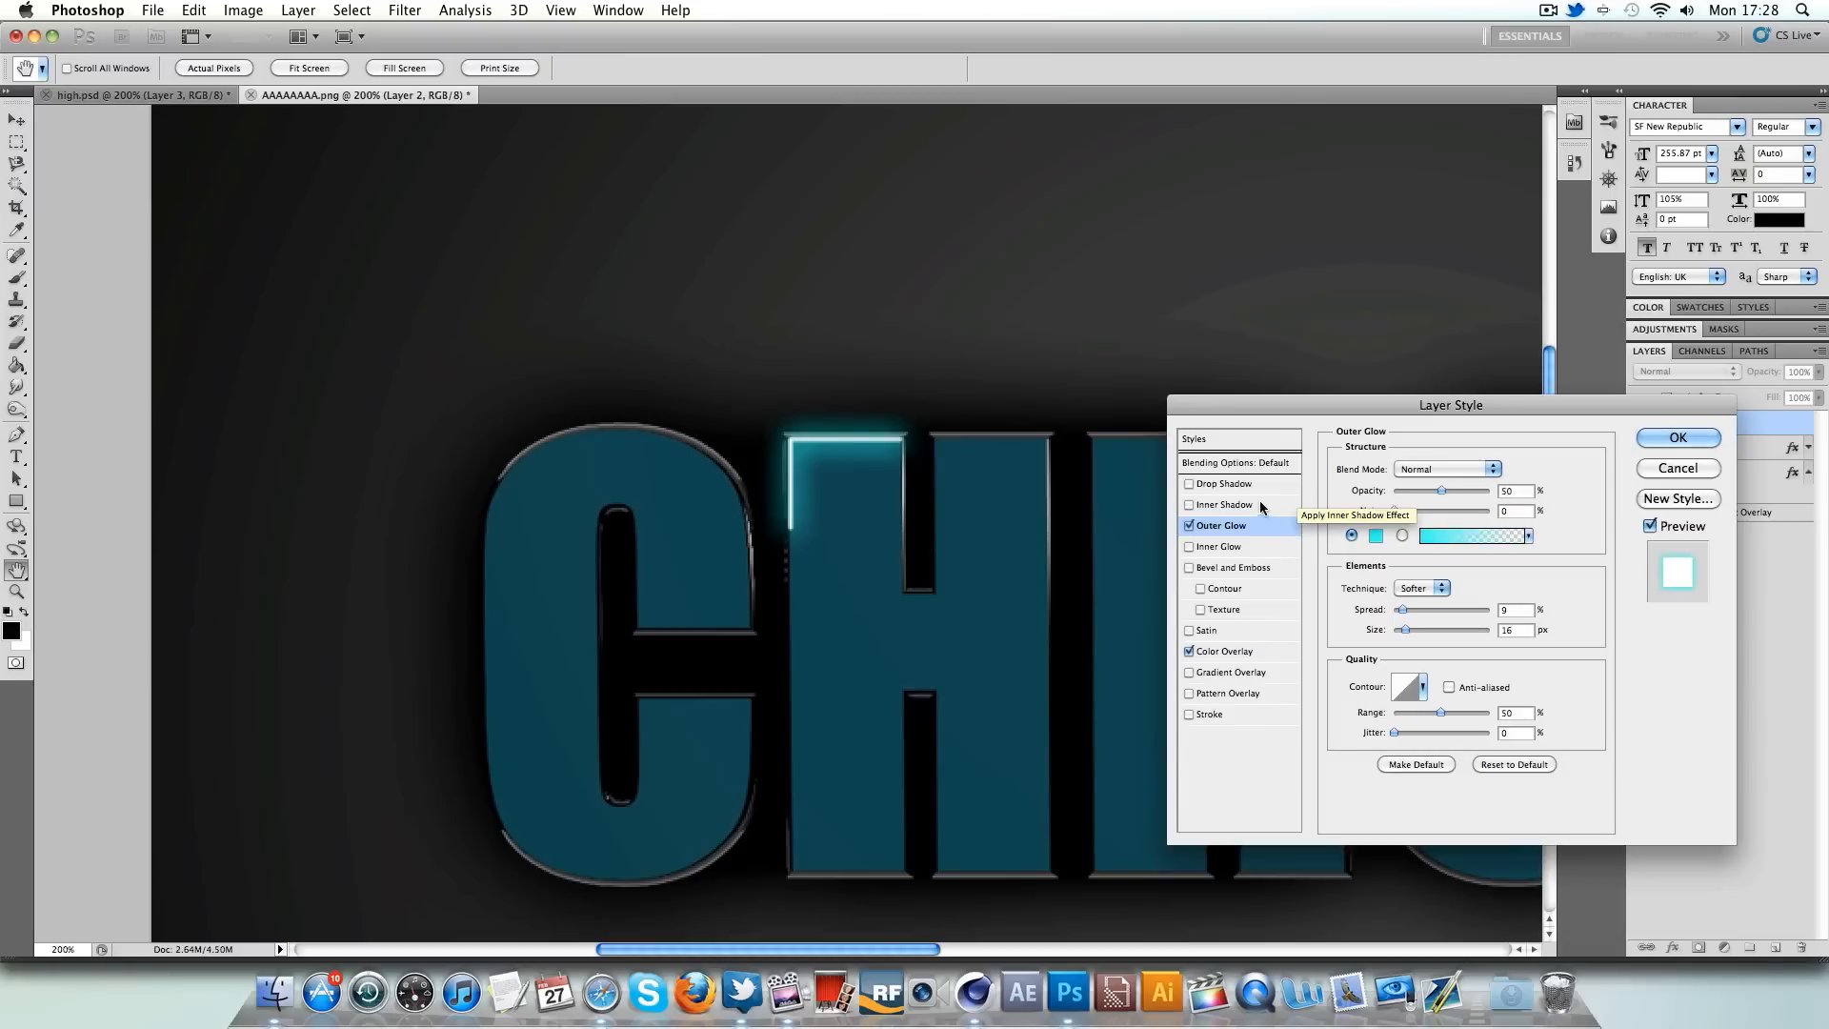
- Add a white Drop Shadow at 75% opacity, spread 17, size 51, and apply the style
{"action": "left_click", "coordinate": [1226, 483]}
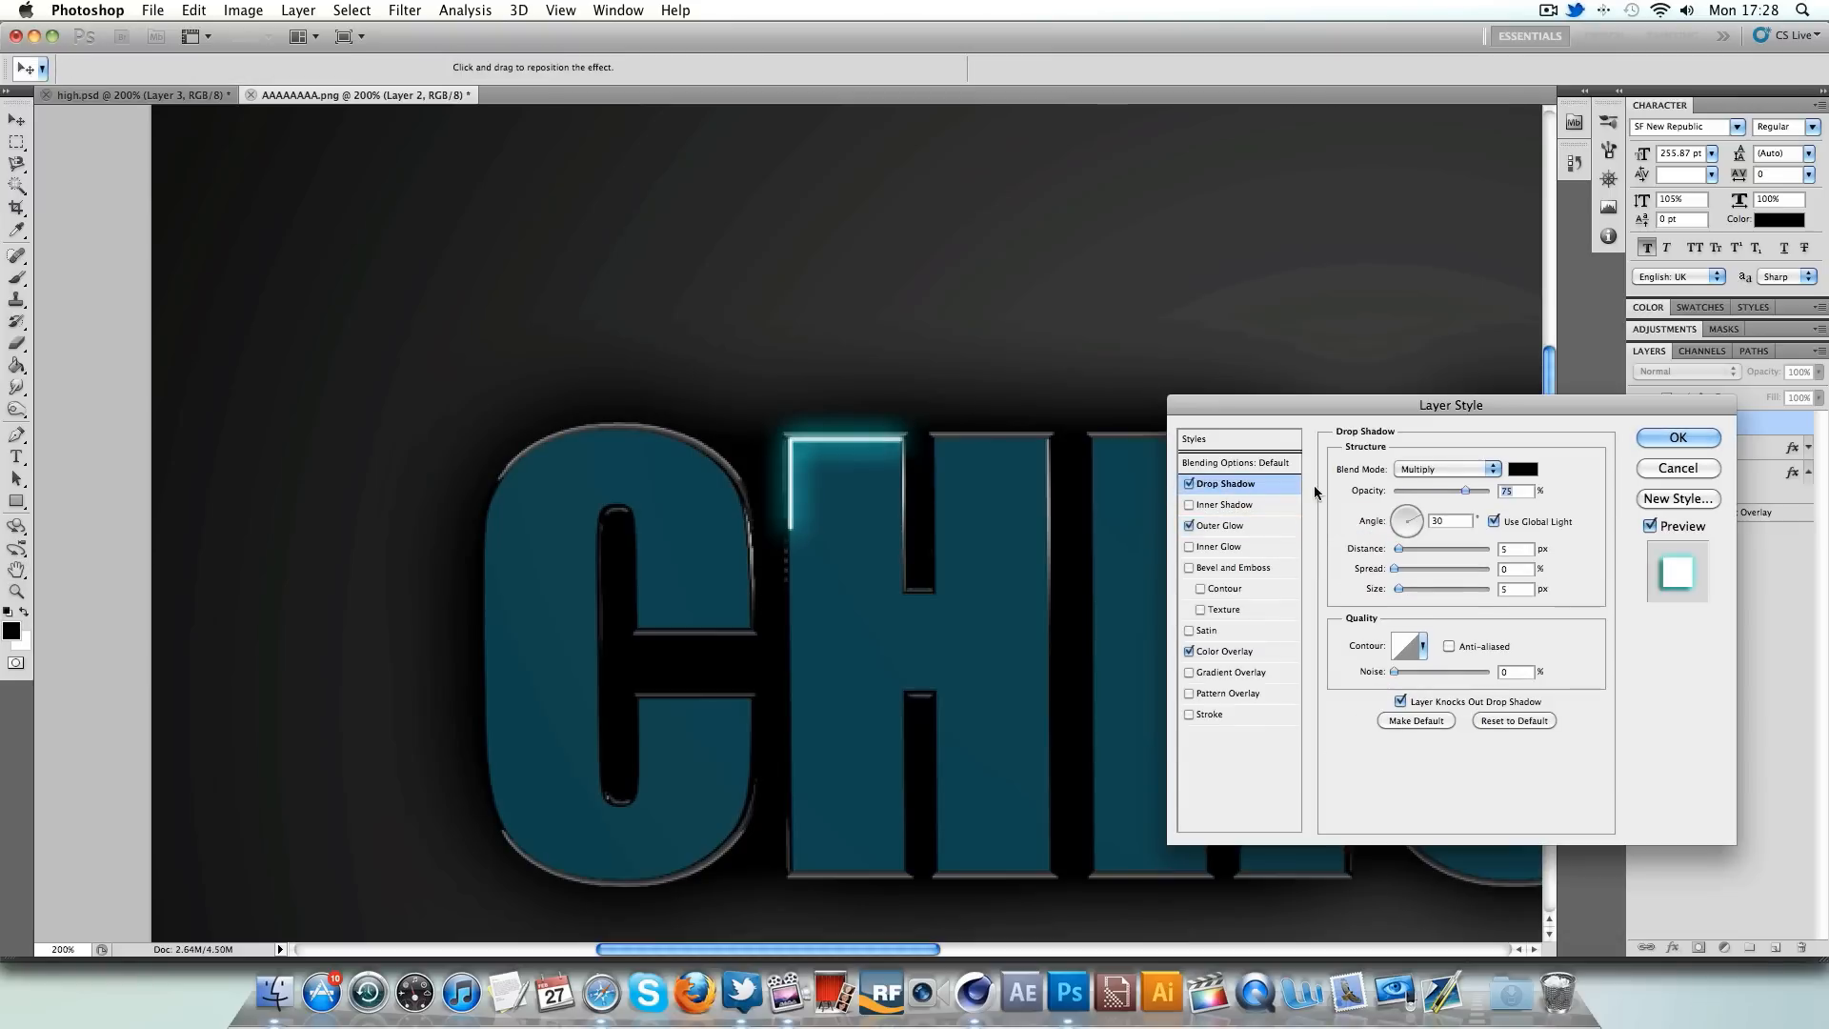
{"action": "left_click", "coordinate": [1447, 468]}
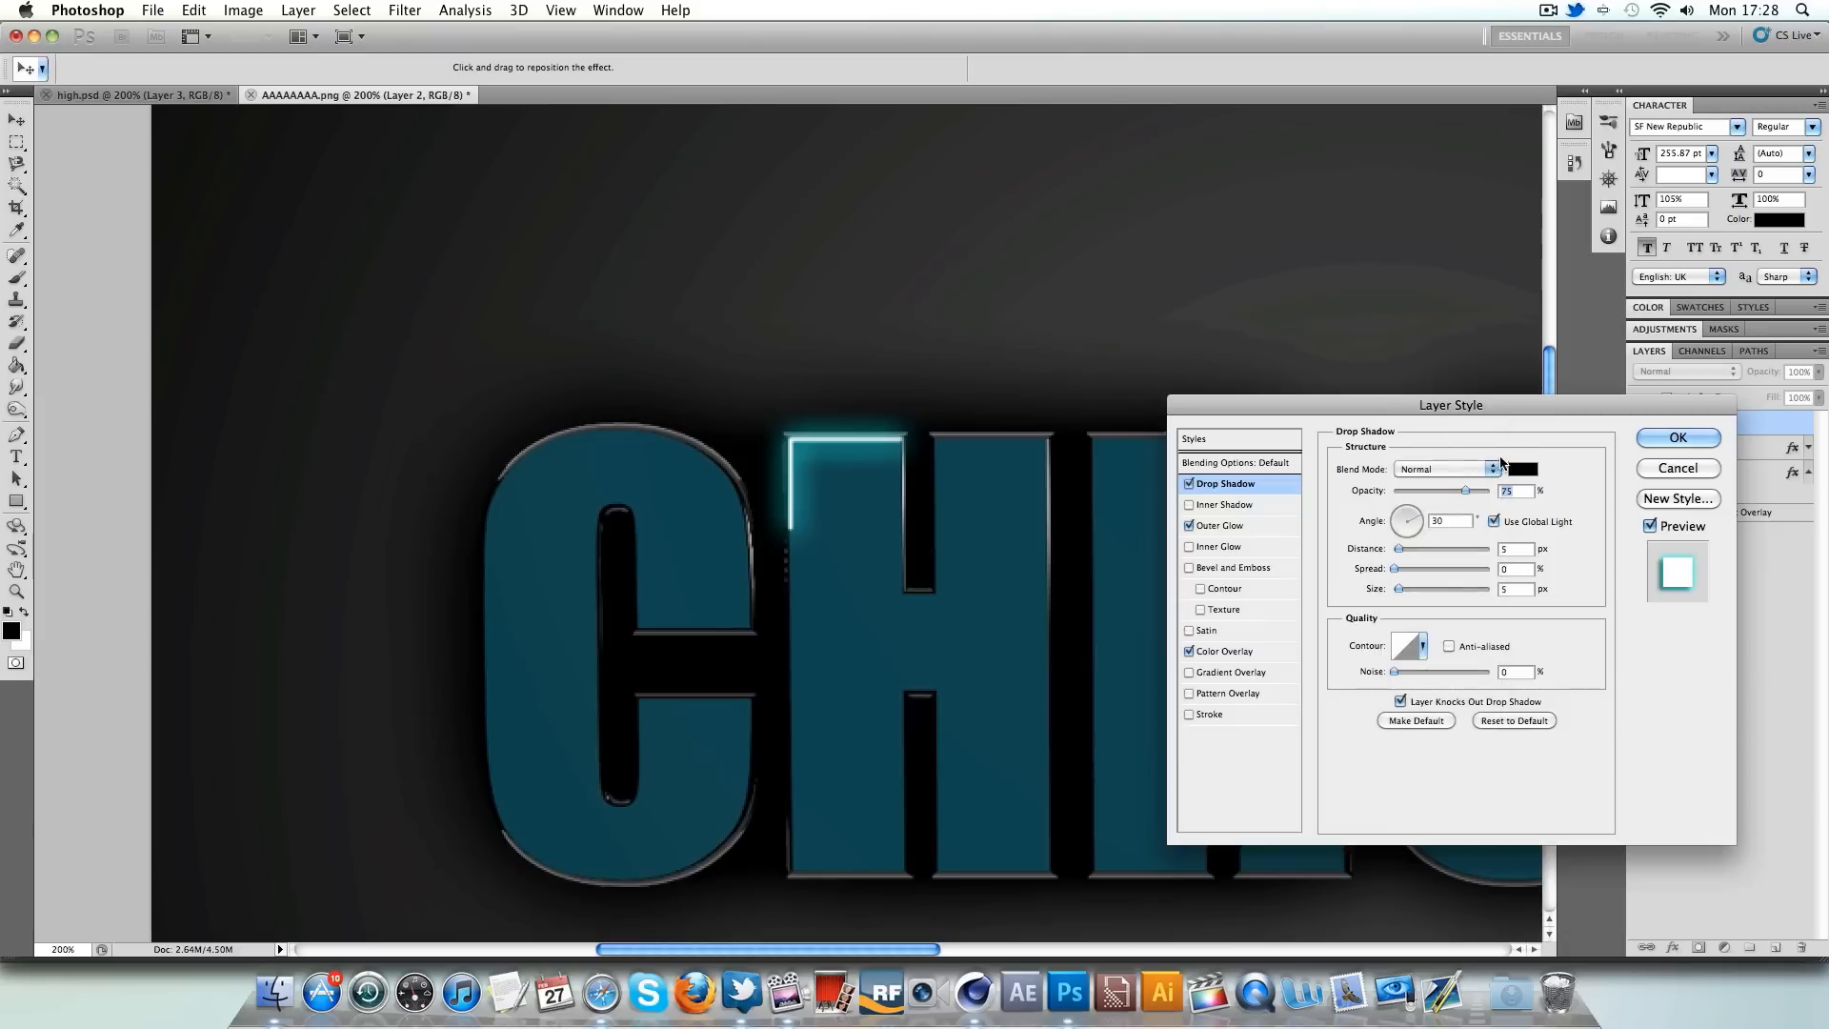
{"action": "left_click", "coordinate": [1517, 468]}
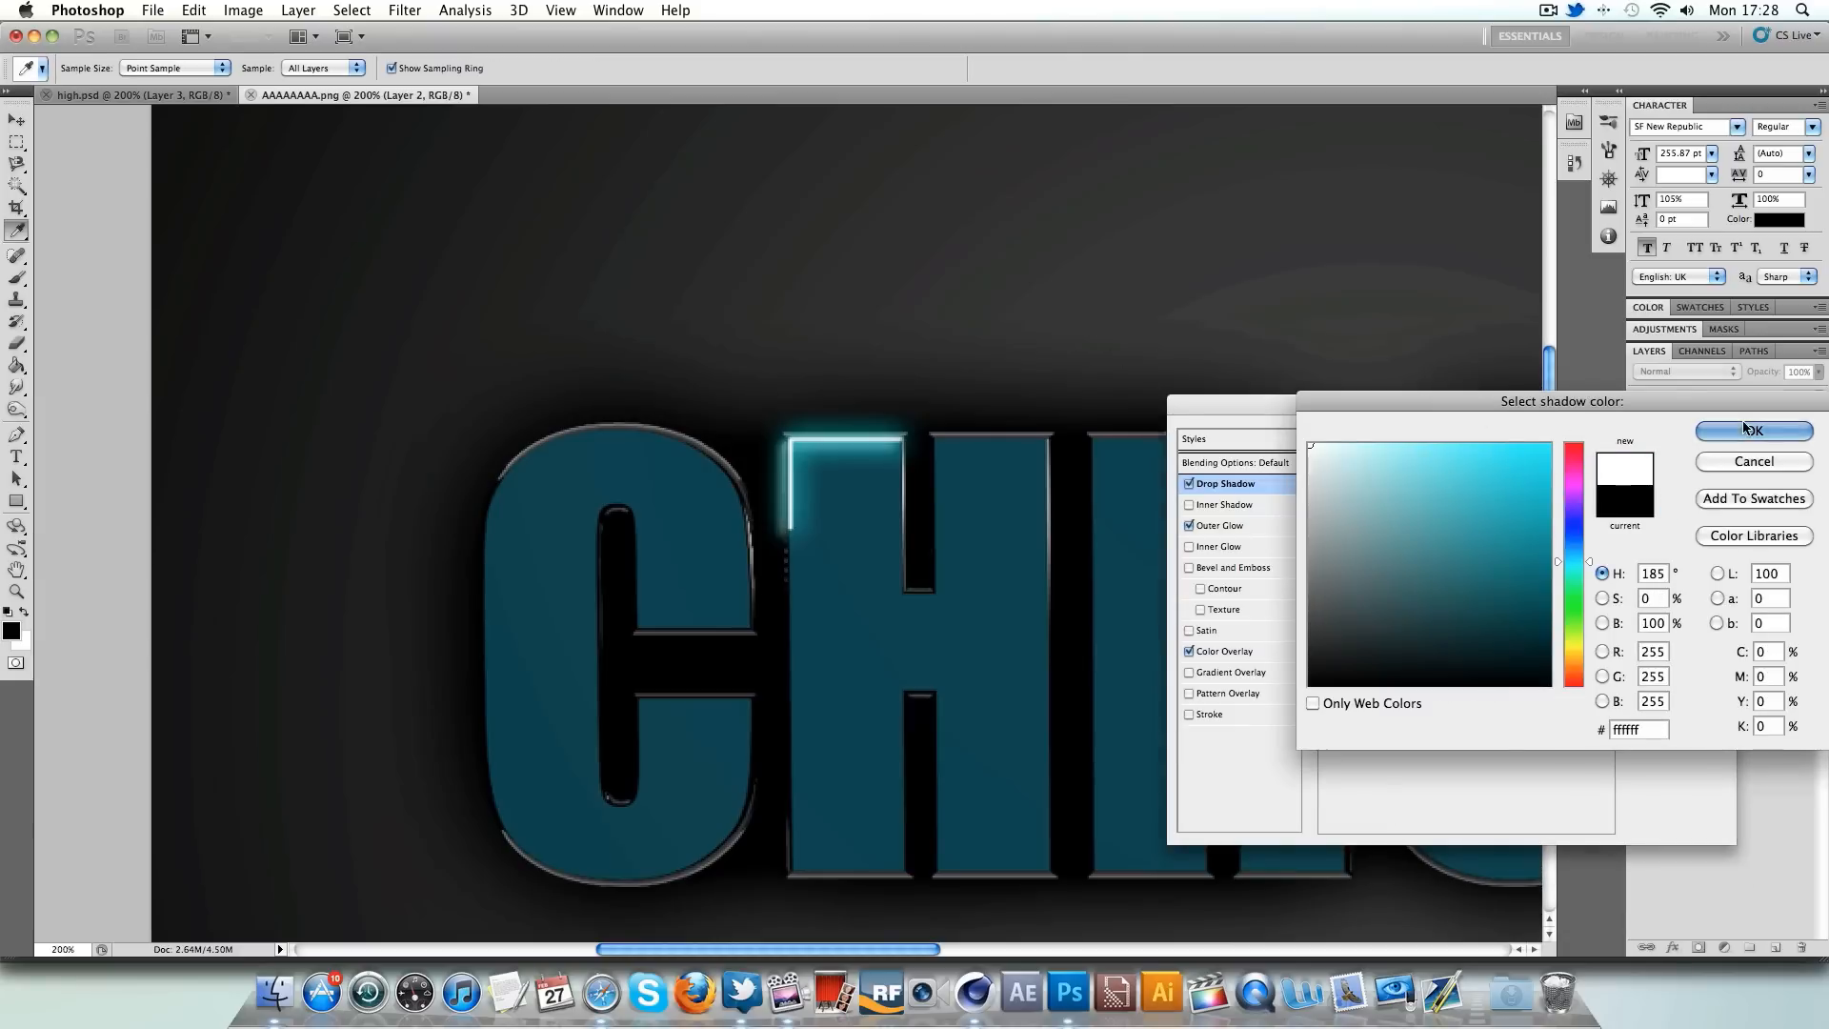
{"action": "left_click", "coordinate": [1753, 430]}
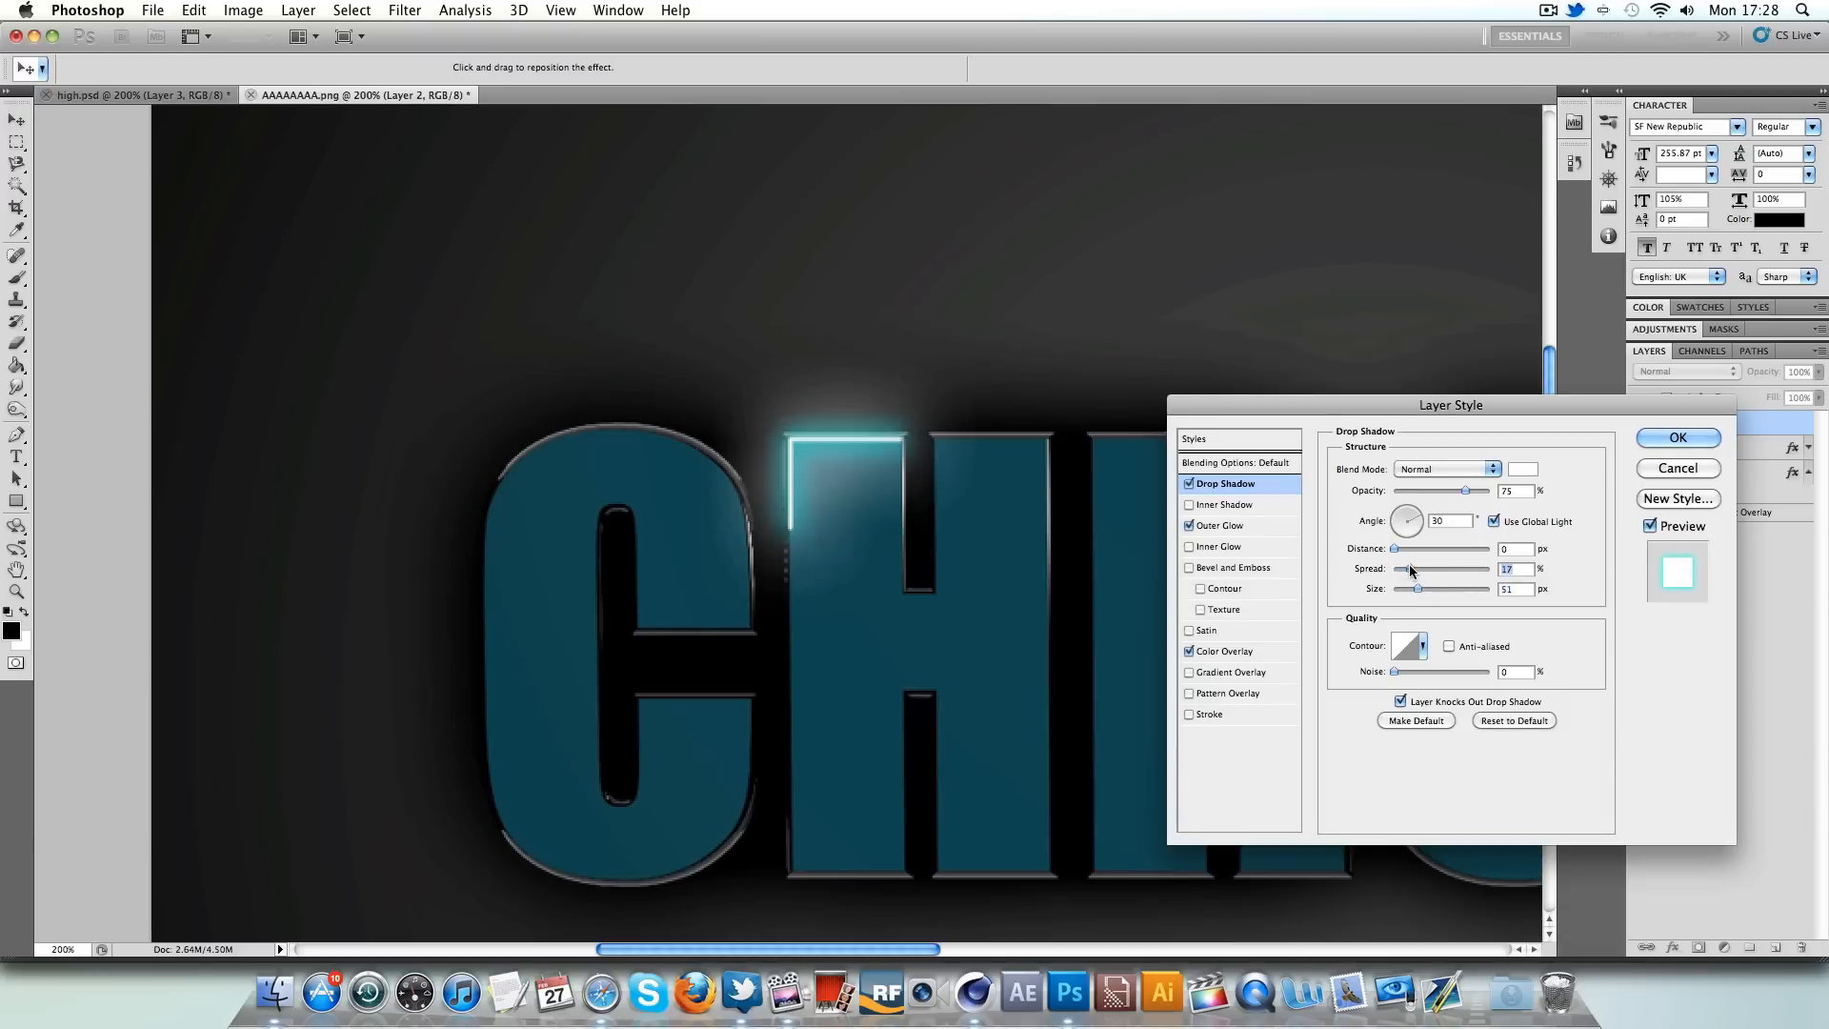
{"action": "mouse_move", "coordinate": [967, 491]}
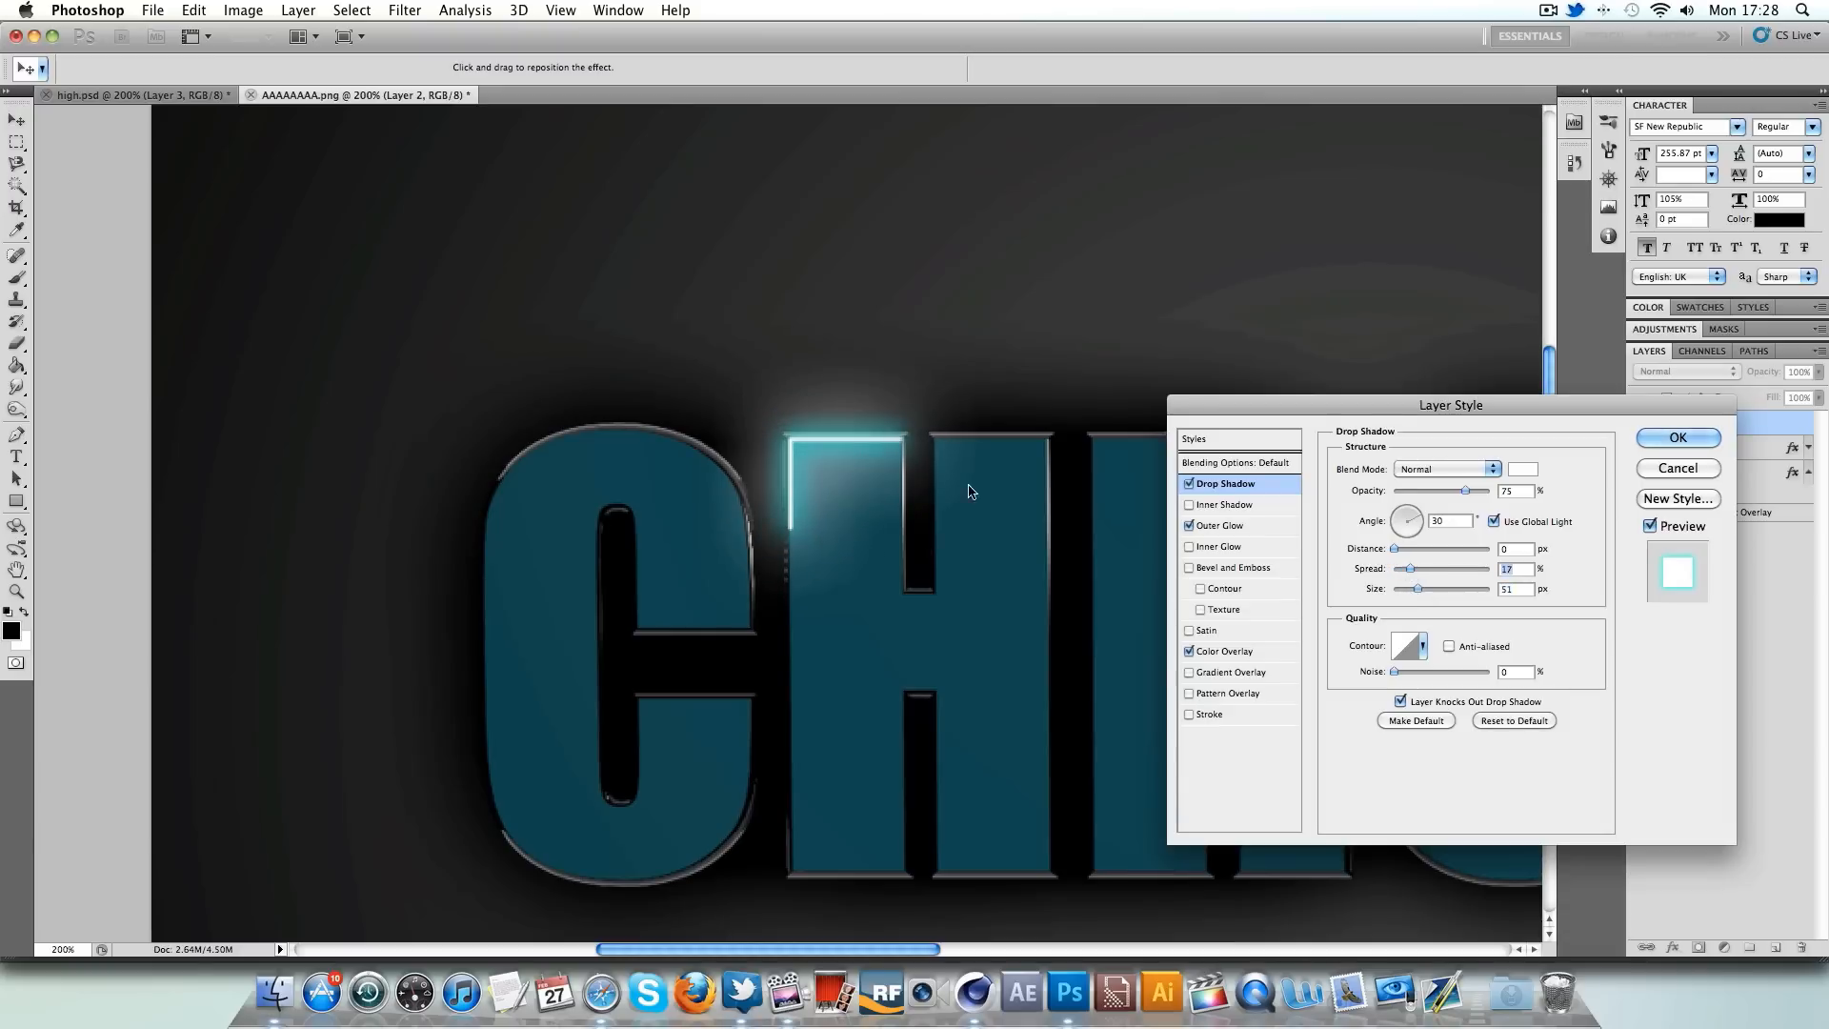
{"action": "mouse_move", "coordinate": [869, 411]}
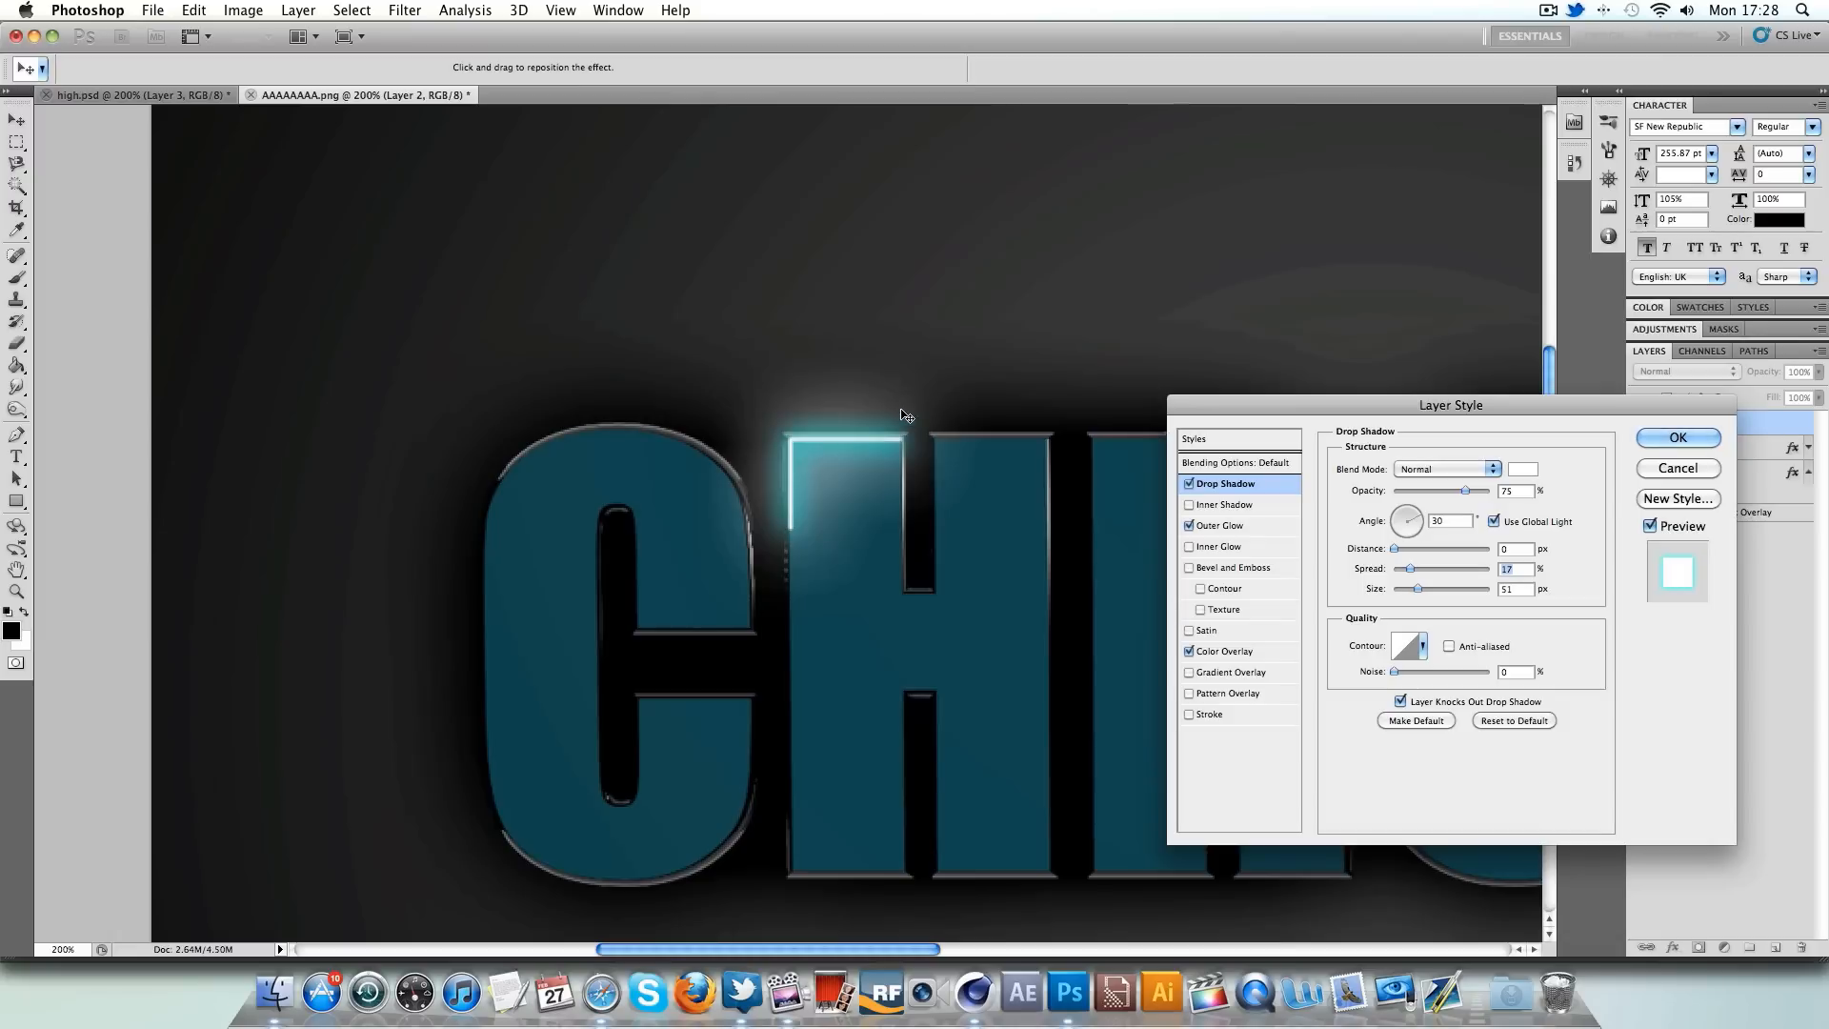
{"action": "mouse_move", "coordinate": [1320, 594]}
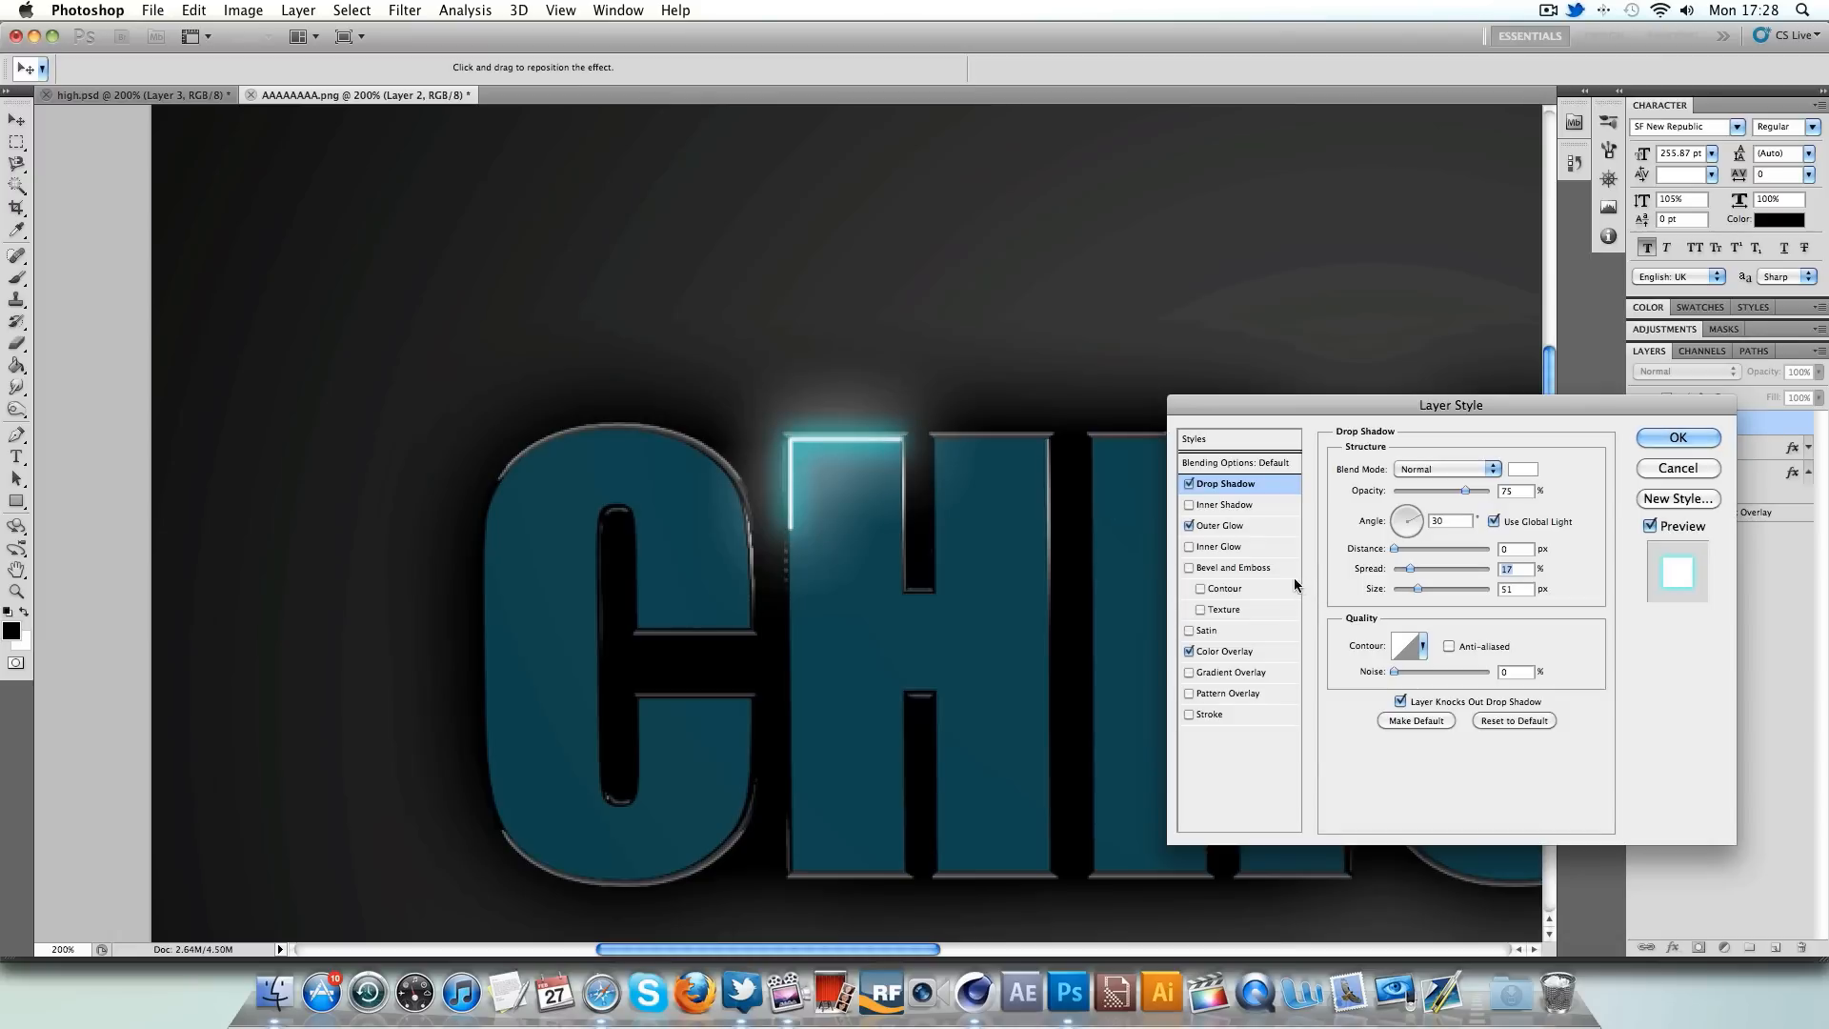
{"action": "mouse_move", "coordinate": [810, 511]}
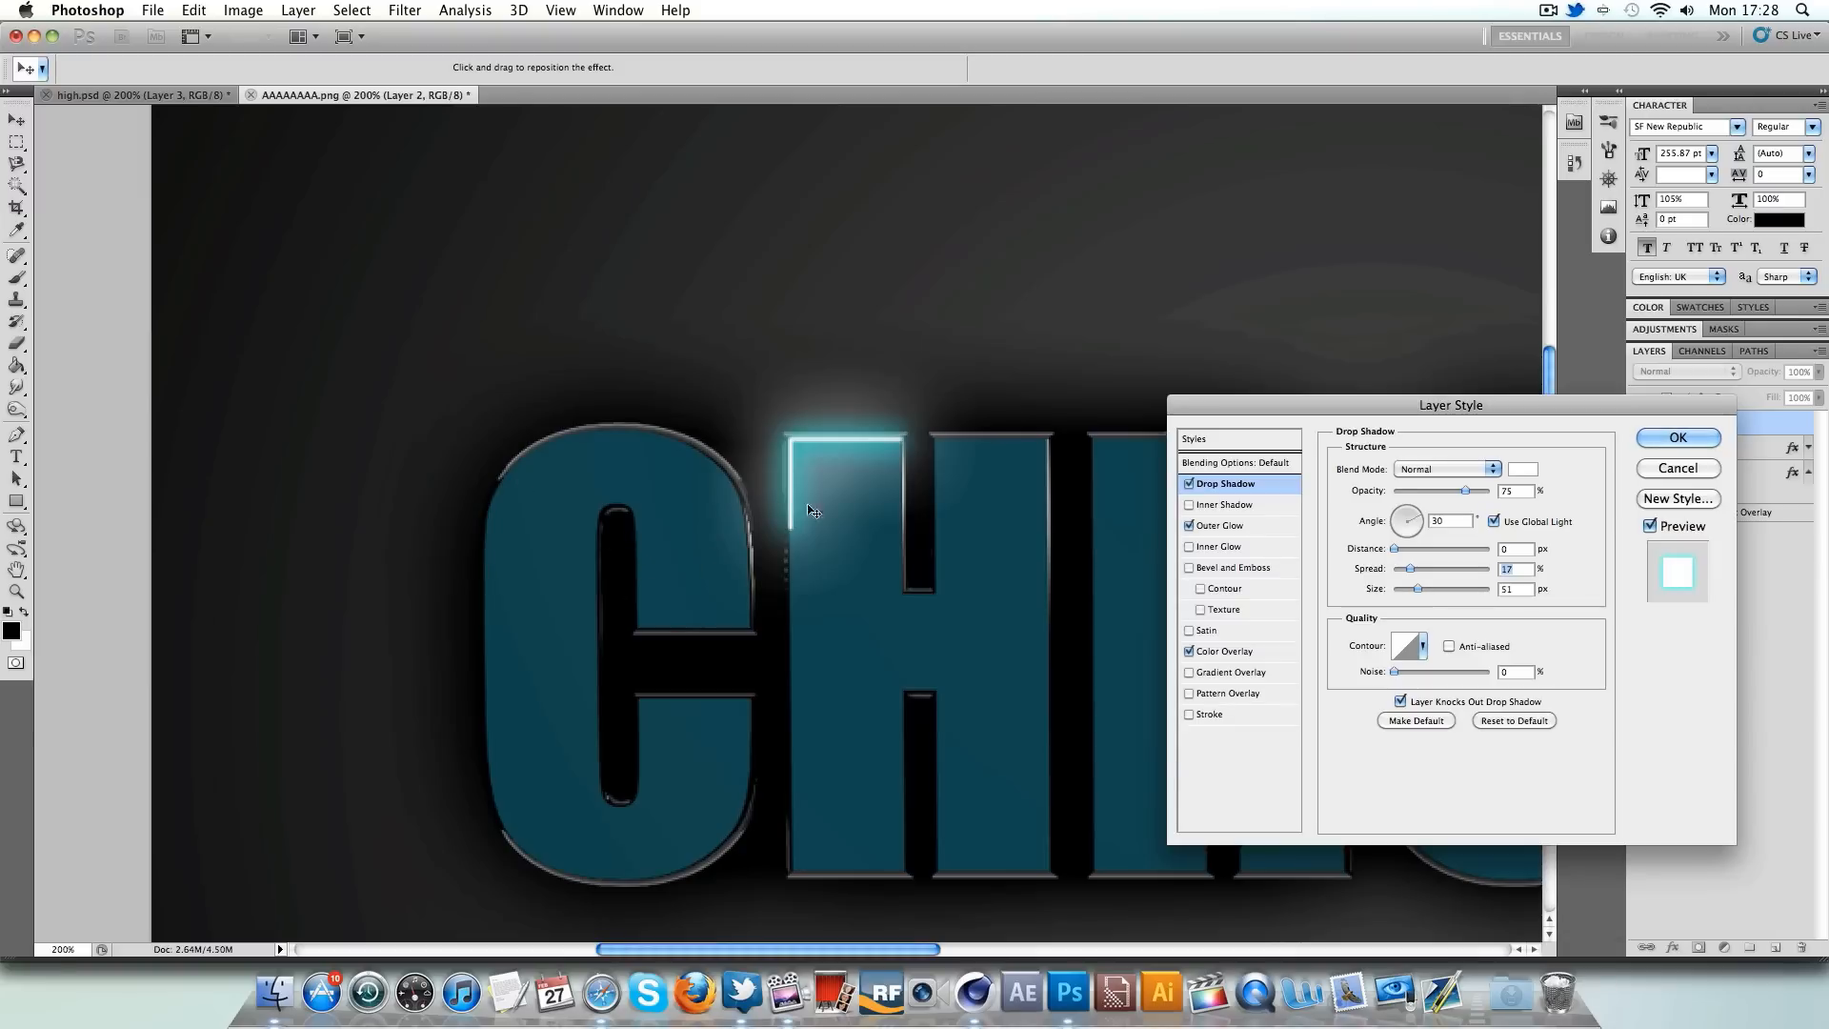
{"action": "mouse_move", "coordinate": [1132, 479]}
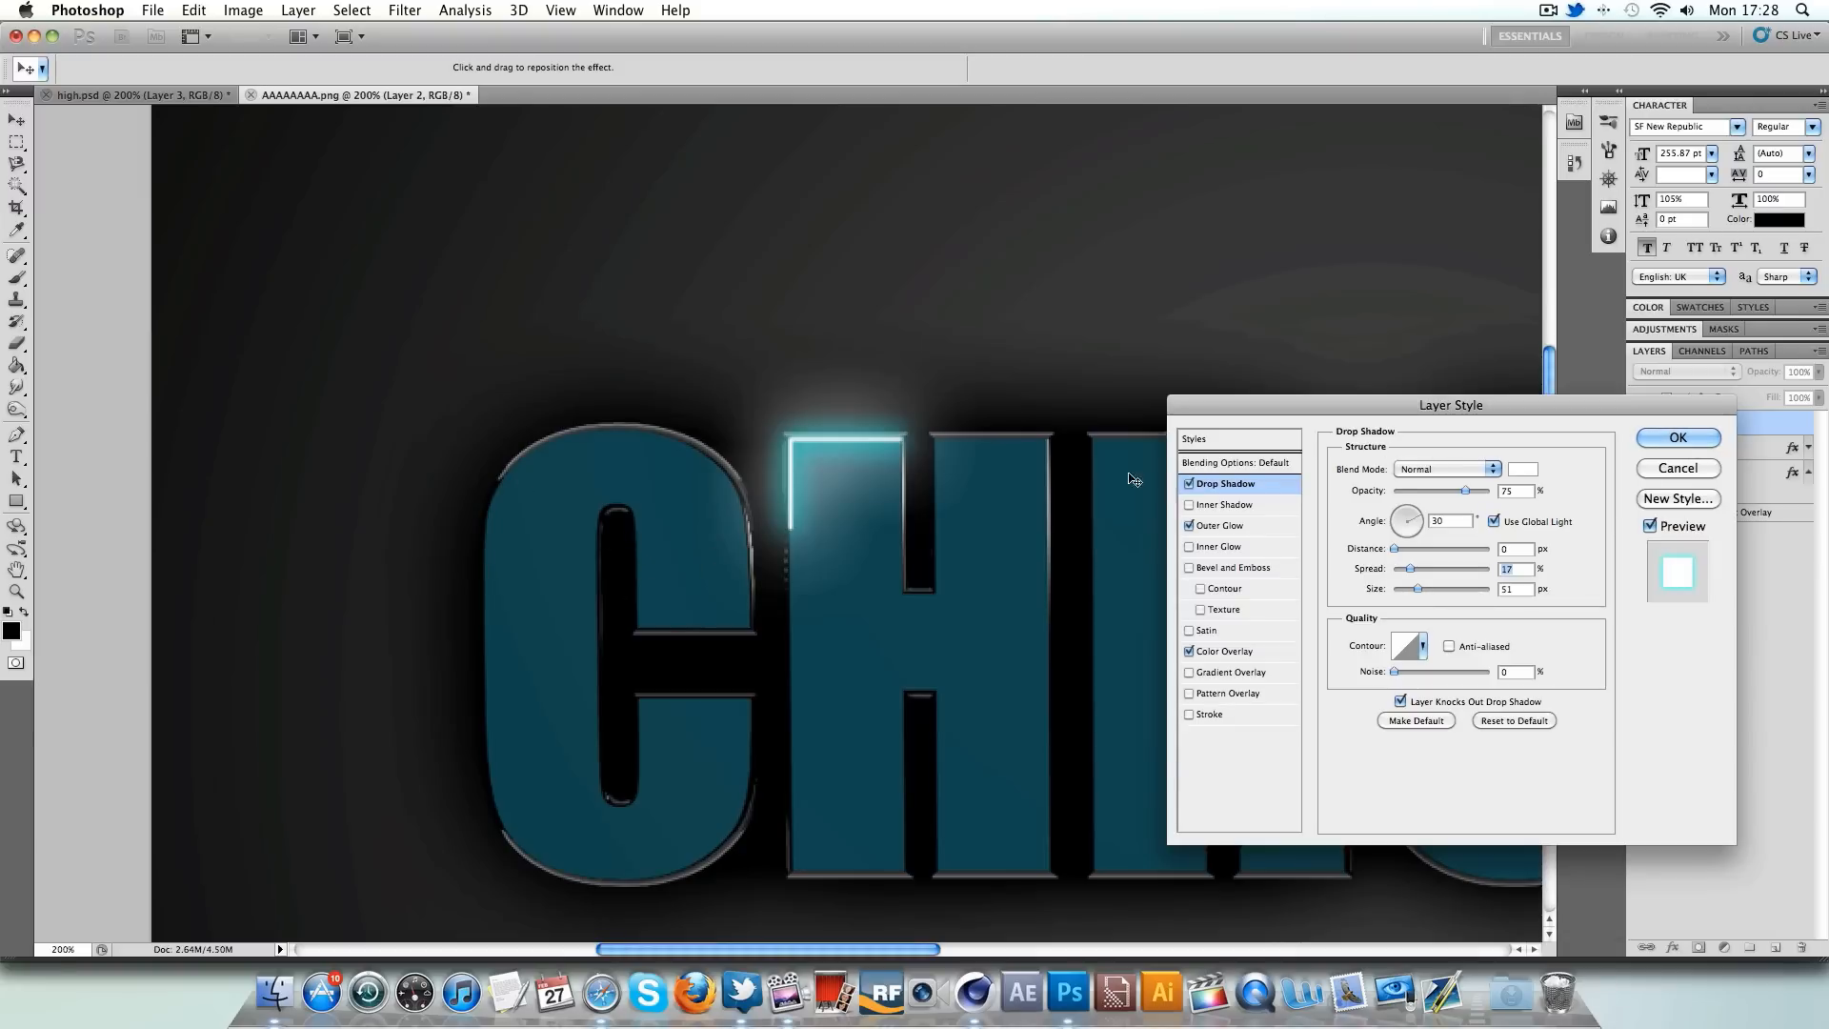
{"action": "mouse_move", "coordinate": [889, 479]}
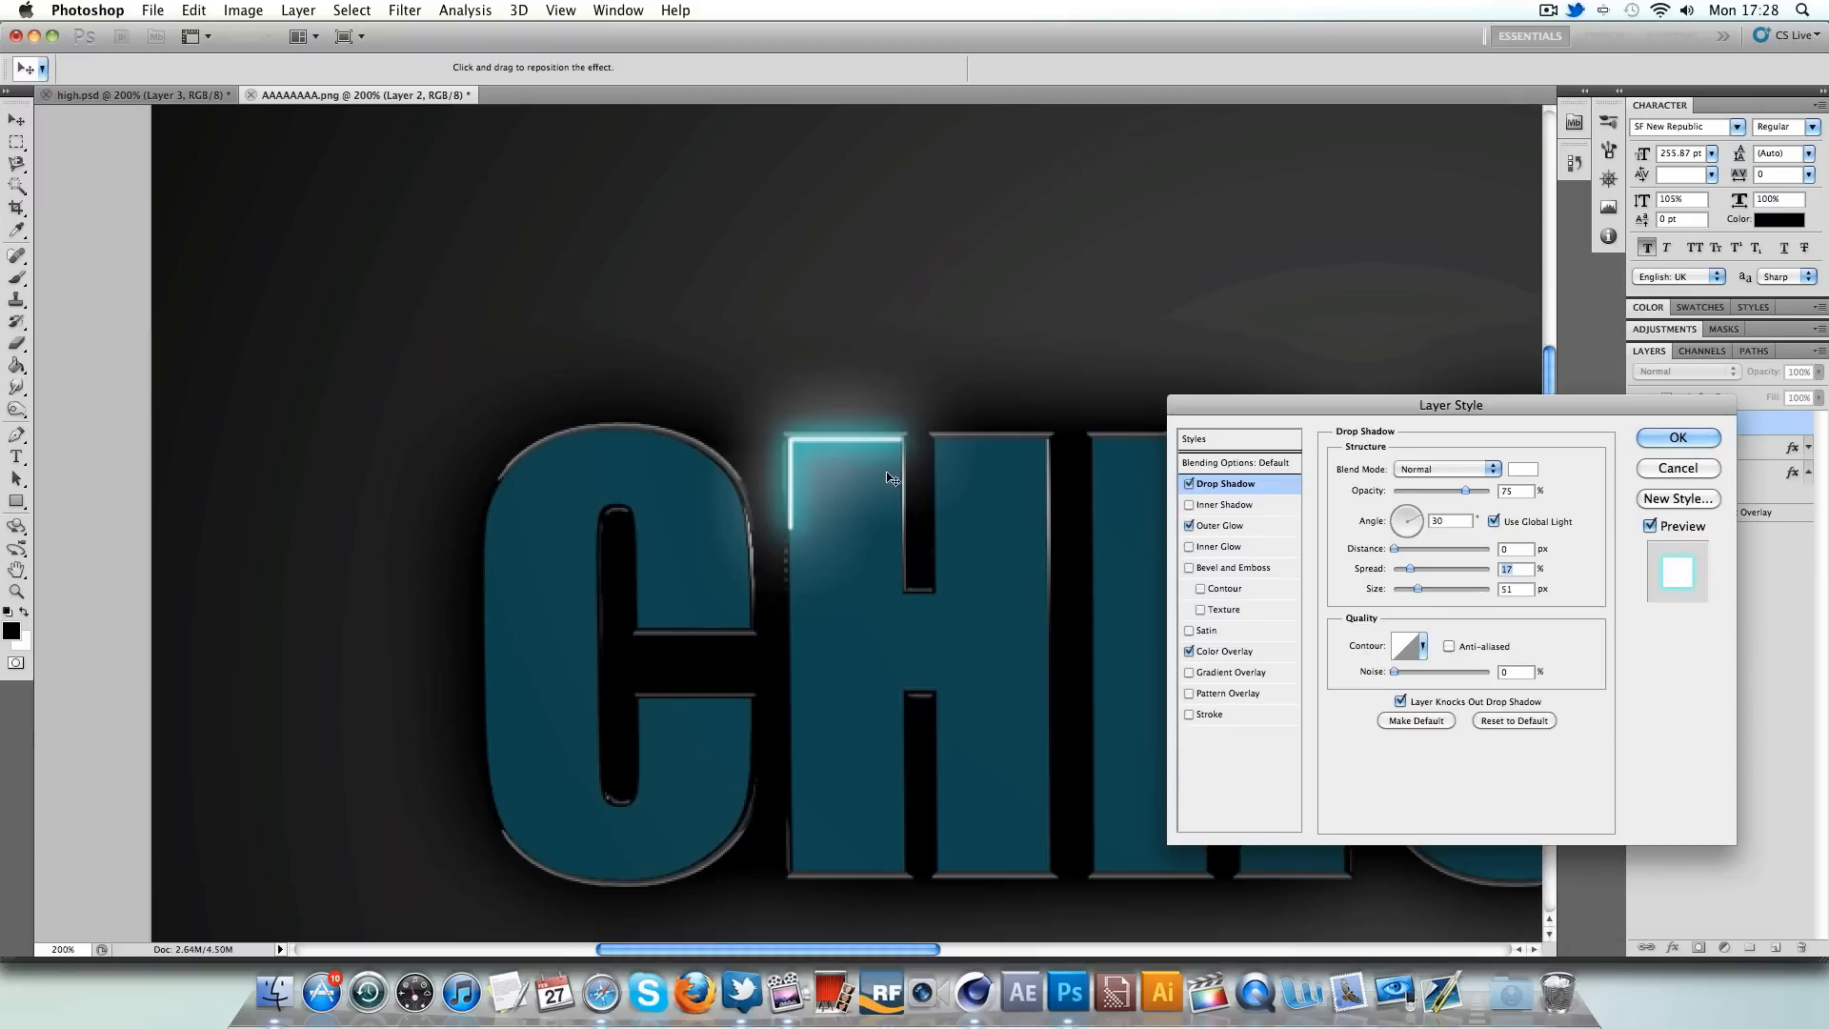
{"action": "mouse_move", "coordinate": [983, 479]}
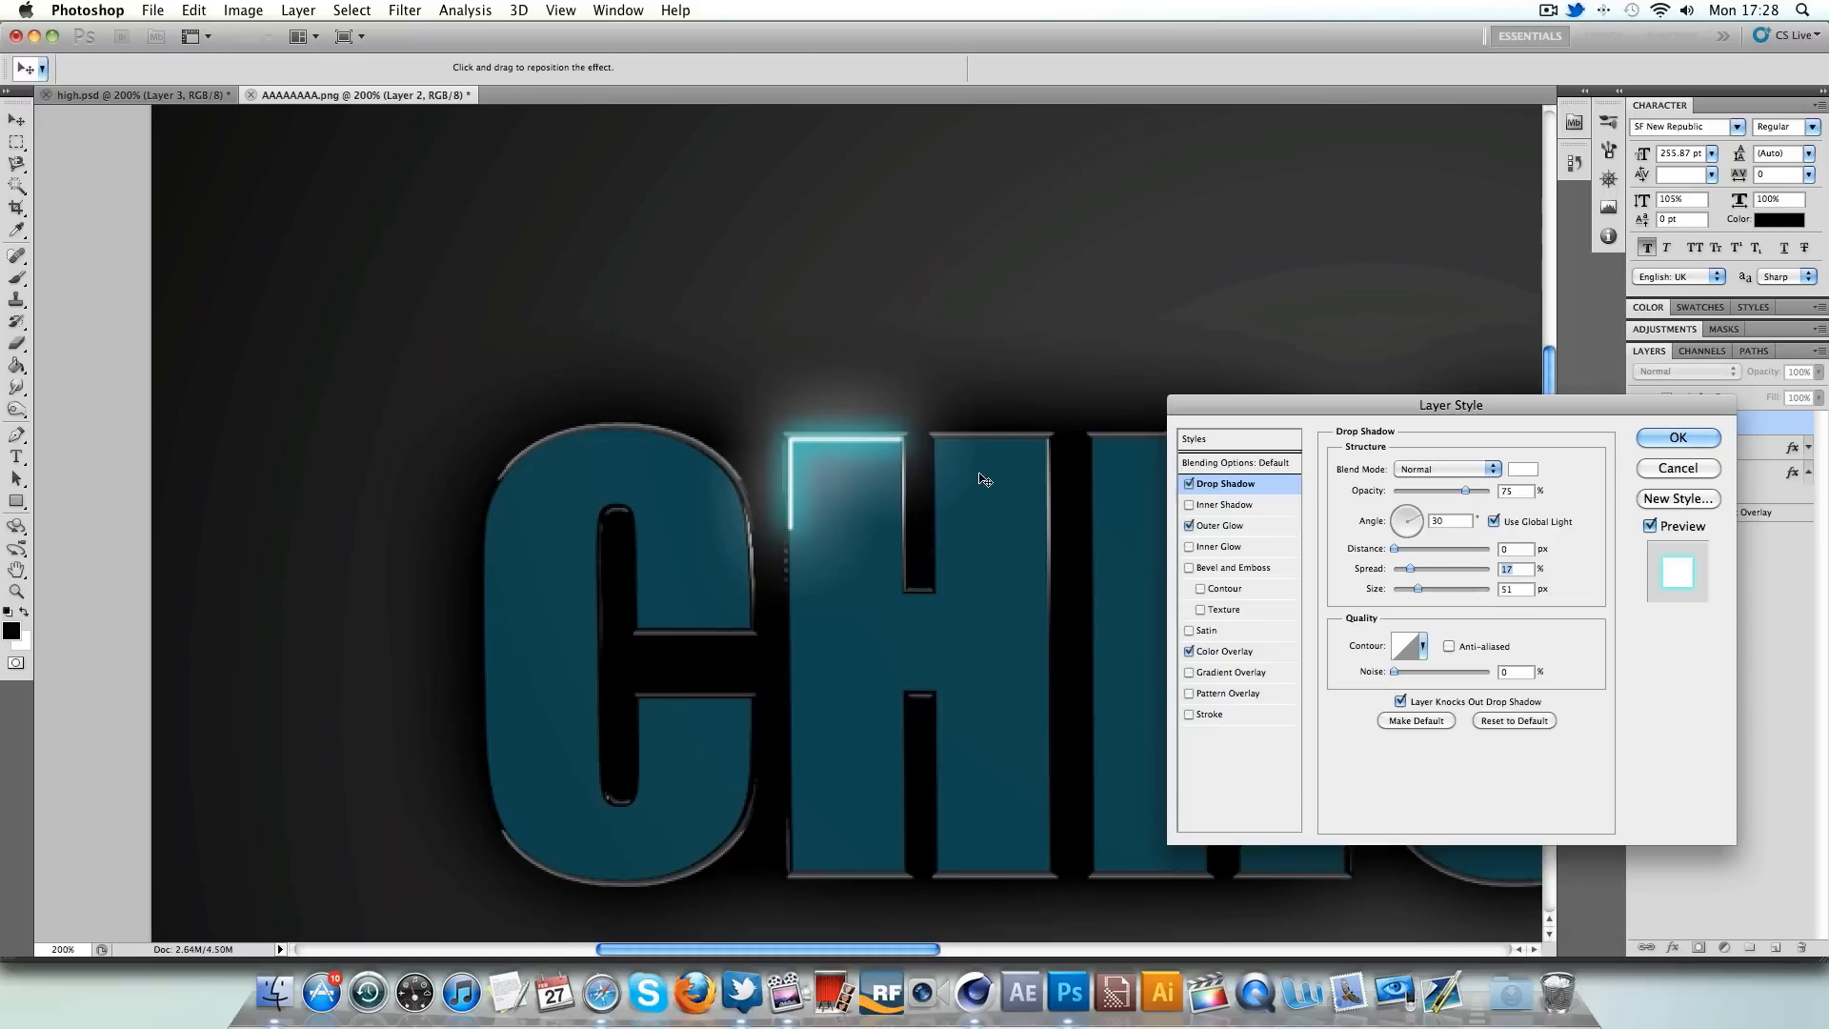
{"action": "left_click", "coordinate": [1677, 437]}
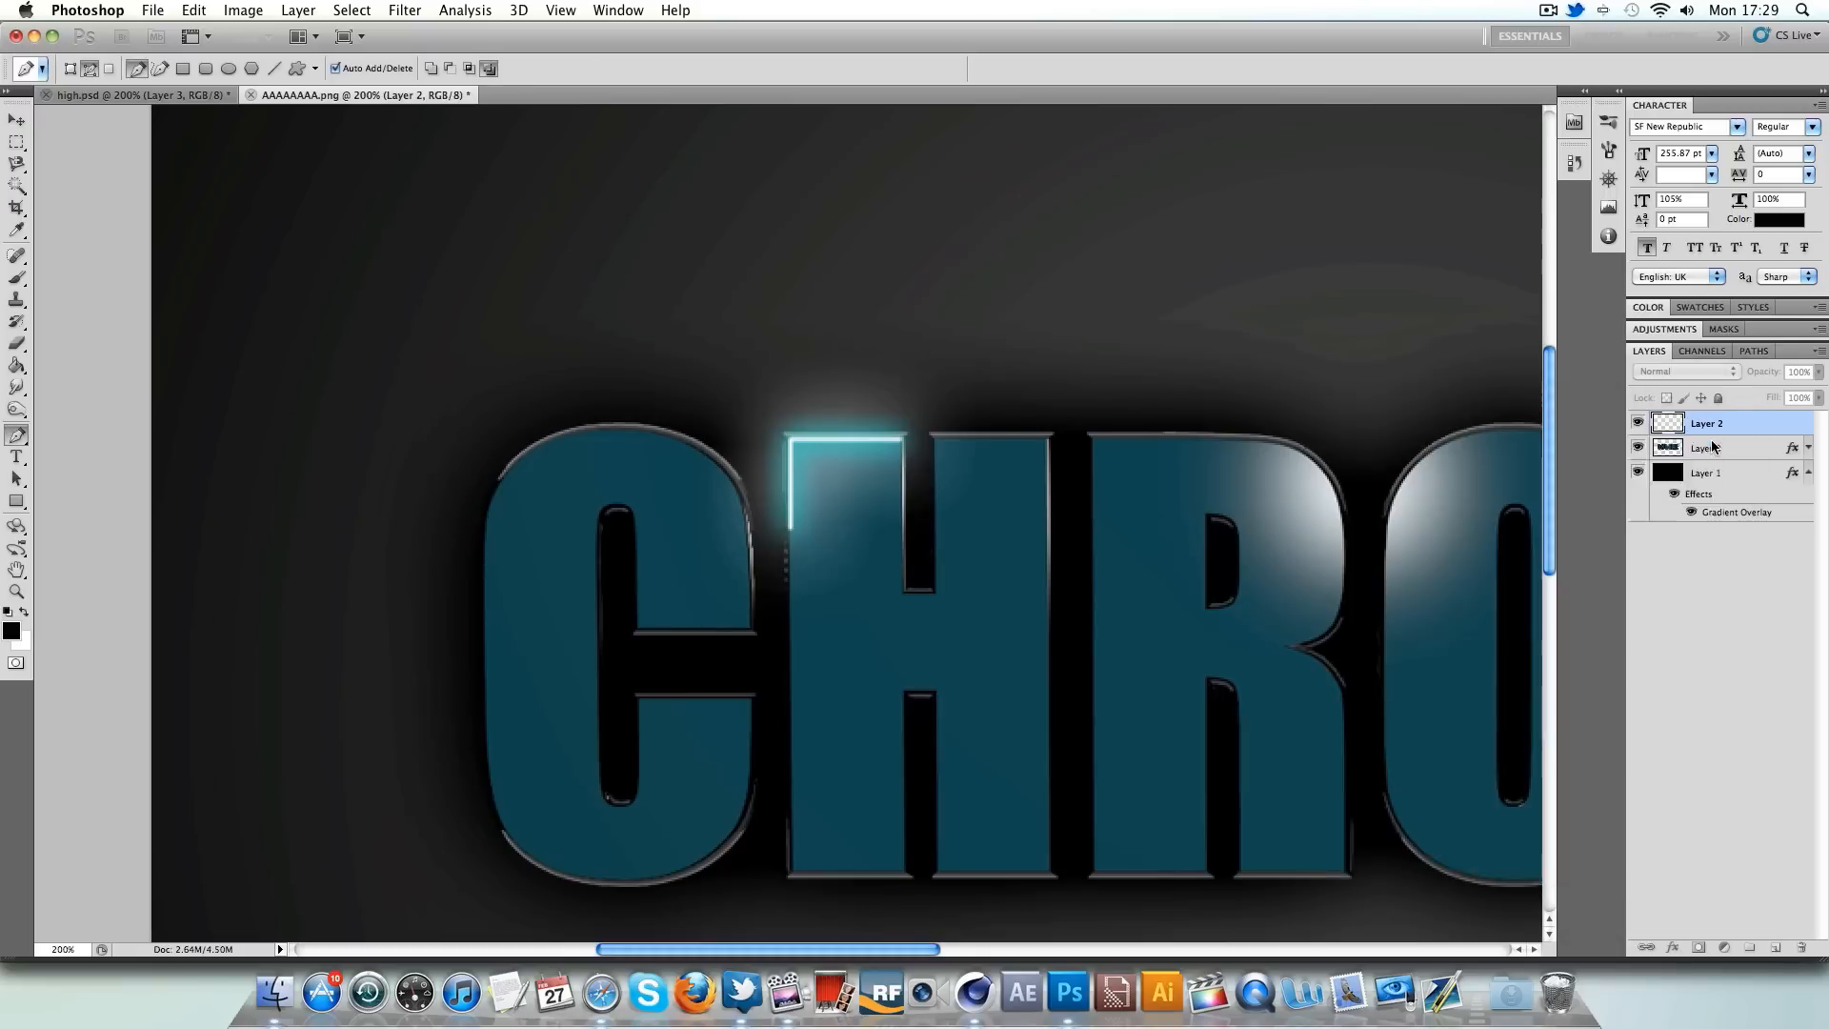
- Return the view to Actual Pixels to see the whole CHROME artwork
{"action": "right_click", "coordinate": [659, 546]}
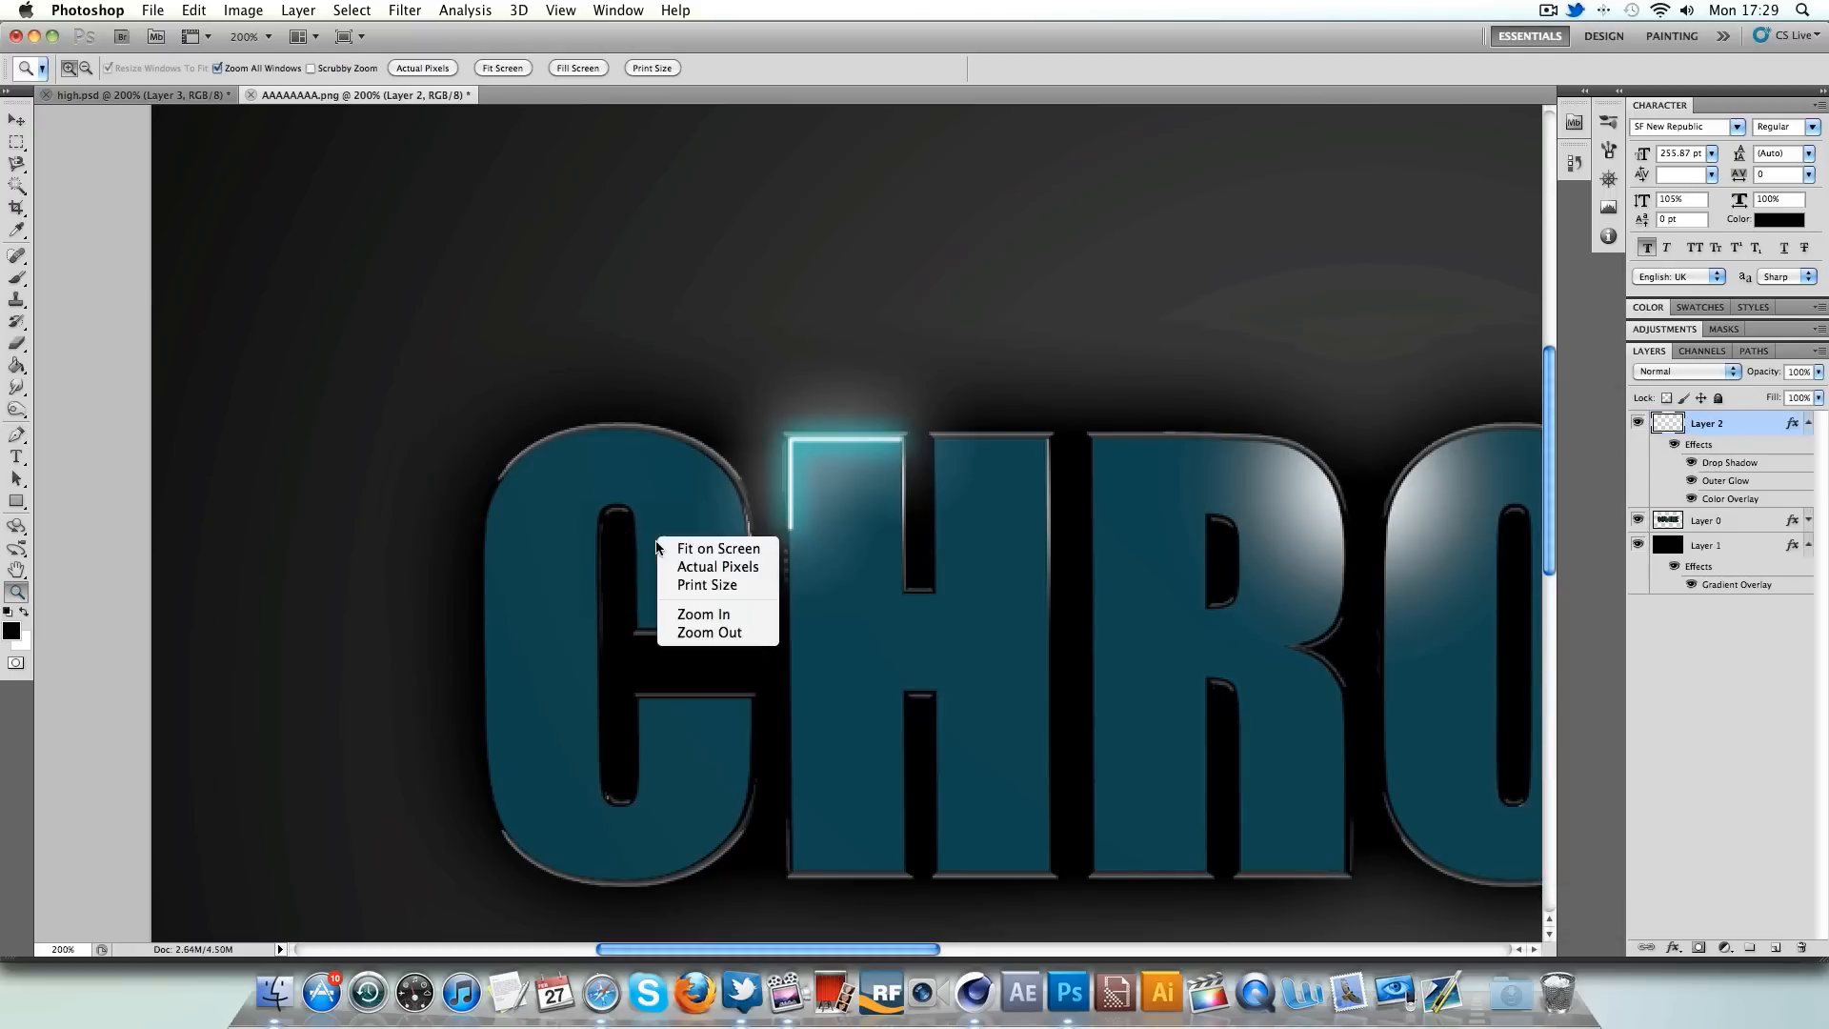
{"action": "left_click", "coordinate": [718, 549]}
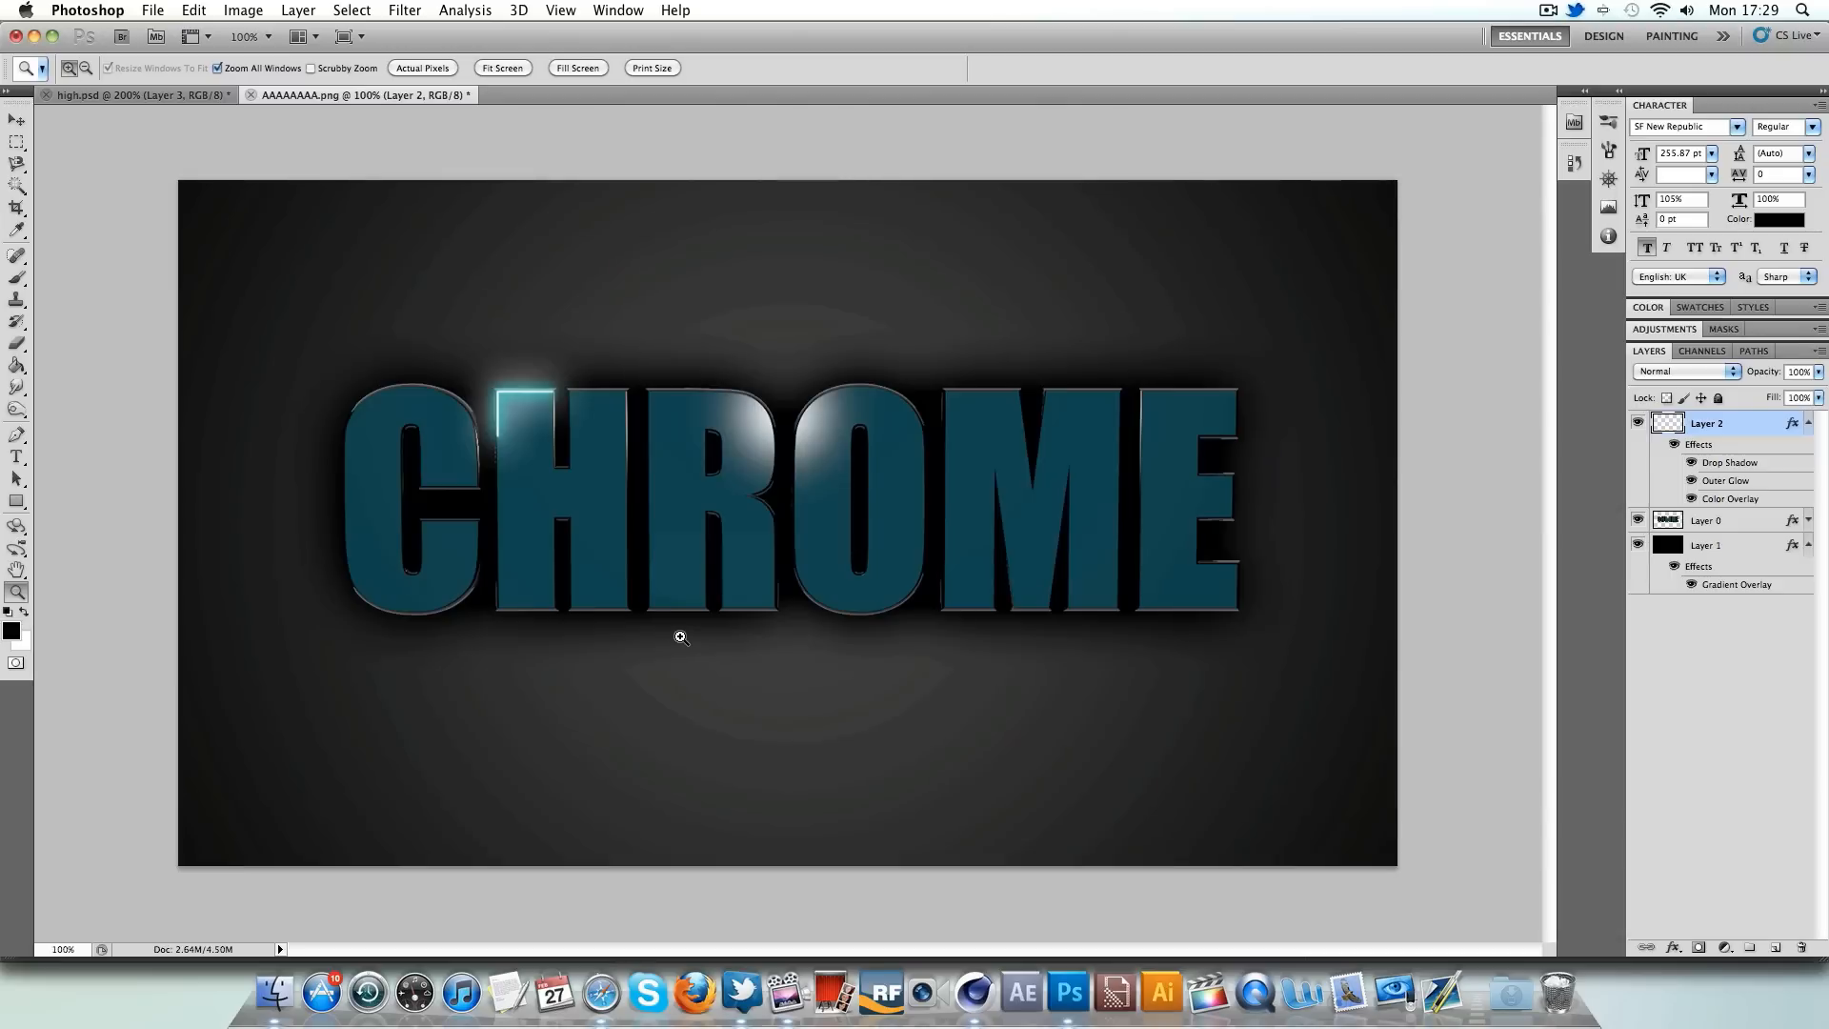
{"action": "mouse_move", "coordinate": [1626, 557]}
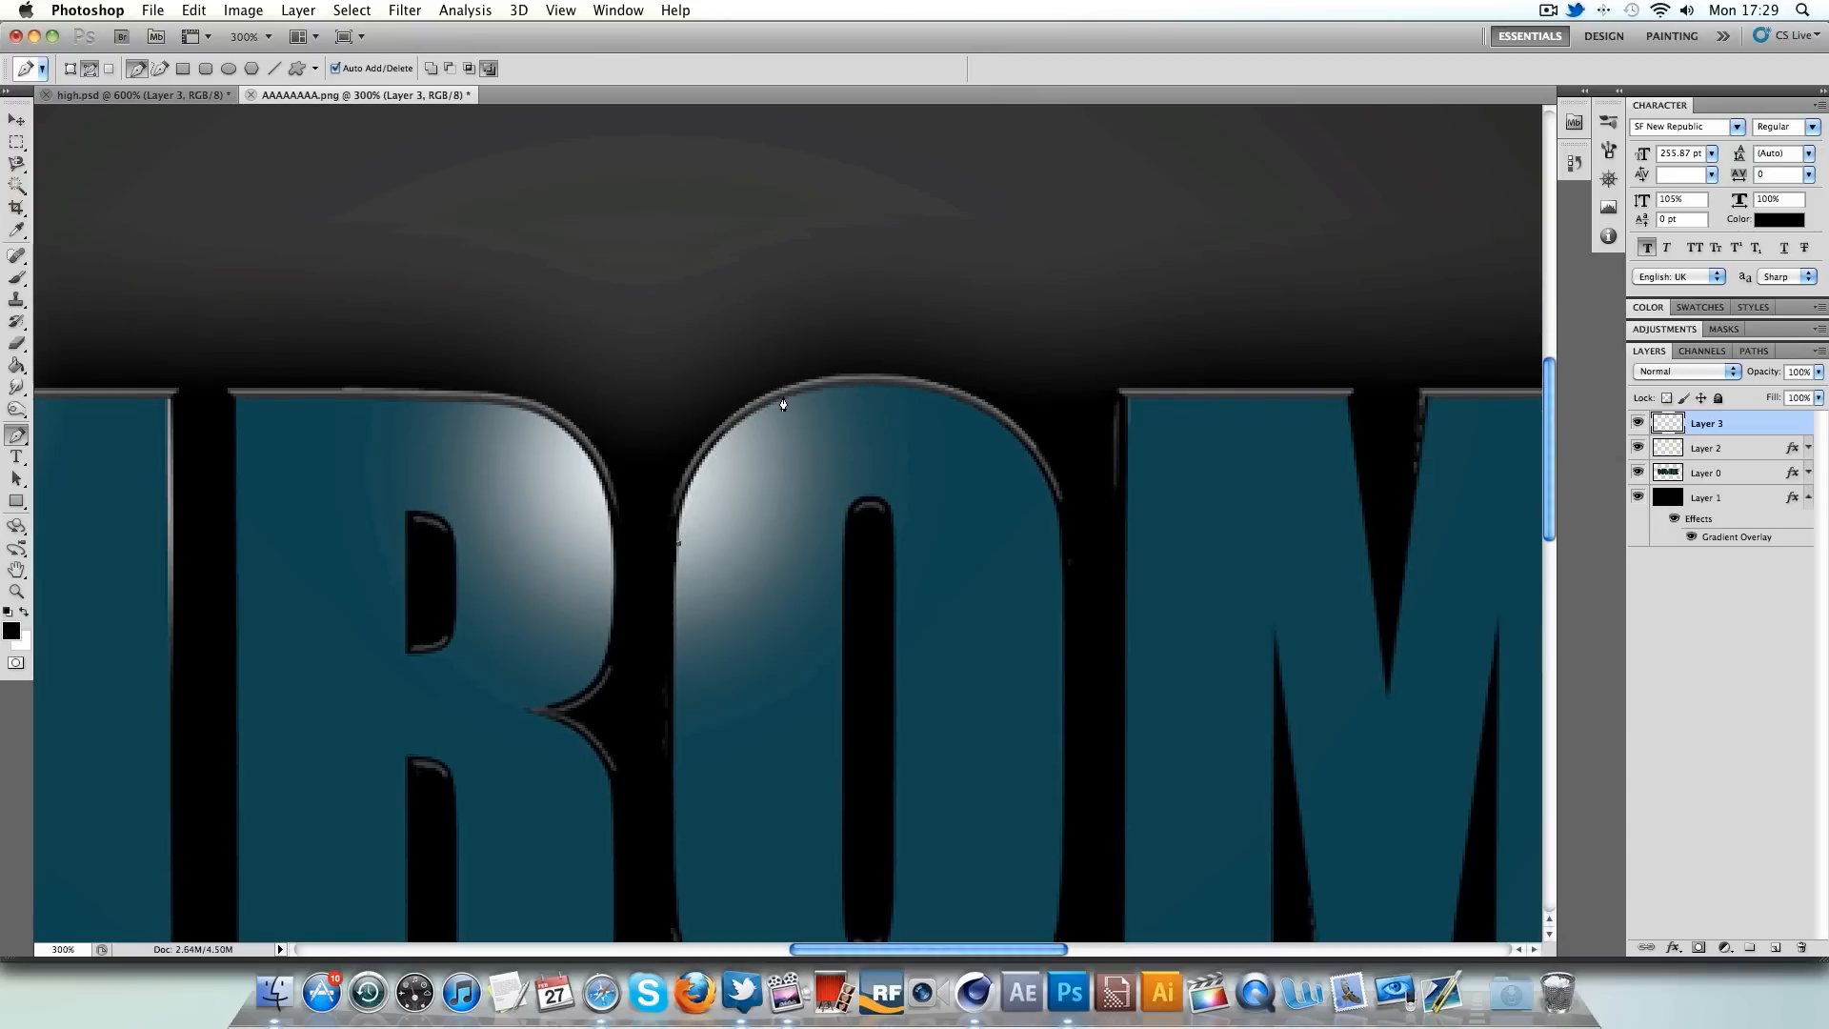
- Trace the O's top curve with a Pen path and stroke it with the brush
{"action": "left_click", "coordinate": [868, 374]}
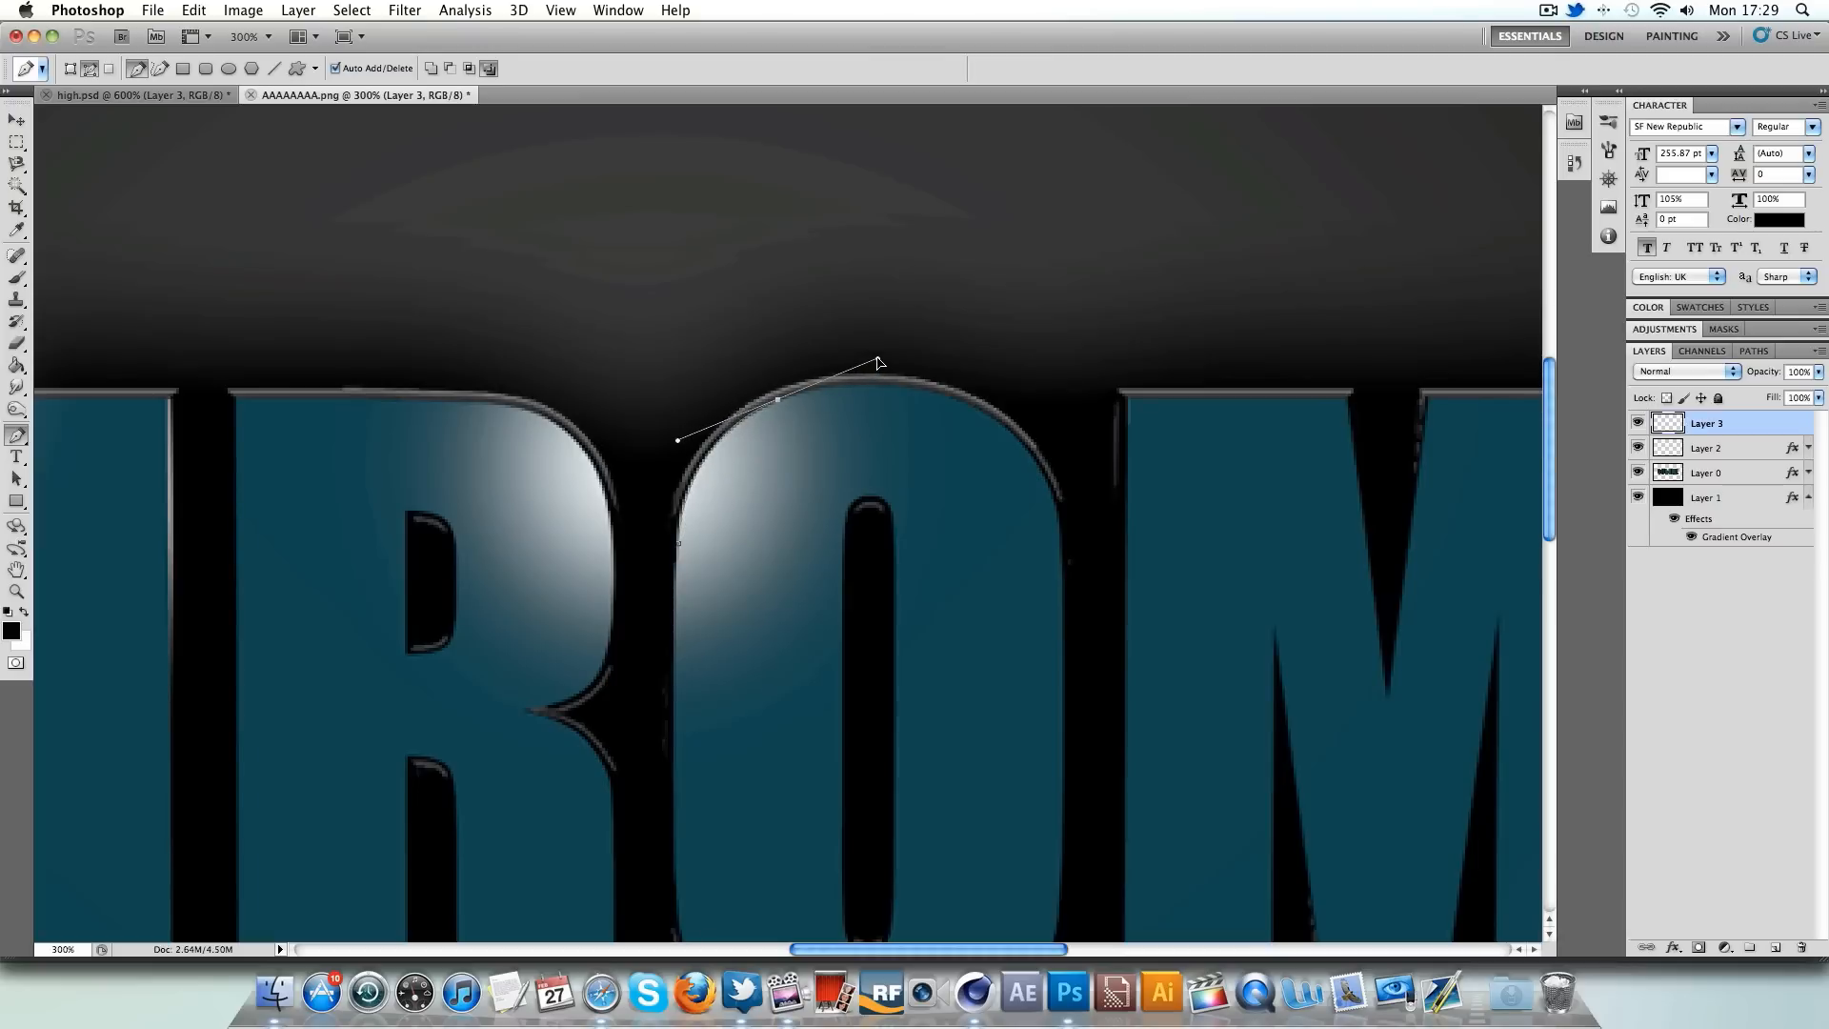
{"action": "right_click", "coordinate": [779, 405]}
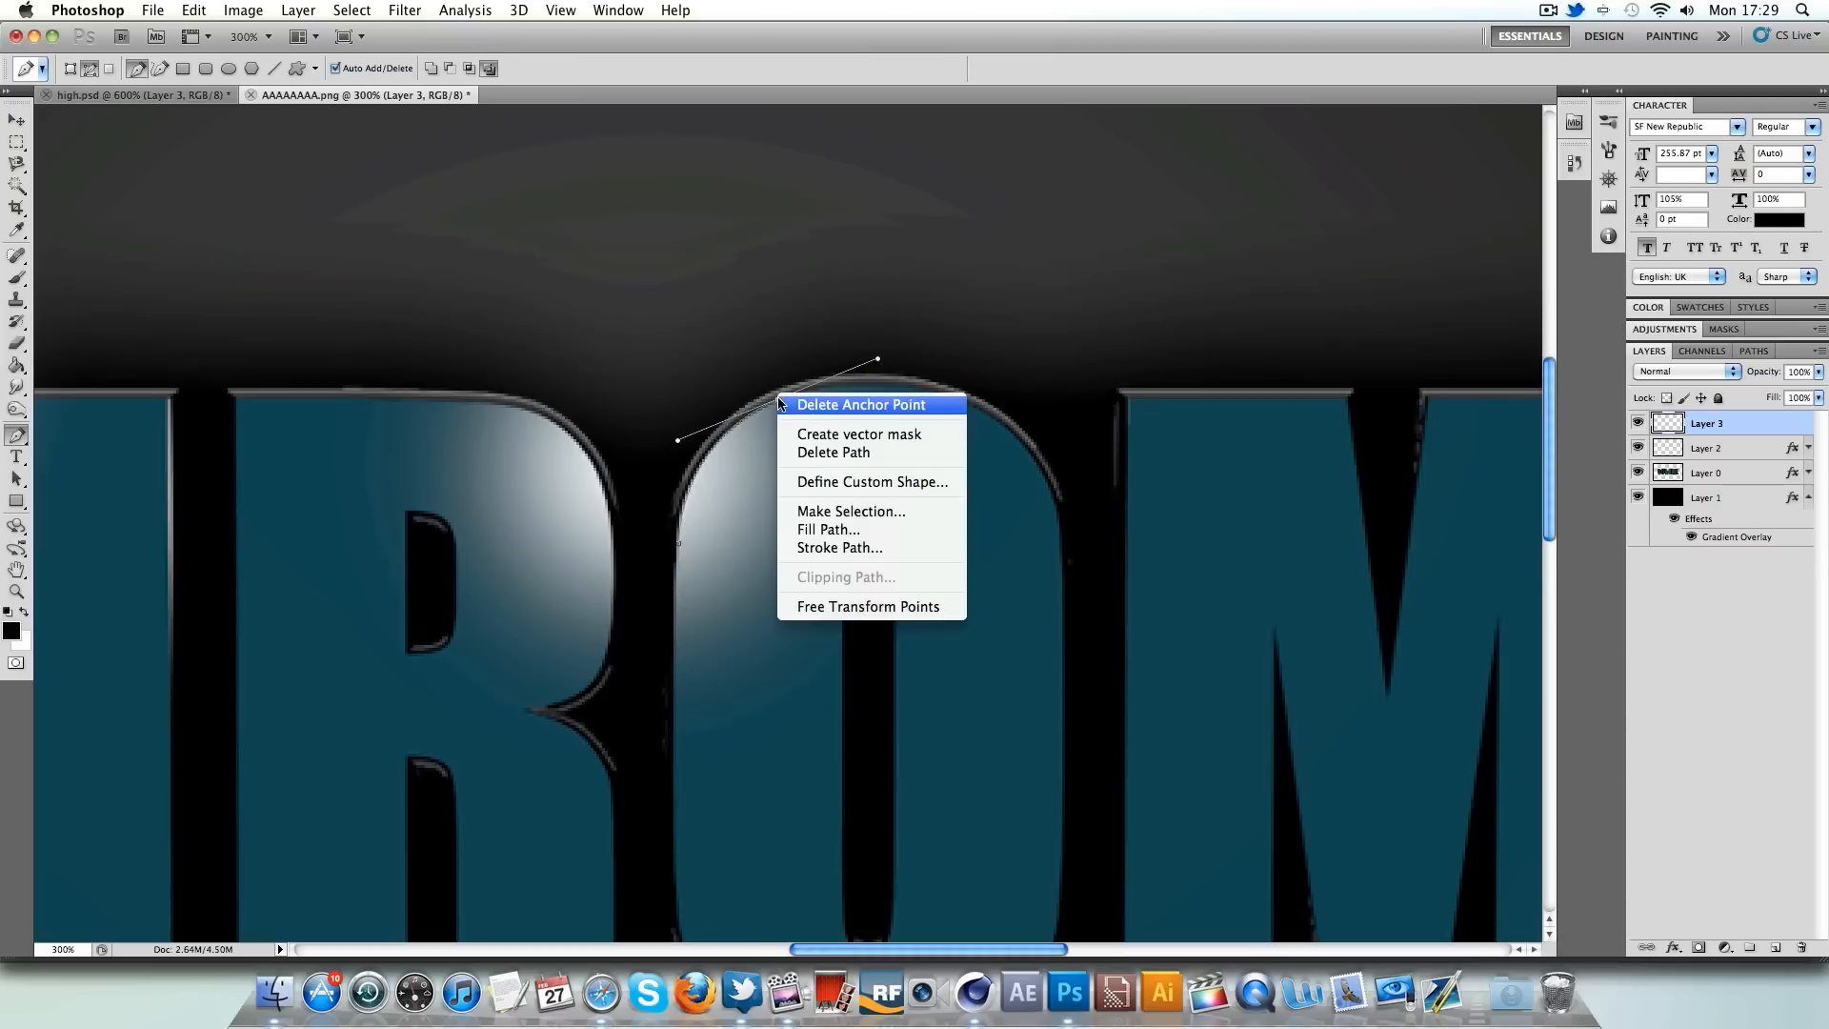
{"action": "left_click", "coordinate": [837, 547]}
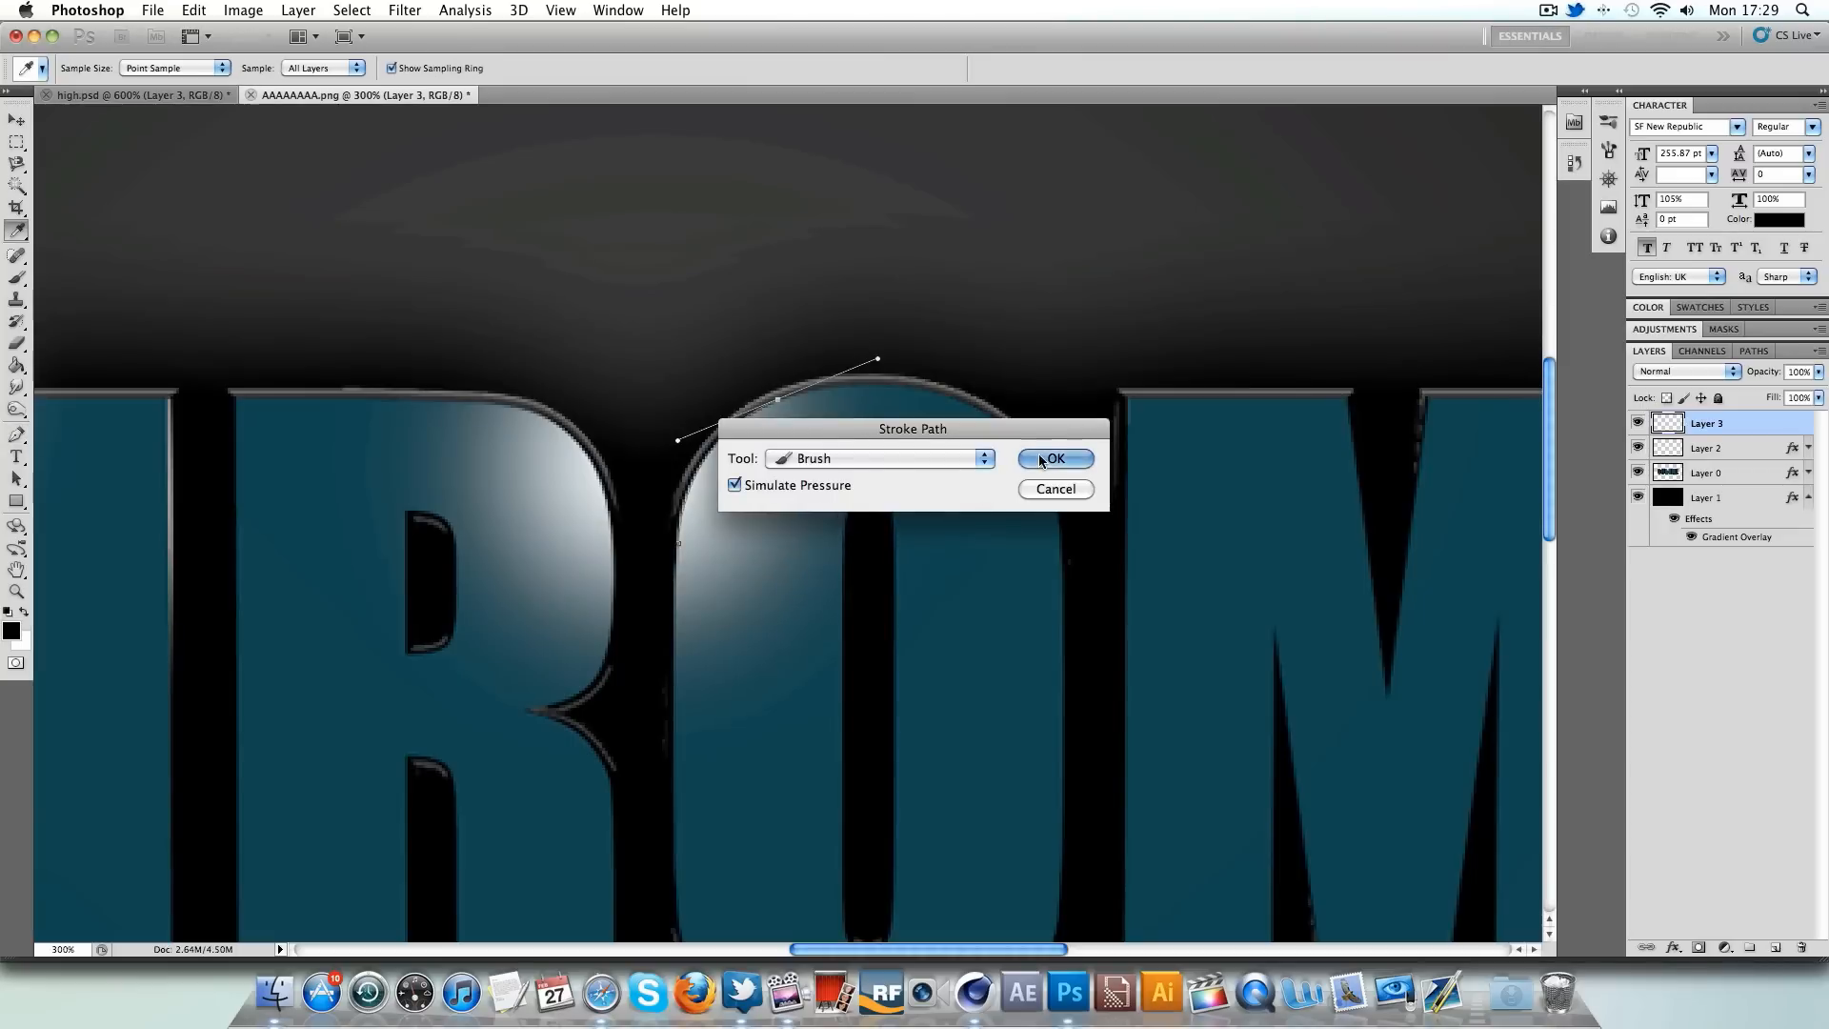
{"action": "left_click", "coordinate": [1054, 459]}
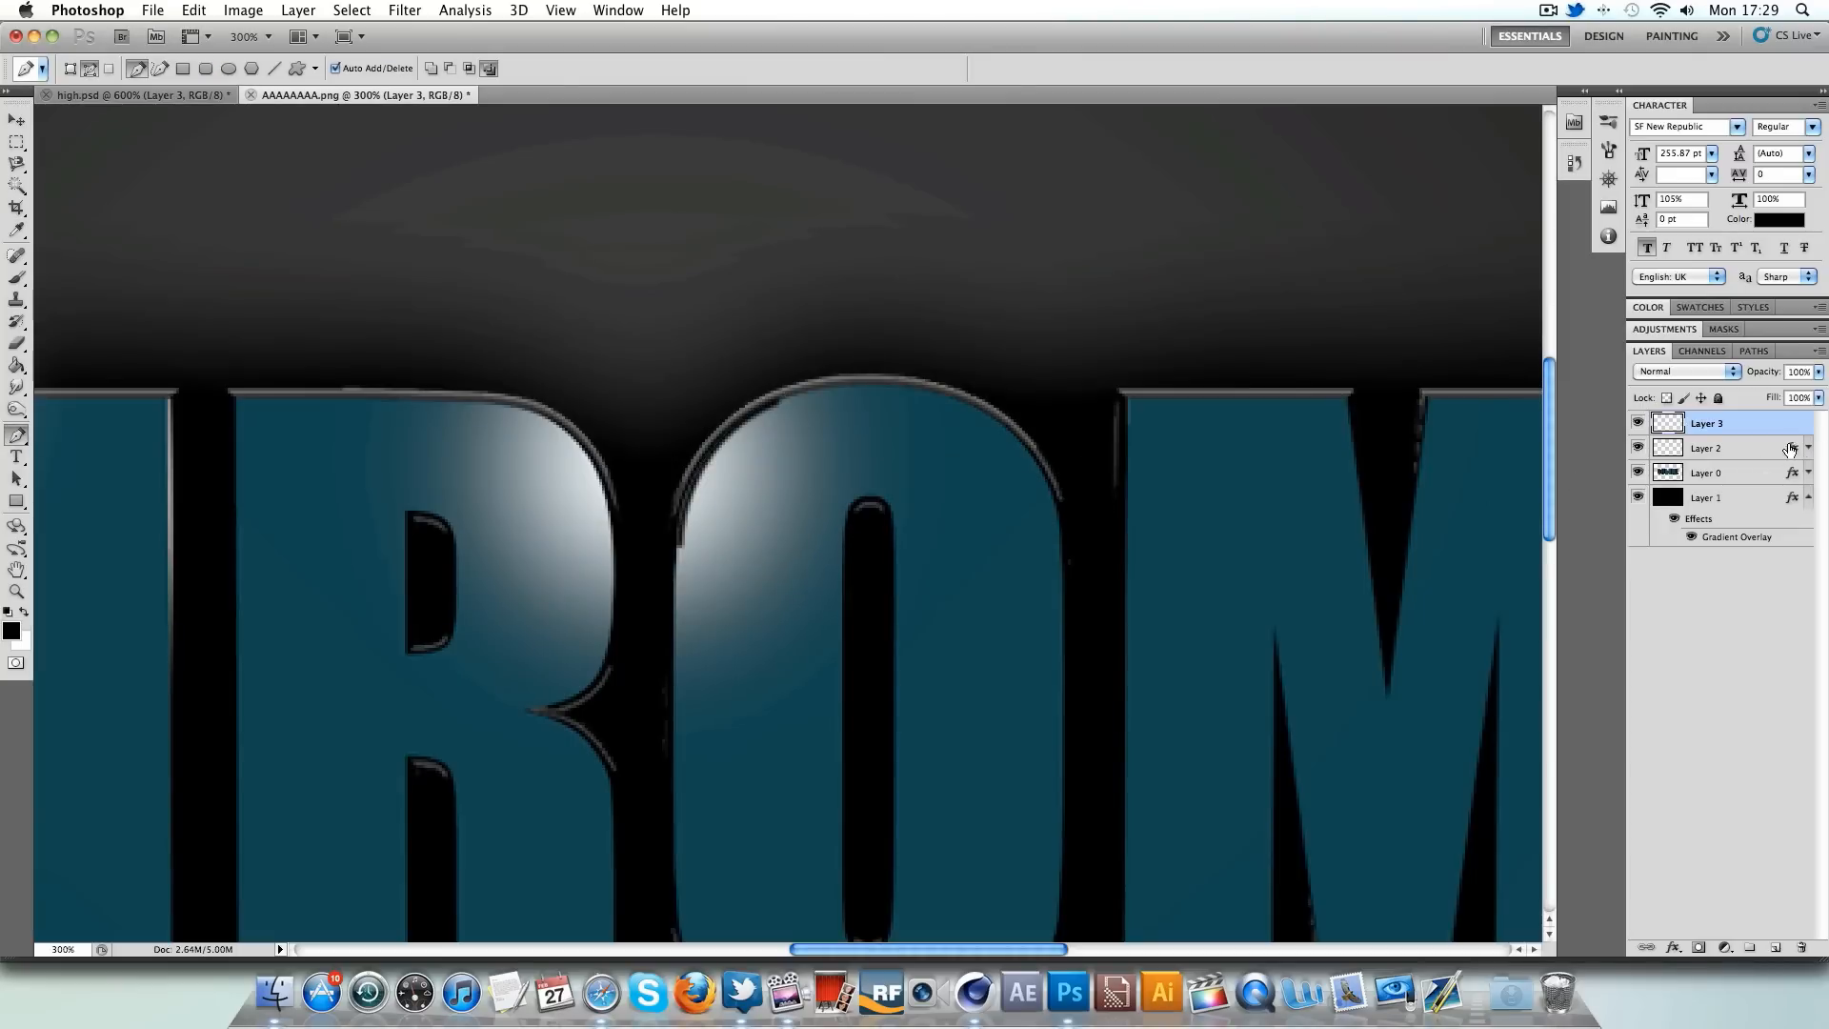
- Copy Layer 2's glow effects onto the O stroke on Layer 3
{"action": "left_click", "coordinate": [1706, 448]}
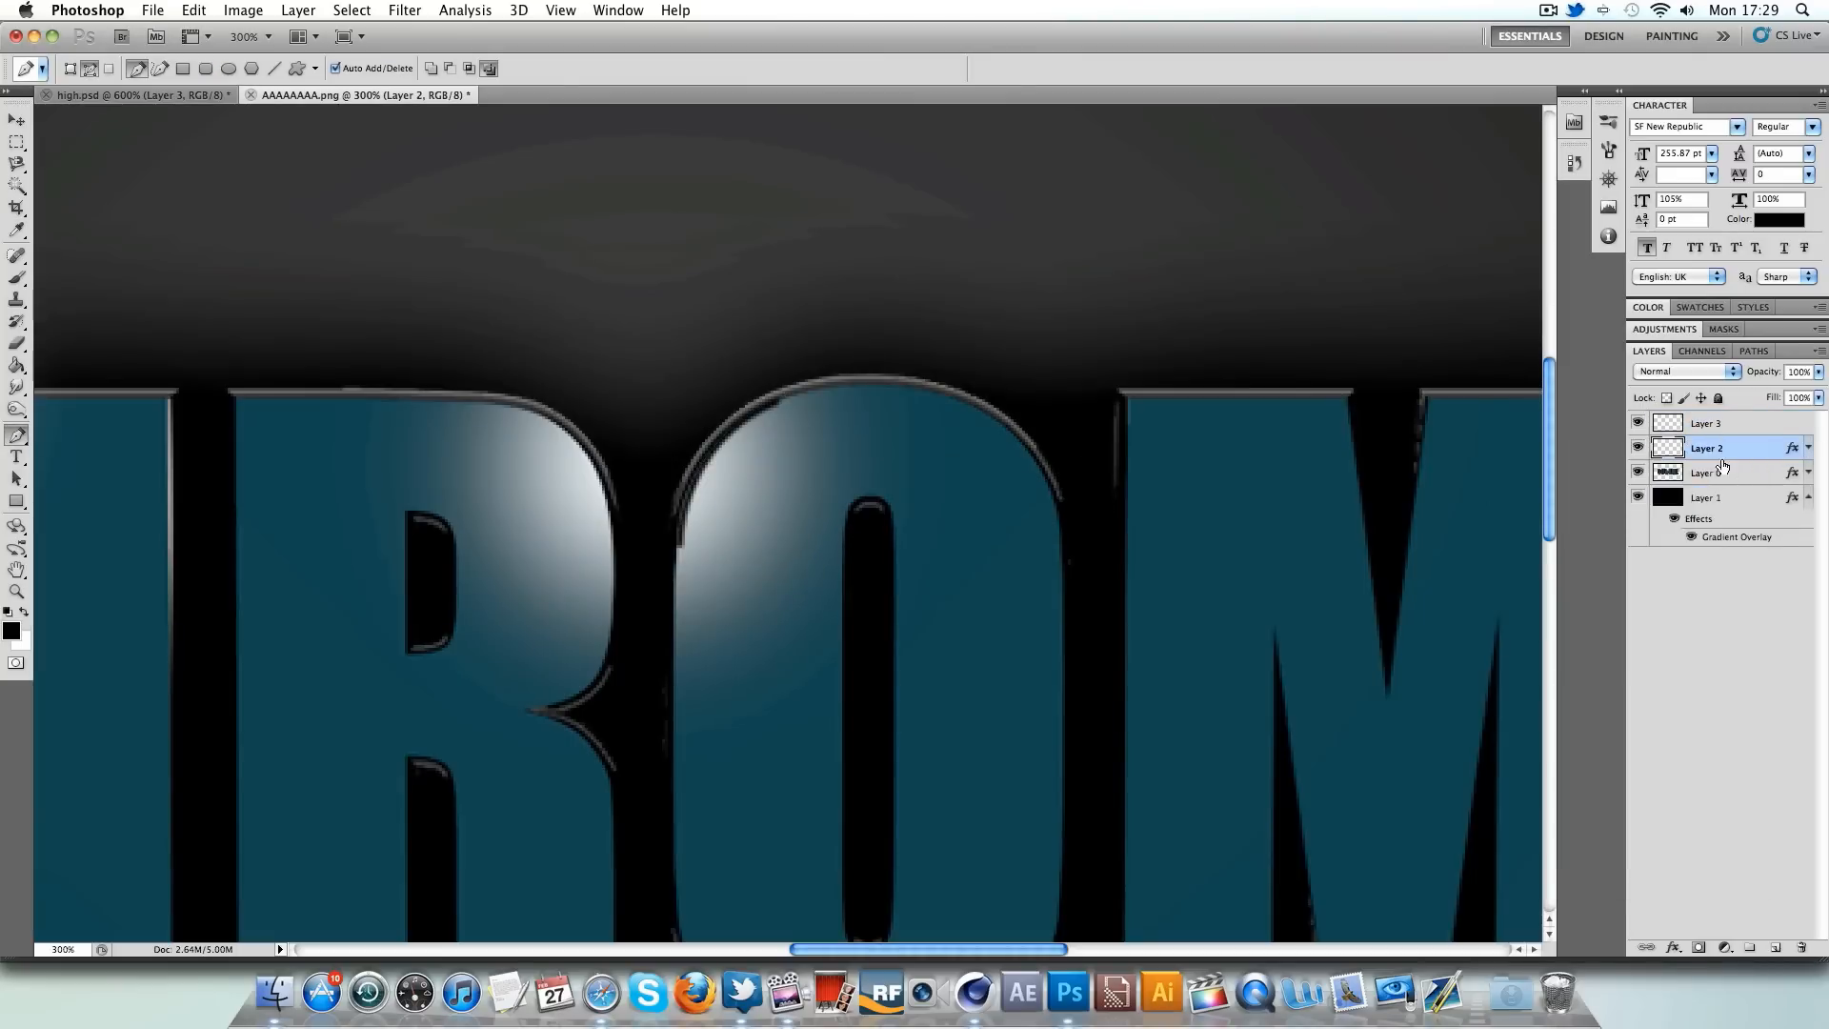
{"action": "left_click", "coordinate": [1707, 422]}
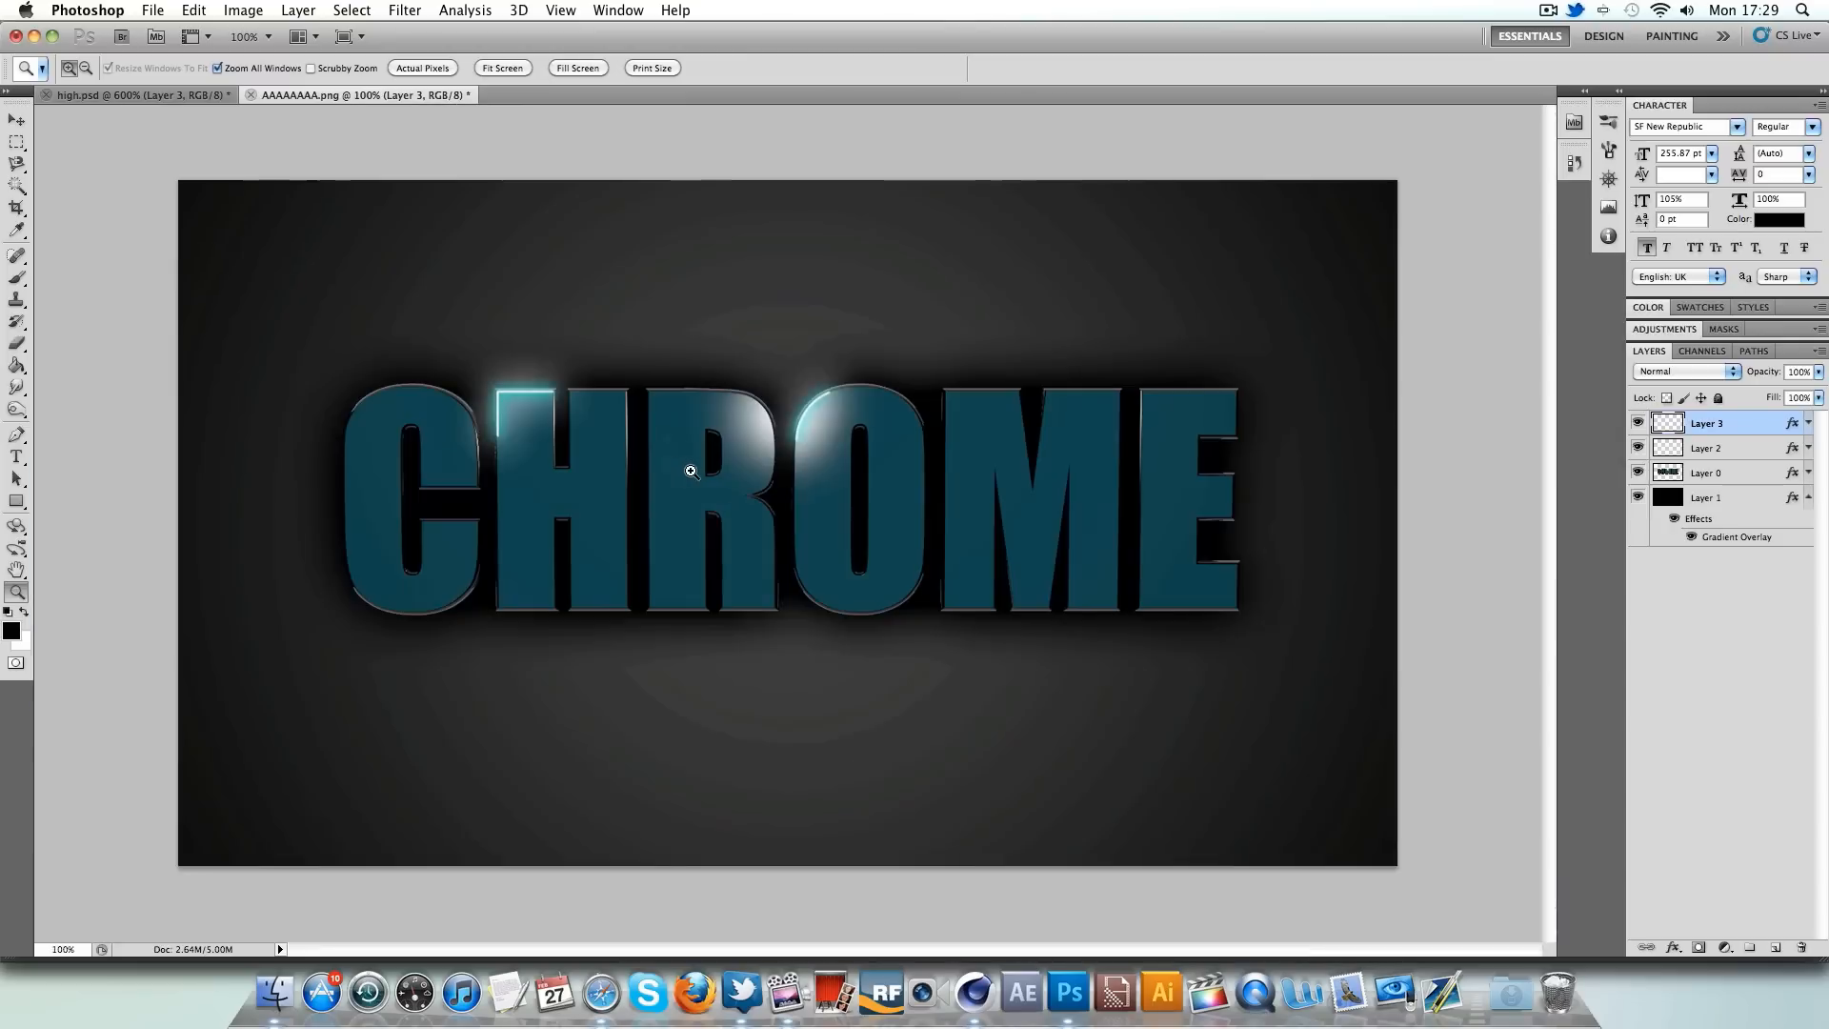
{"action": "mouse_move", "coordinate": [779, 405]}
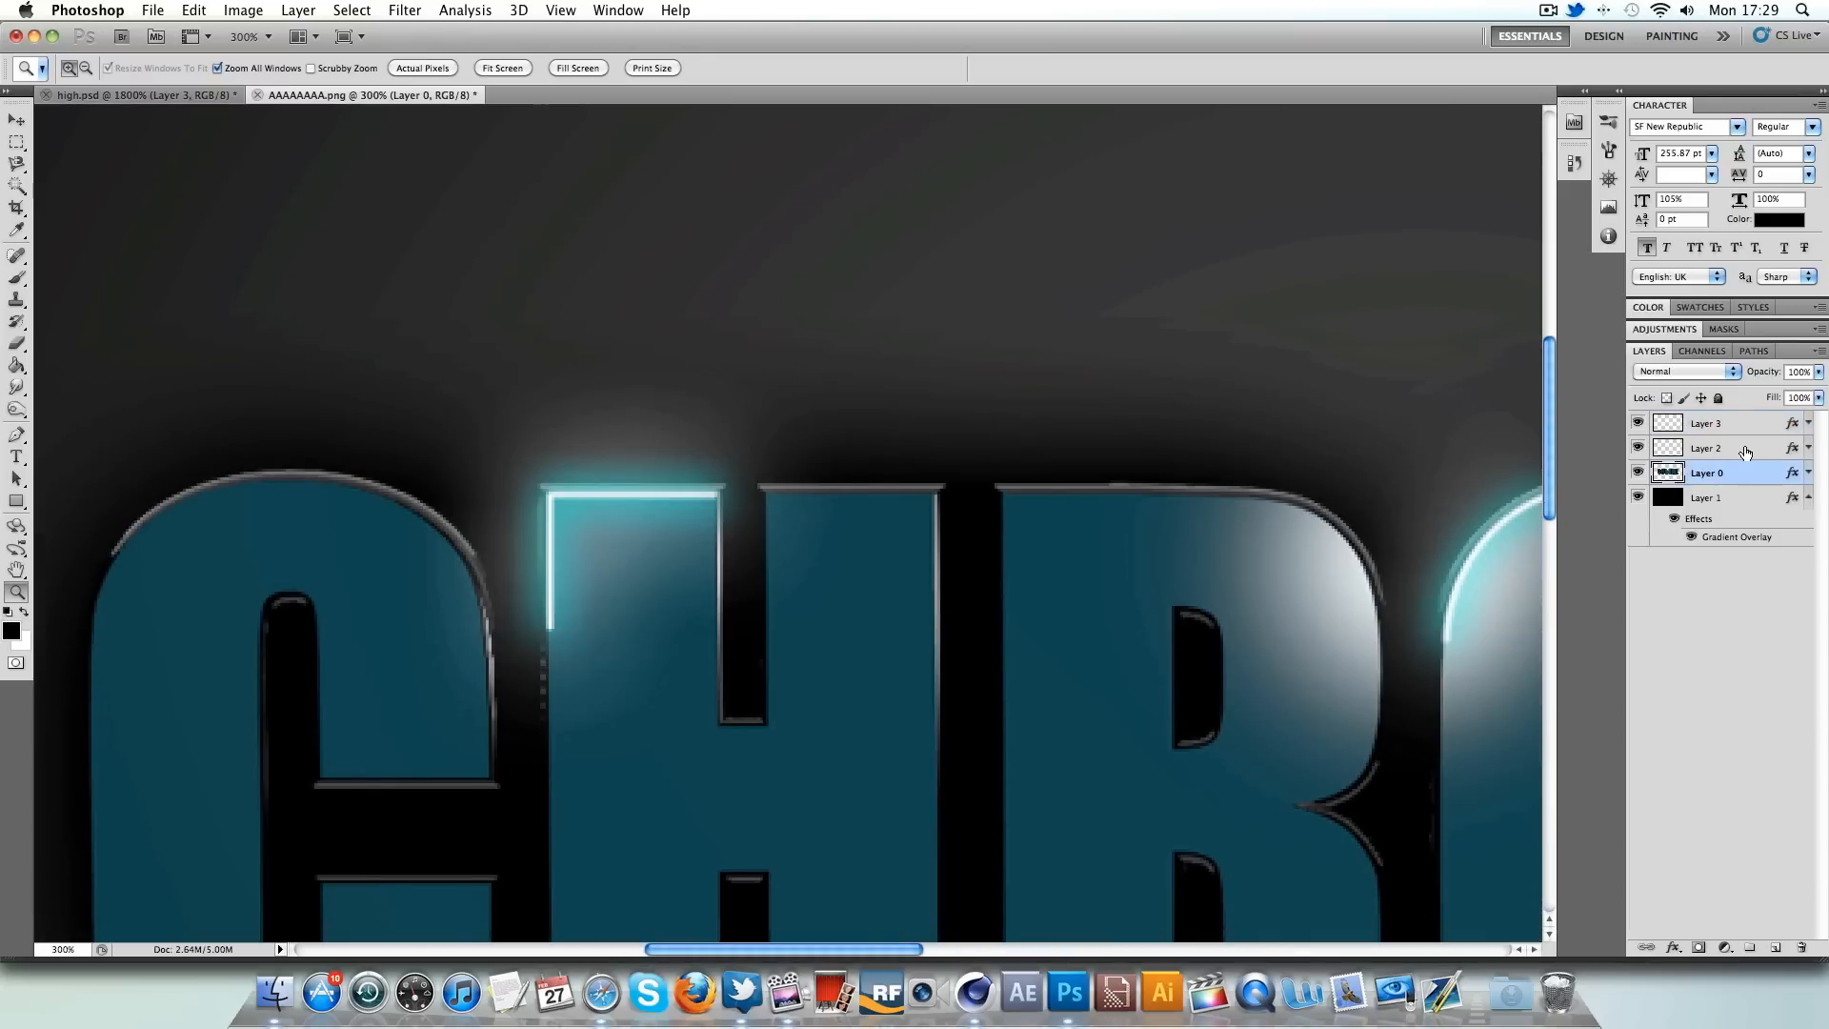
- With a 63 px soft Eraser, fade the ends of the O's highlight stroke
{"action": "left_click", "coordinate": [1706, 422]}
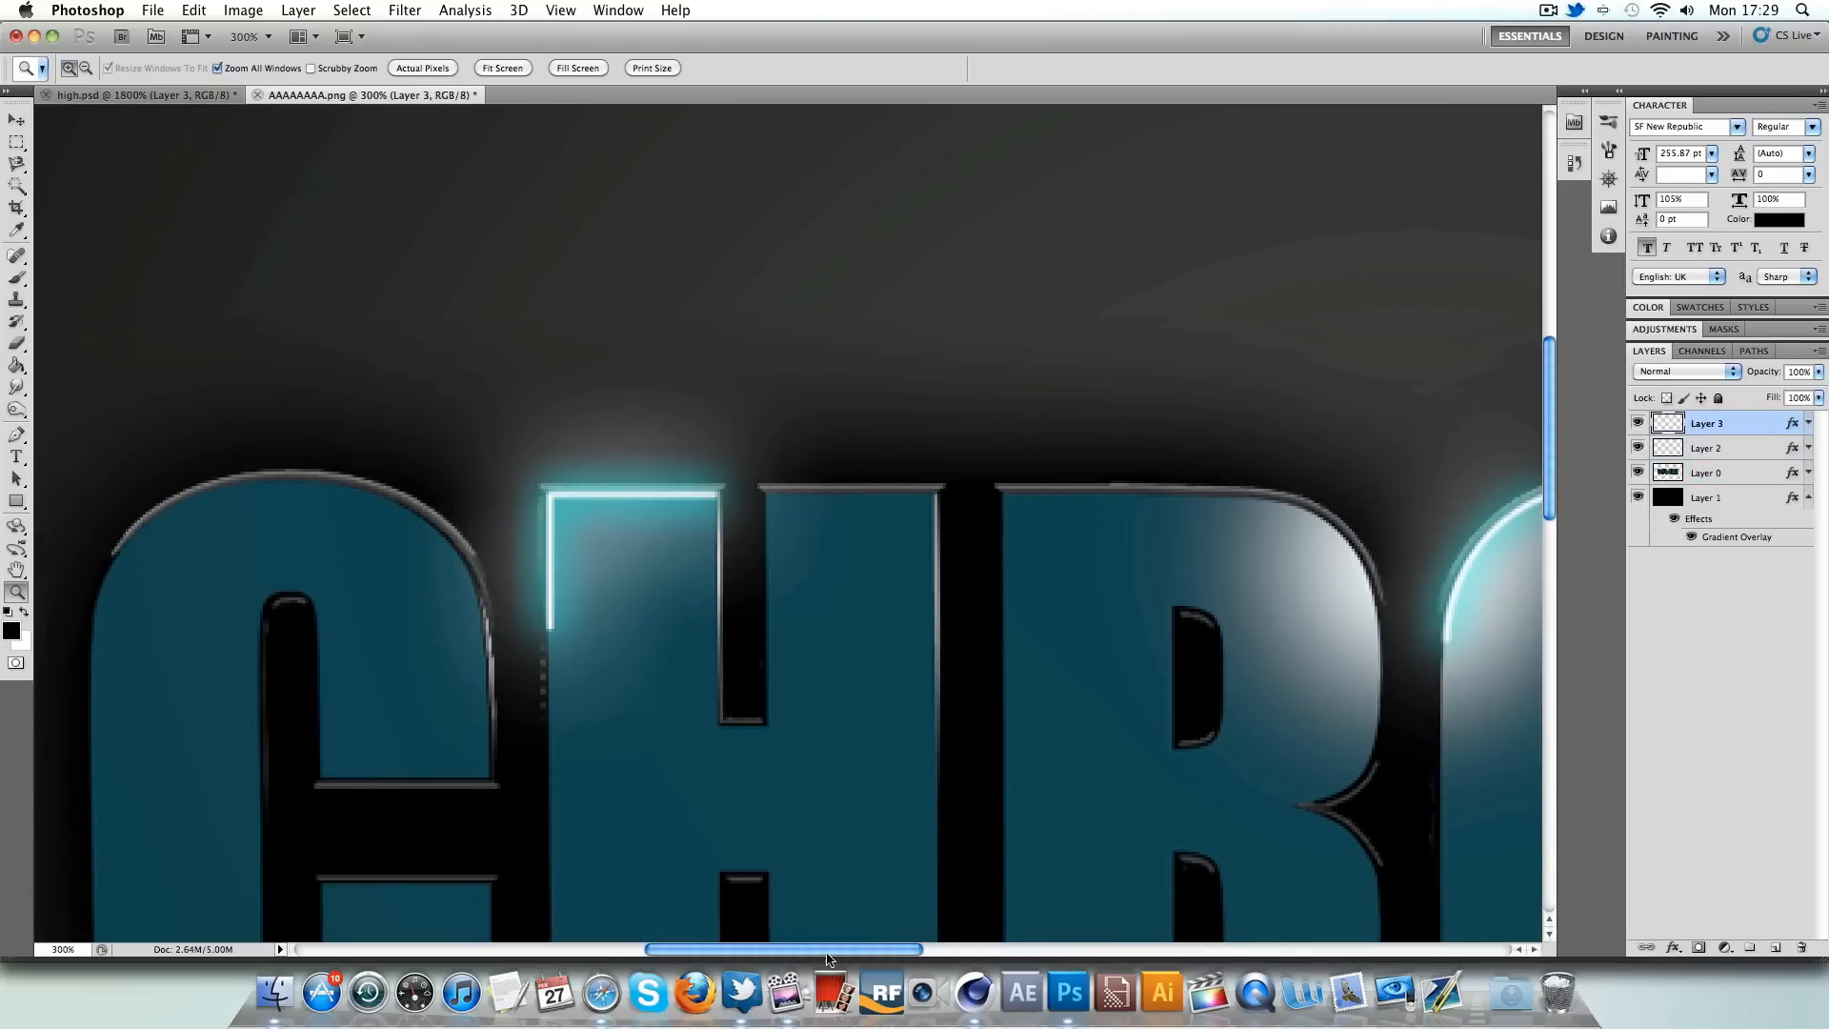
{"action": "left_click", "coordinate": [16, 345]}
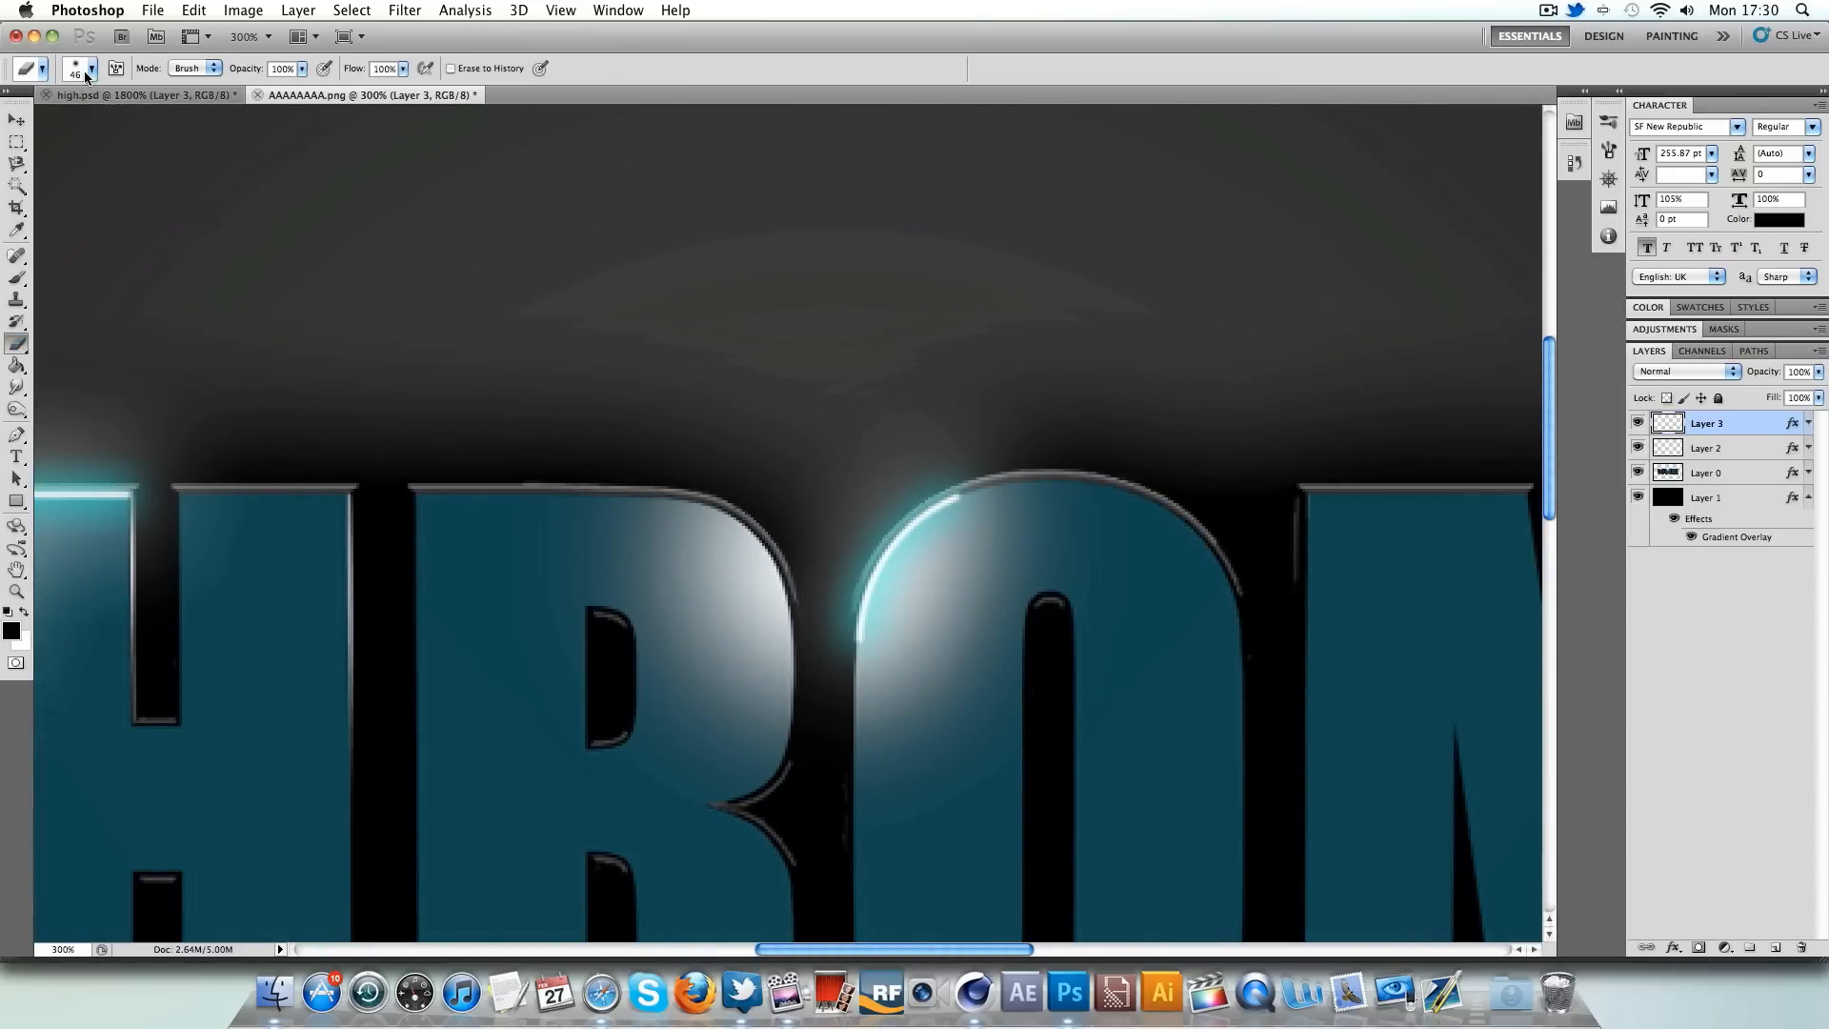
{"action": "left_click", "coordinate": [89, 68]}
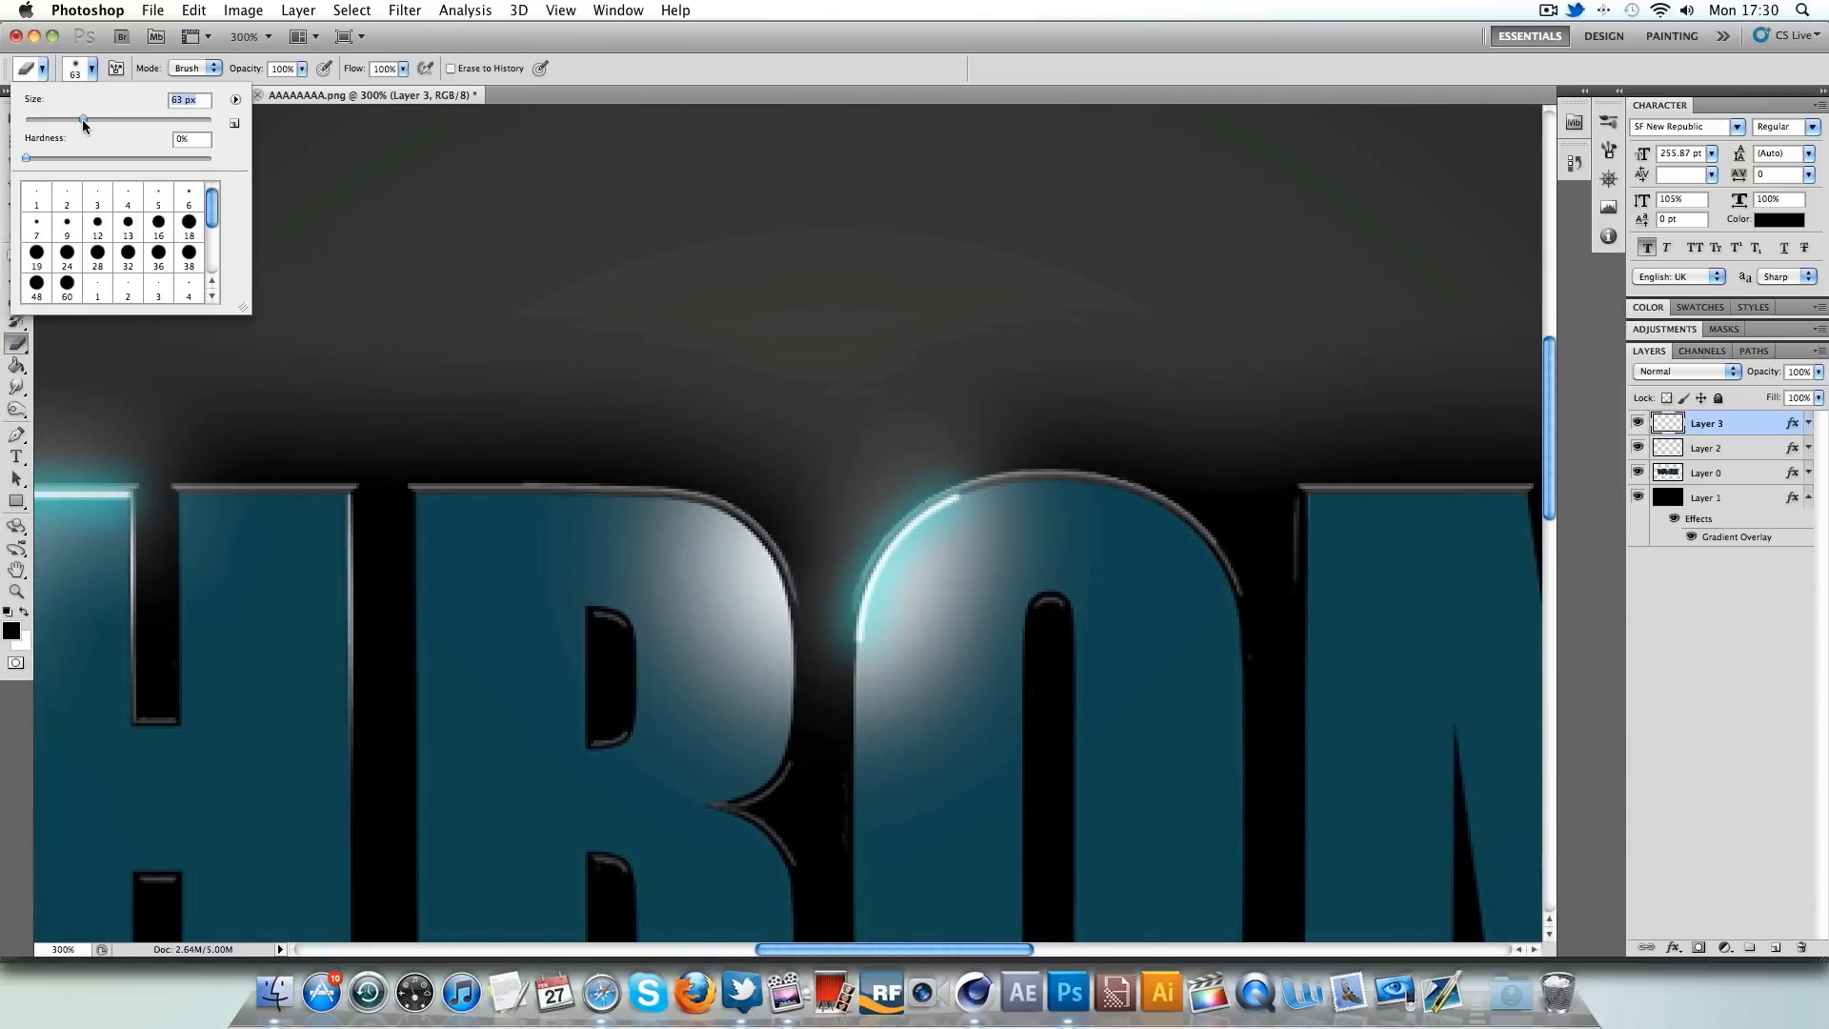
{"action": "left_click_drag", "start_coordinate": [82, 119], "coordinate": [89, 119]}
{"action": "type", "text": "80"}
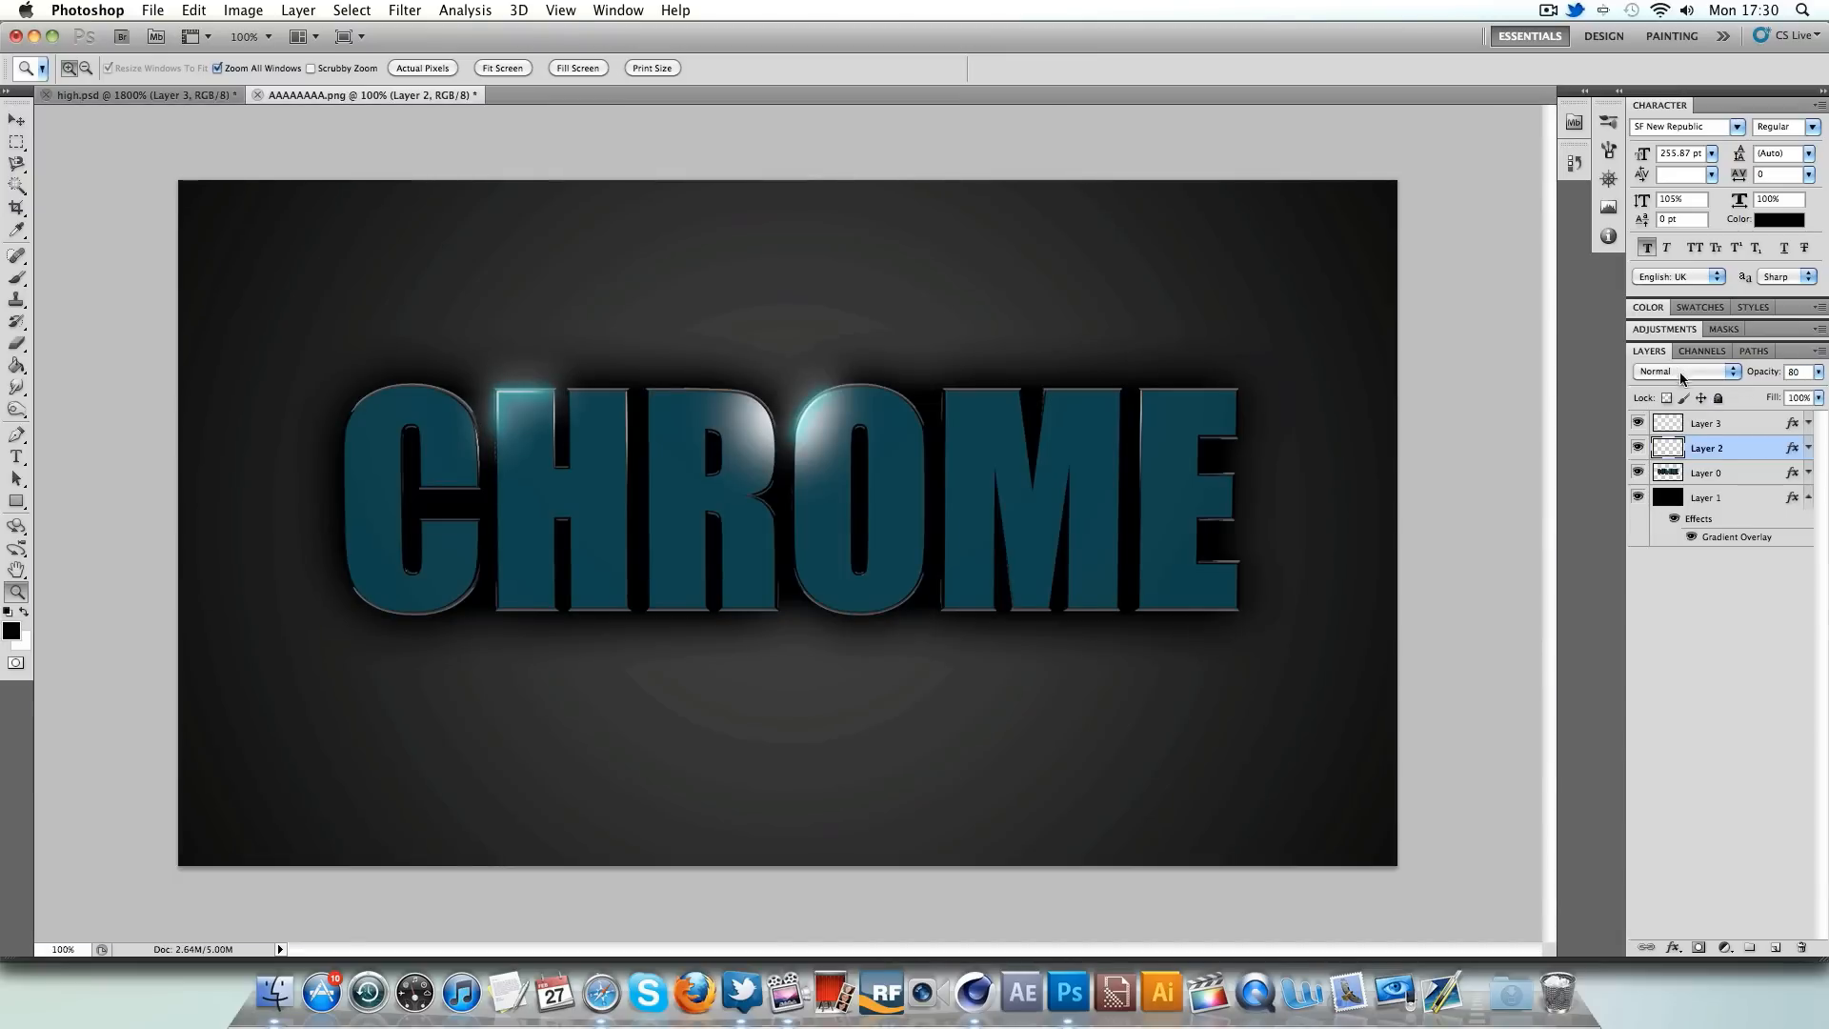
- Set Layer 3's opacity to 80%
{"action": "left_click", "coordinate": [1705, 422]}
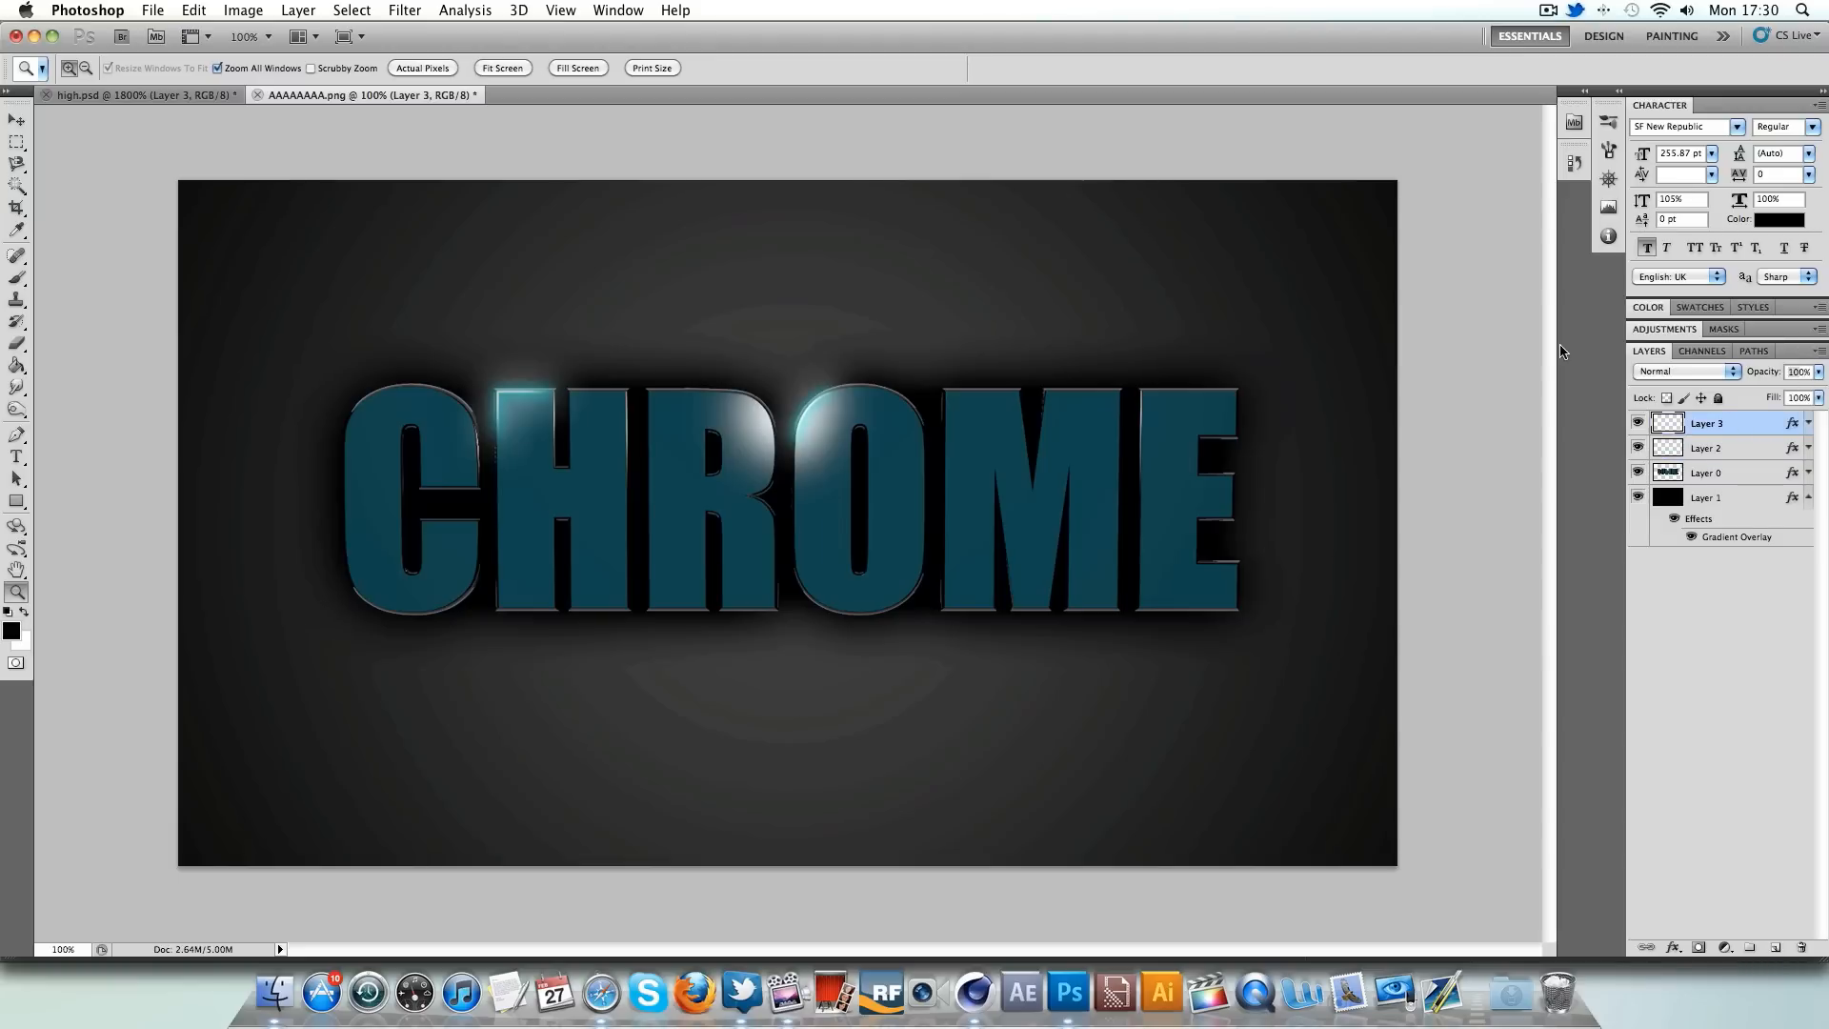
{"action": "left_click", "coordinate": [1797, 370]}
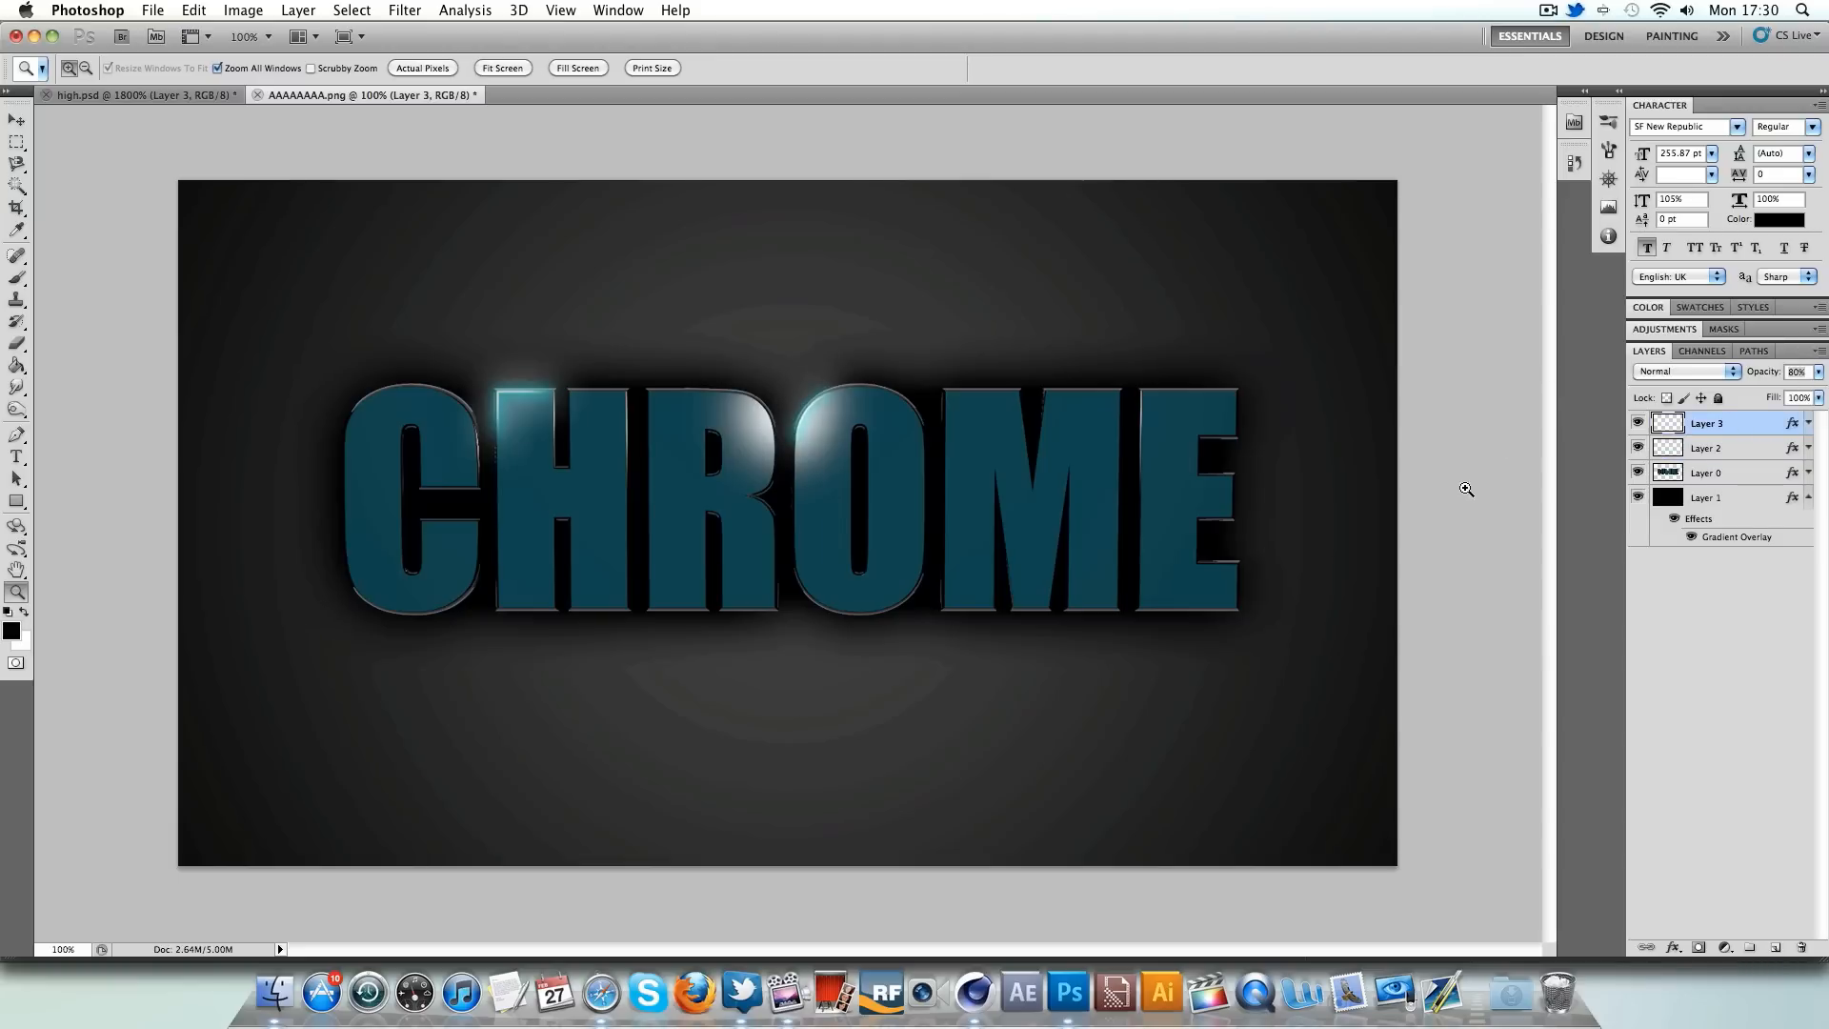
{"action": "mouse_move", "coordinate": [317, 431]}
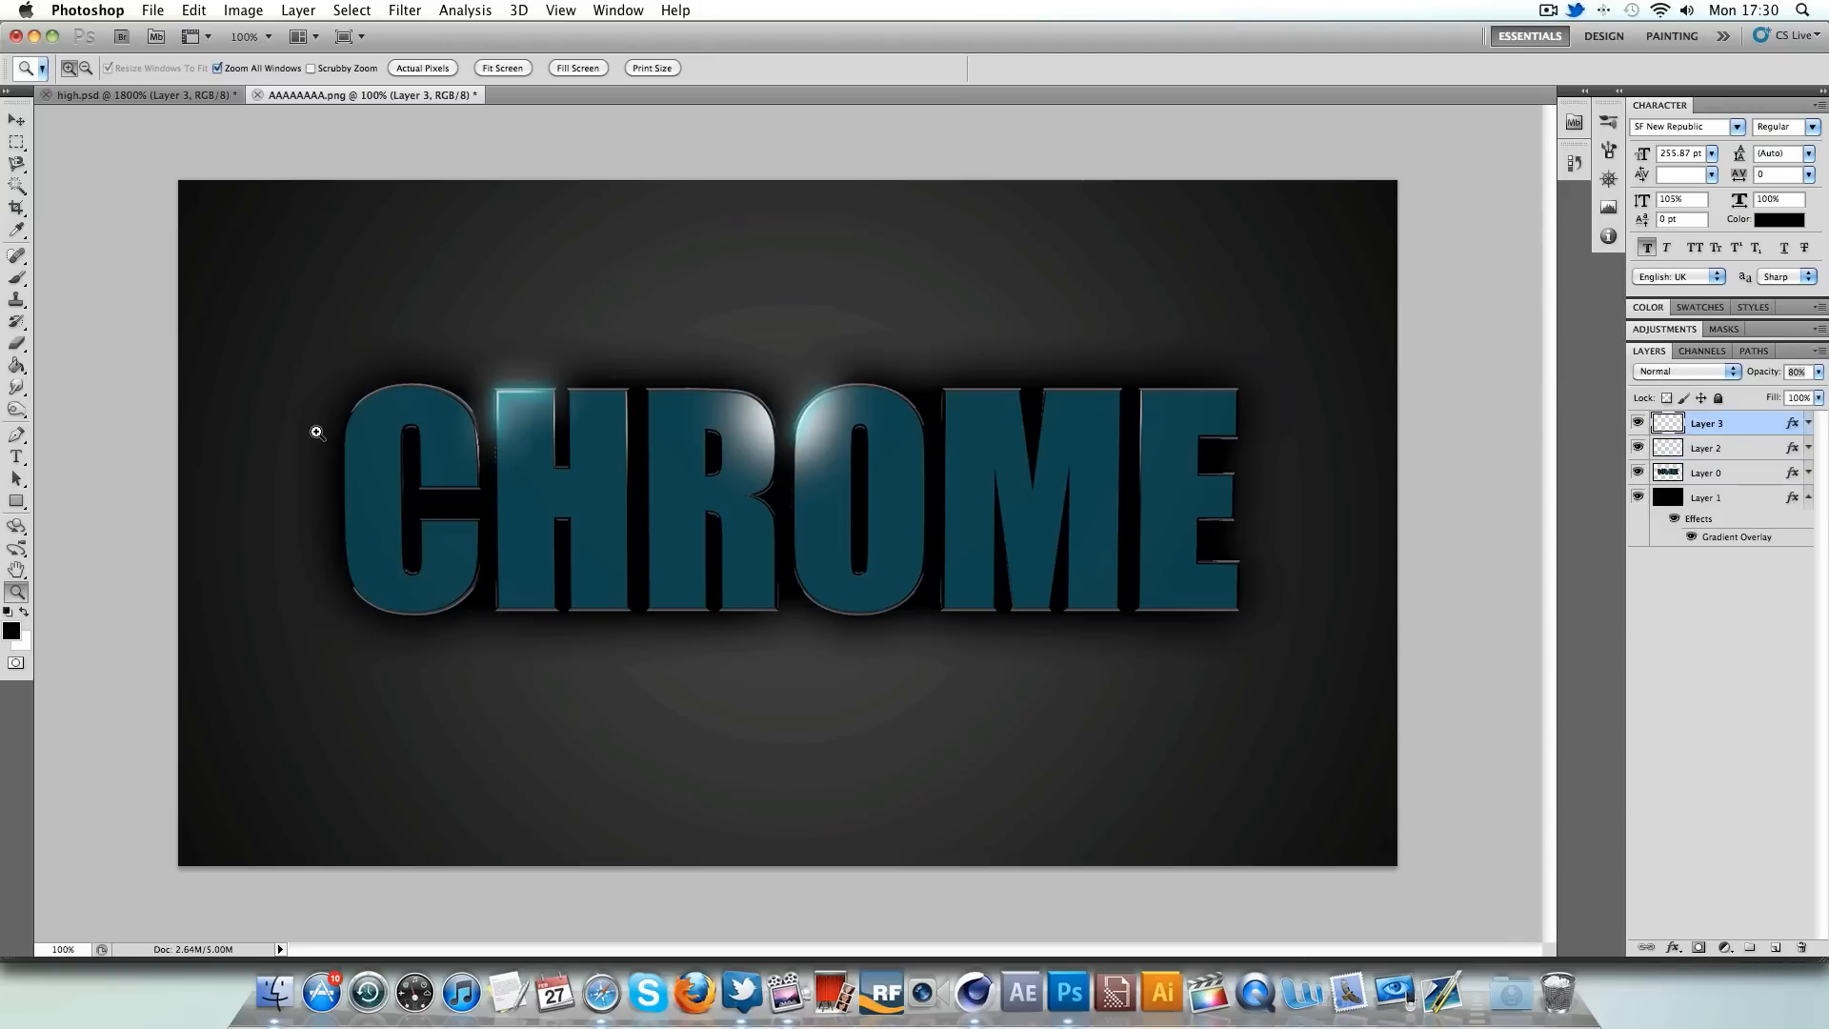